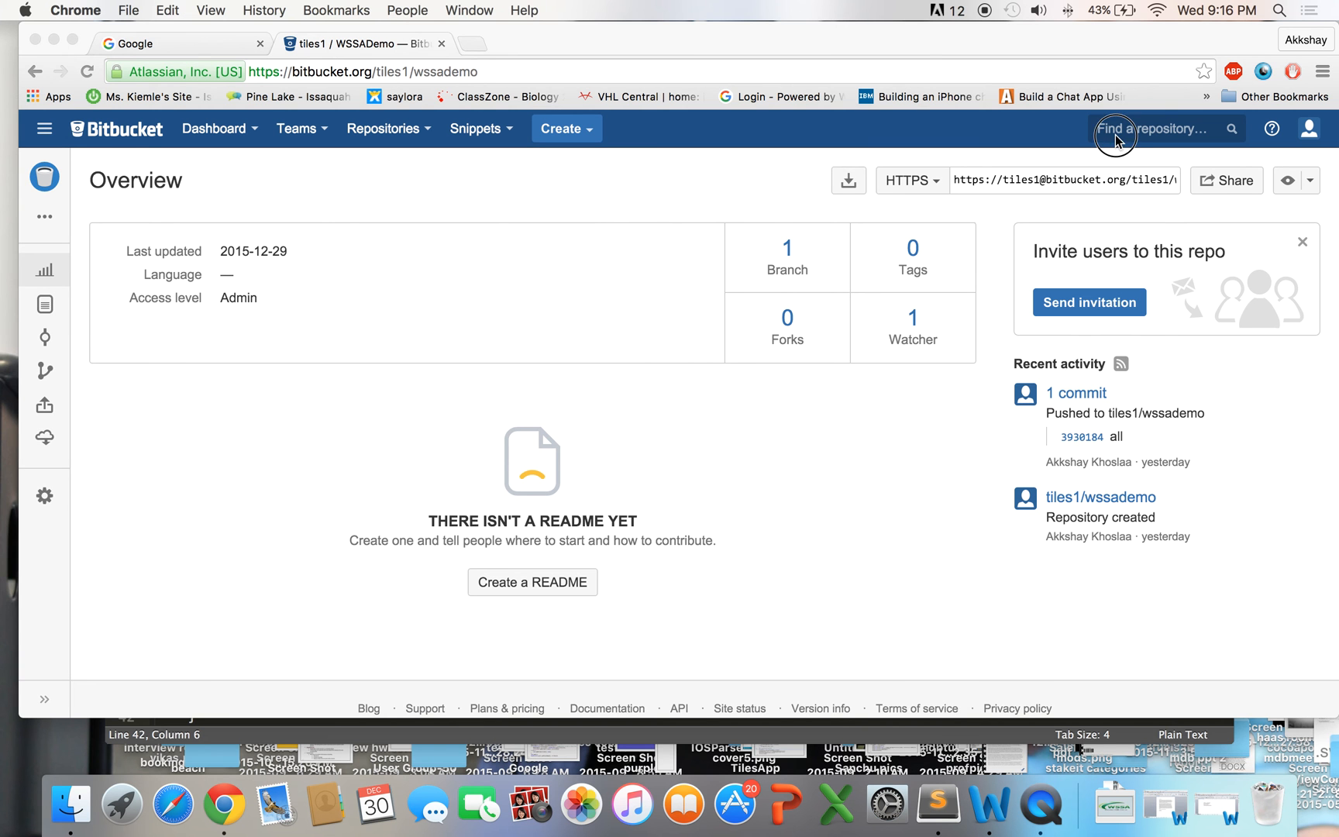
# Step: Find the WSSADemo repository and download its master branch as a zip from Downloads > Branches
pyautogui.write('w')
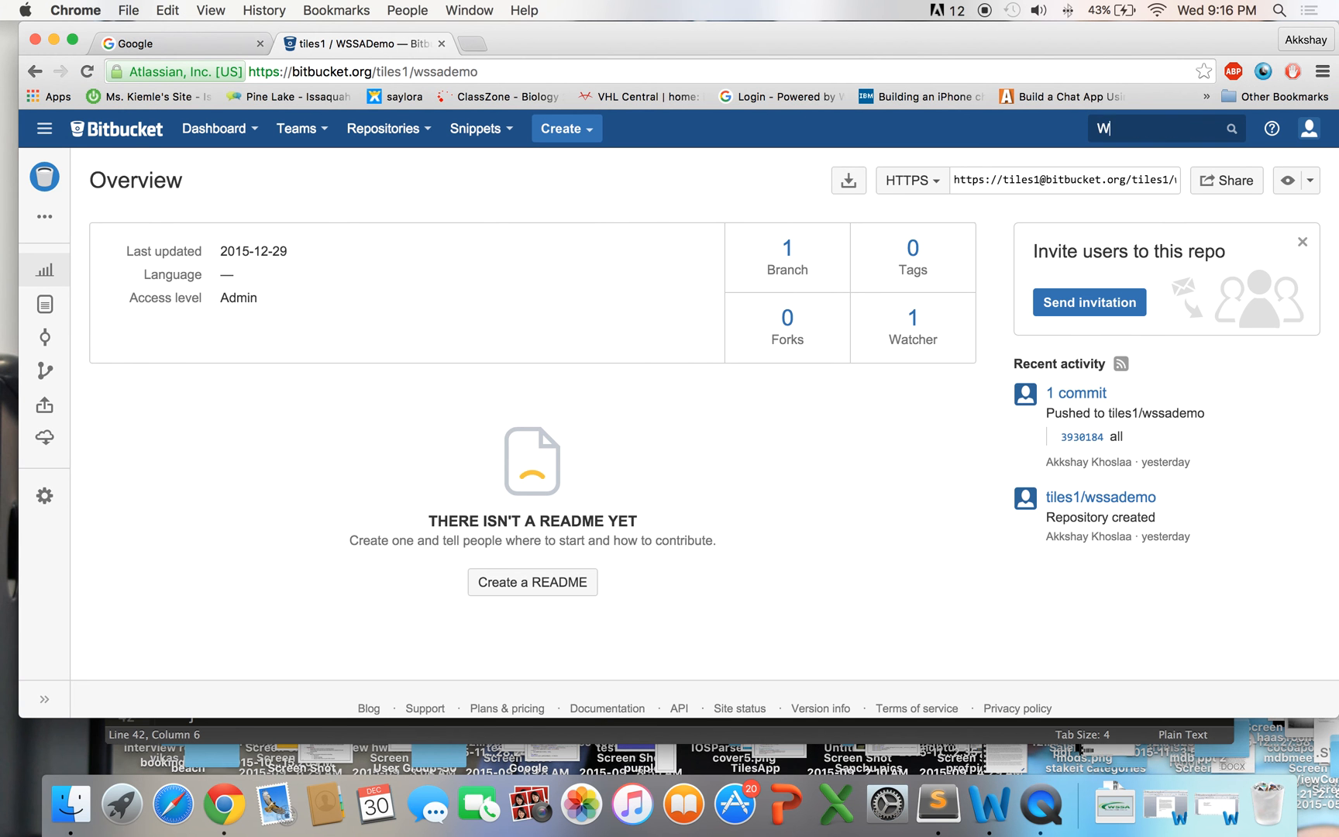
pyautogui.write('WSSADemo')
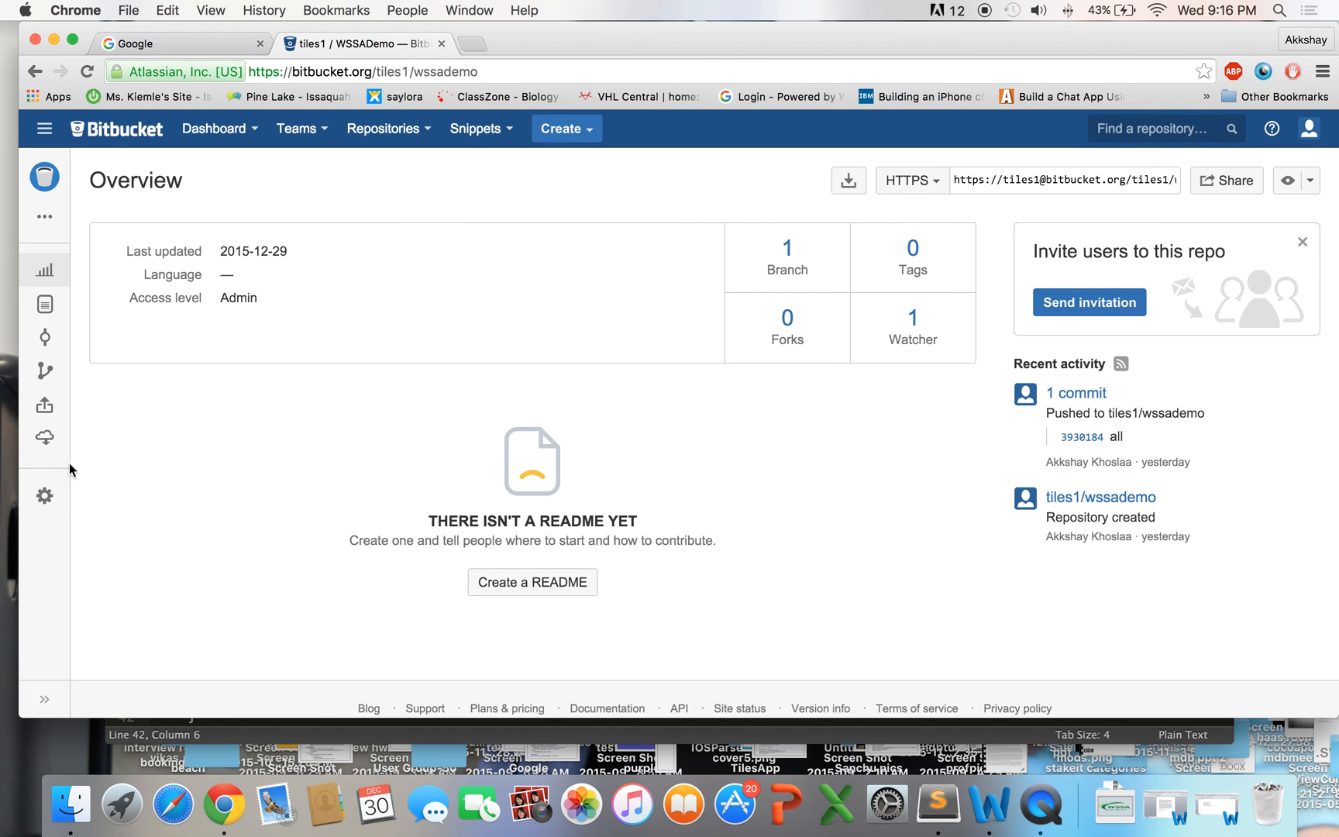
pyautogui.moveTo(44, 437)
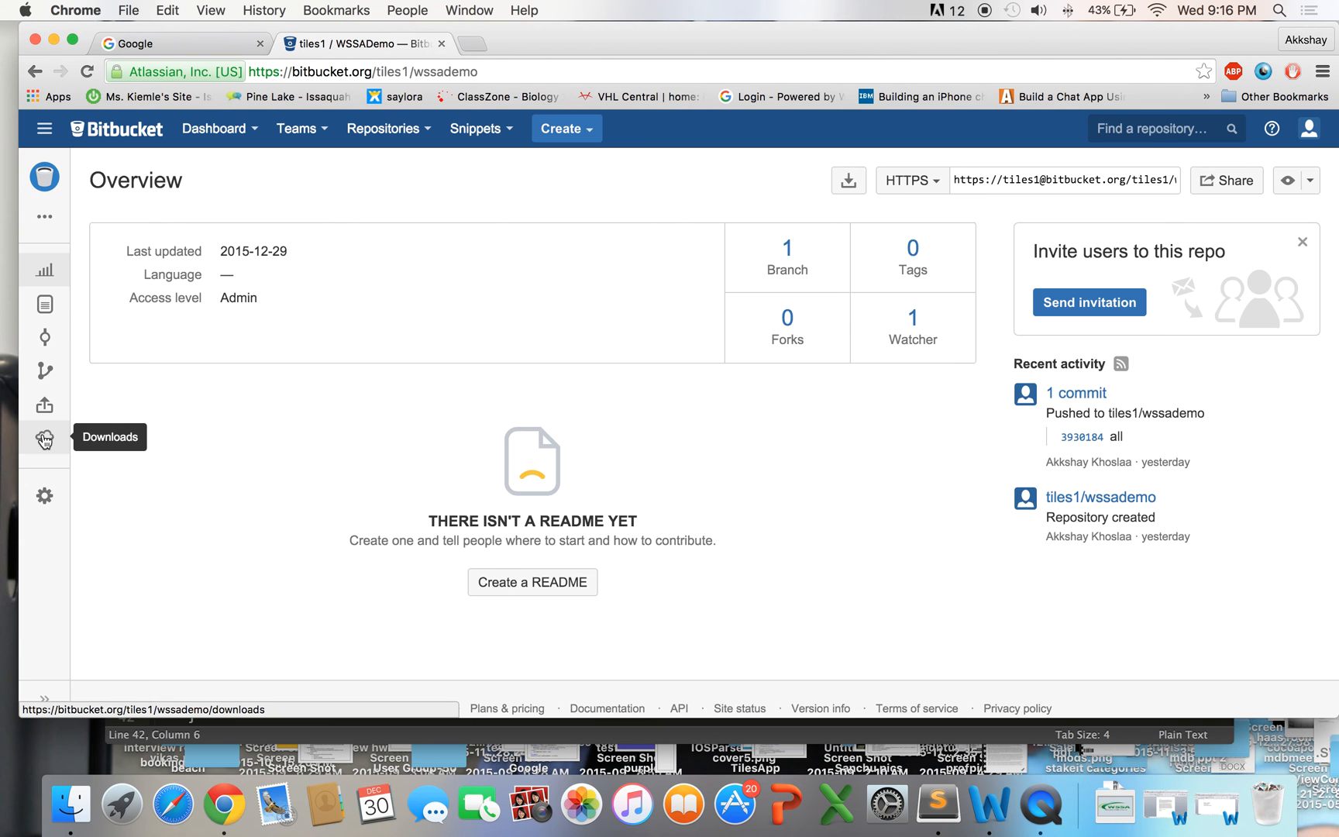
pyautogui.click(44, 438)
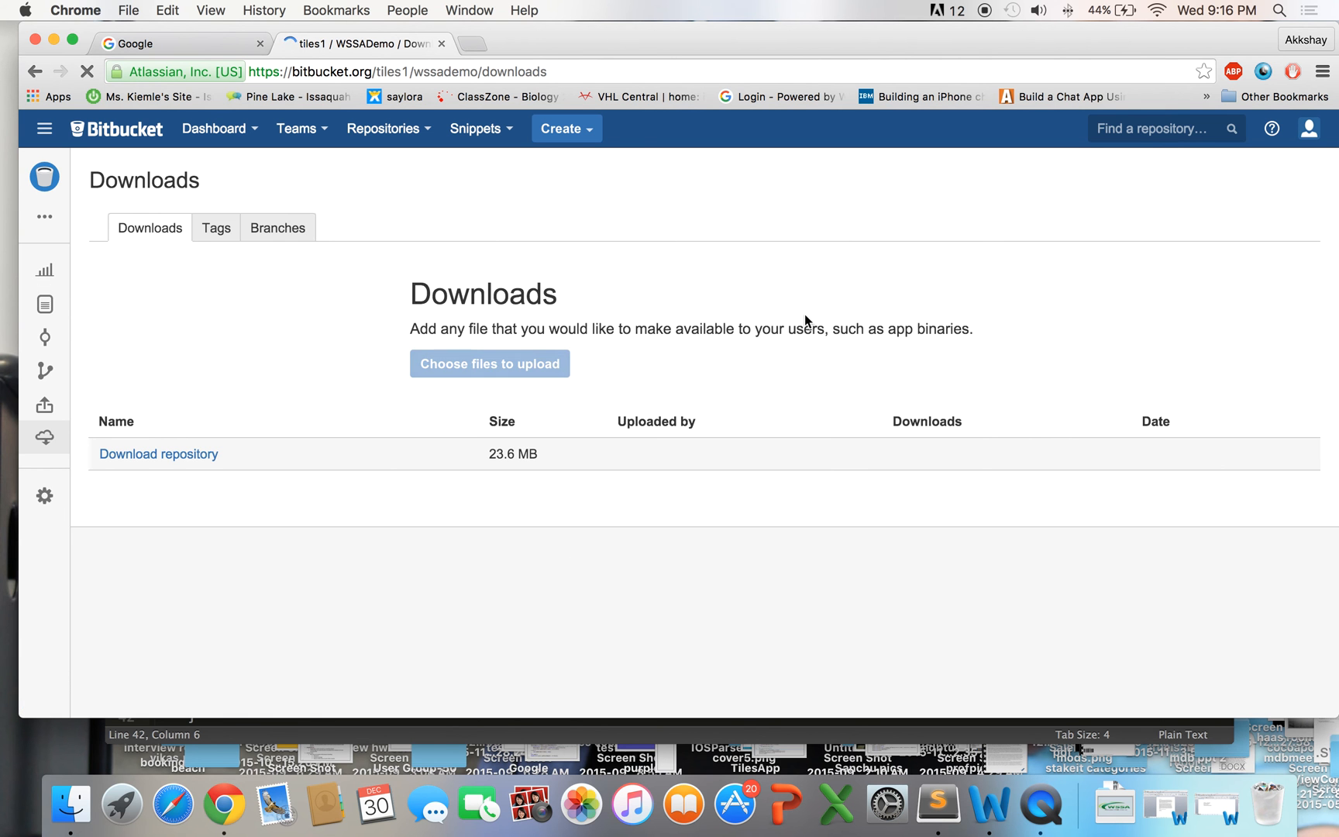
pyautogui.click(277, 228)
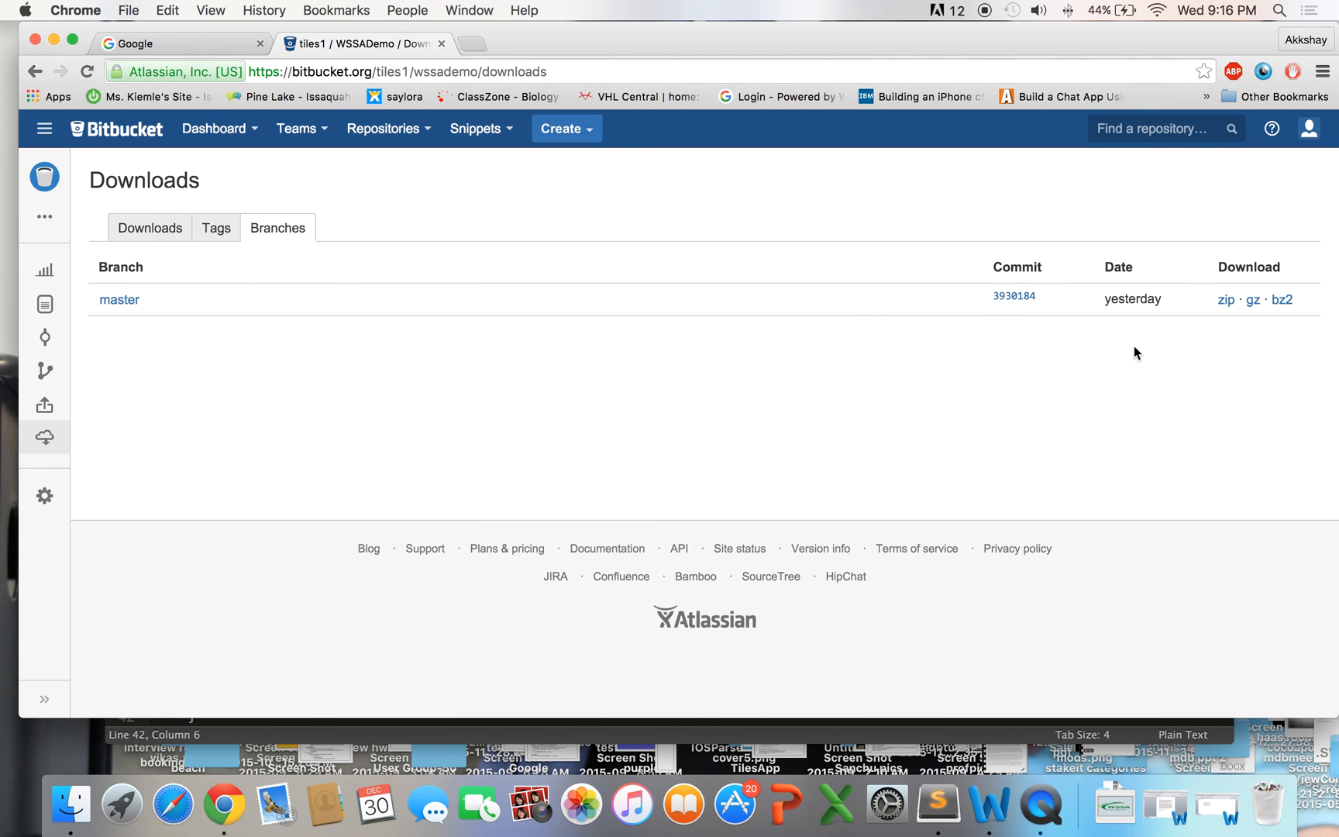
pyautogui.click(1226, 299)
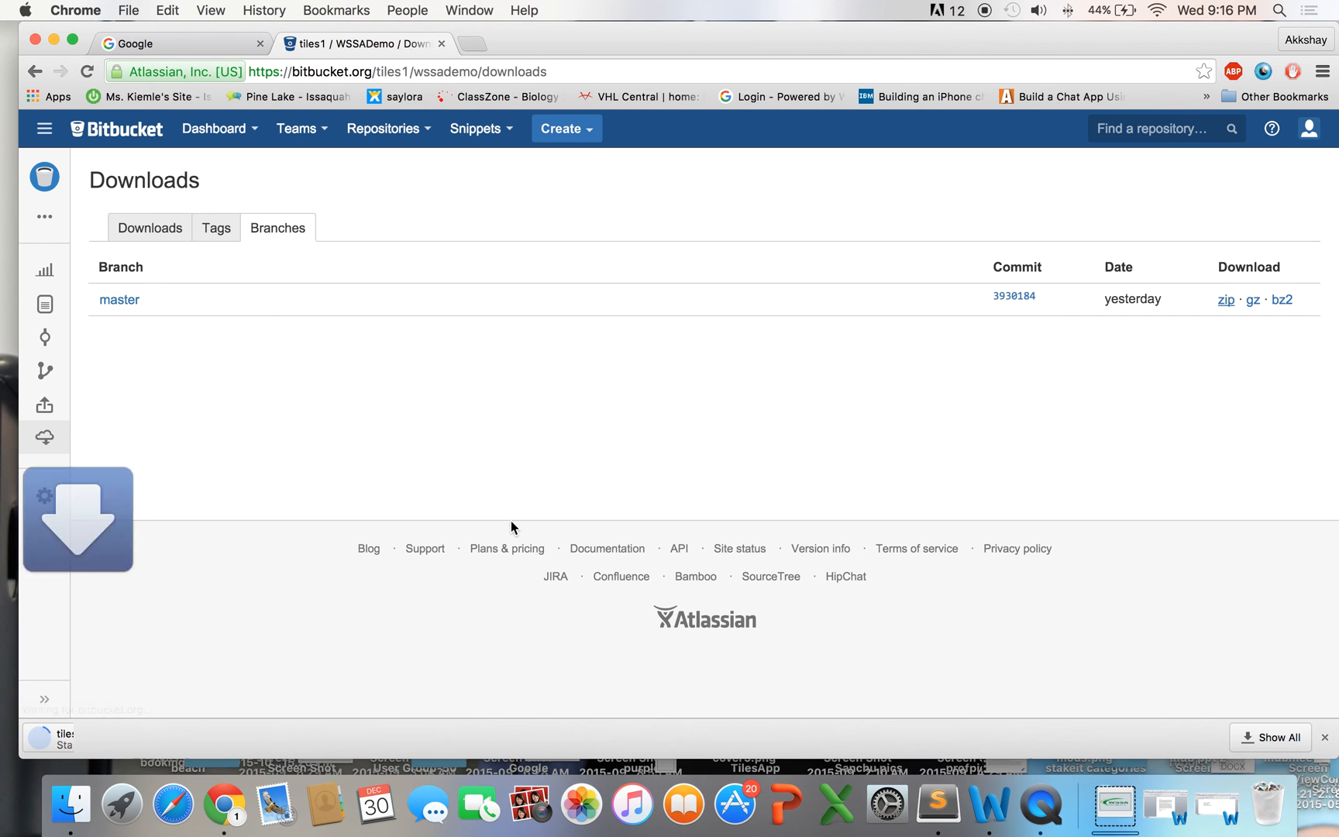
pyautogui.click(1224, 300)
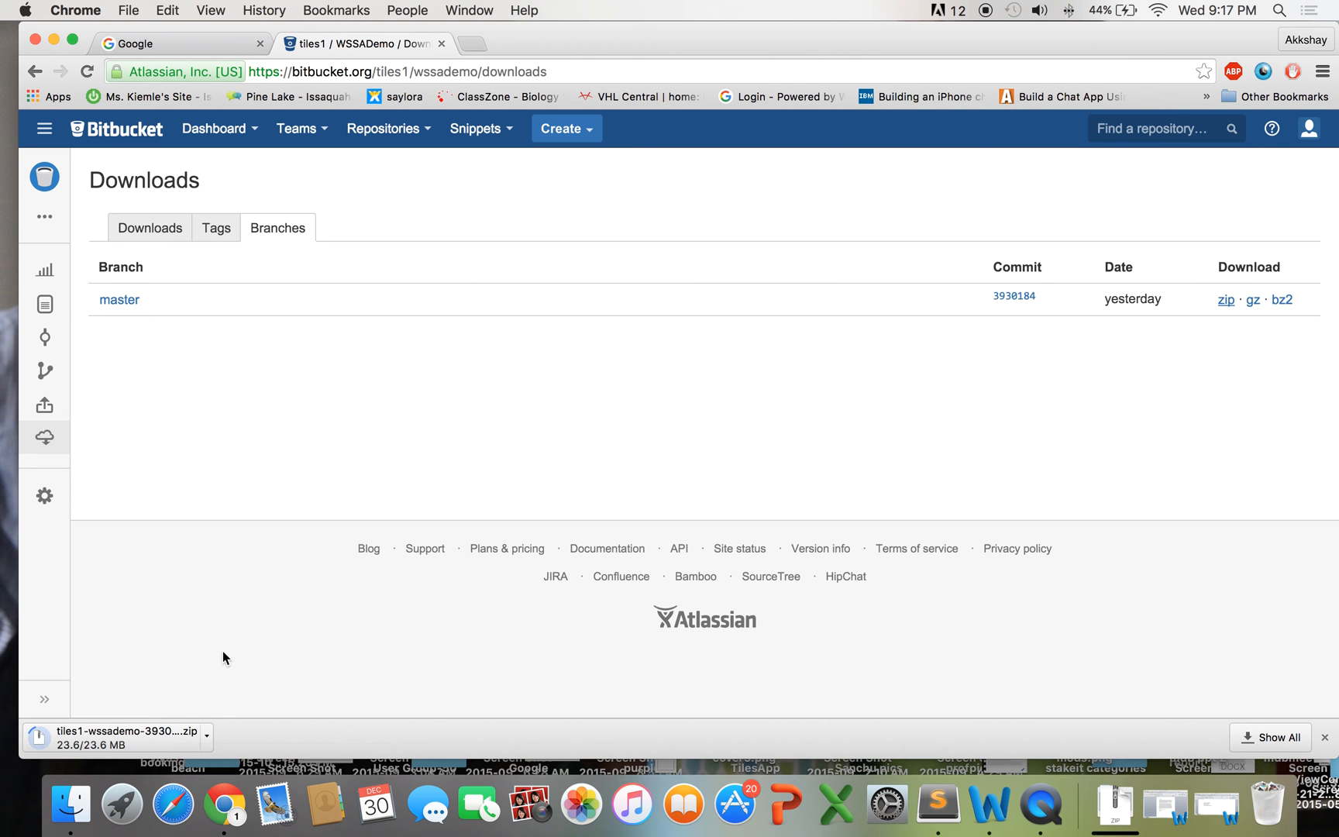
# Step: Unpack the downloaded archive and open ParseDemo.xcodeproj from the ParseDemo folder in Xcode
pyautogui.click(112, 736)
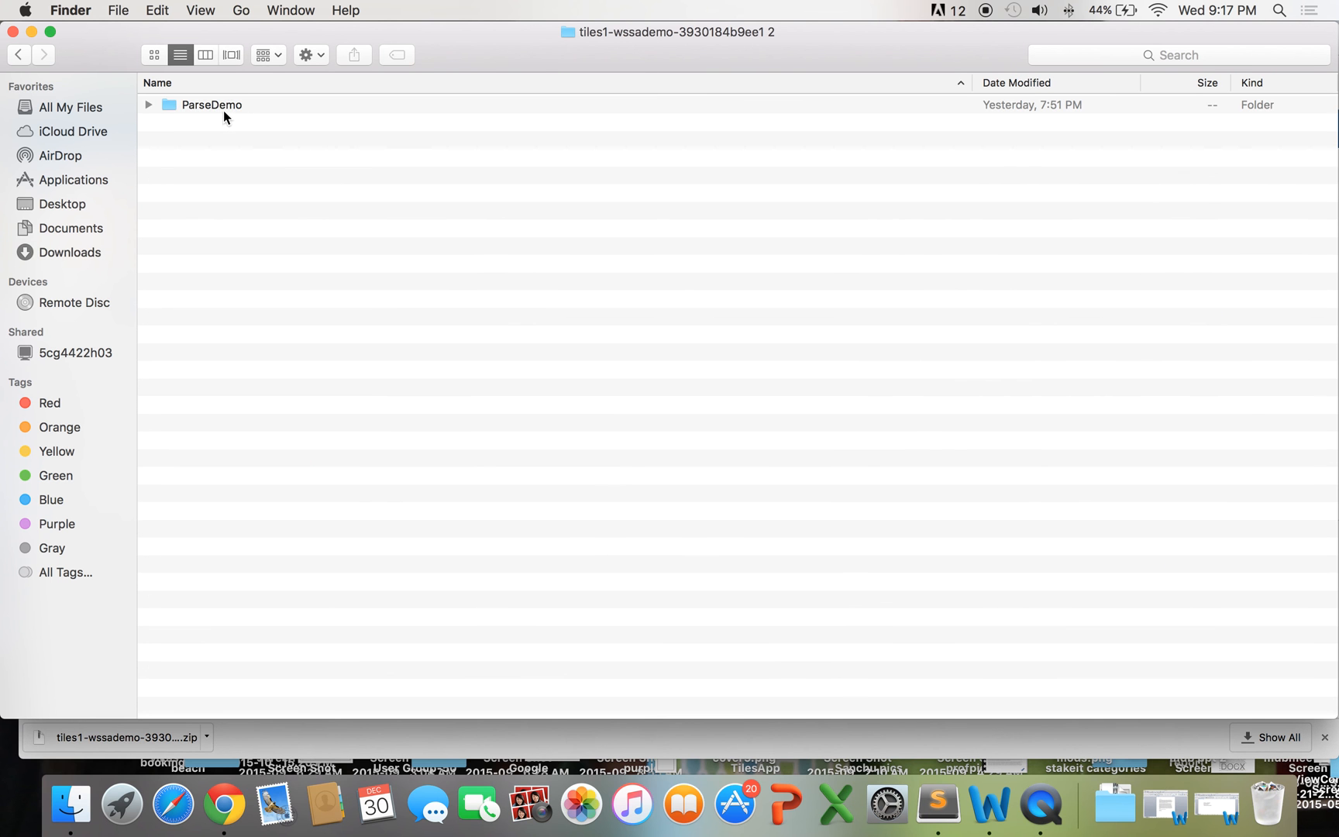
pyautogui.doubleClick(210, 104)
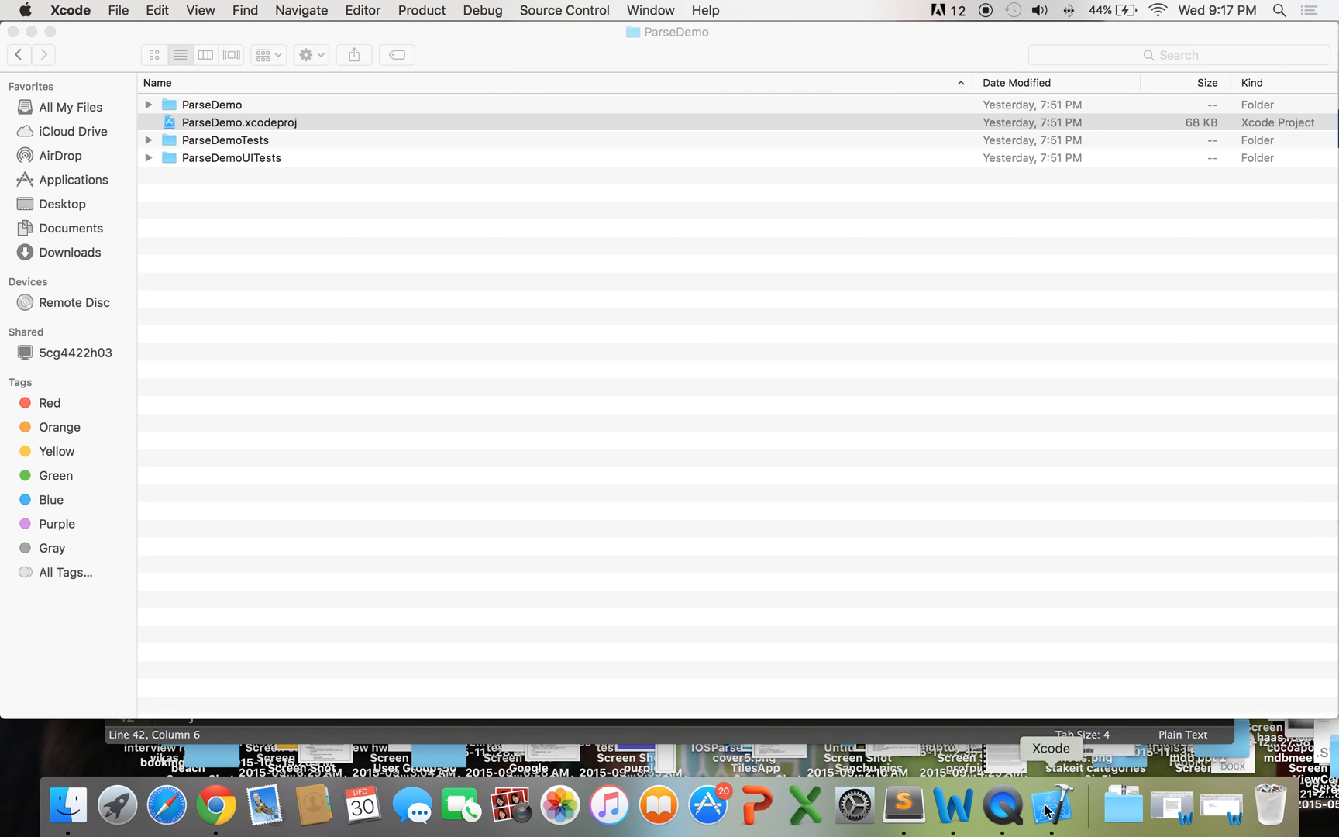
pyautogui.moveTo(1016, 737)
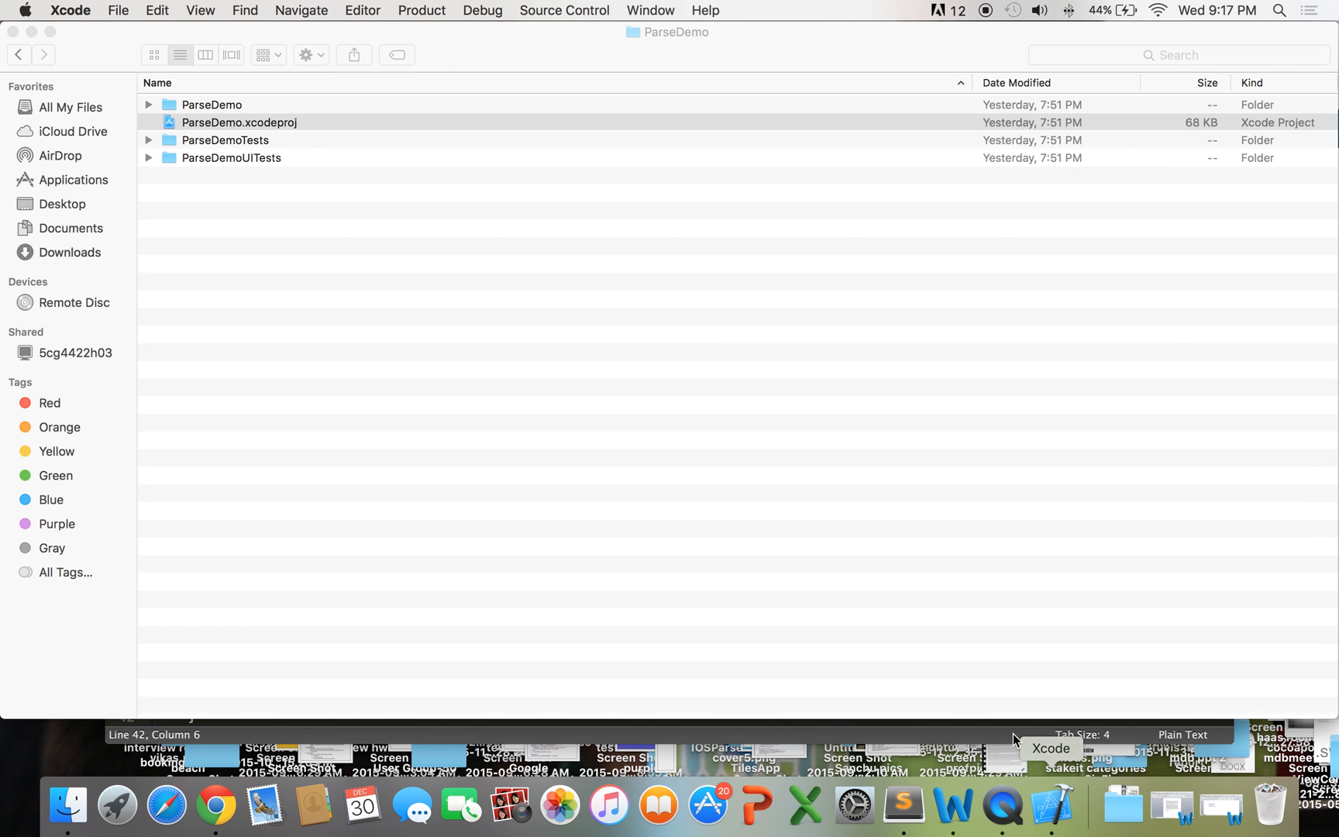
pyautogui.doubleClick(237, 122)
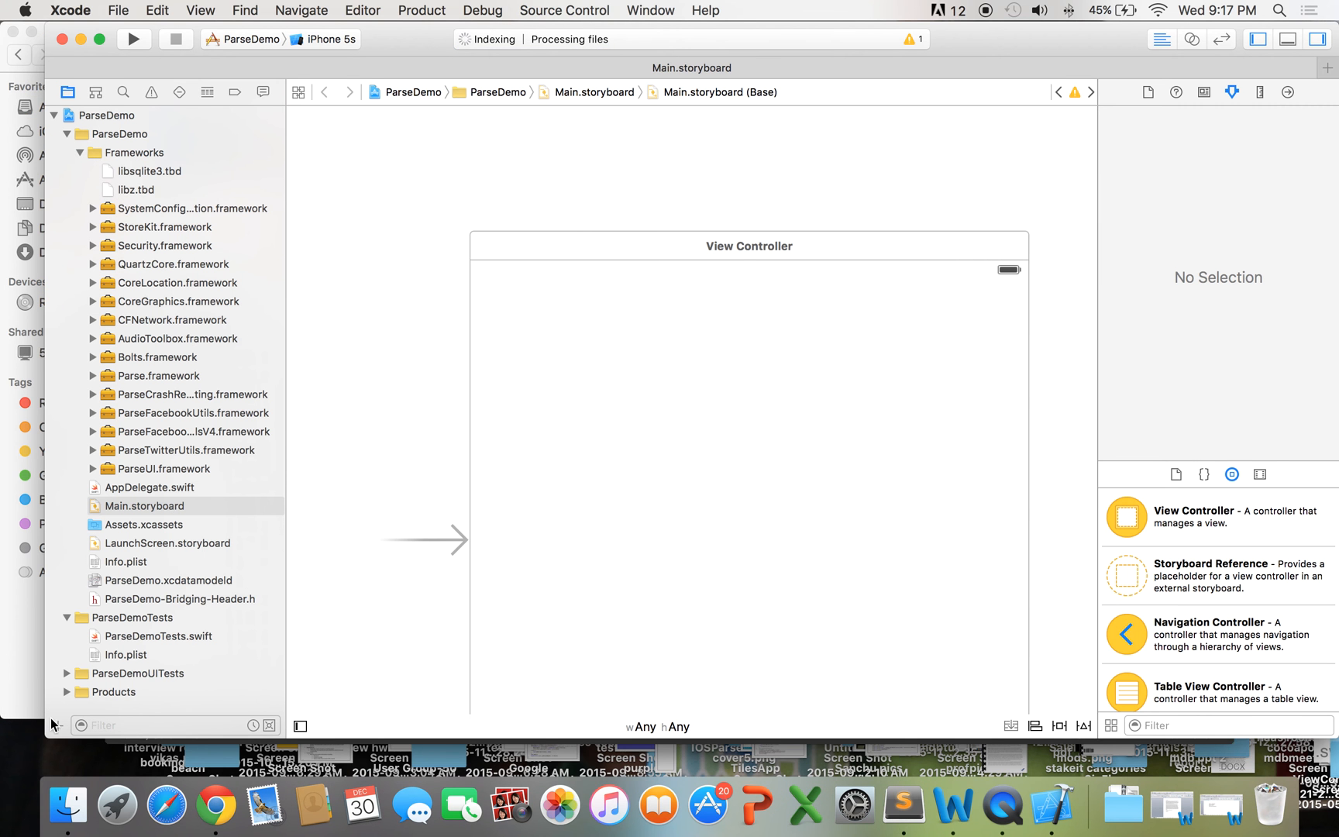
pyautogui.moveTo(643, 315)
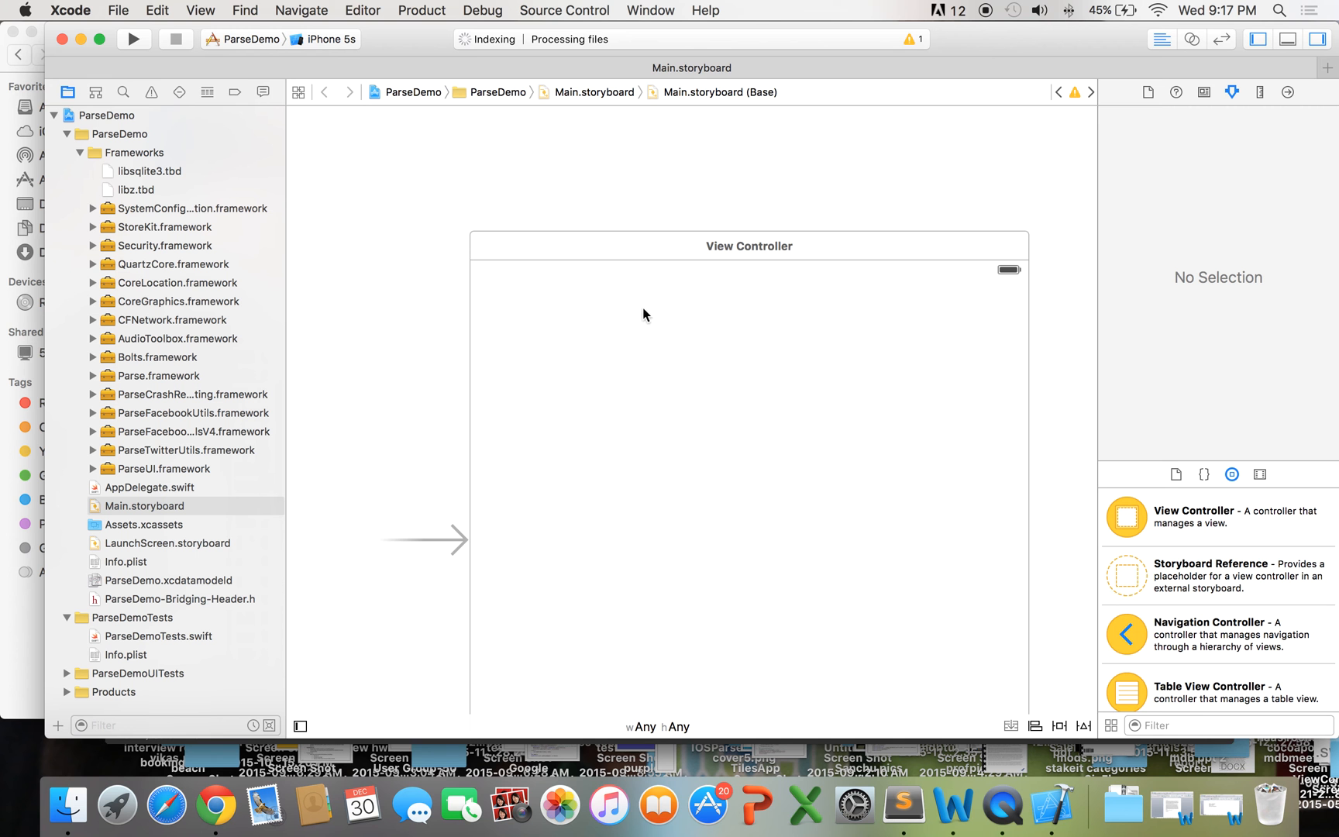
pyautogui.moveTo(573, 348)
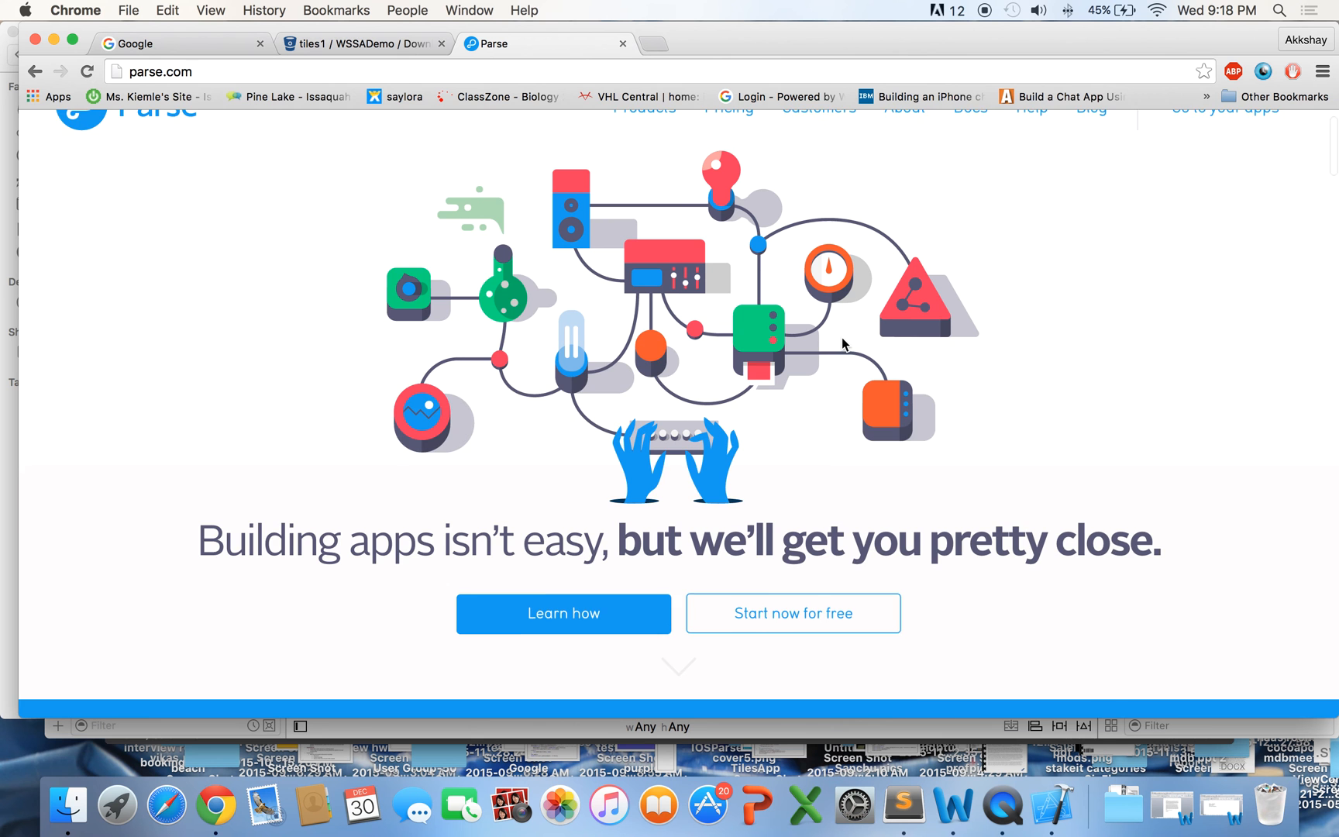
# Step: Bring up the Parse home page in Chrome
pyautogui.scroll(3)
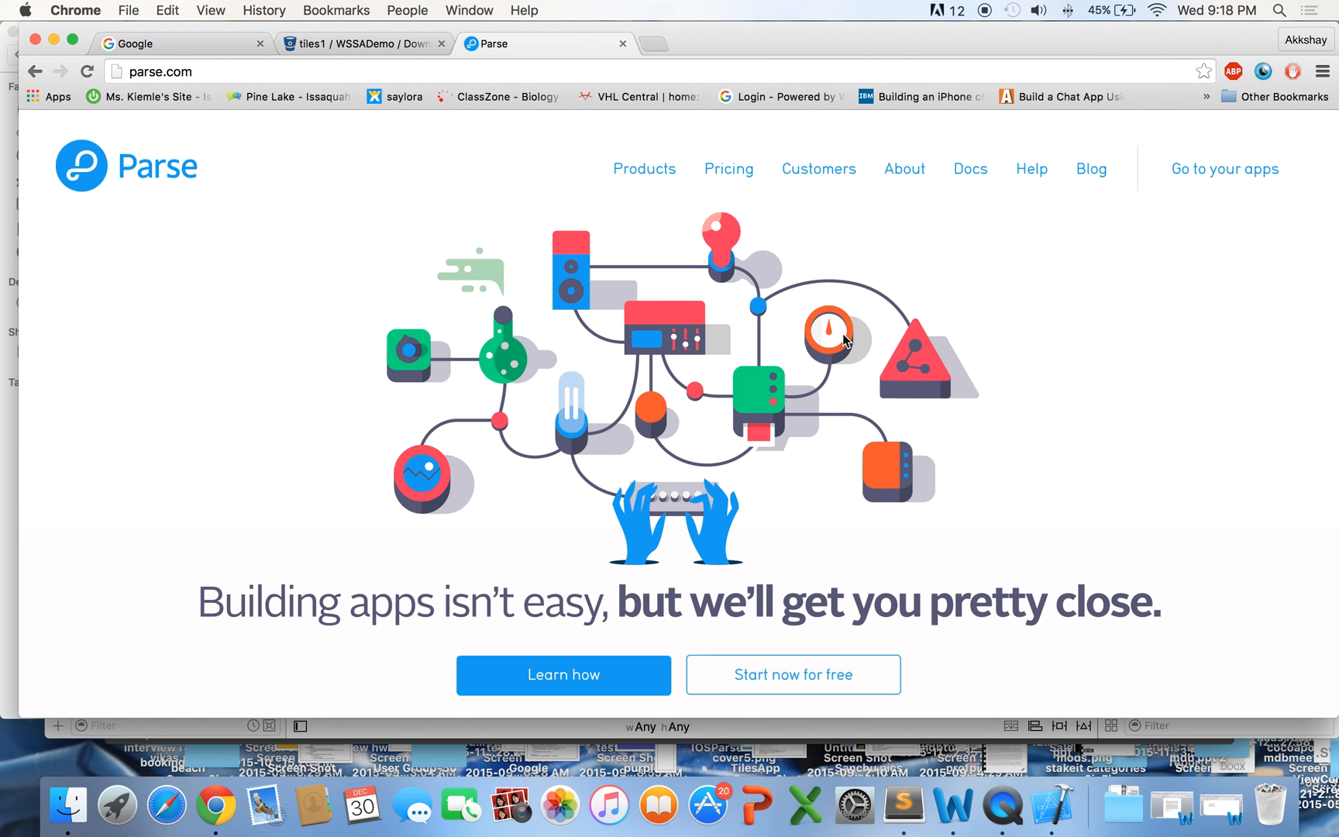
pyautogui.moveTo(1088, 507)
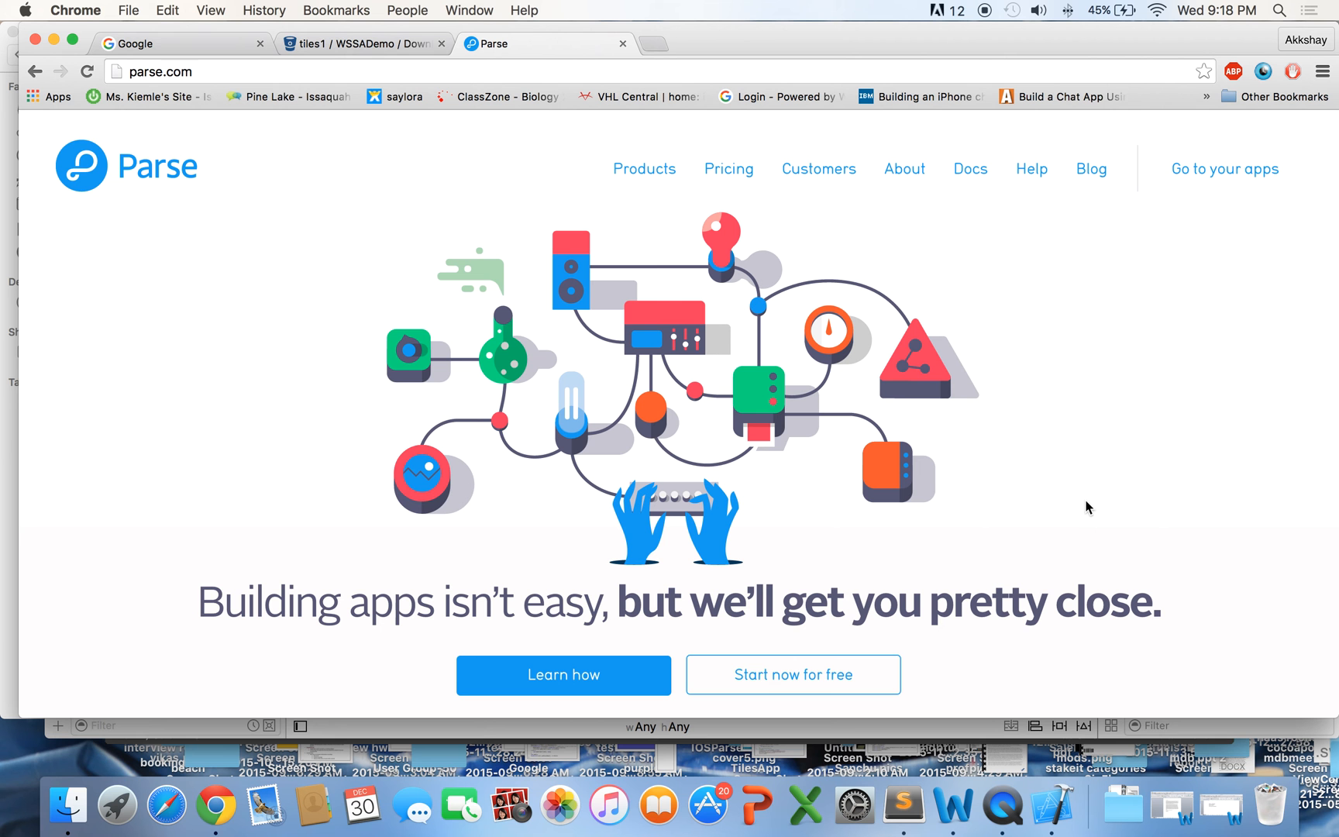
pyautogui.moveTo(1082, 505)
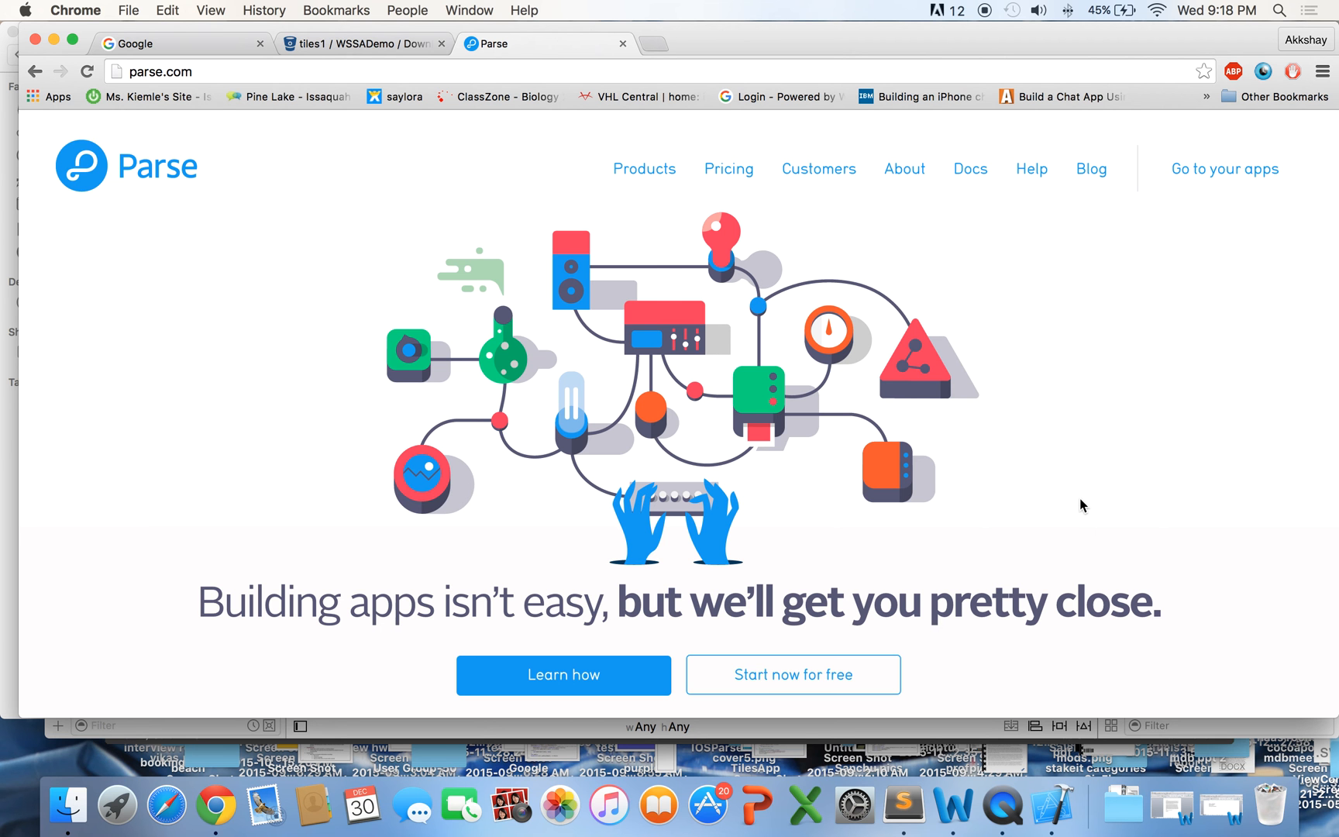
pyautogui.moveTo(1038, 506)
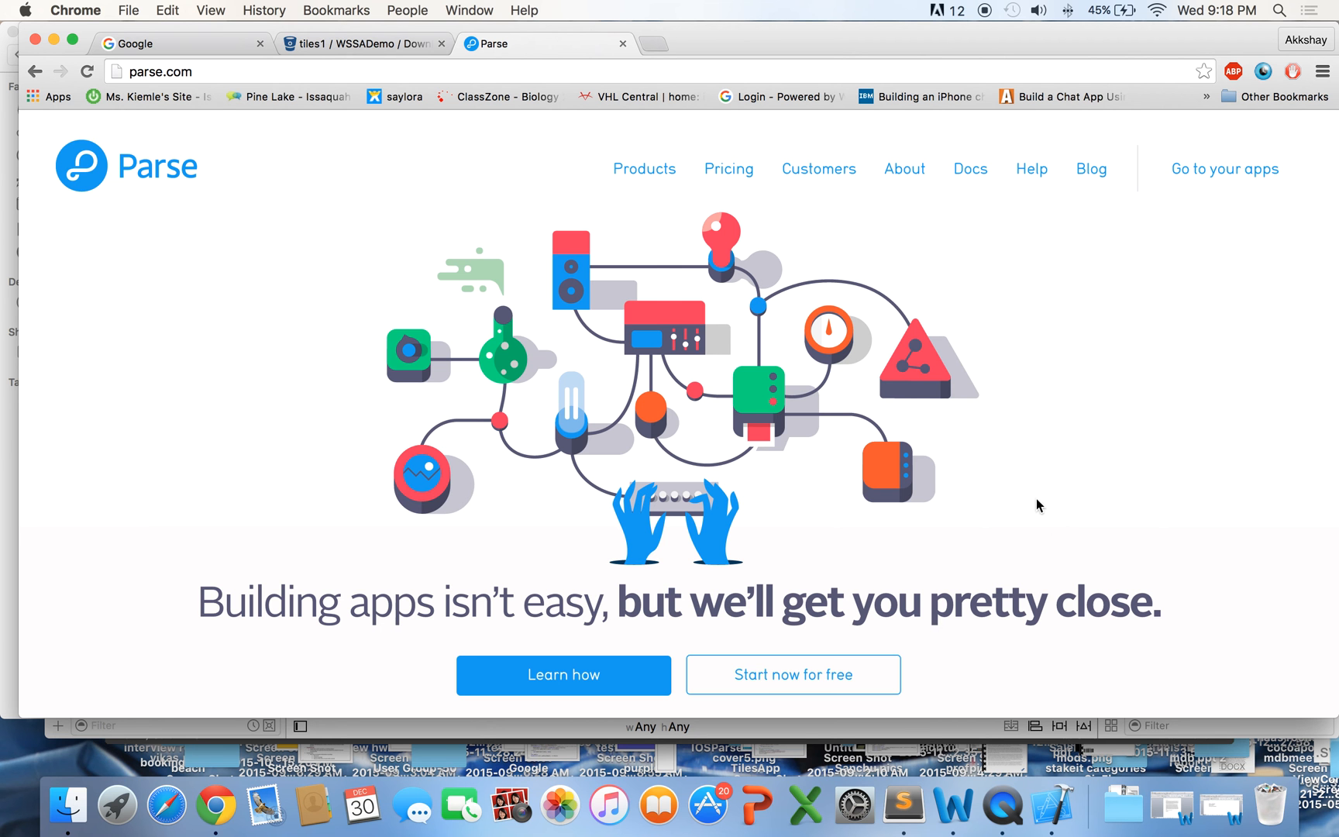
# Step: Set the view controller's simulated size to iPhone 4-inch
pyautogui.click(1052, 806)
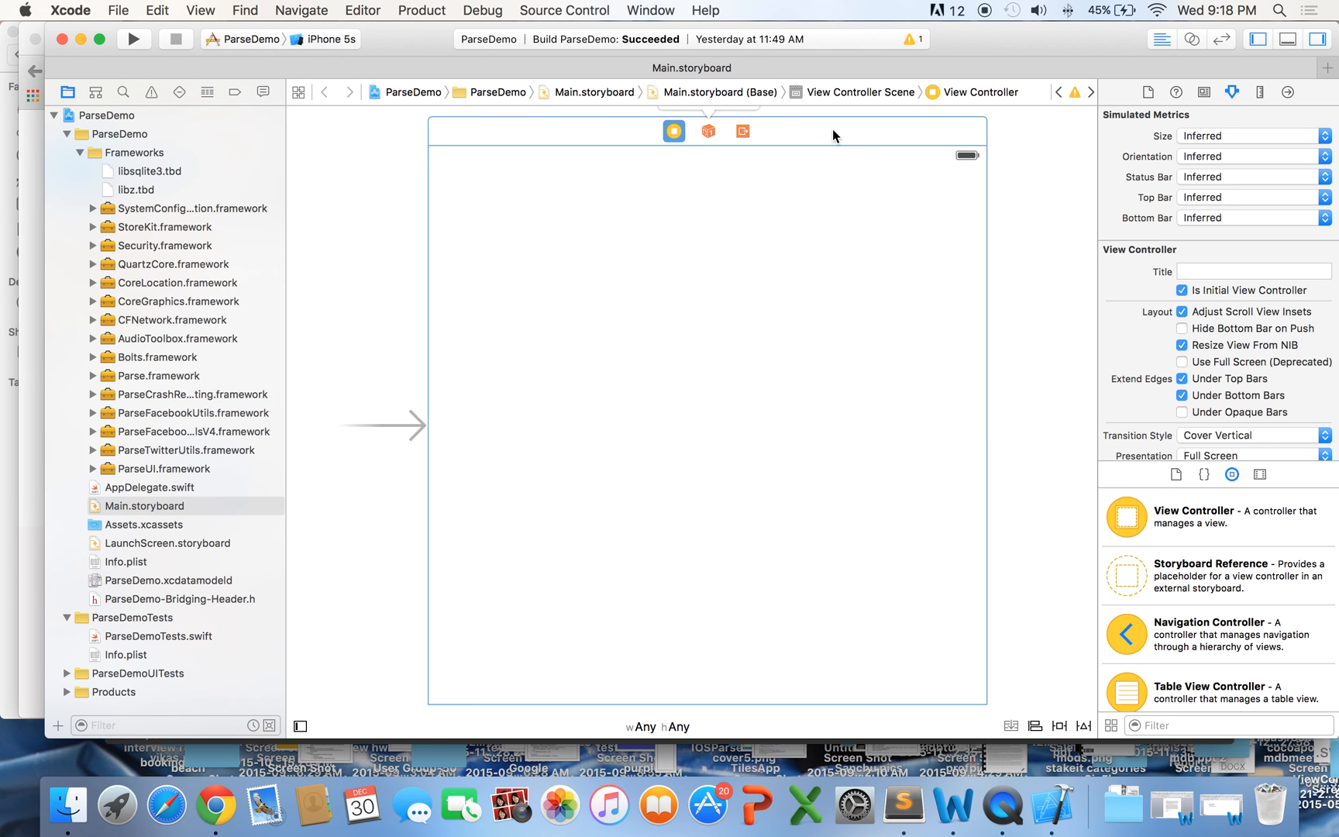
pyautogui.click(1251, 135)
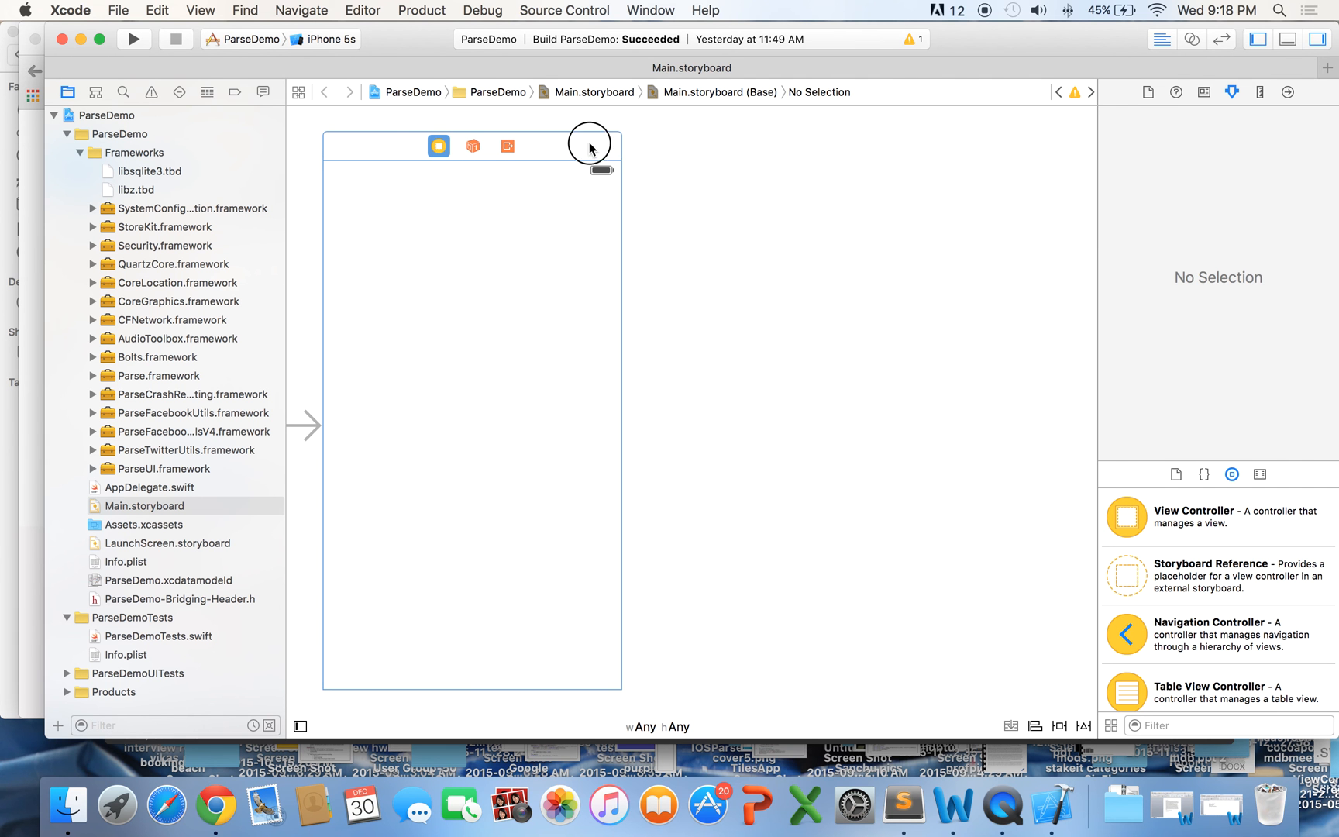
pyautogui.click(589, 144)
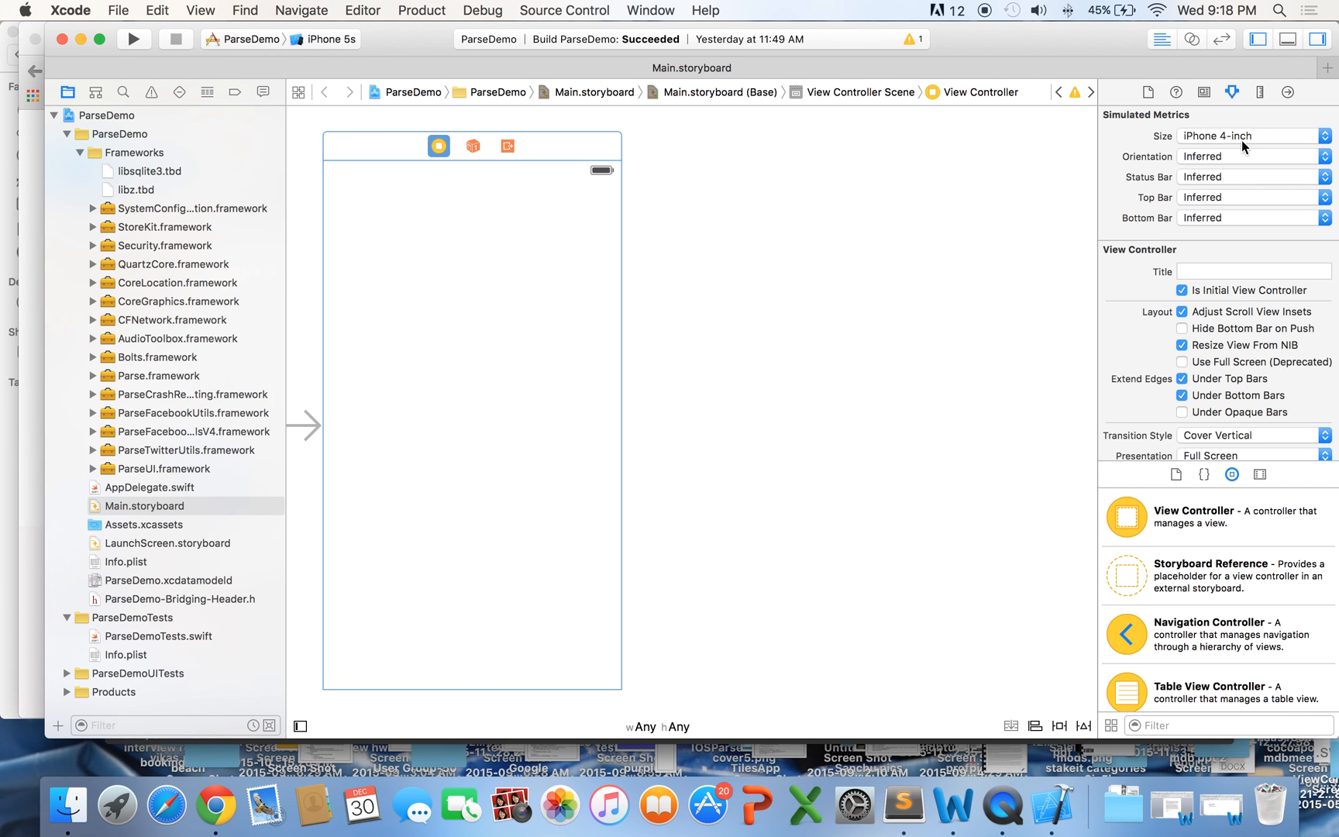
pyautogui.moveTo(1259, 517)
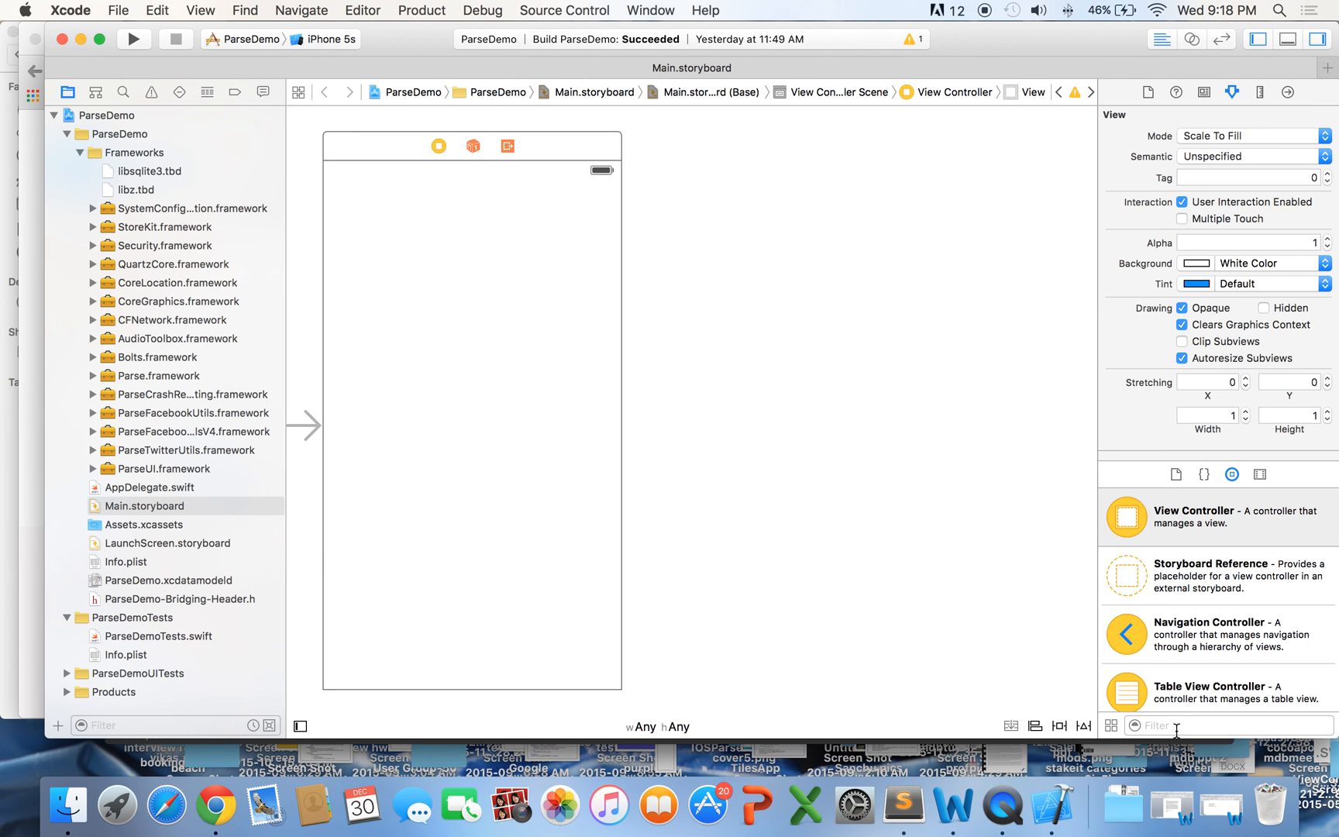
# Step: Add a full-width text field to the view with the placeholder username
pyautogui.write('user')
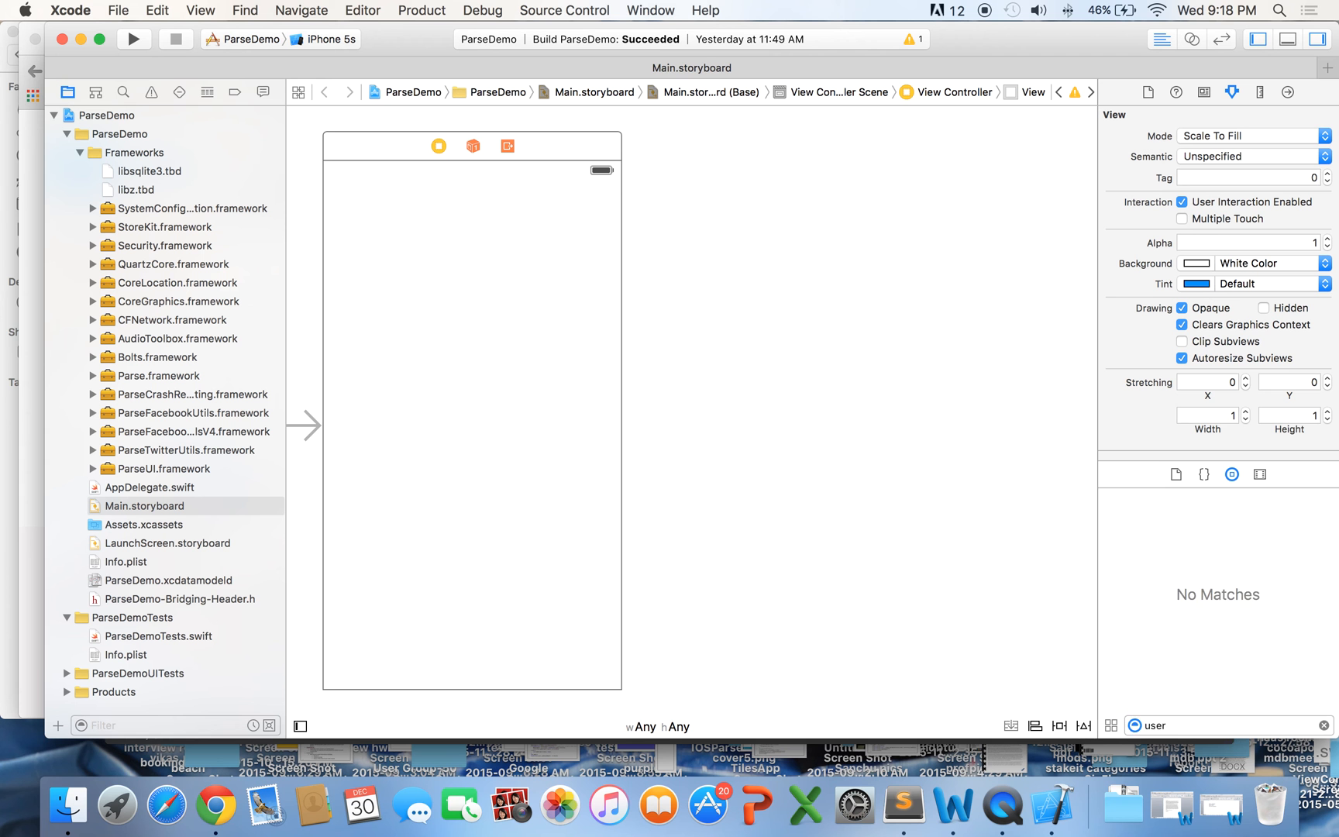
pyautogui.write('text')
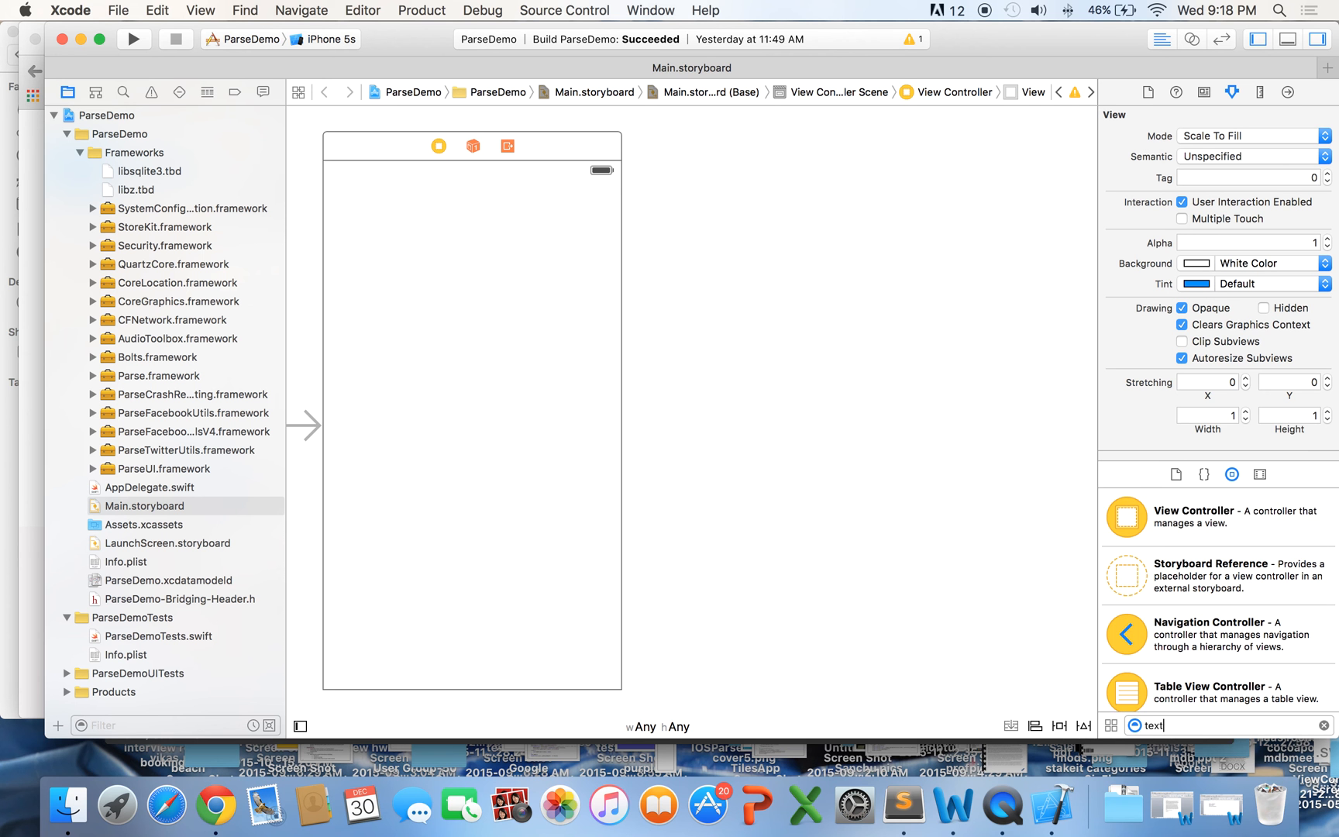
pyautogui.moveTo(1125, 516); pyautogui.dragTo(585, 499)
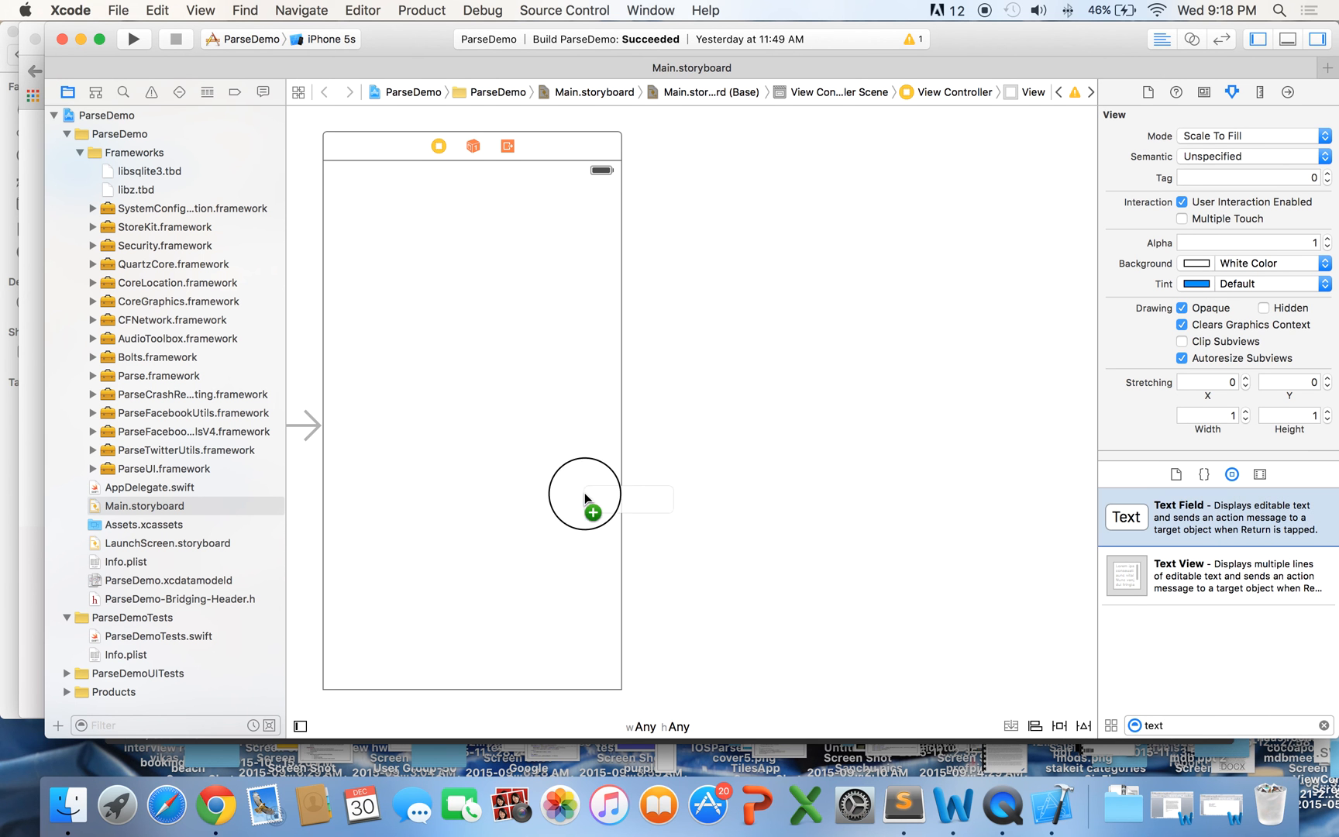
pyautogui.moveTo(584, 499); pyautogui.dragTo(457, 436)
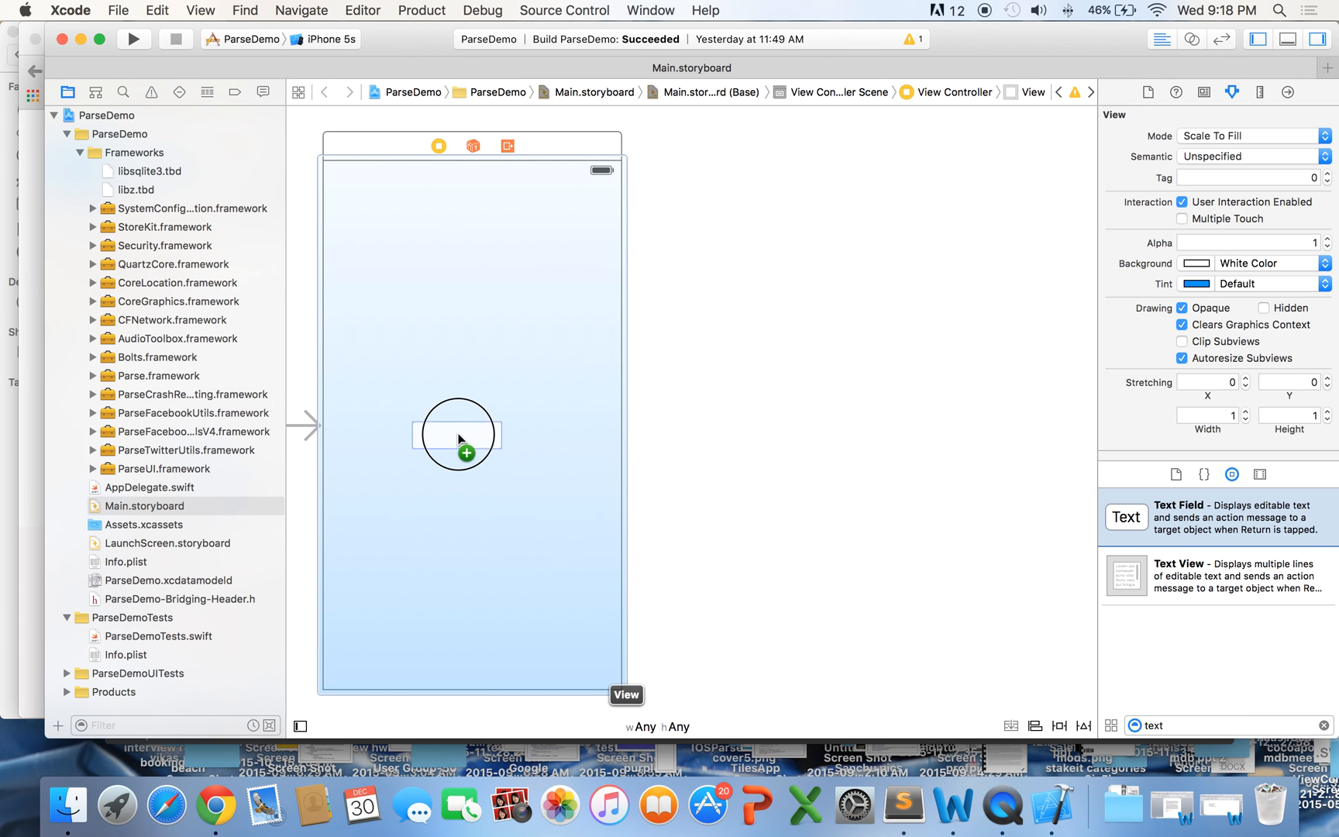
pyautogui.moveTo(458, 434); pyautogui.dragTo(471, 476)
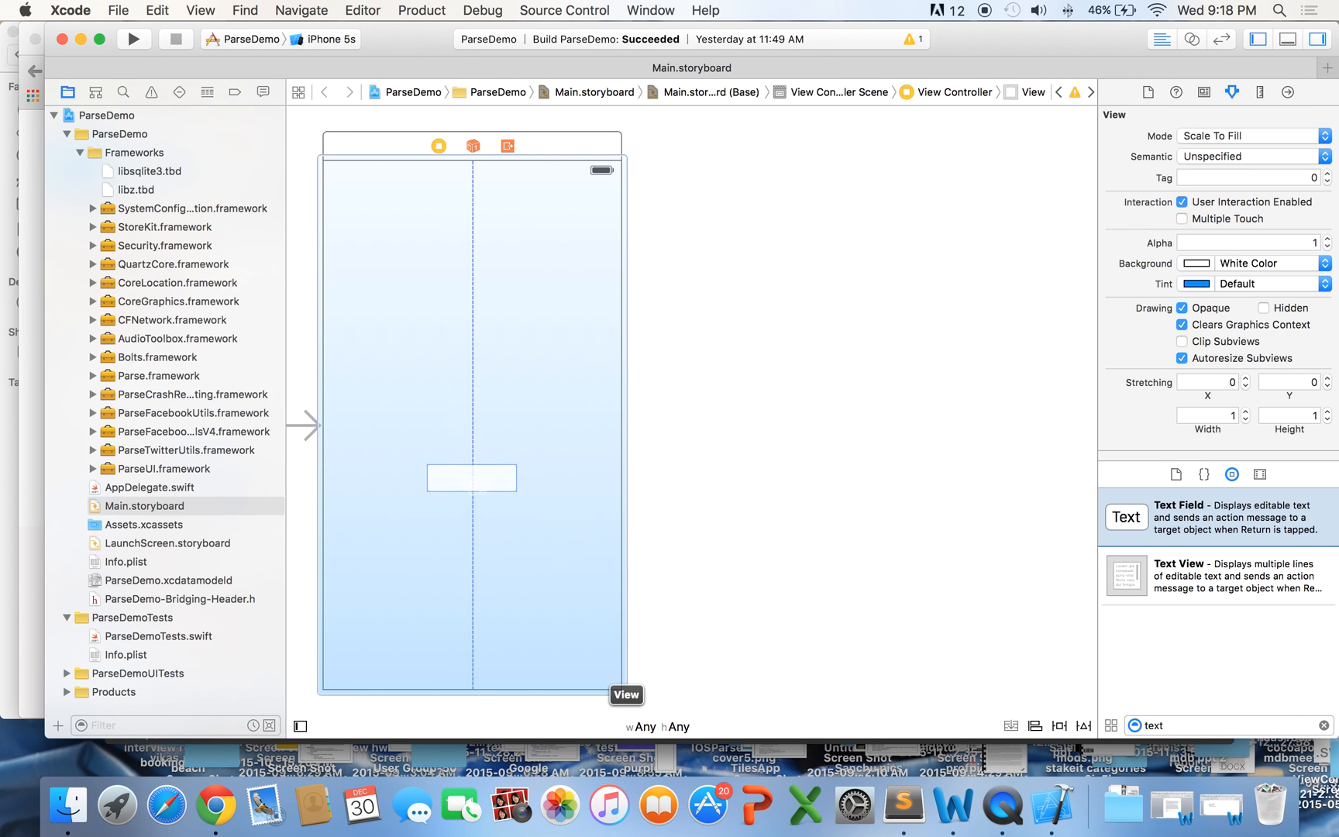
pyautogui.click(471, 478)
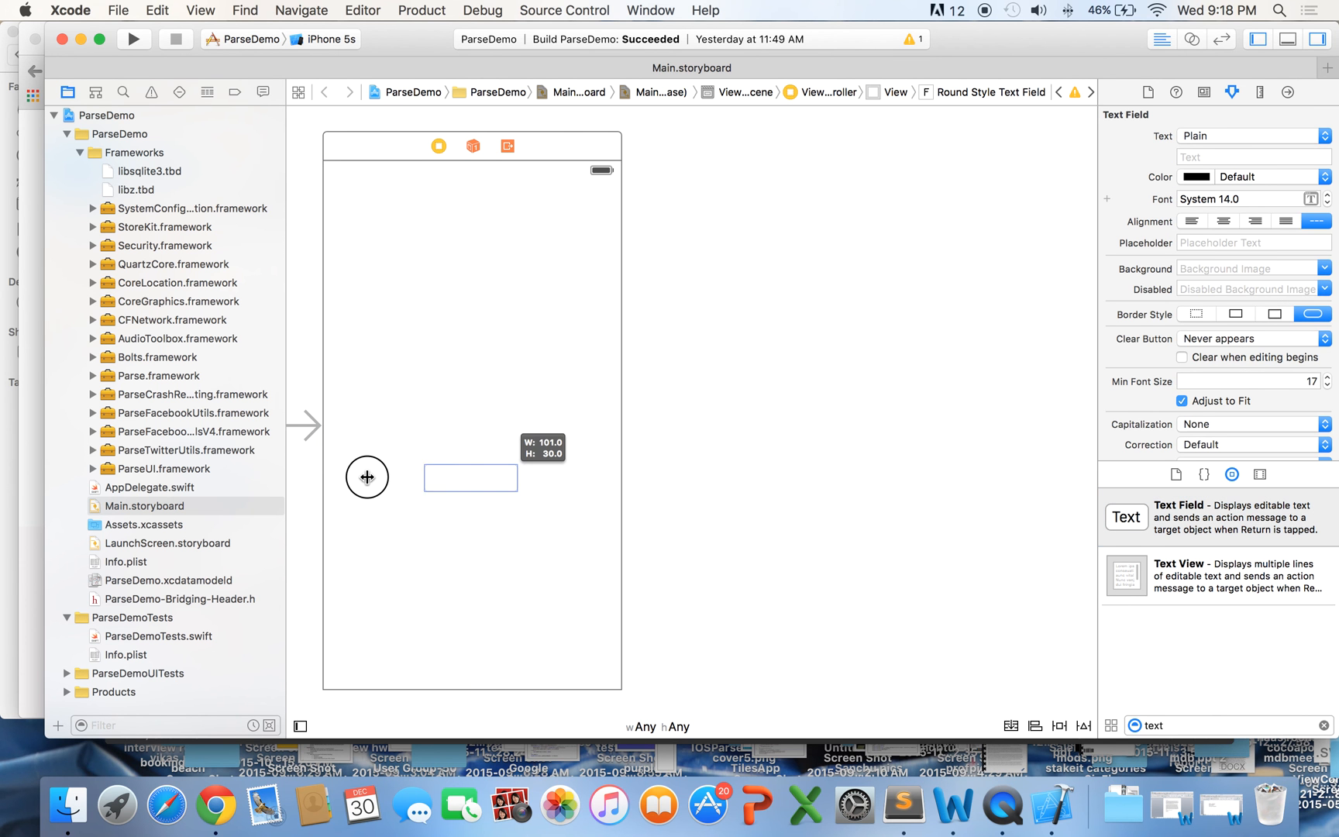
pyautogui.moveTo(366, 476); pyautogui.dragTo(338, 479)
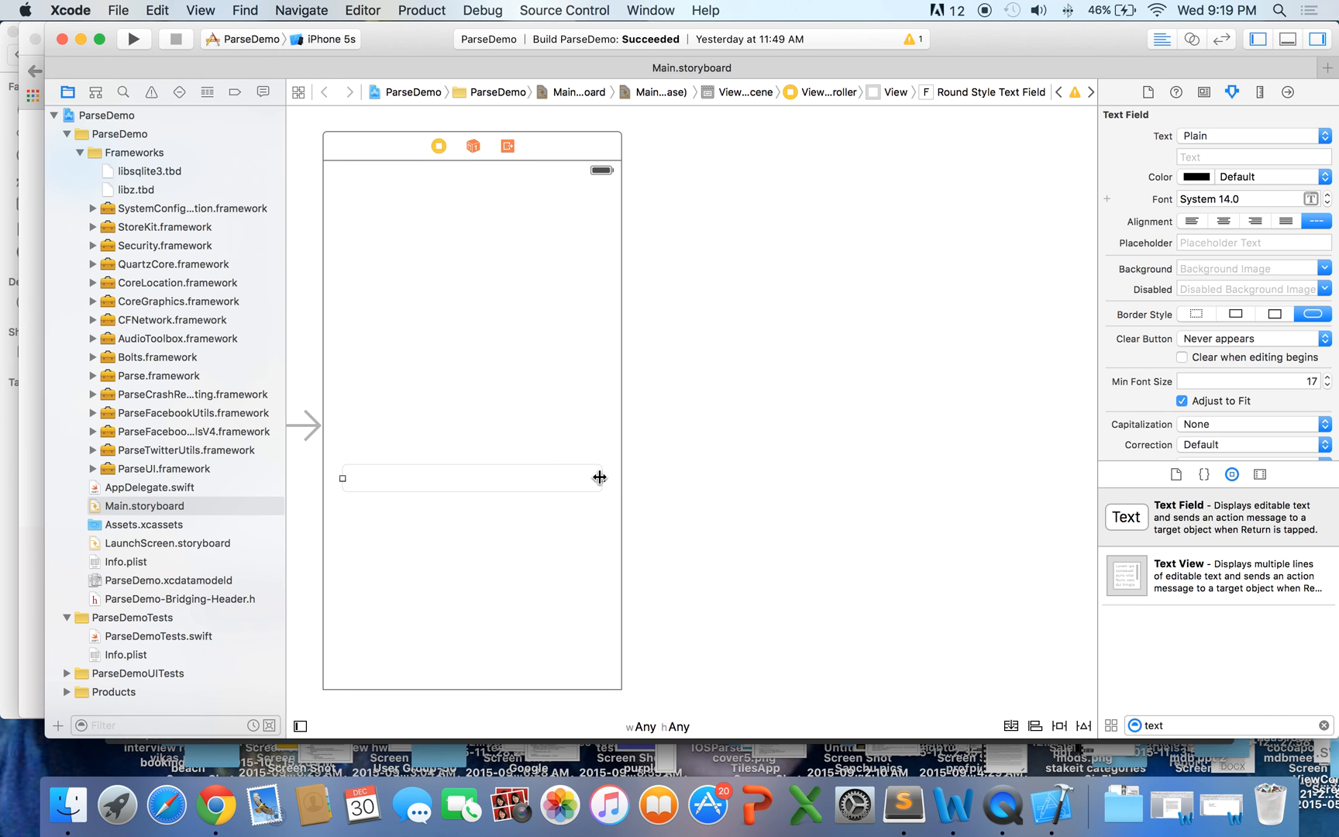
pyautogui.write('u')
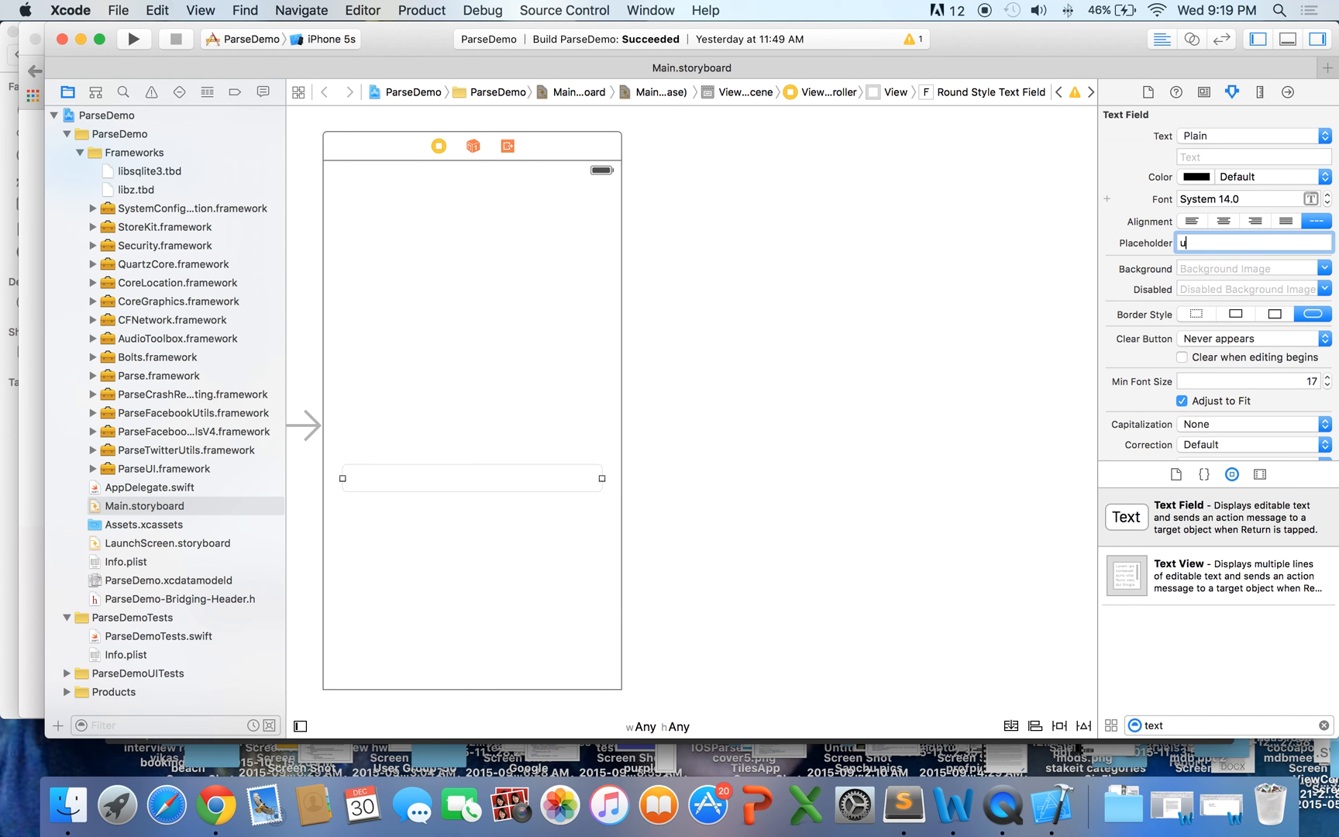
pyautogui.write('sername')
pyautogui.click(1227, 725)
pyautogui.write('label')
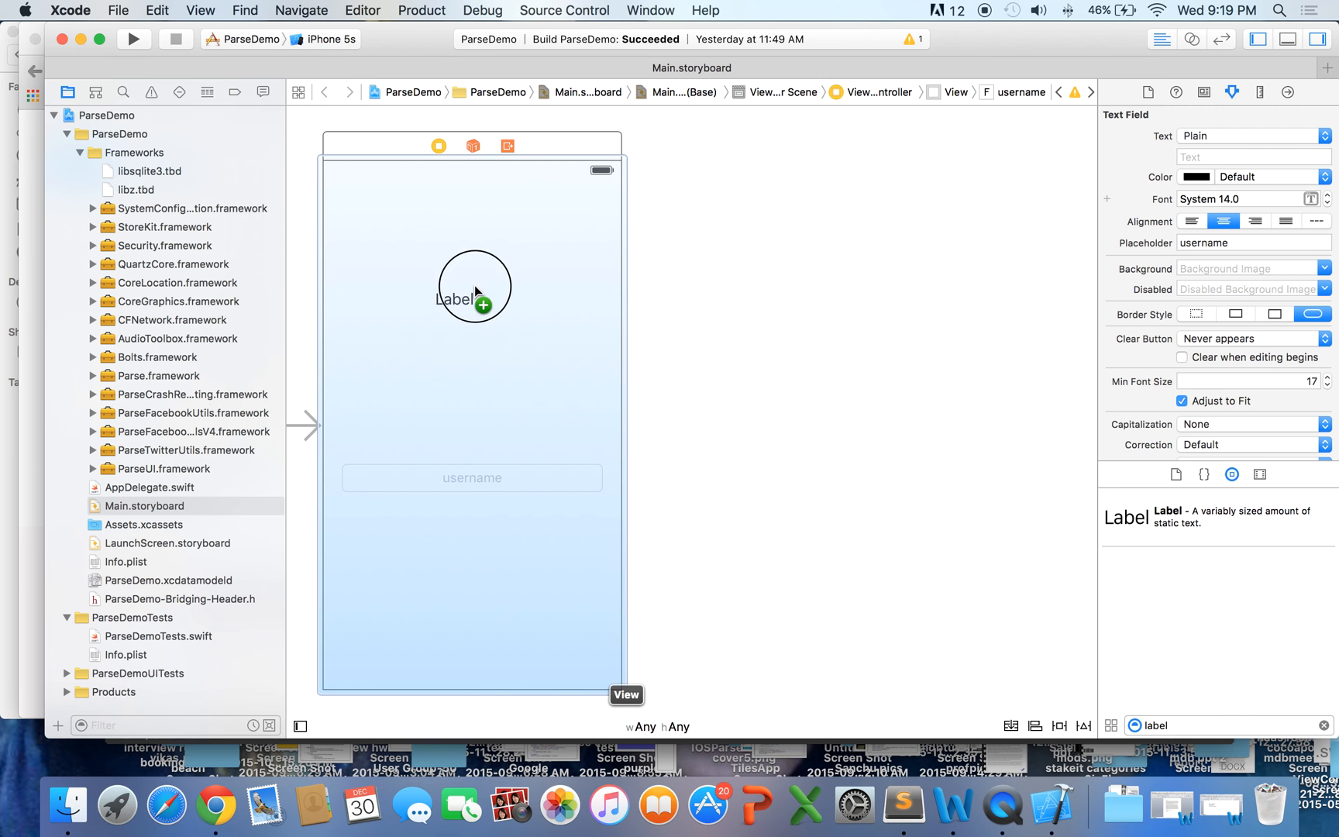
# Step: Retitle the label above the username field to SnapChatCloneIsh
pyautogui.click(473, 299)
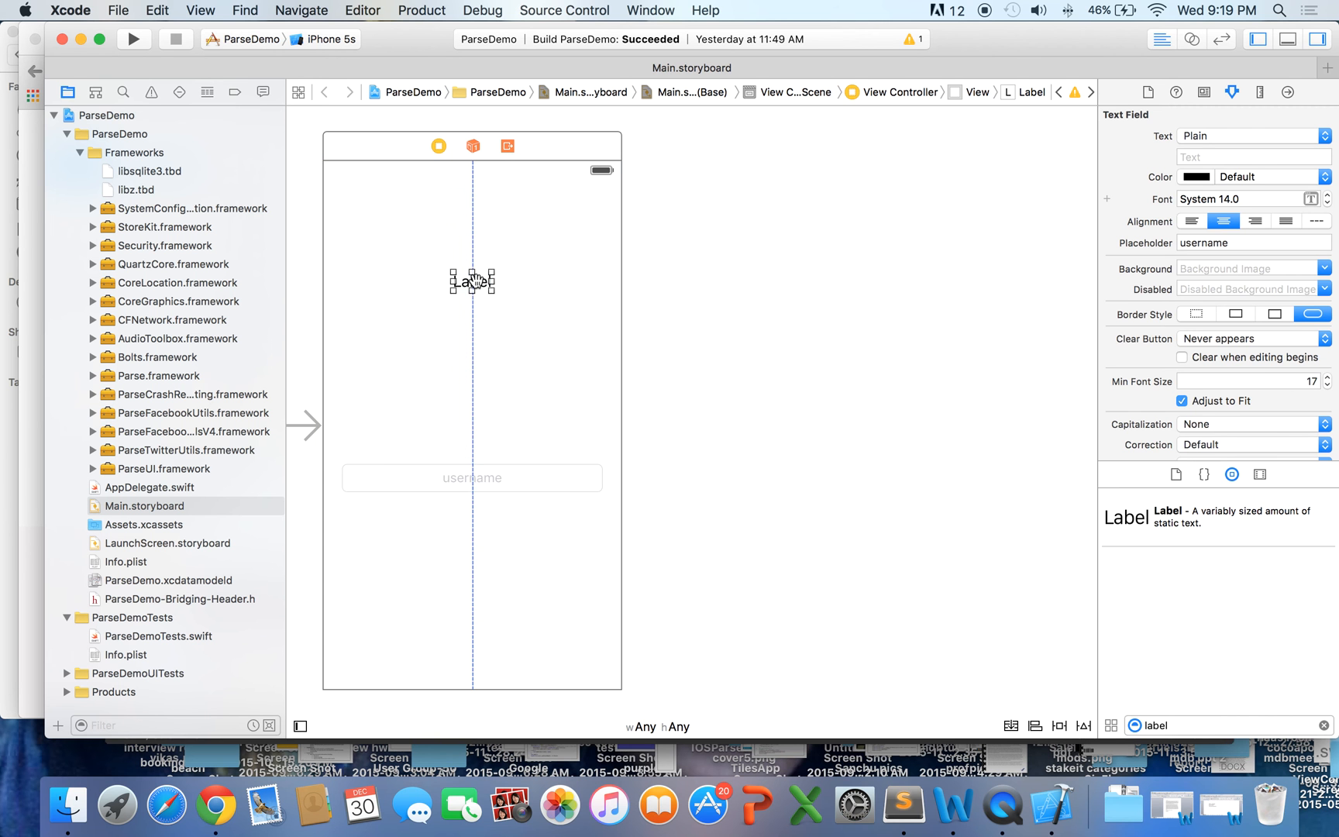
pyautogui.click(473, 281)
pyautogui.write('S')
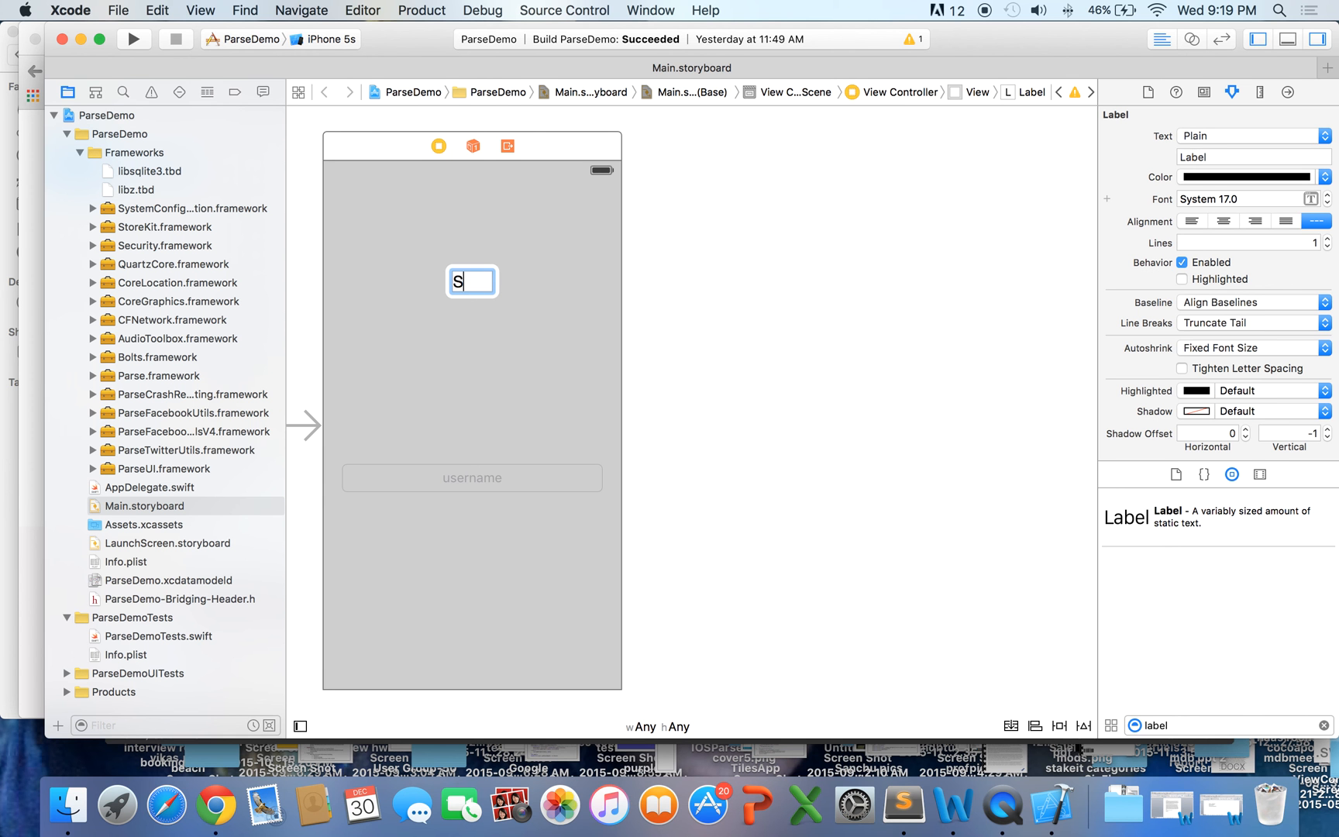
pyautogui.write('napC')
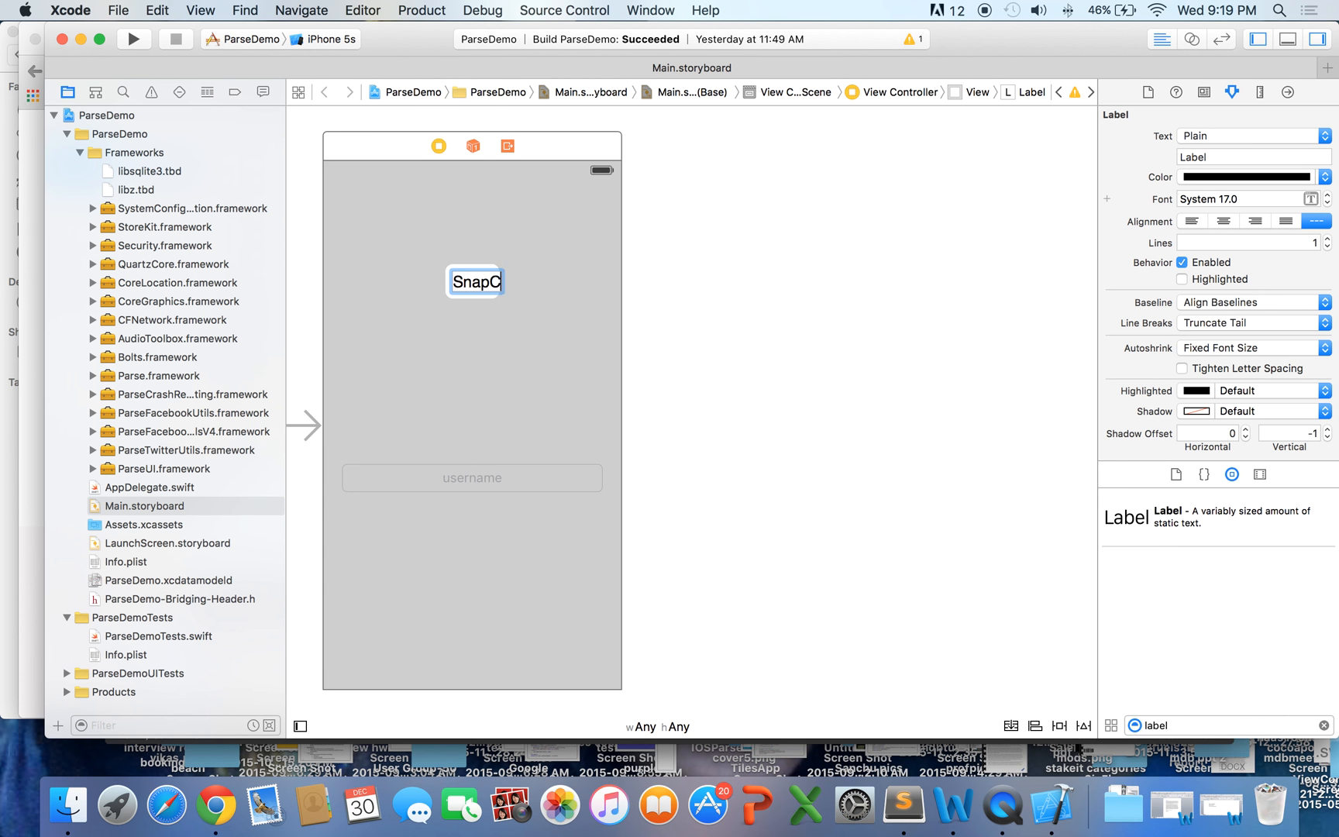
pyautogui.write('hatClo')
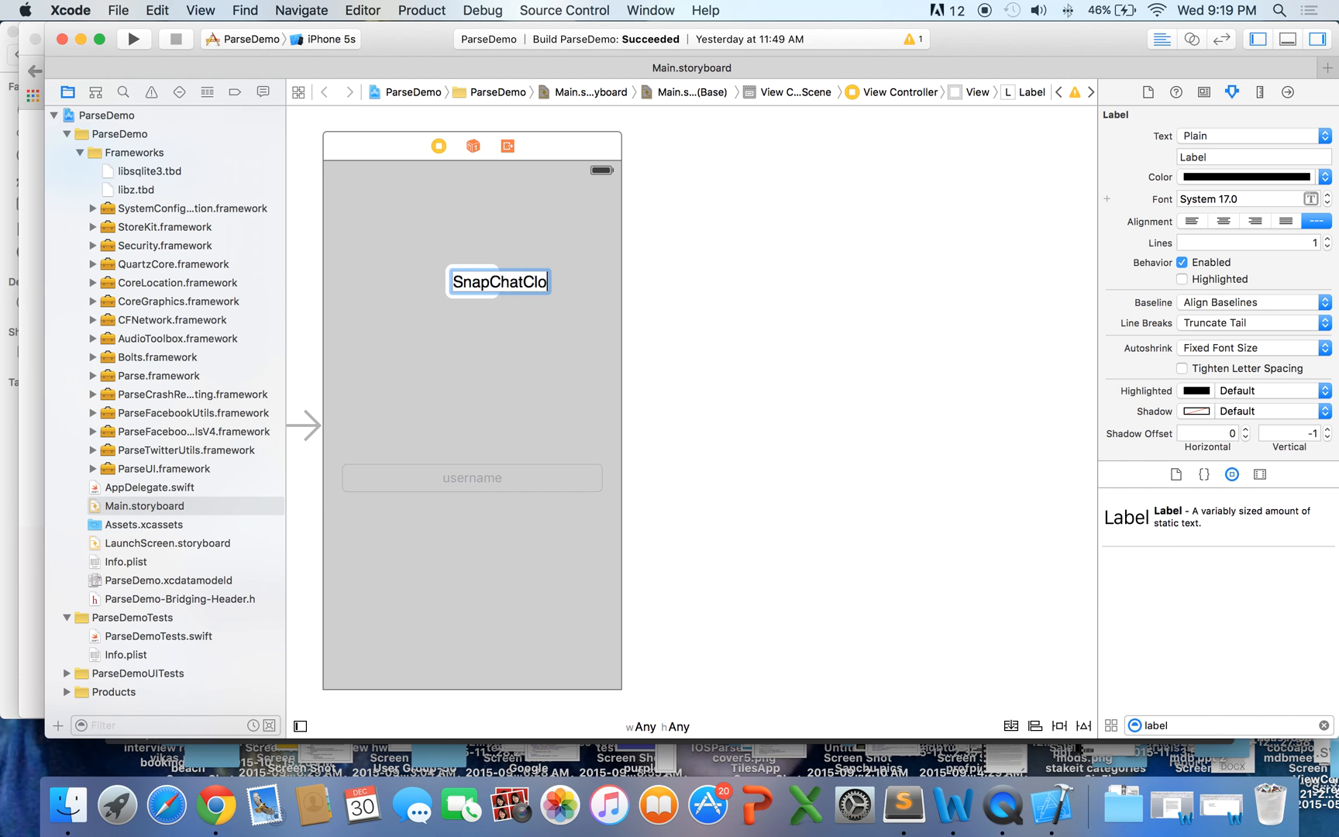
pyautogui.write('neIsh')
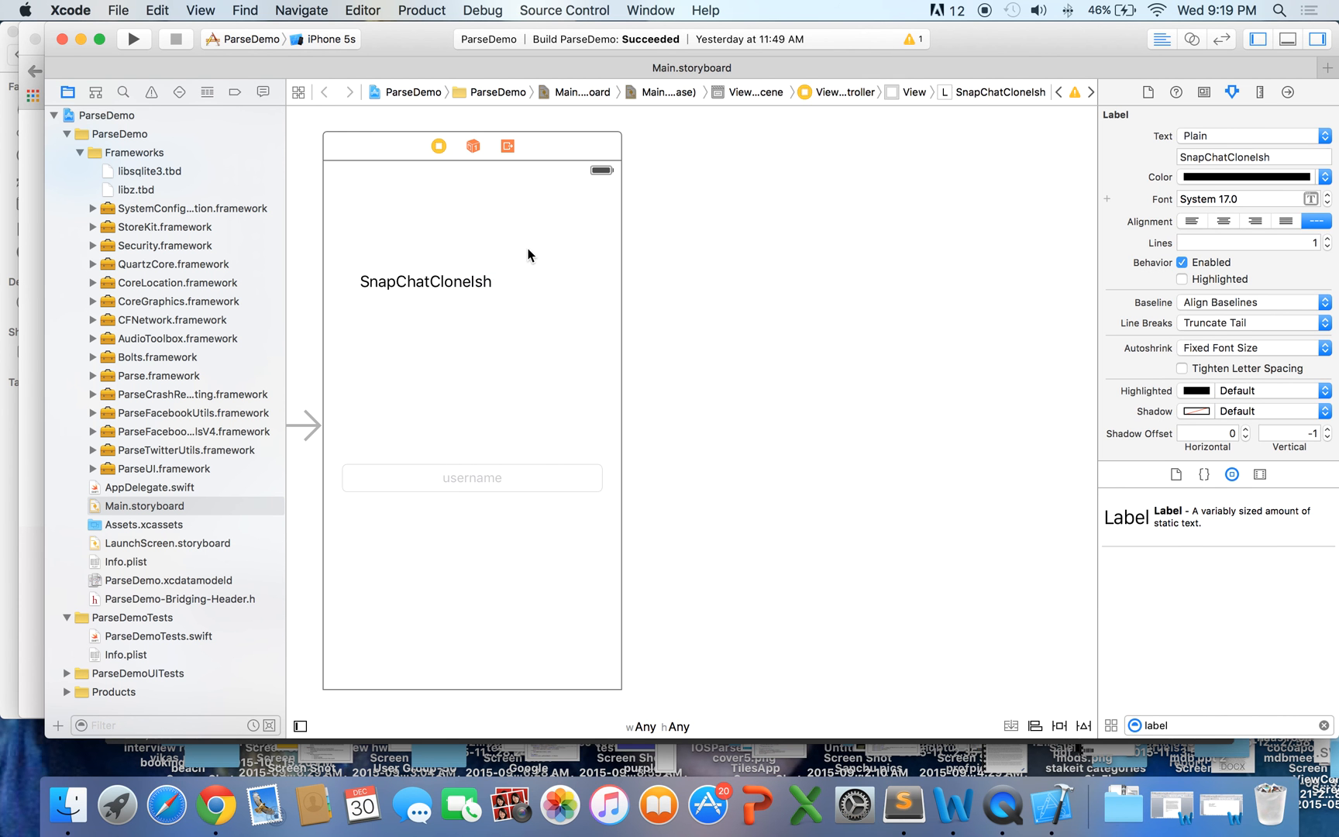
pyautogui.click(463, 281)
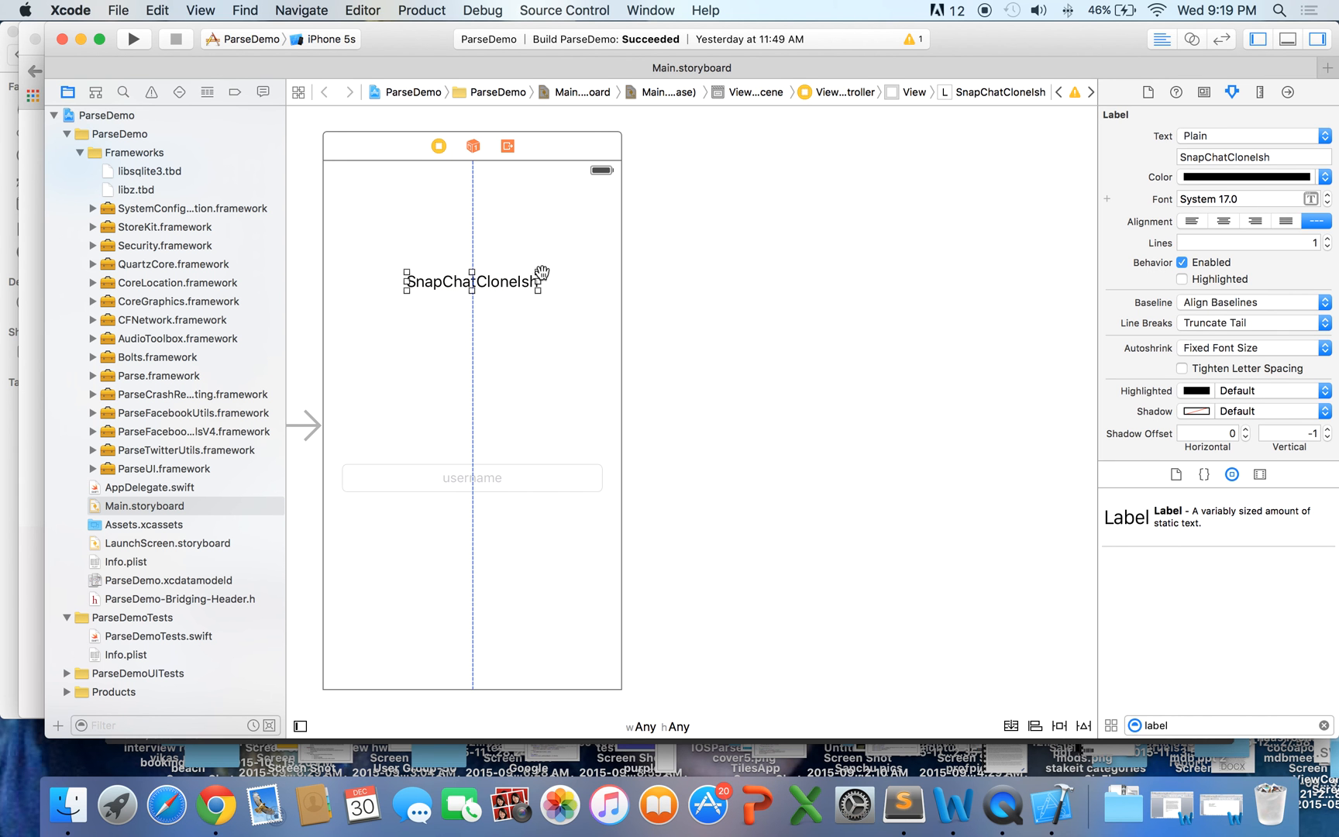
pyautogui.moveTo(539, 238)
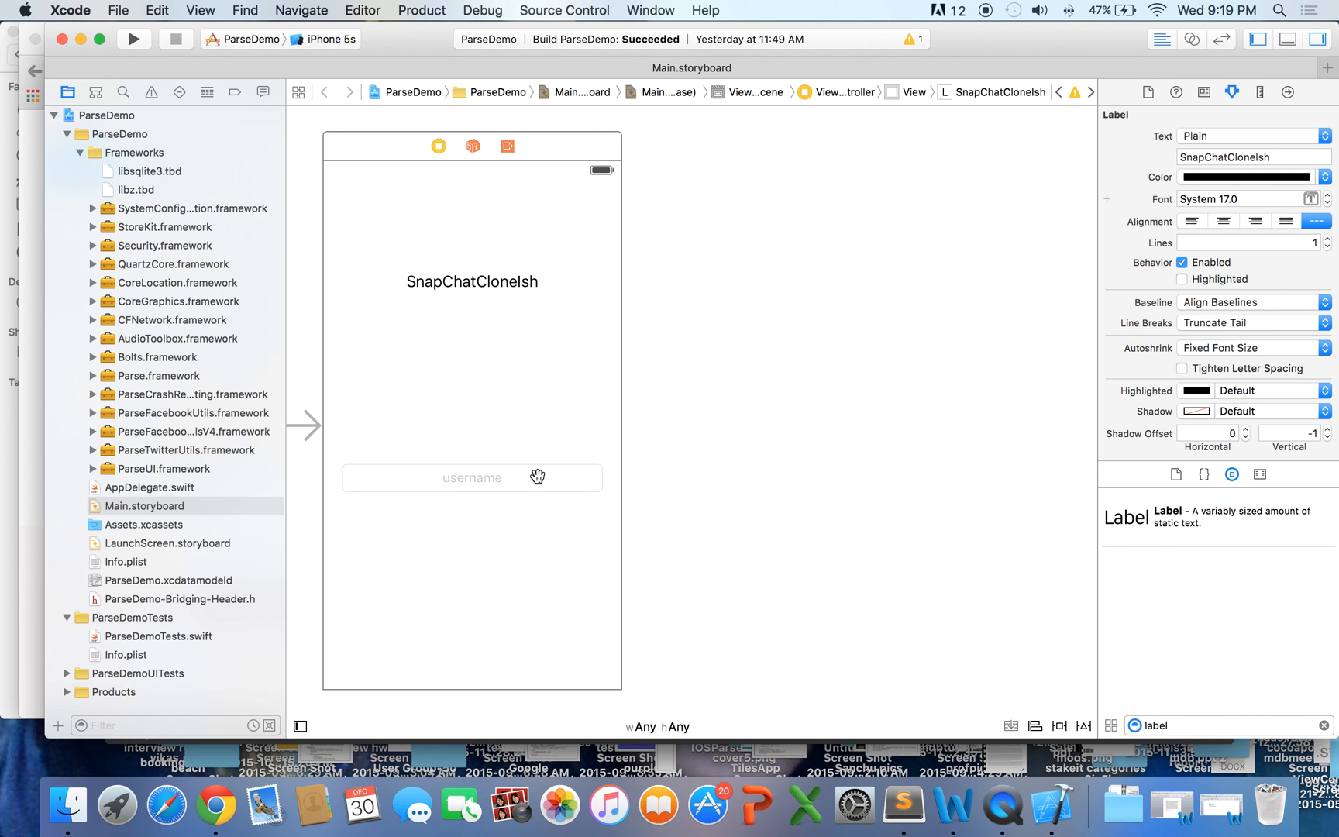
# Step: Add a button centred below the username field and retitle it Login
pyautogui.click(471, 476)
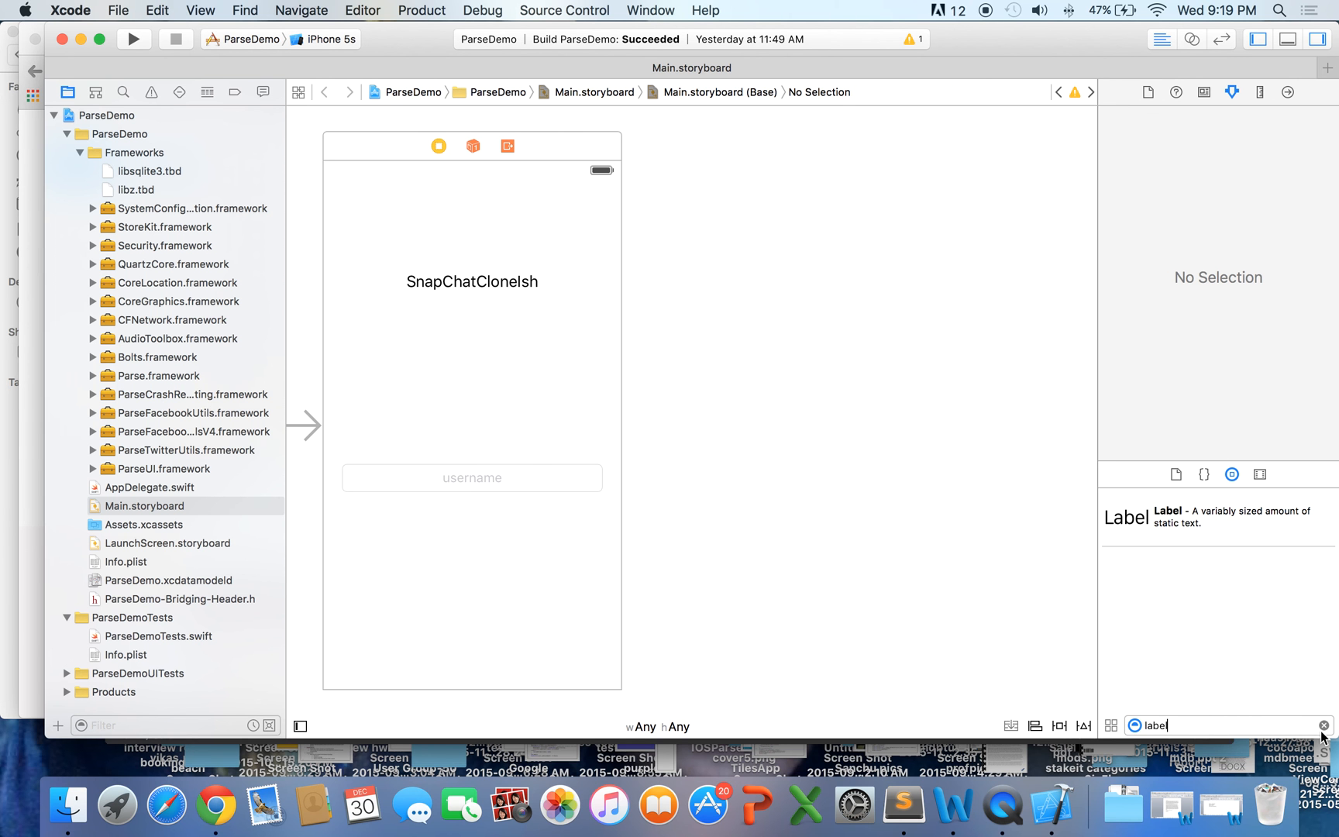
pyautogui.write('butto')
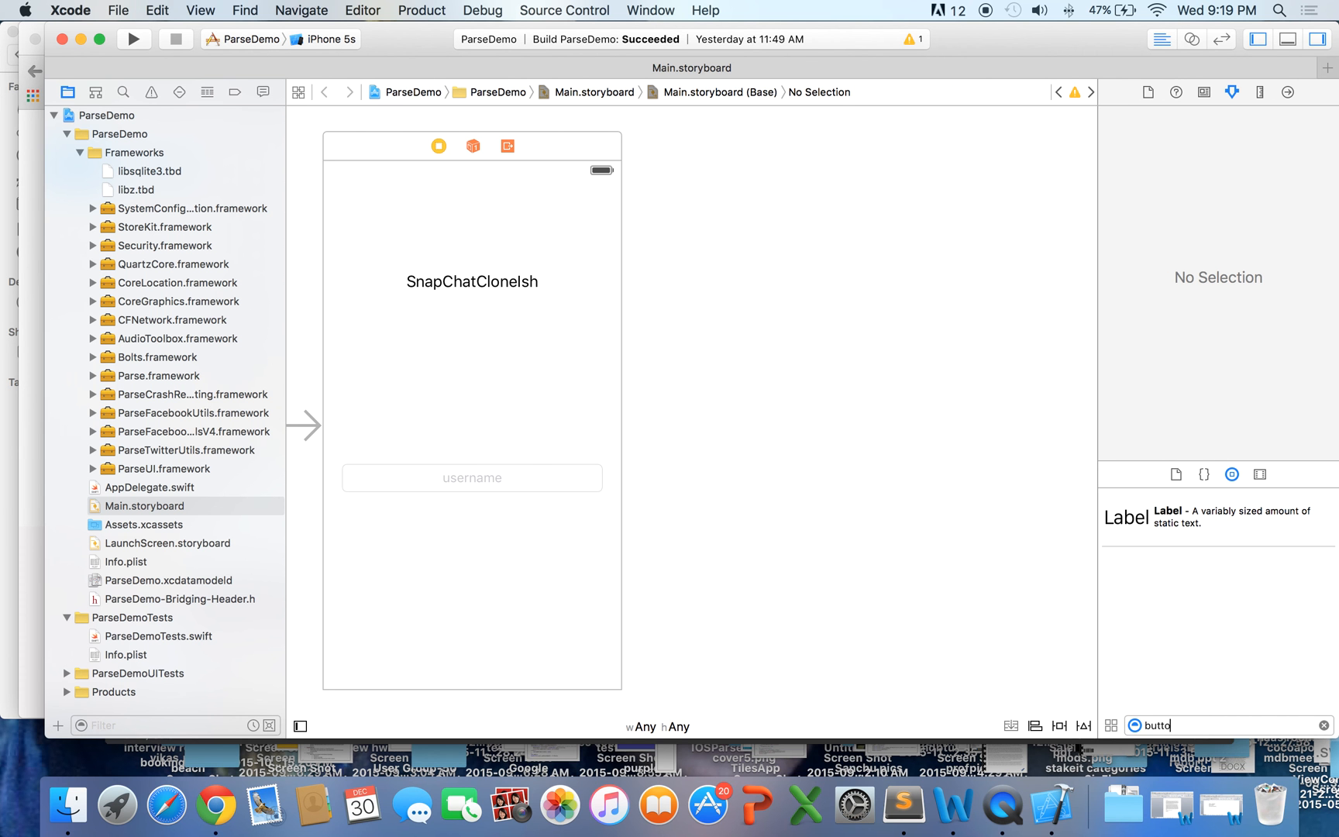
pyautogui.moveTo(1149, 517); pyautogui.dragTo(500, 580)
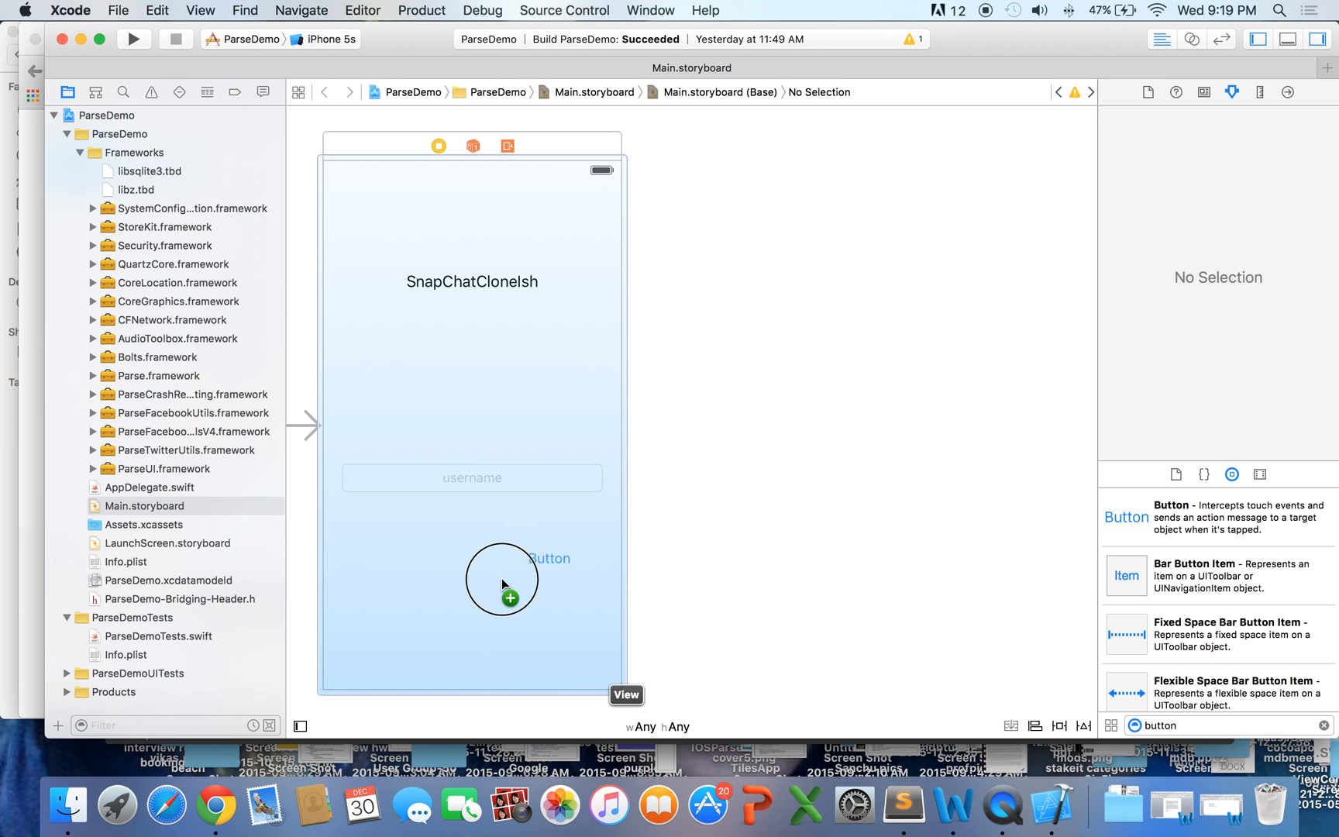
pyautogui.moveTo(508, 584); pyautogui.dragTo(469, 571)
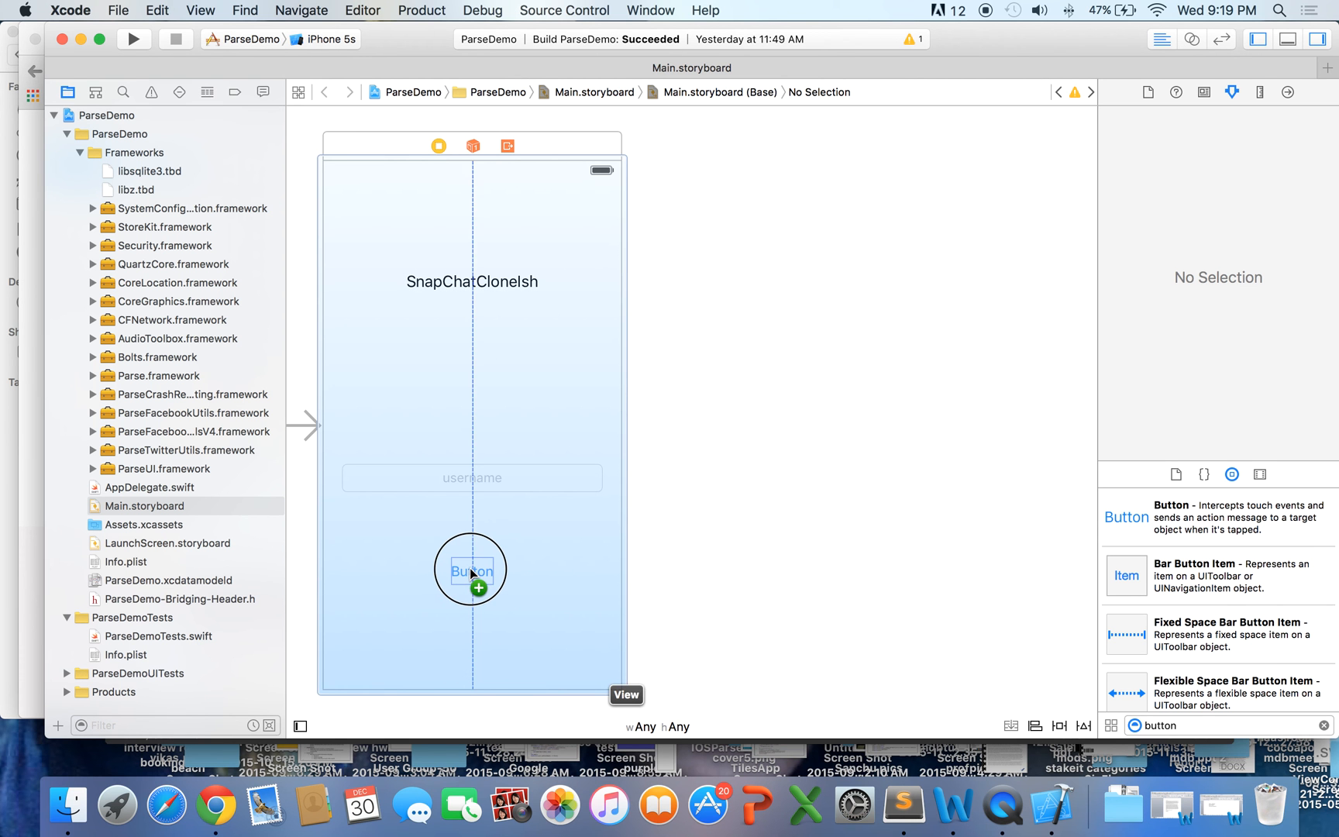
pyautogui.click(471, 571)
pyautogui.write('Login')
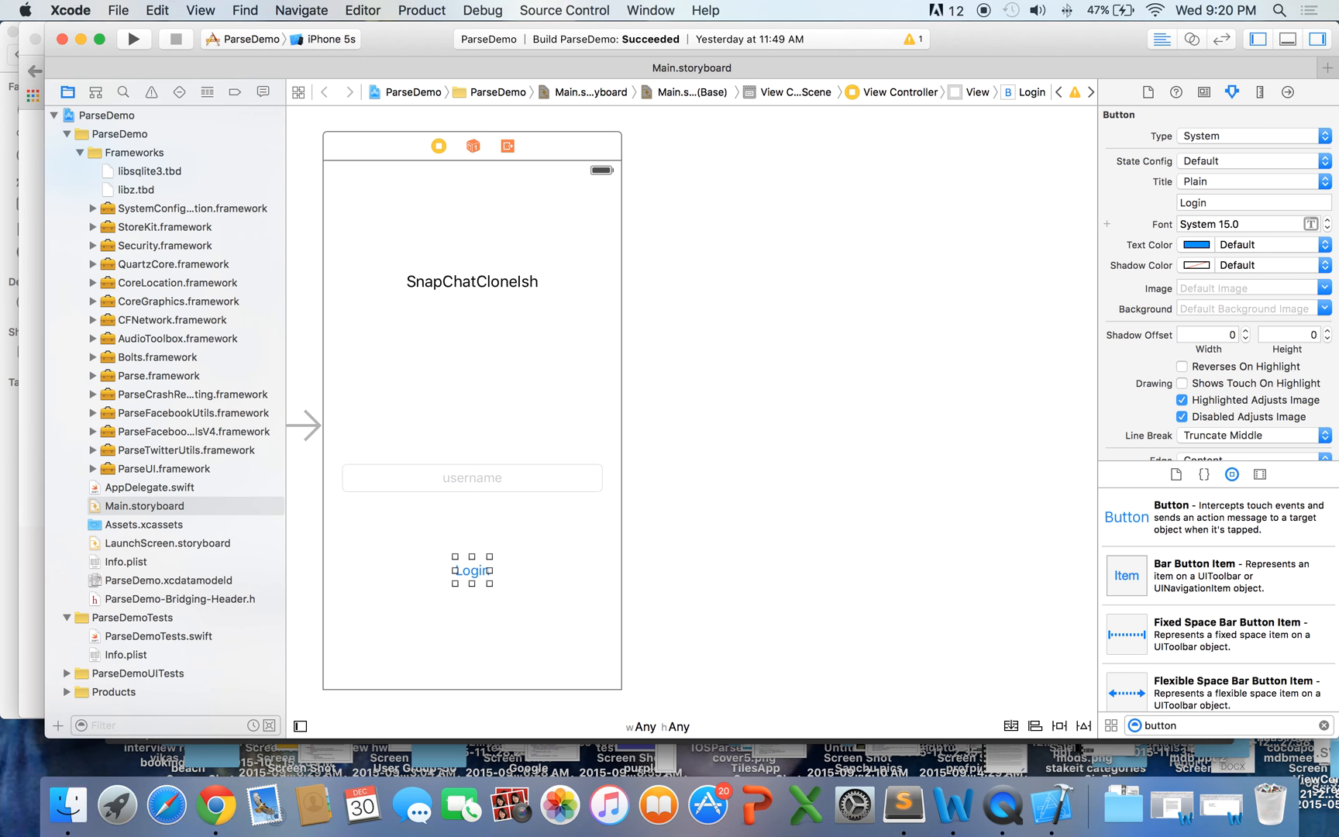
pyautogui.moveTo(545, 556)
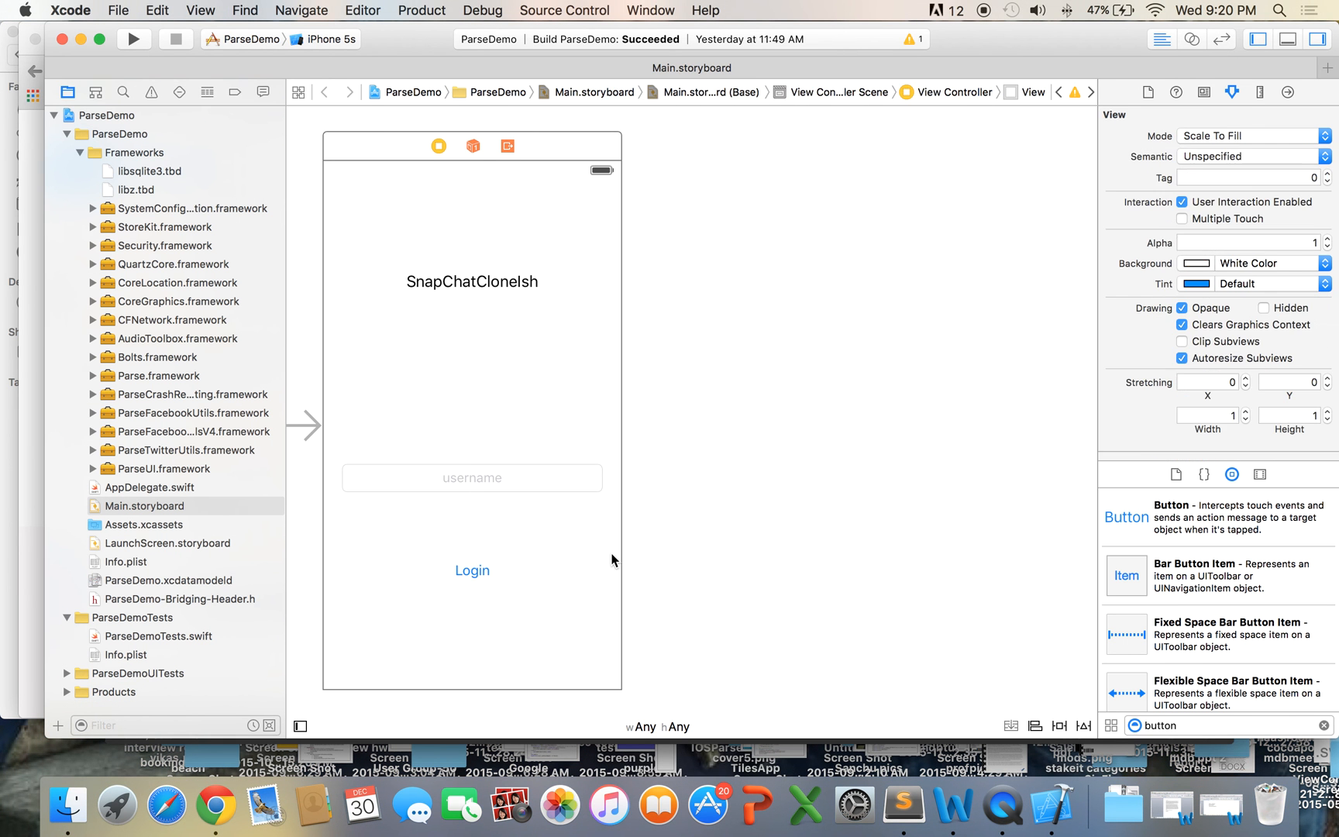
pyautogui.moveTo(533, 558)
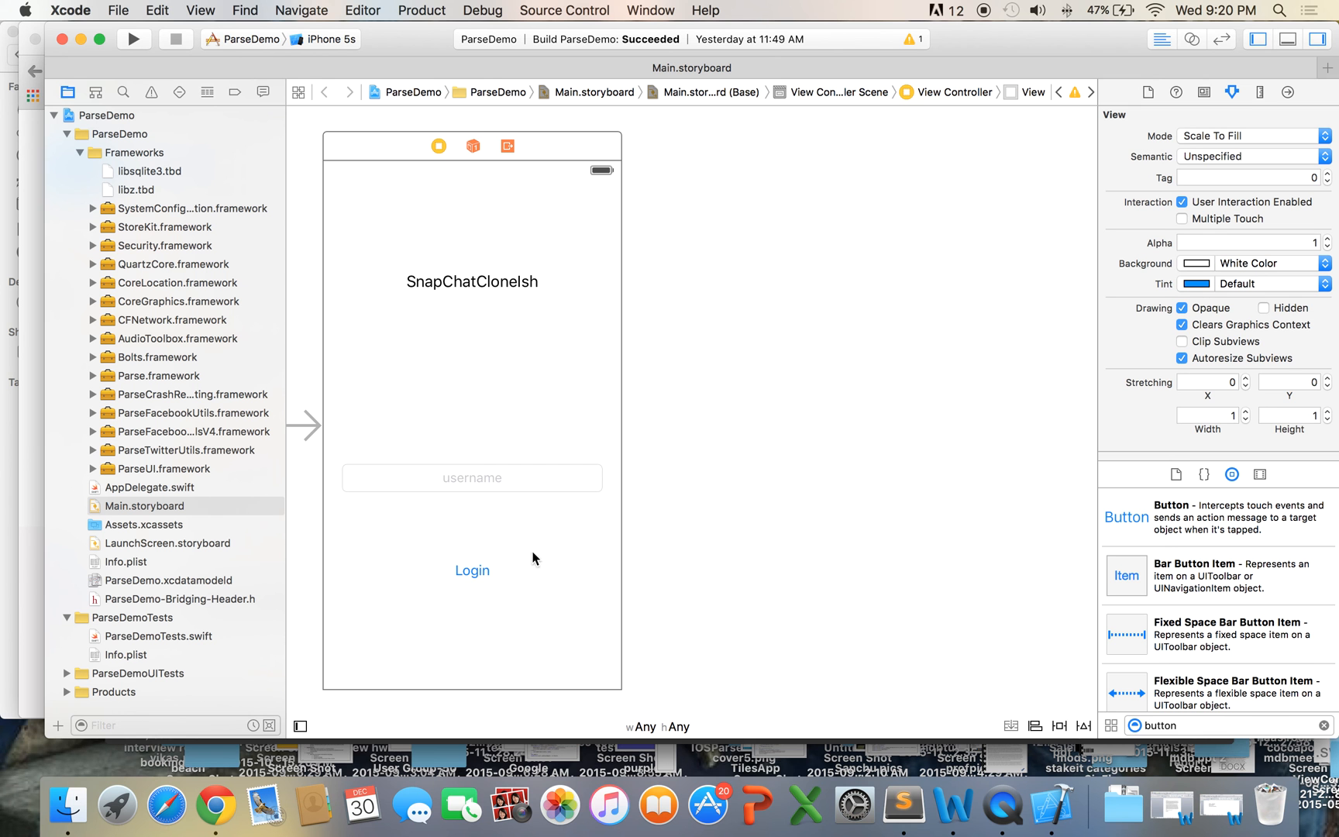
pyautogui.moveTo(555, 529)
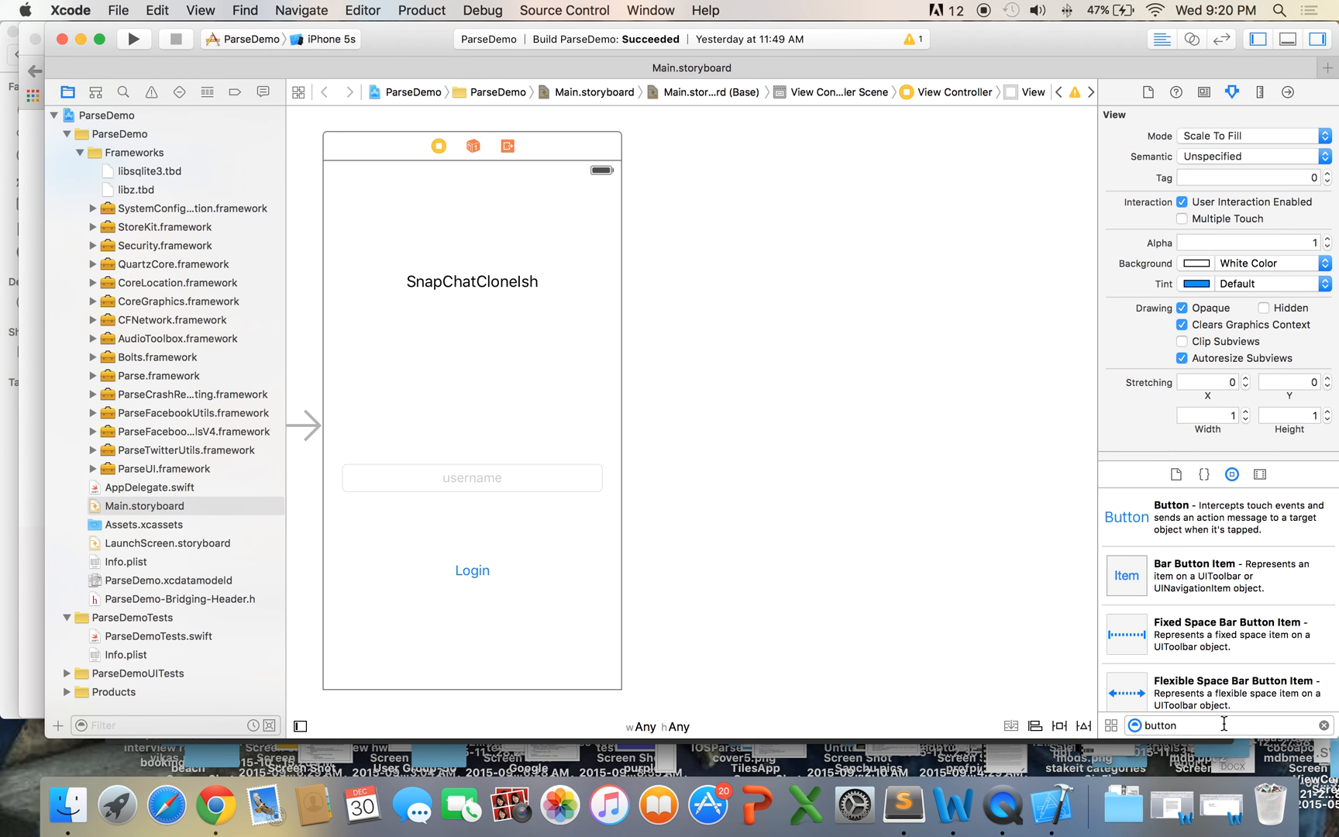
# Step: Add a second view controller holding a horizontally centred button titled Select Image
pyautogui.write('view')
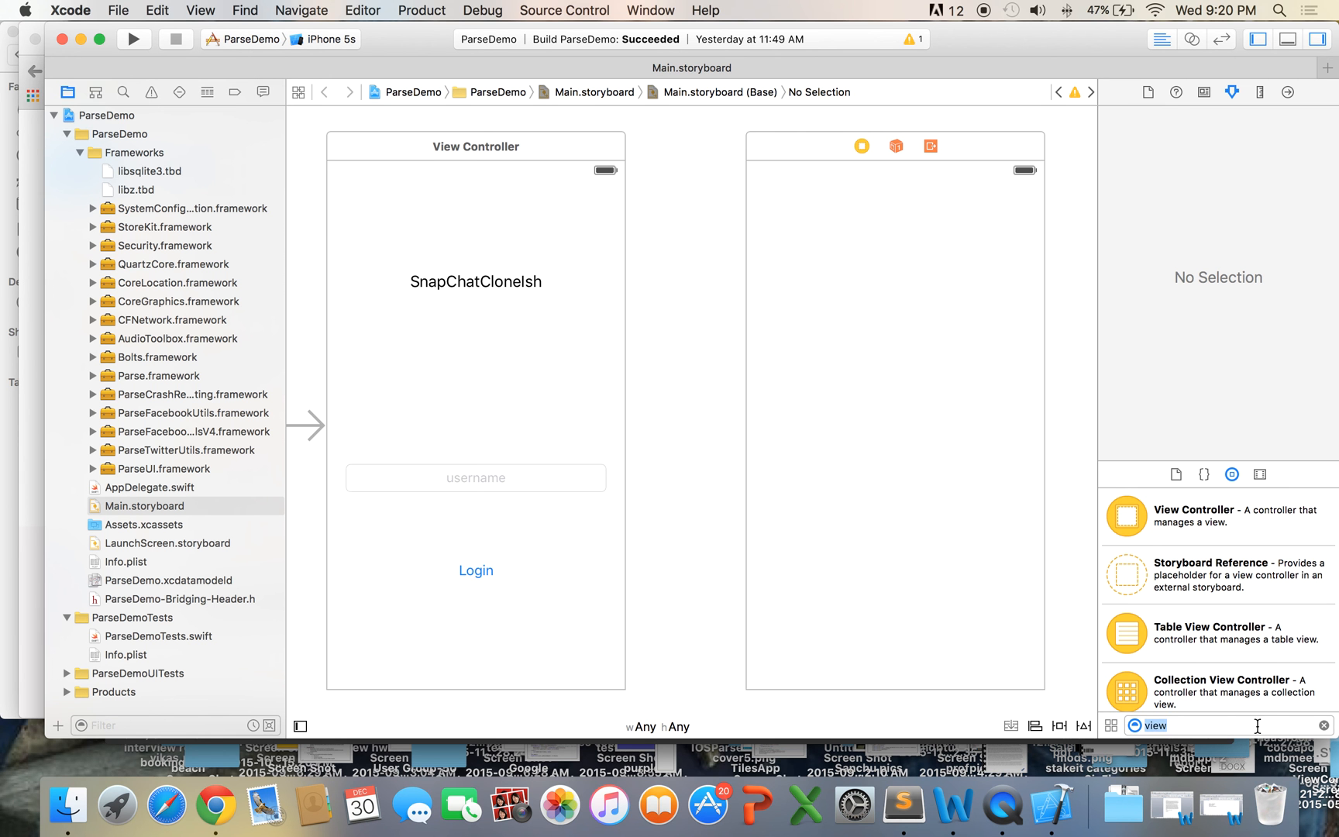
pyautogui.write('button')
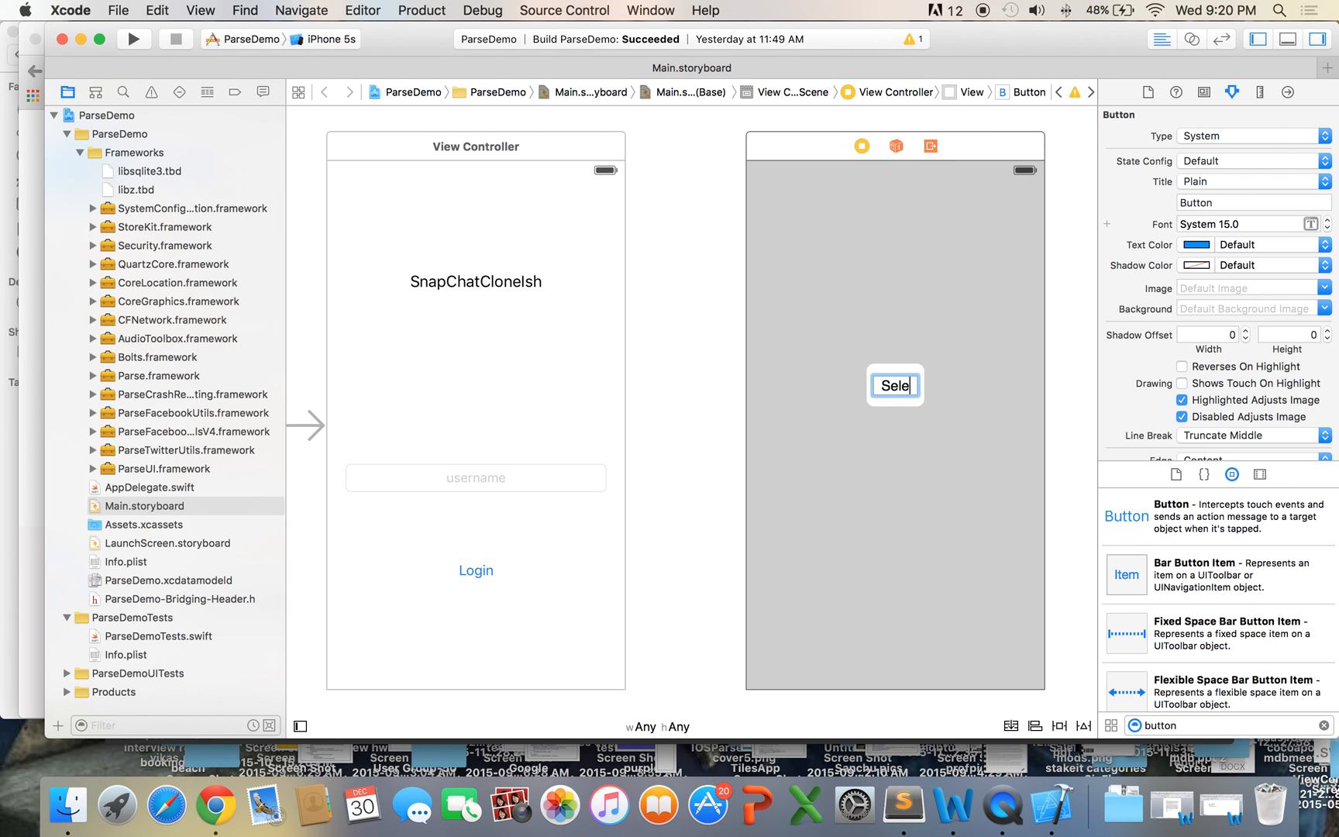
pyautogui.write('Select Image')
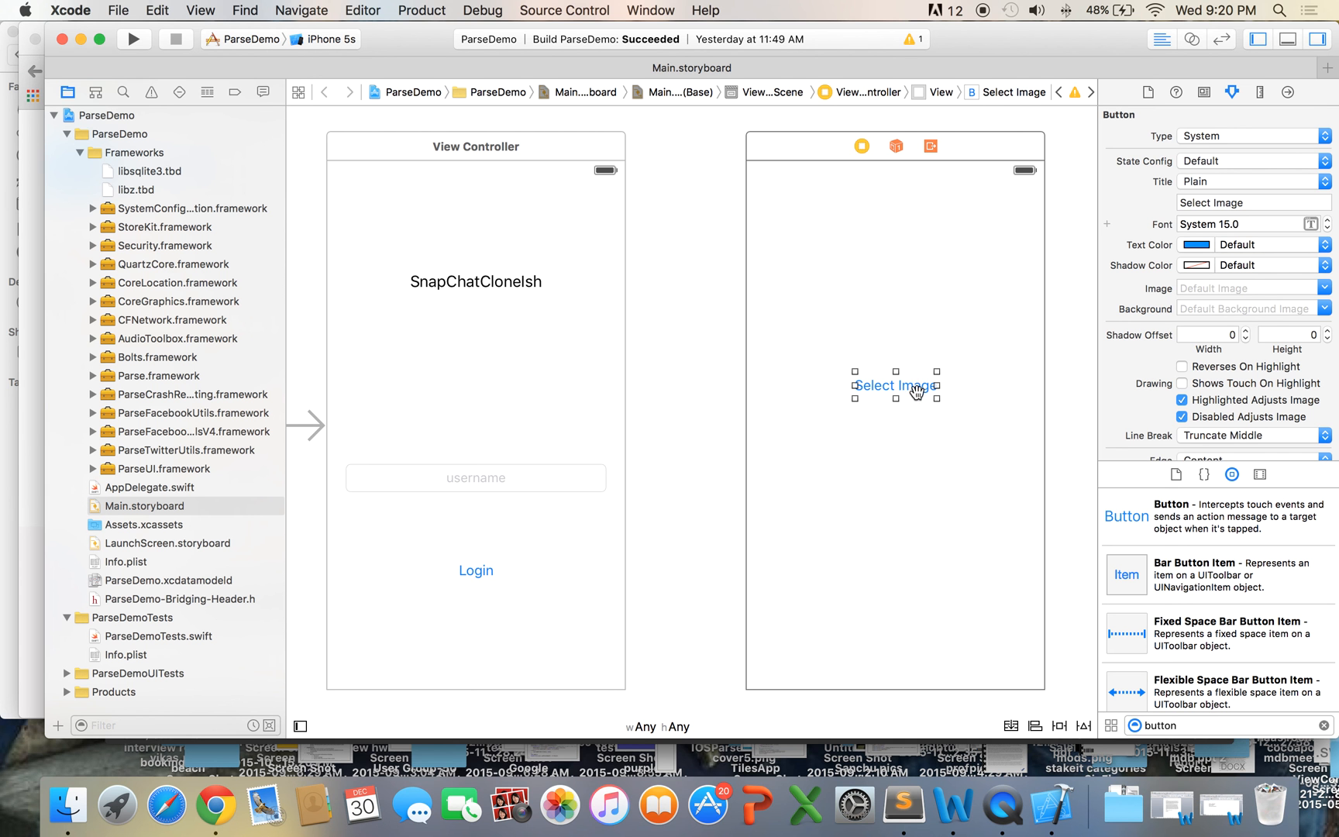
pyautogui.click(918, 393)
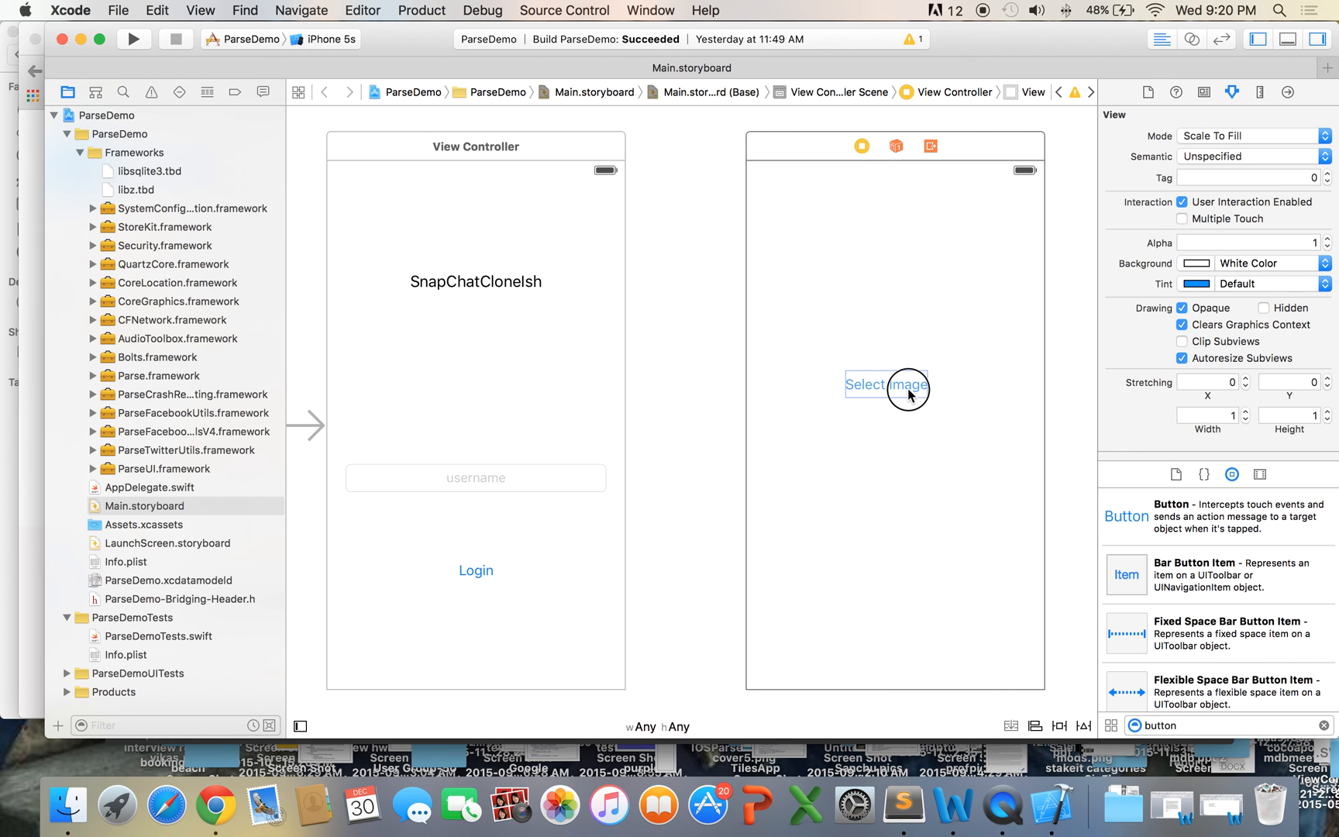
pyautogui.moveTo(885, 384); pyautogui.dragTo(894, 384)
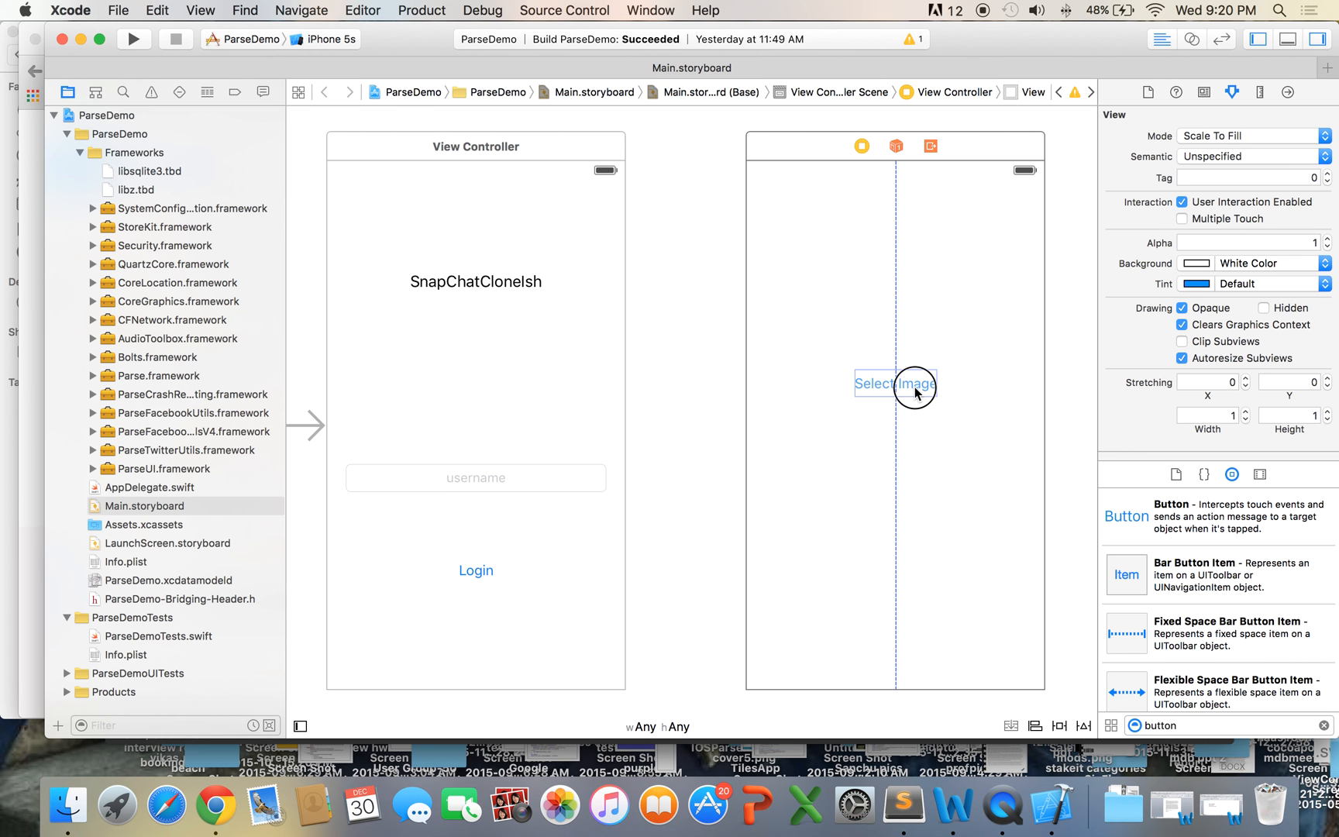
pyautogui.click(894, 383)
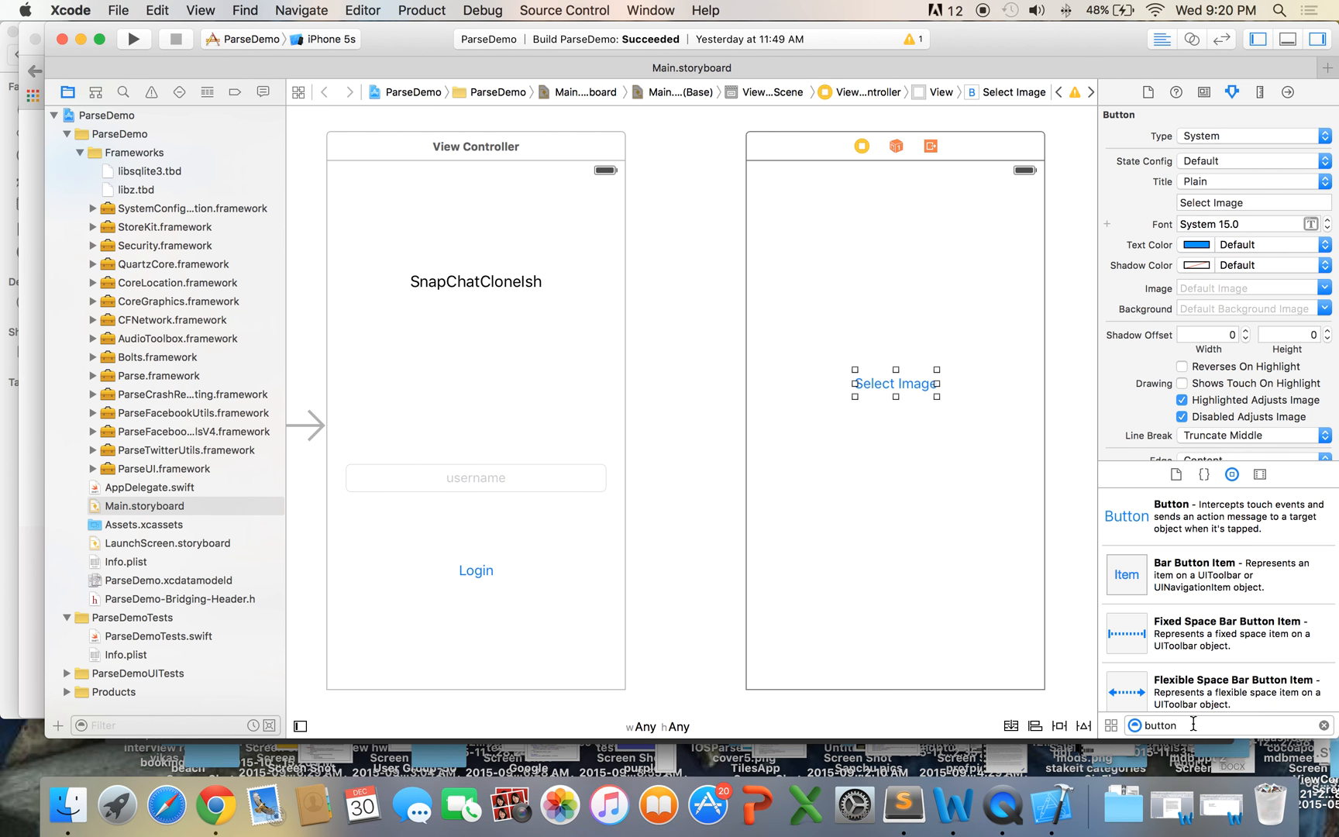
# Step: Place an image view at the top of the second screen above Select Image
pyautogui.write('image')
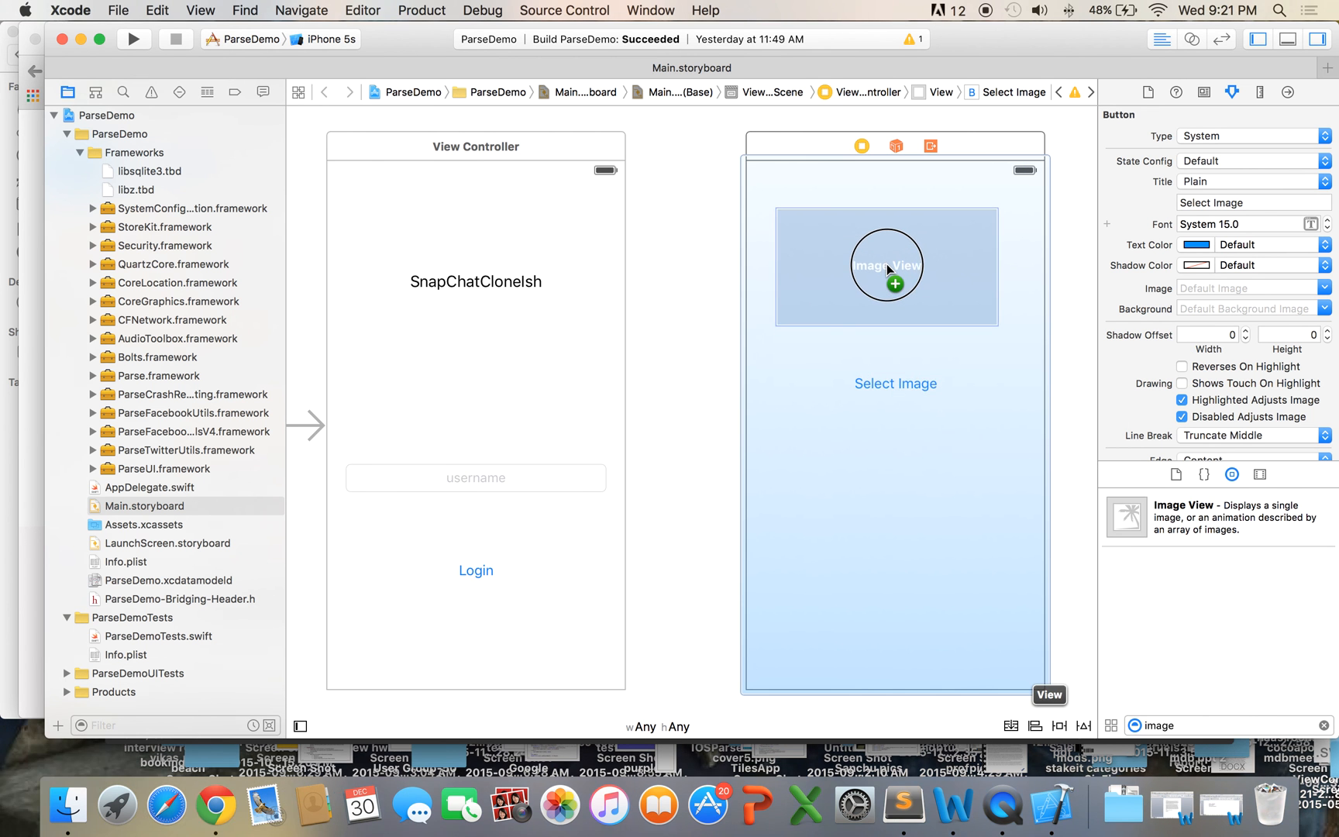
pyautogui.moveTo(885, 265); pyautogui.dragTo(894, 281)
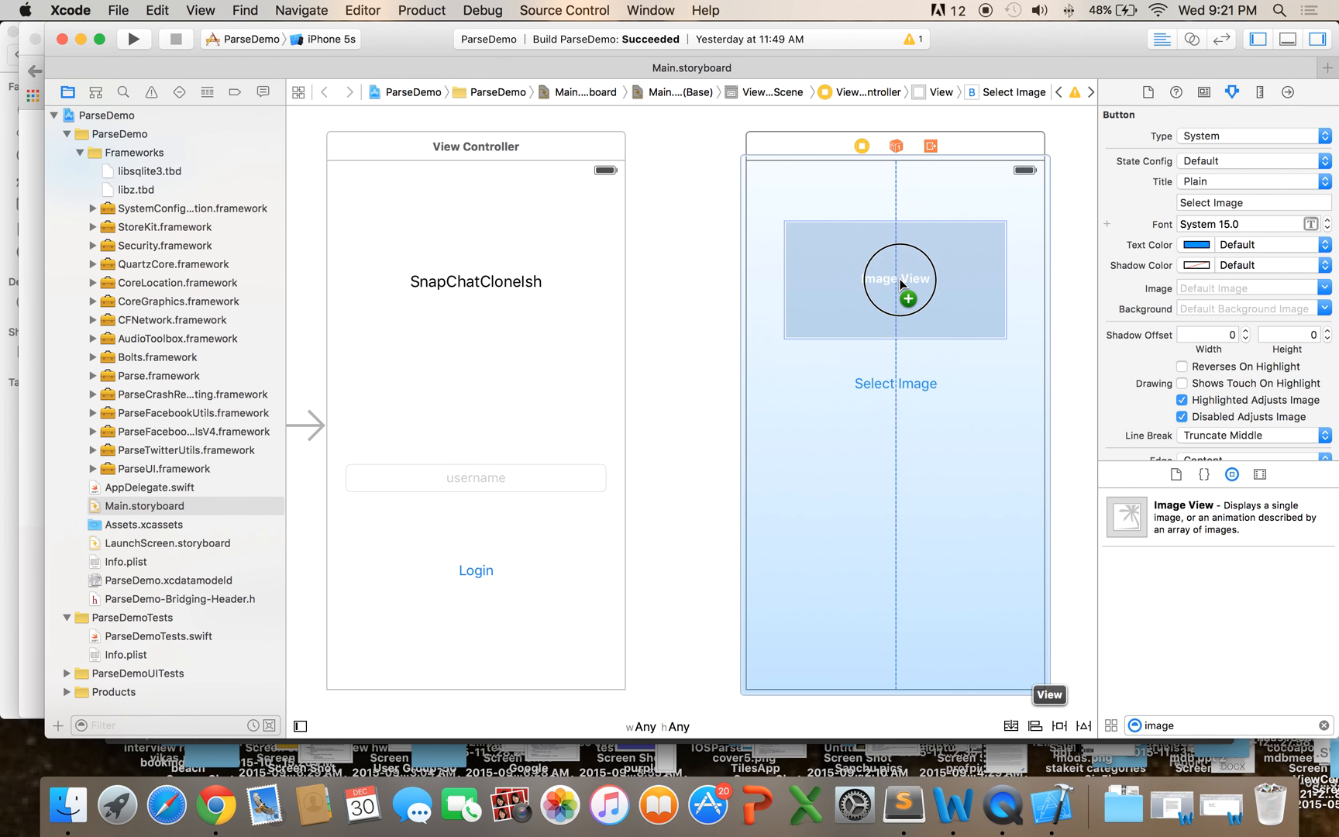
pyautogui.click(895, 279)
pyautogui.write('button')
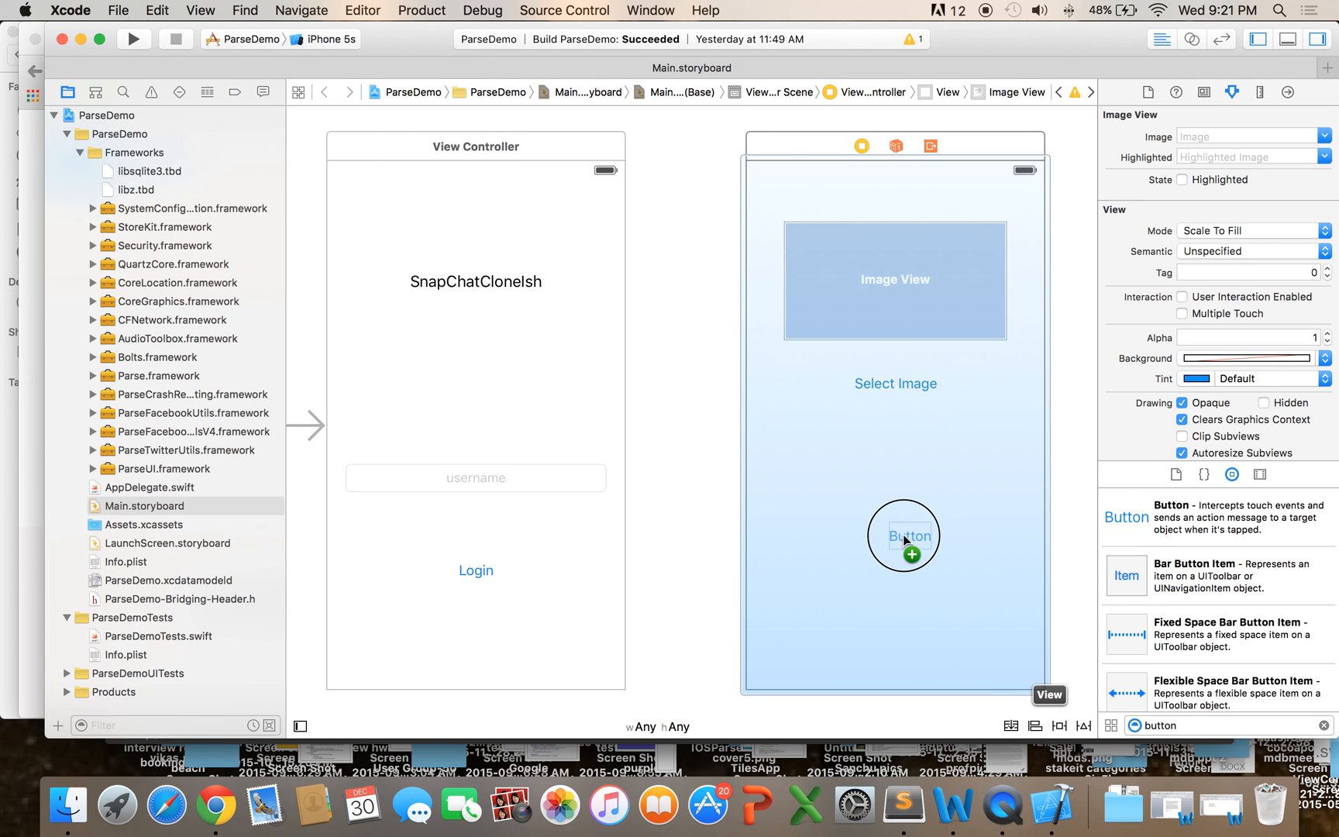
# Step: Add a button below Select Image and retitle it Post Image
pyautogui.moveTo(903, 535); pyautogui.dragTo(894, 539)
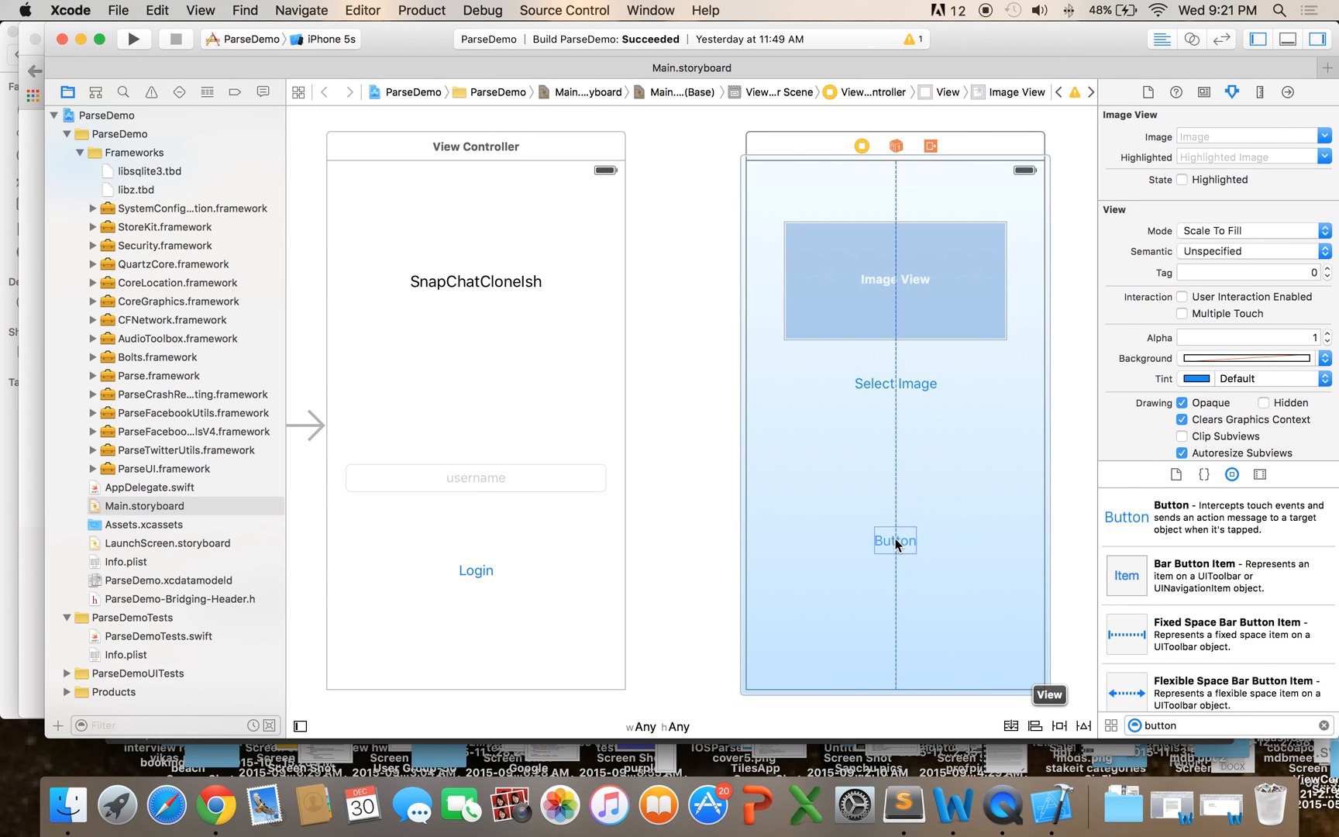
pyautogui.click(894, 541)
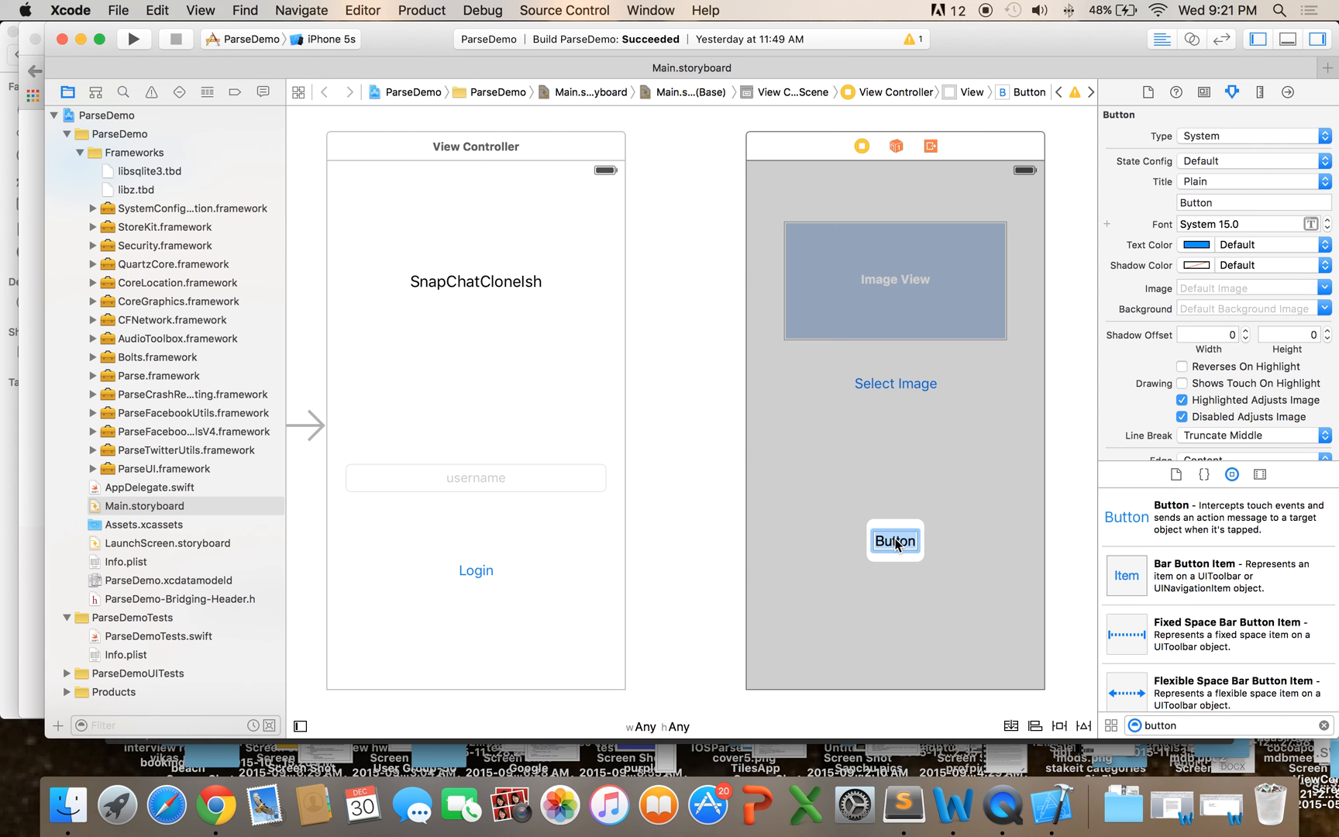
pyautogui.write('Post Image')
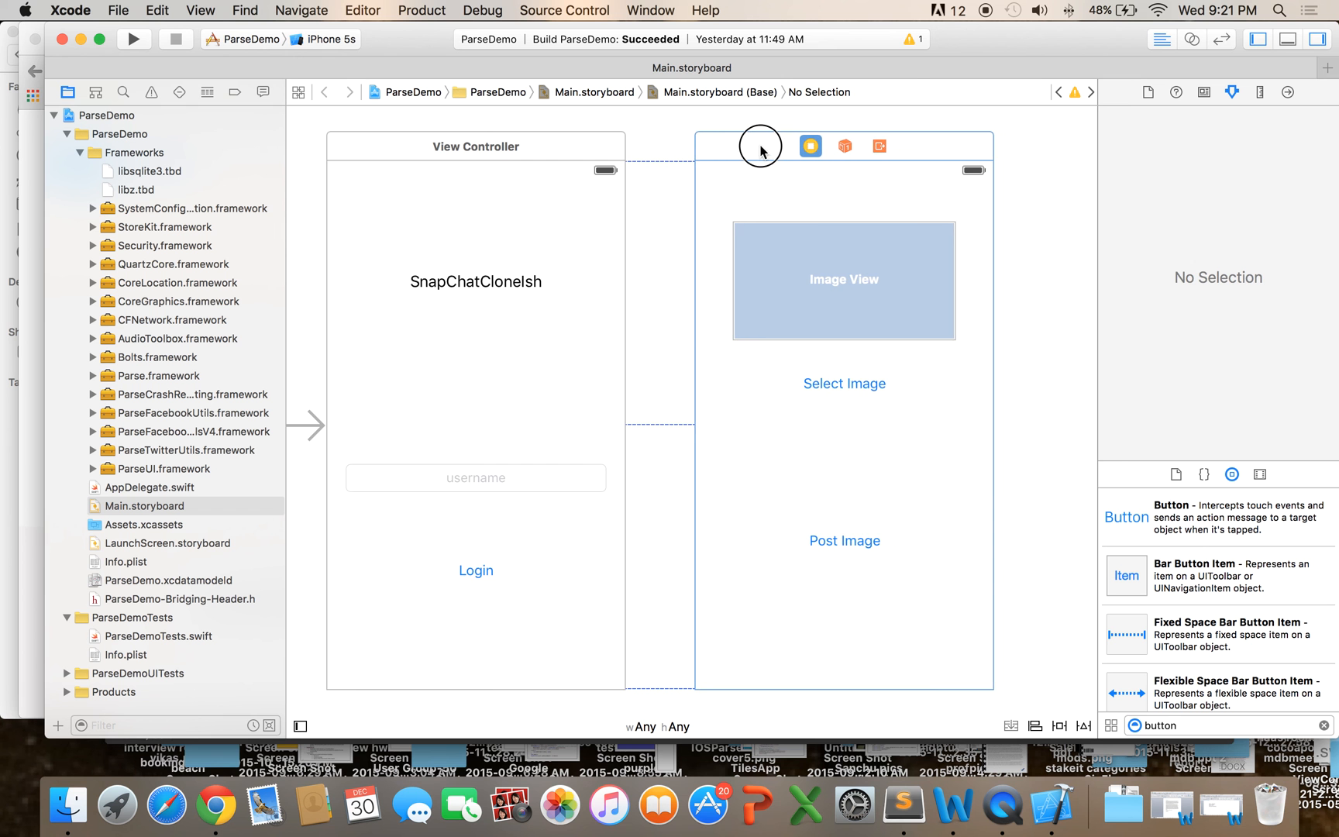
pyautogui.click(759, 146)
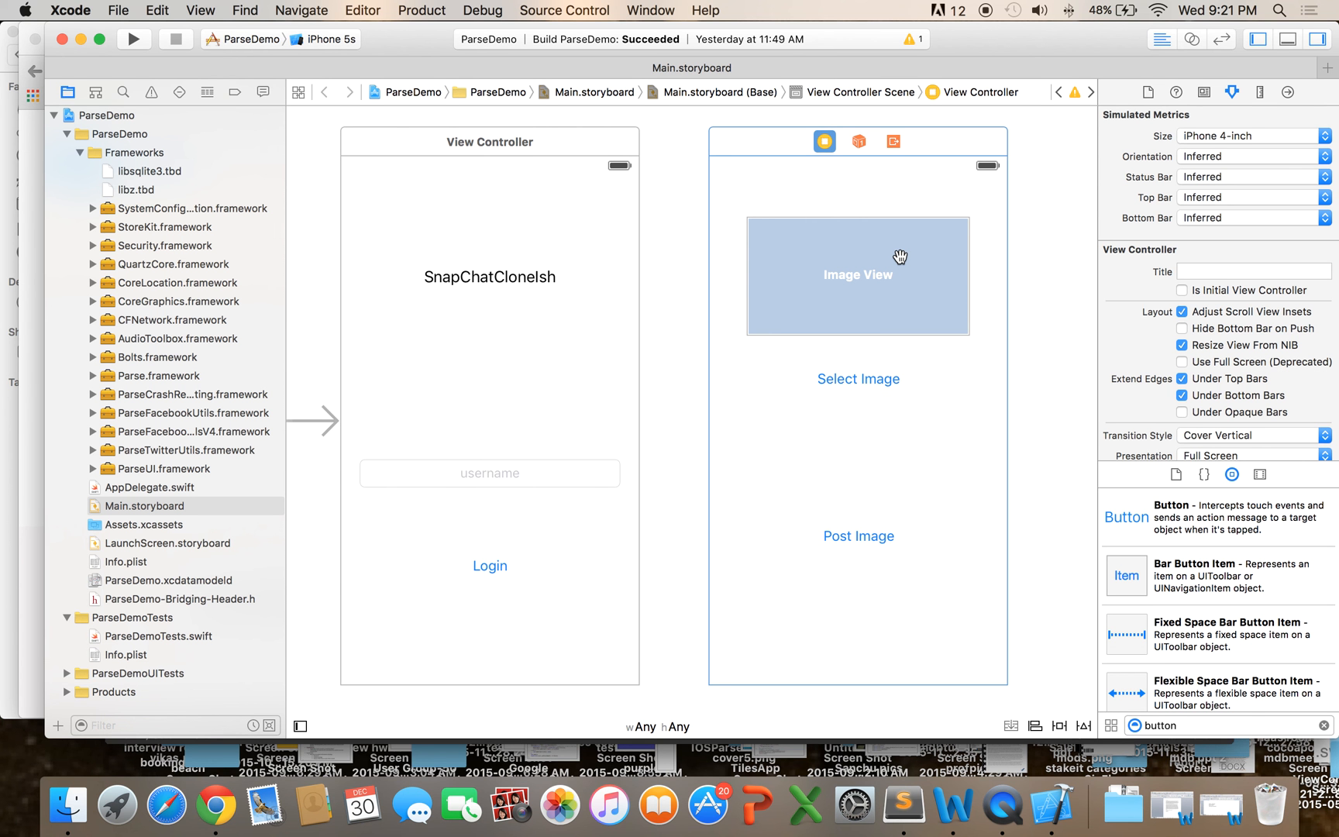
pyautogui.moveTo(672, 317)
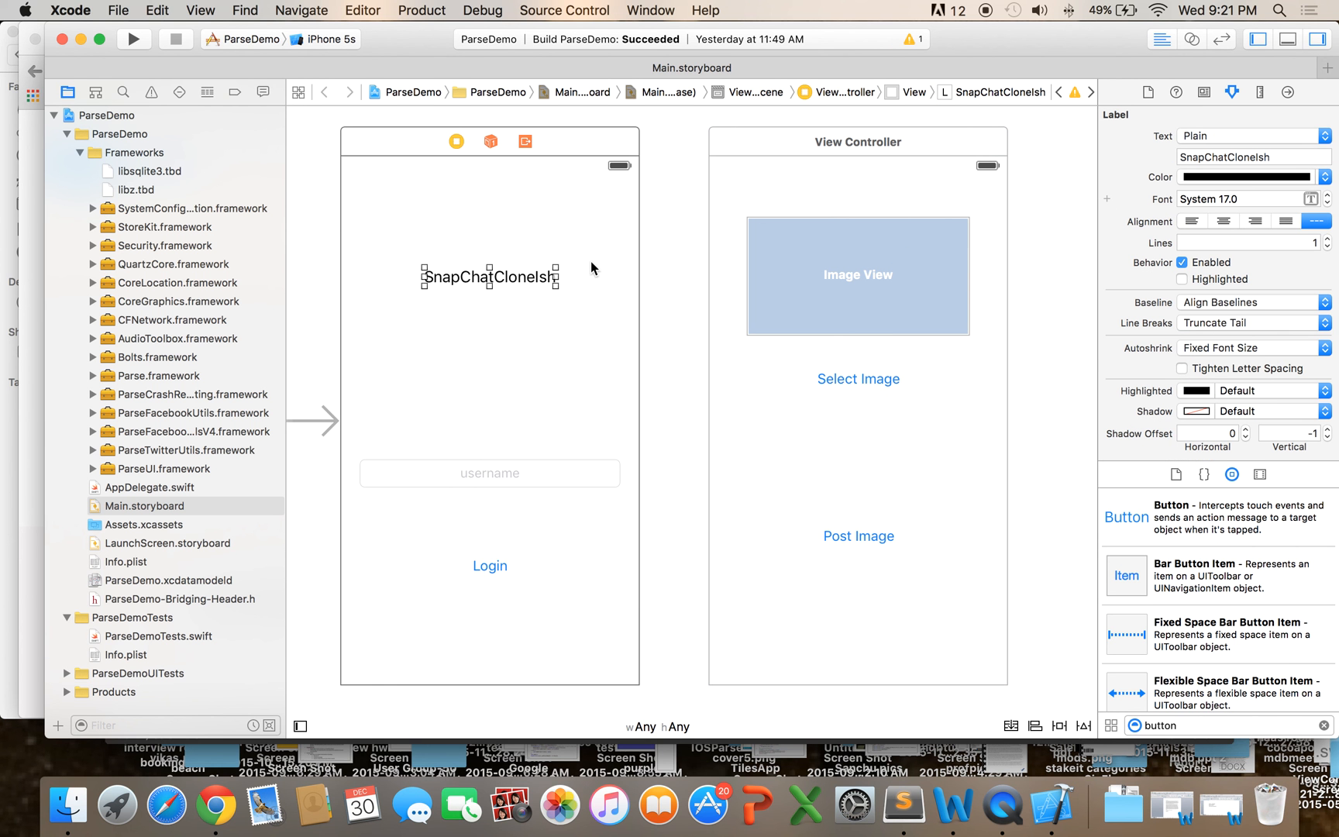
pyautogui.moveTo(579, 279)
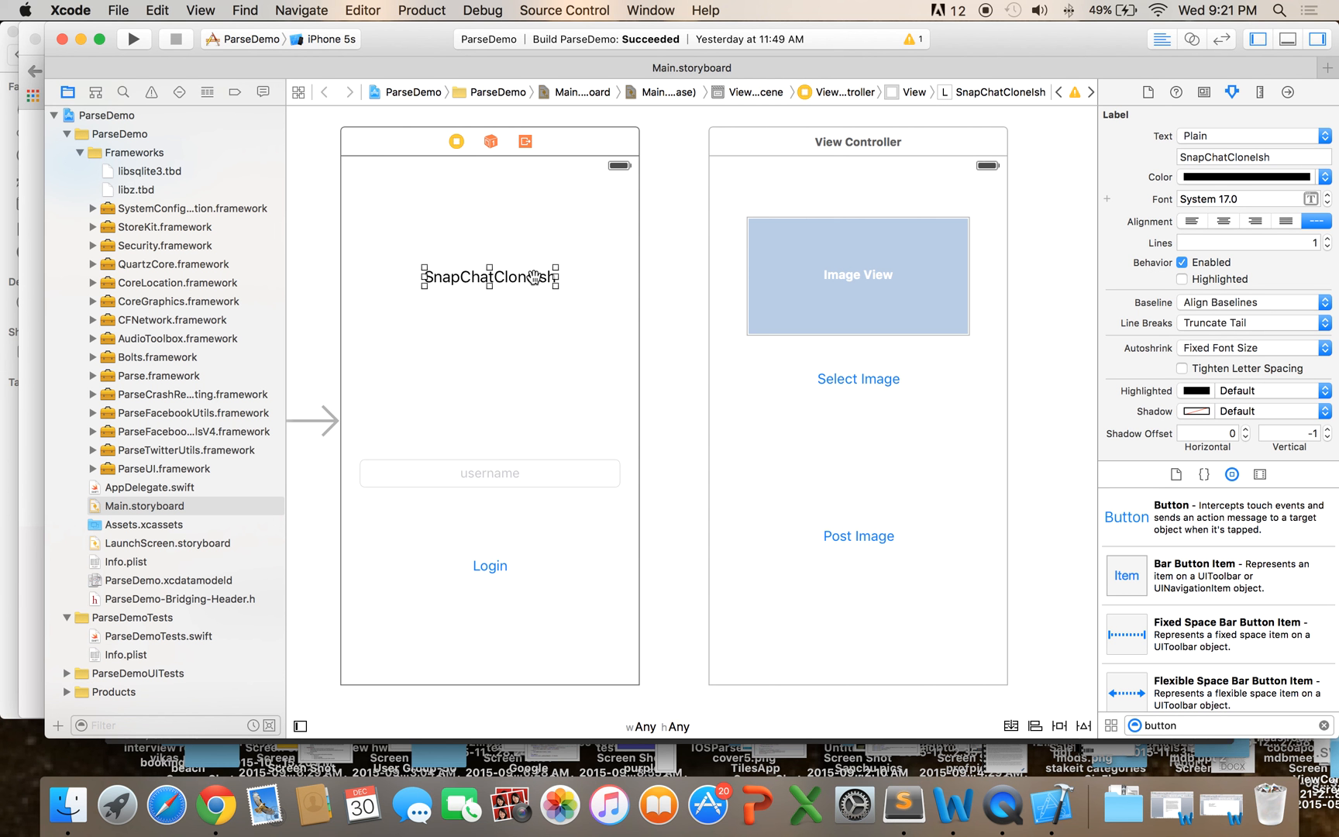
pyautogui.moveTo(1091, 699)
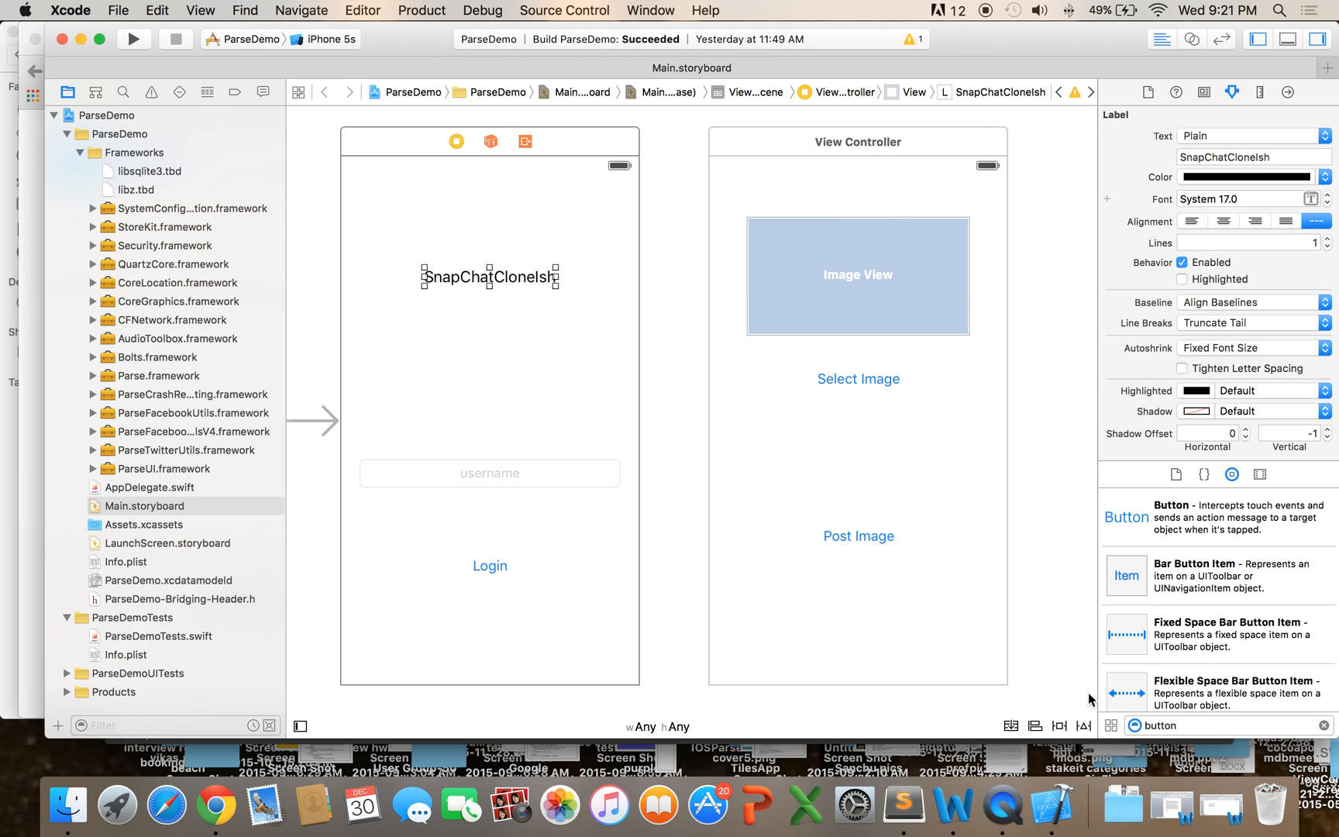
# Step: Add missing auto layout constraints to the SnapChatCloneIsh label on the login screen
pyautogui.click(1085, 727)
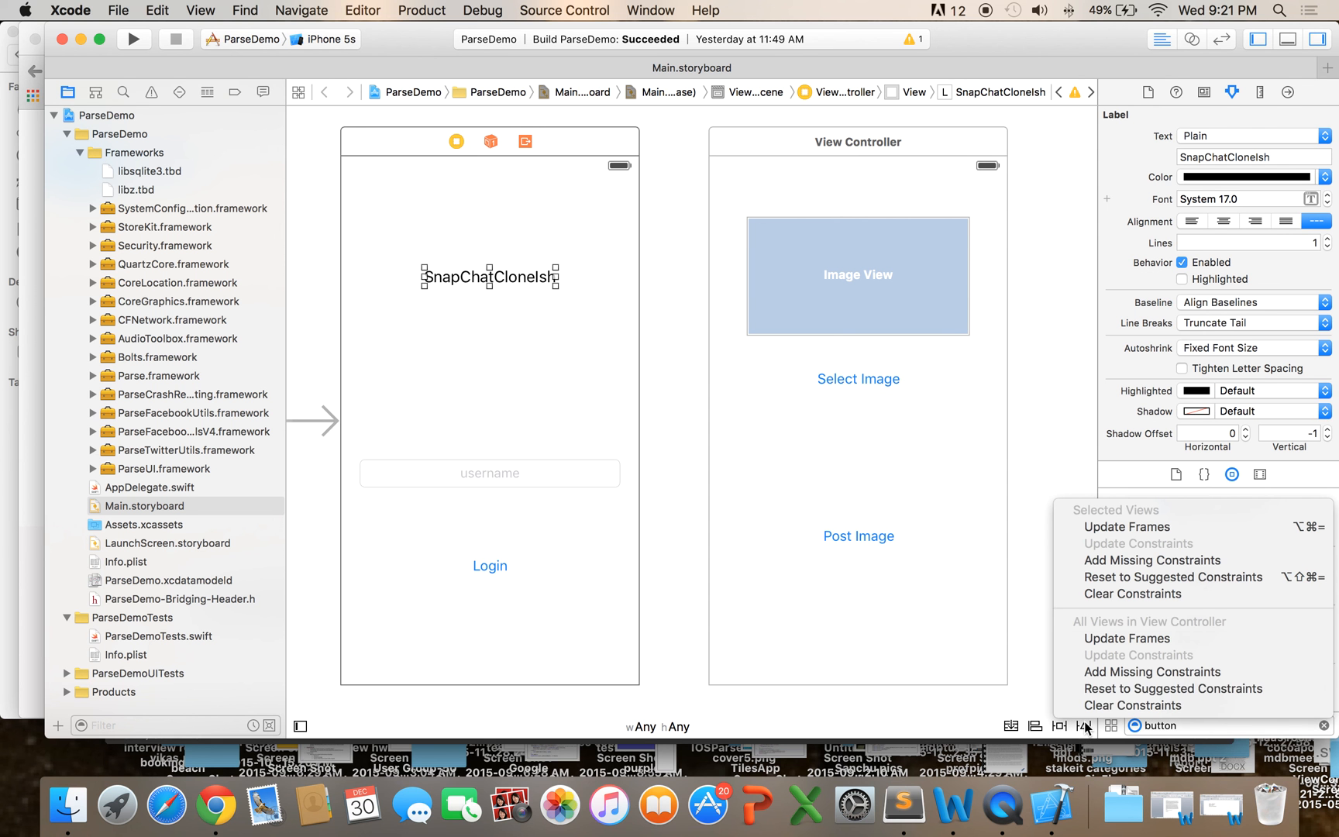
pyautogui.moveTo(651, 311)
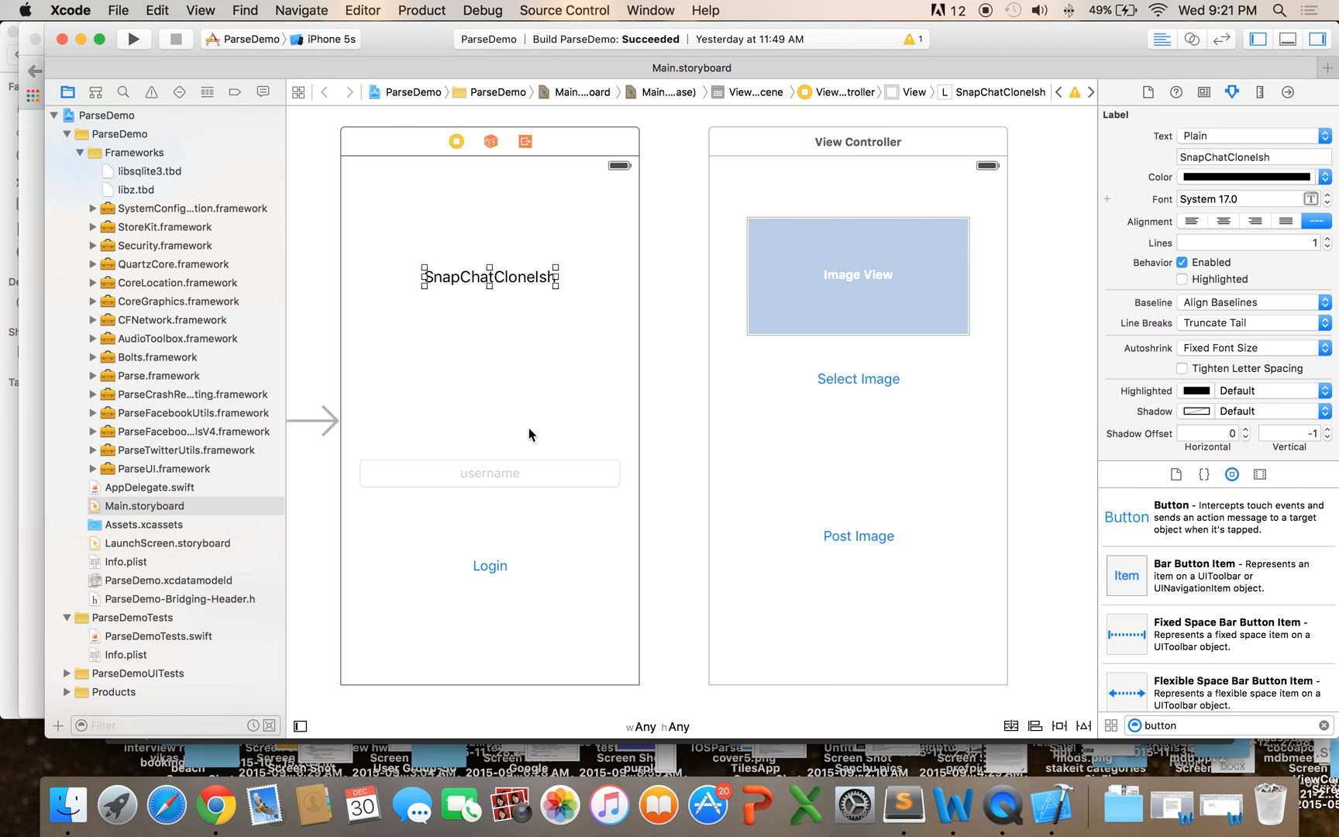
pyautogui.moveTo(1091, 735)
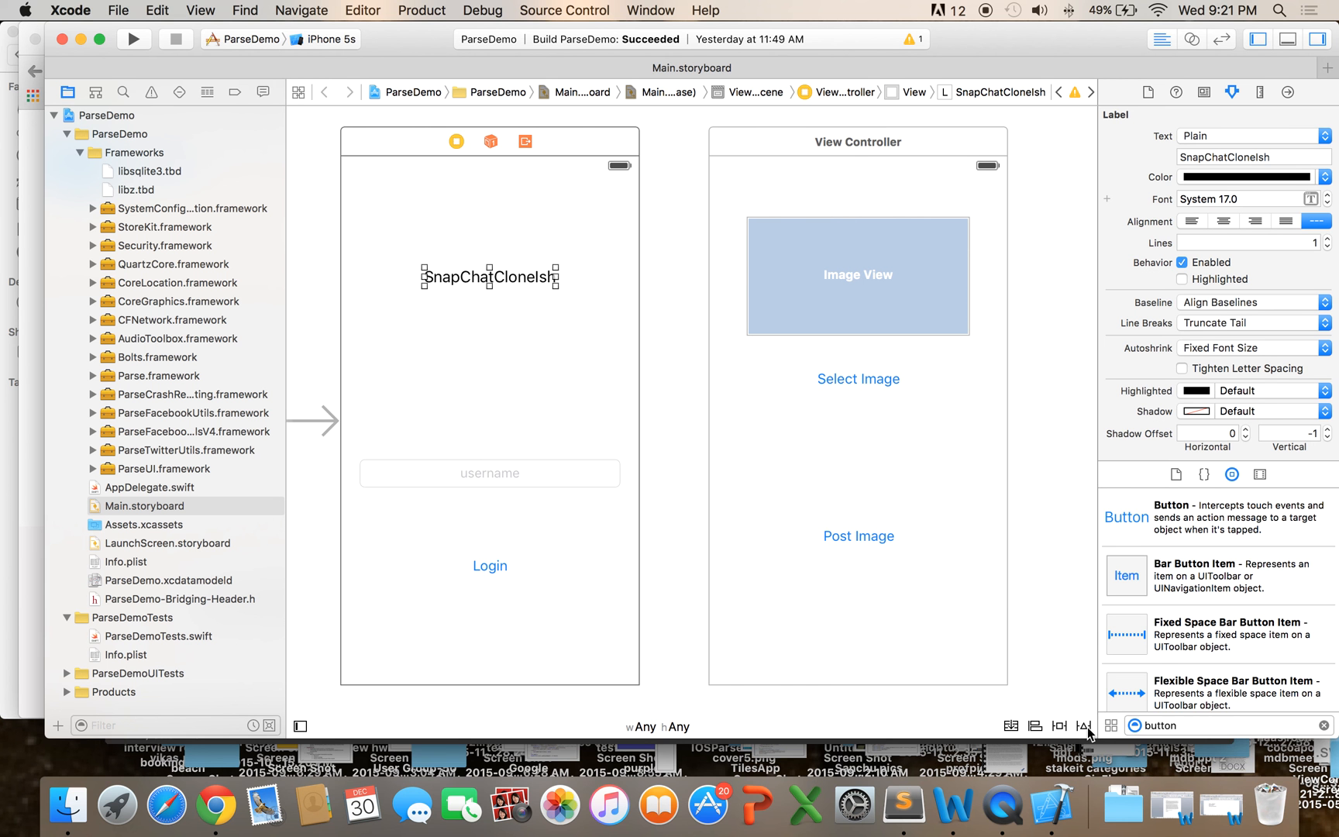
pyautogui.click(1085, 725)
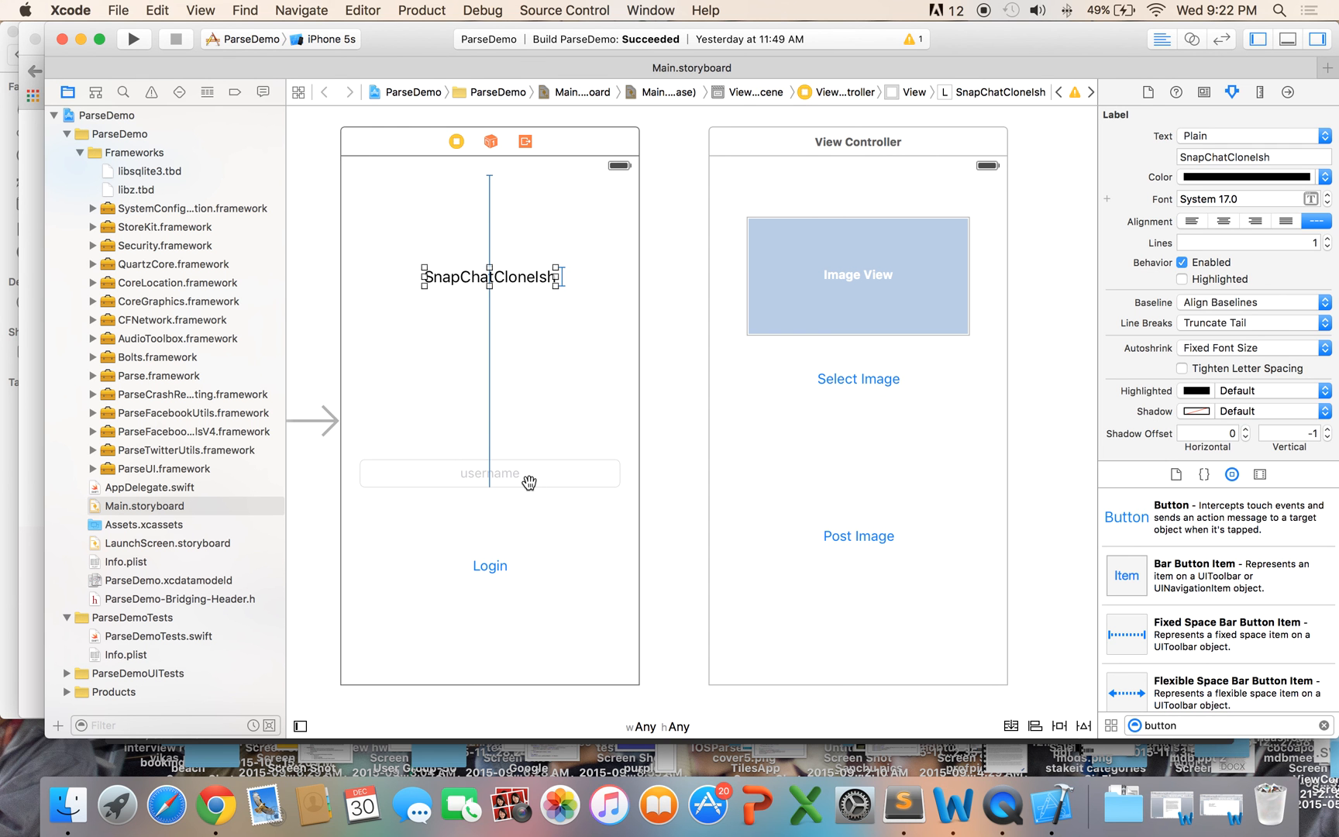
pyautogui.click(490, 473)
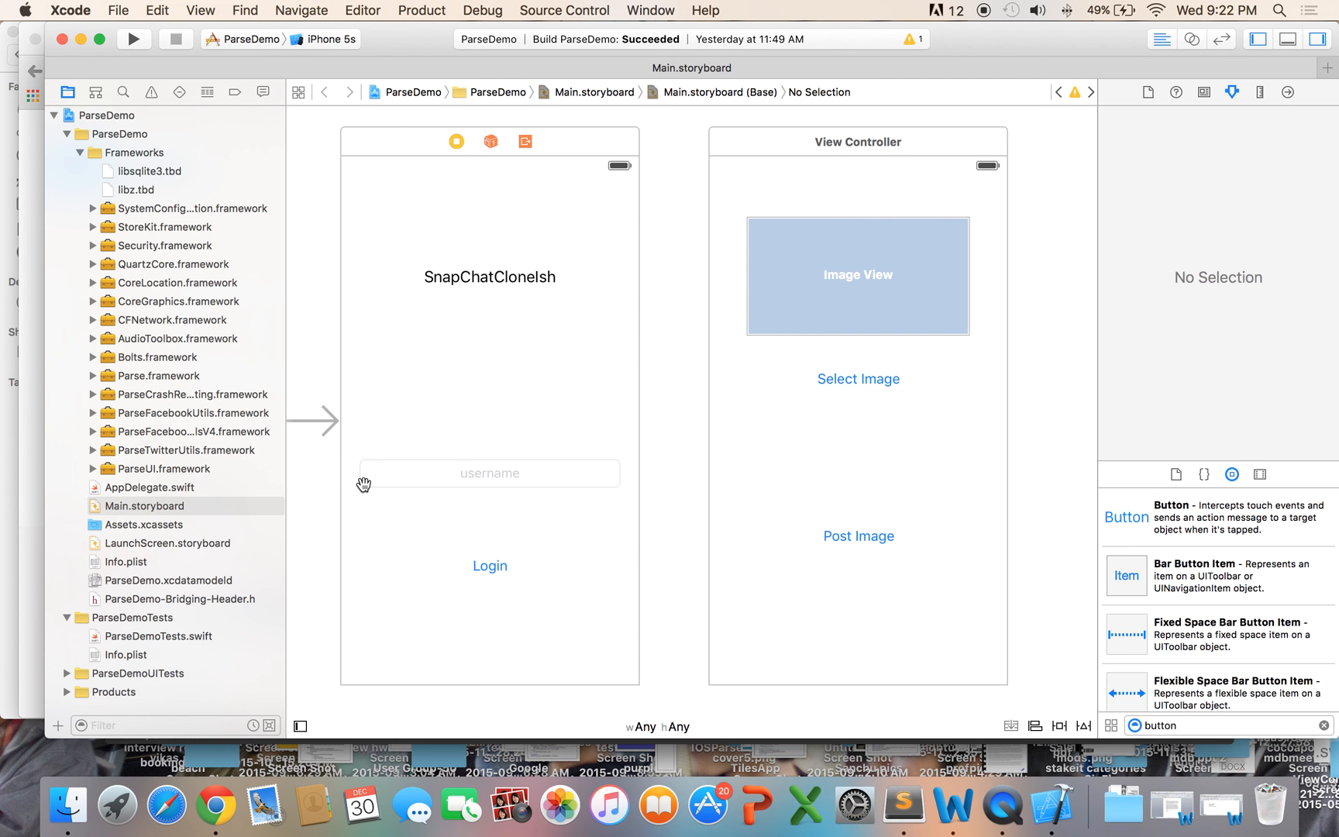
pyautogui.moveTo(340, 482)
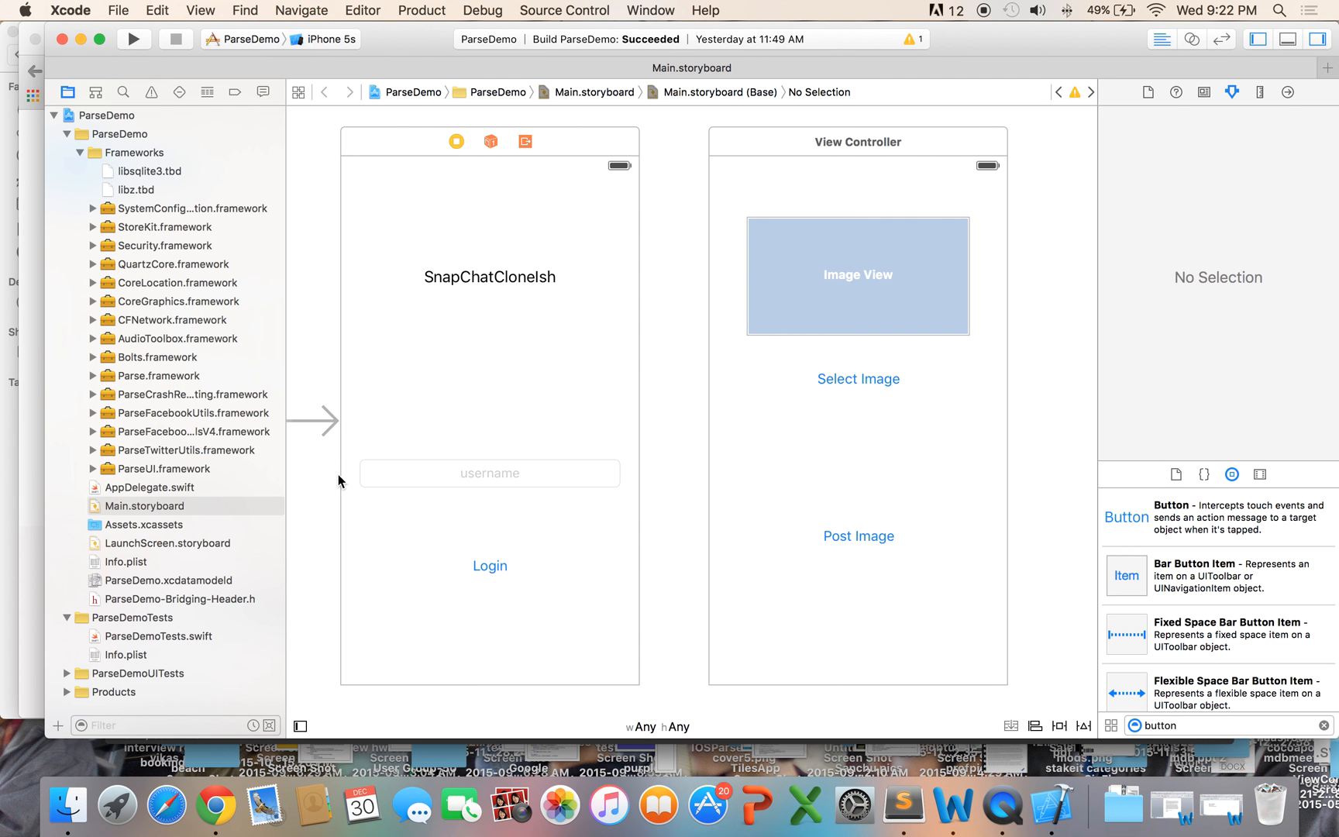
pyautogui.moveTo(491, 467)
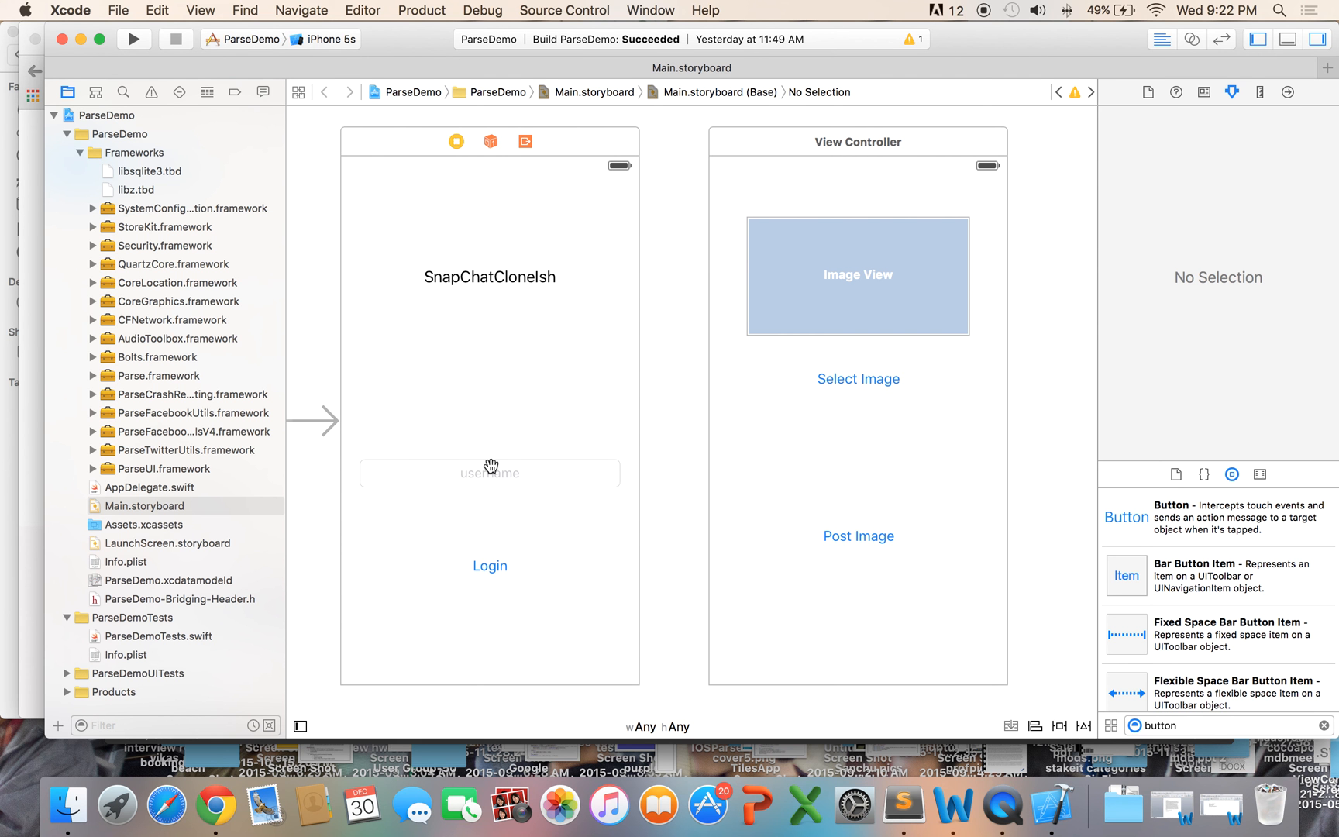
pyautogui.moveTo(503, 271)
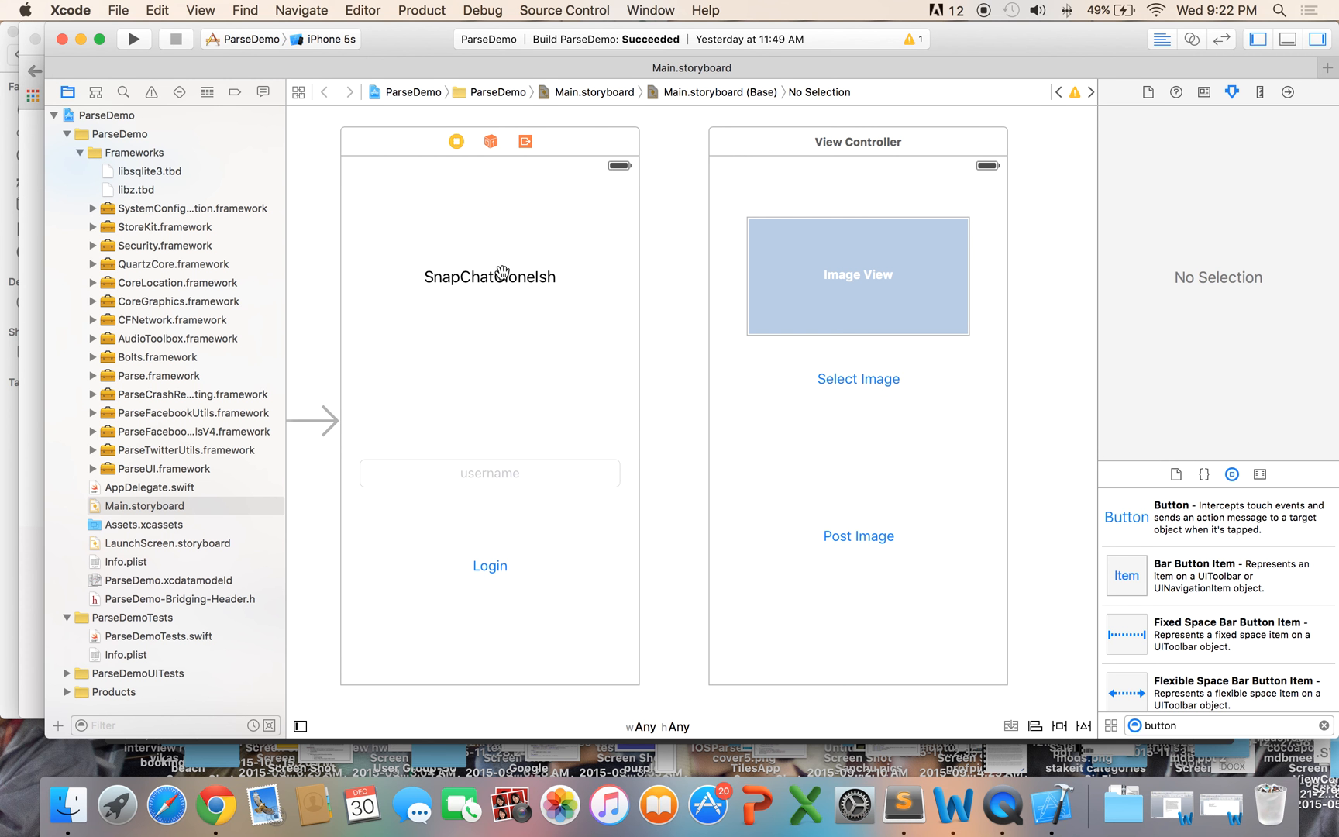
pyautogui.moveTo(514, 443)
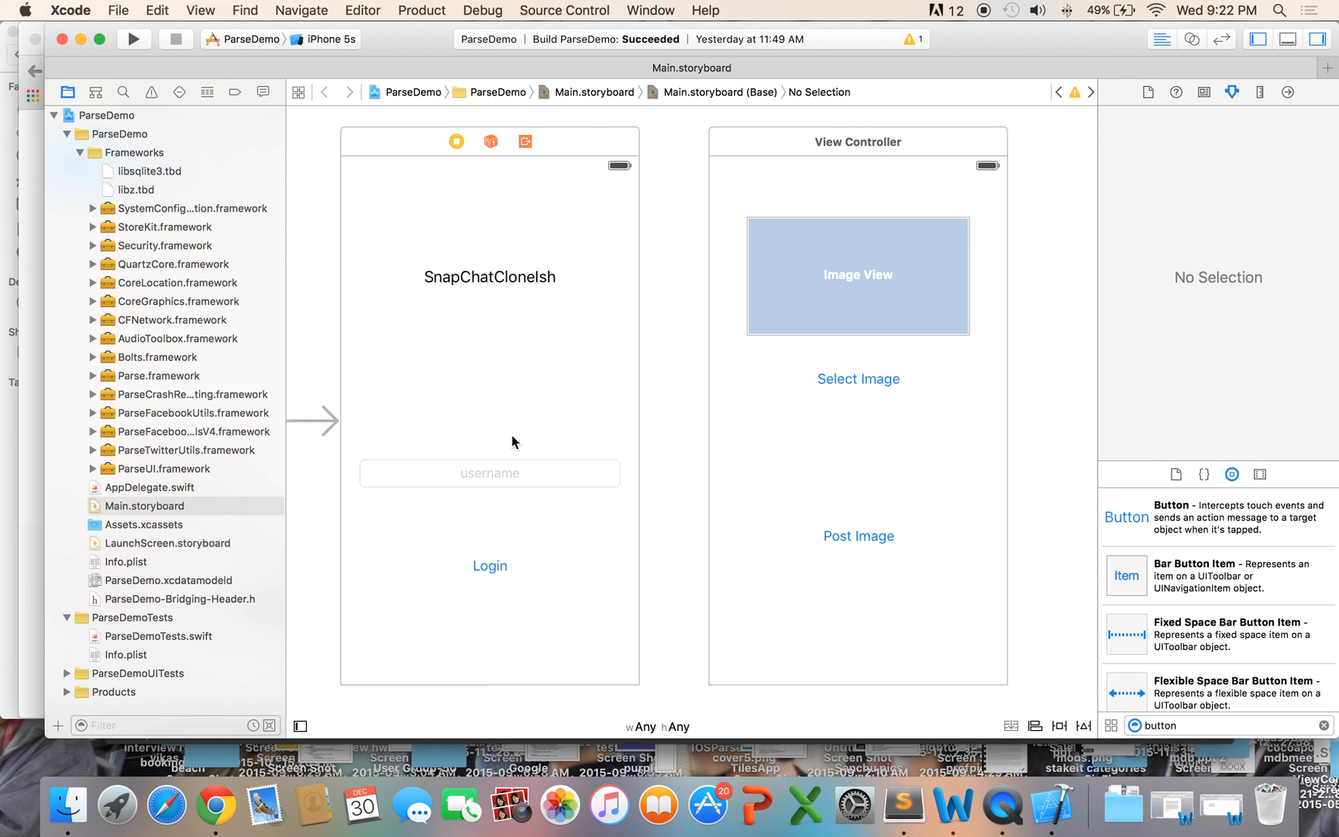
pyautogui.moveTo(587, 436)
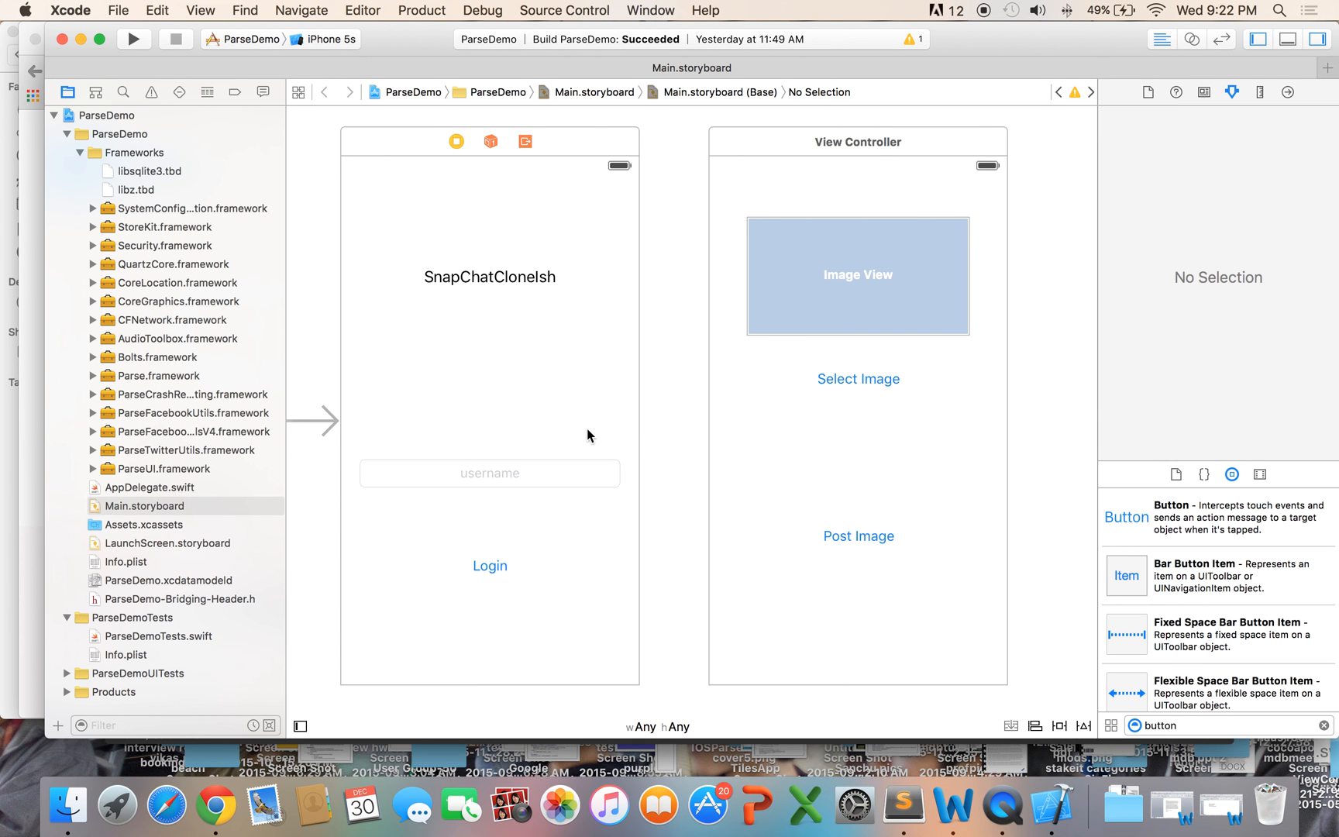
pyautogui.moveTo(747, 323)
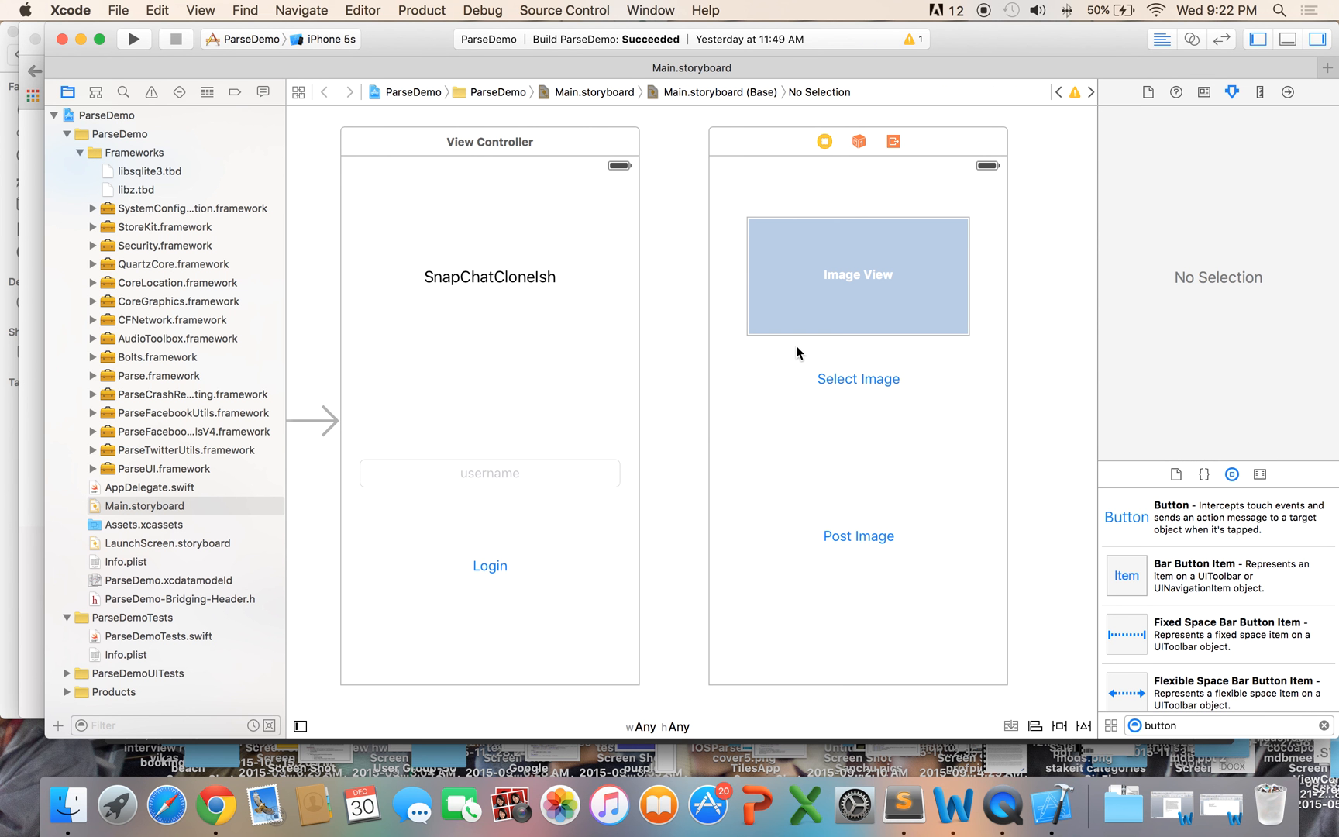
pyautogui.moveTo(717, 353)
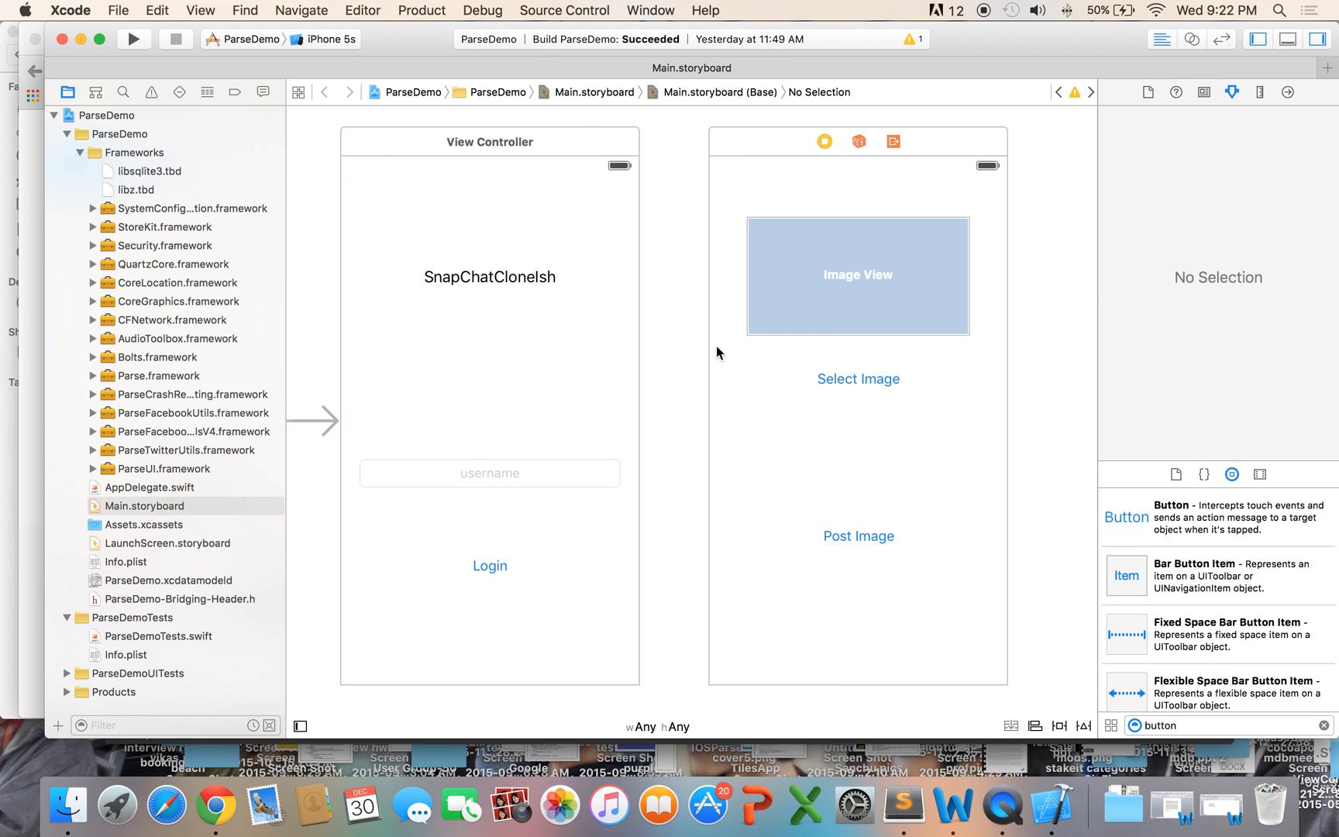
pyautogui.moveTo(702, 352)
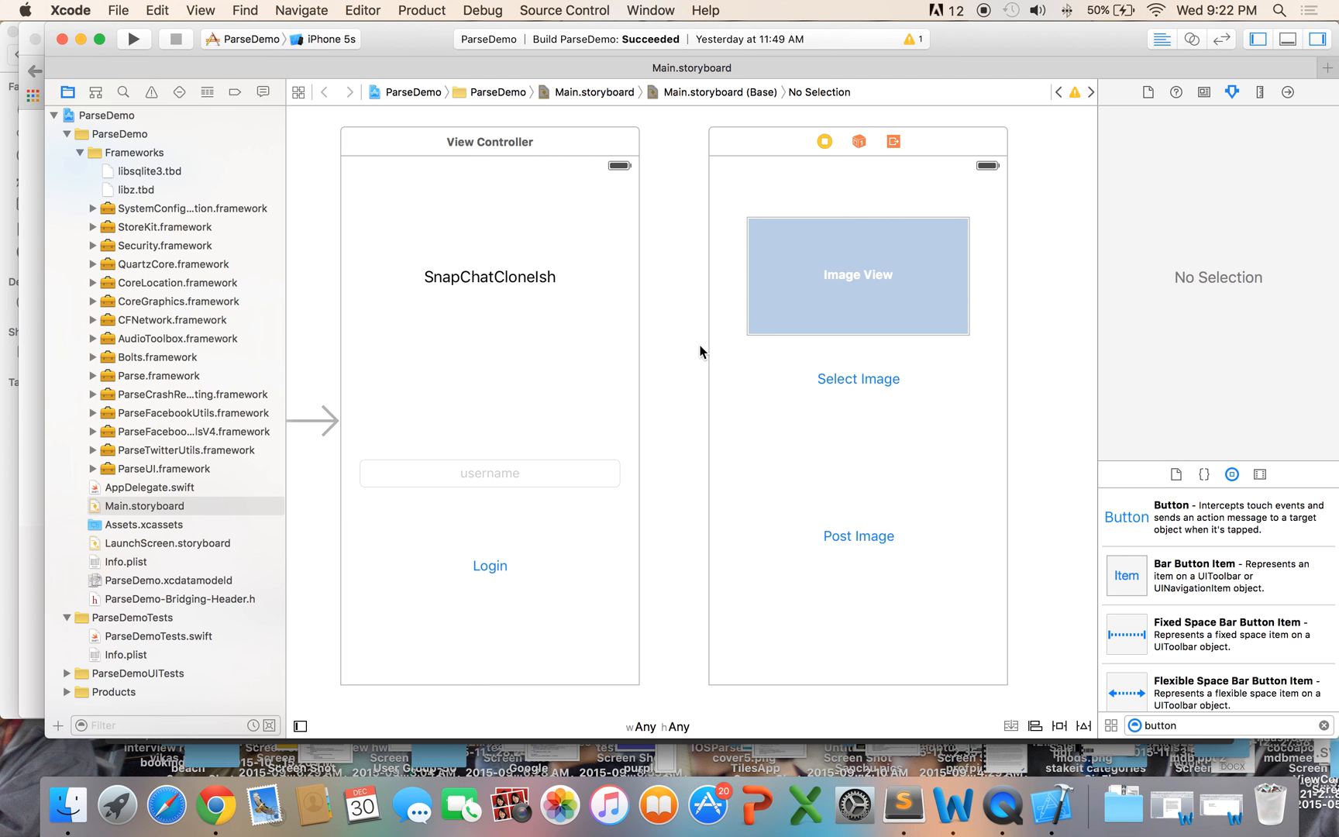
pyautogui.moveTo(524, 196)
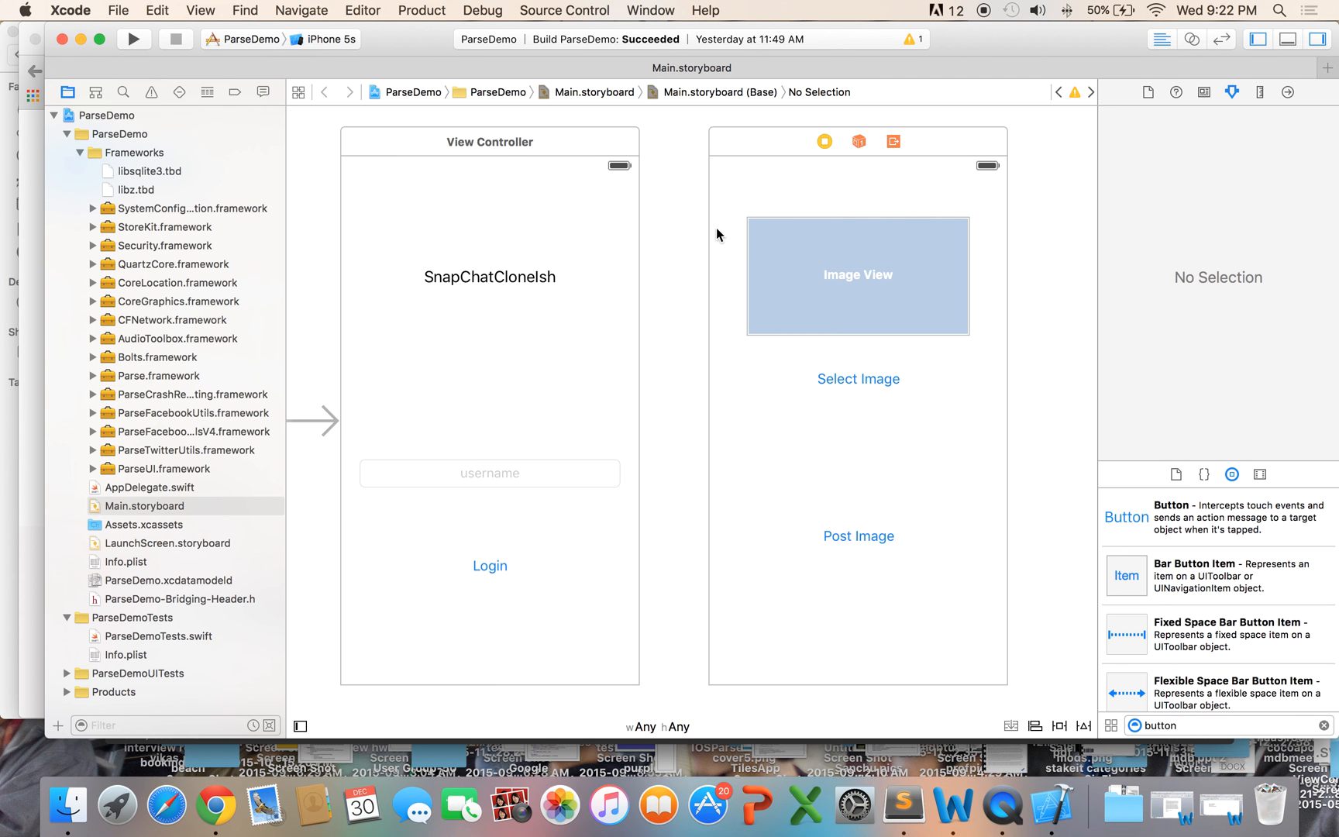
pyautogui.moveTo(196, 447)
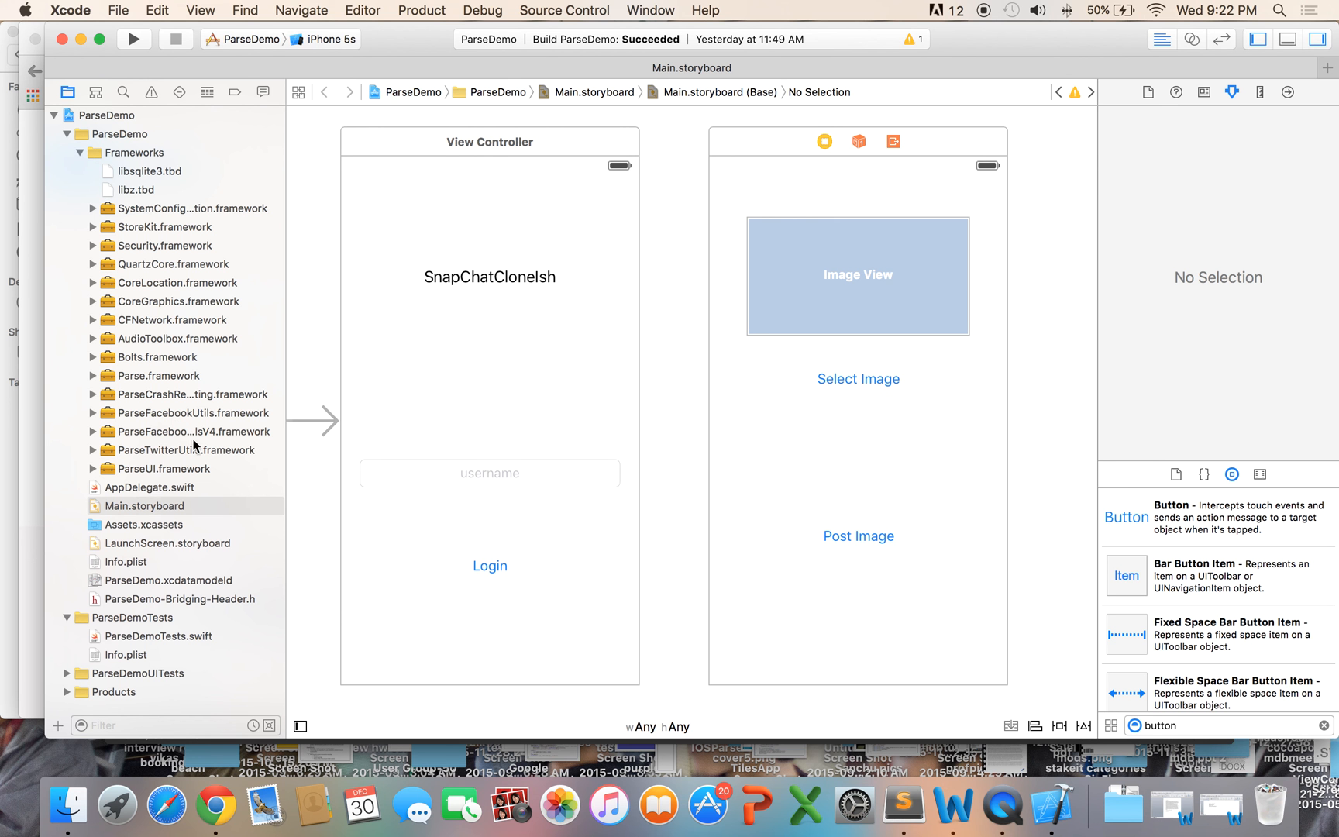
pyautogui.moveTo(453, 178)
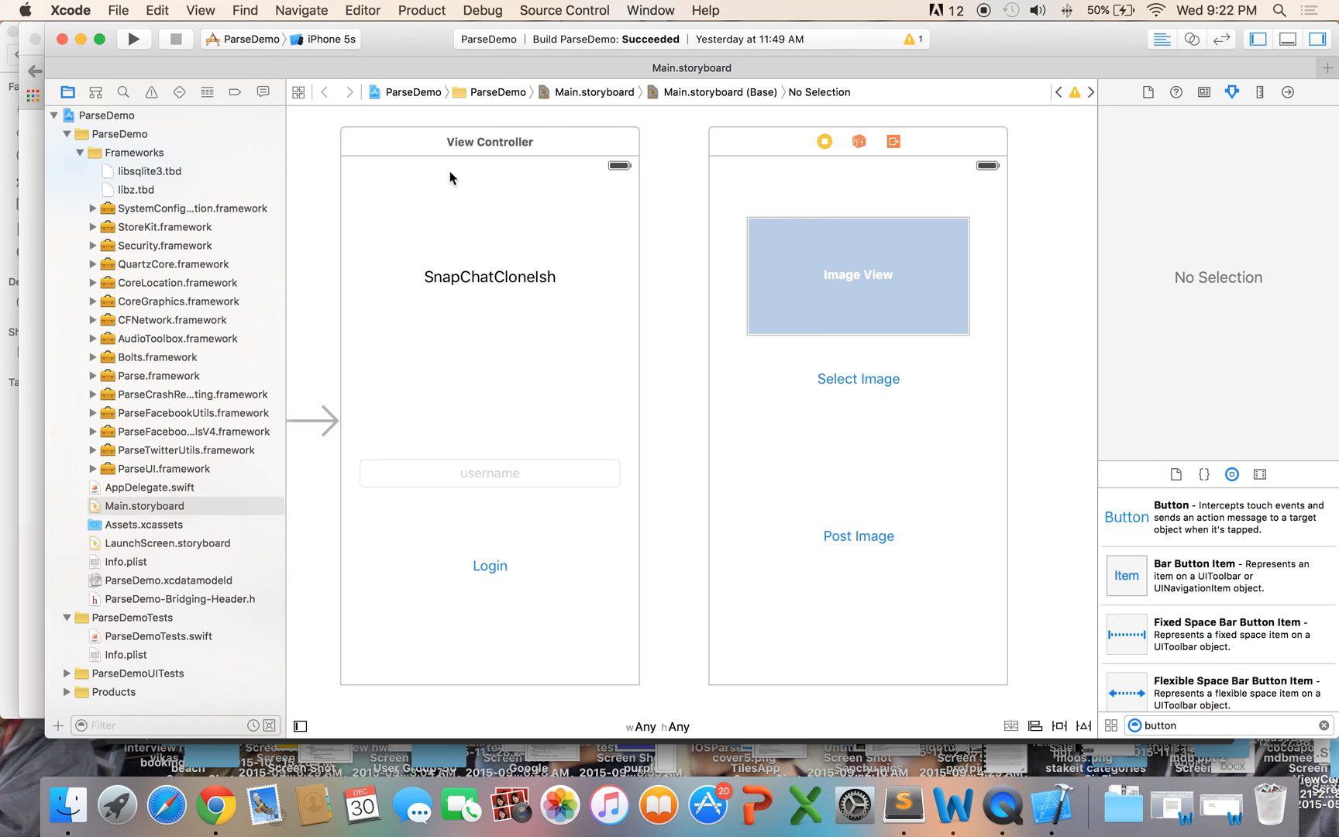
pyautogui.click(118, 11)
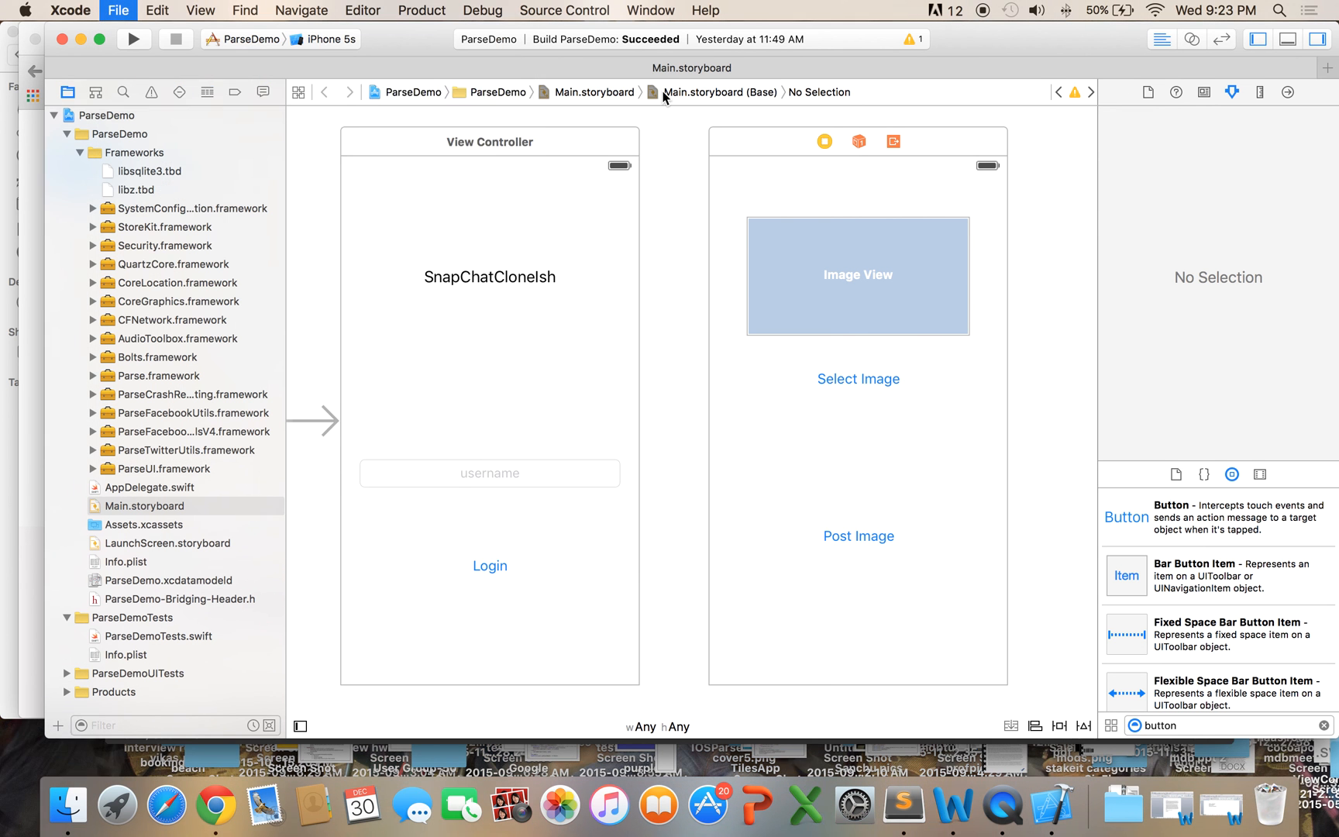
# Step: Create a Cocoa Touch Class file LoginViewController subclassing UIViewController in Swift
pyautogui.click(118, 11)
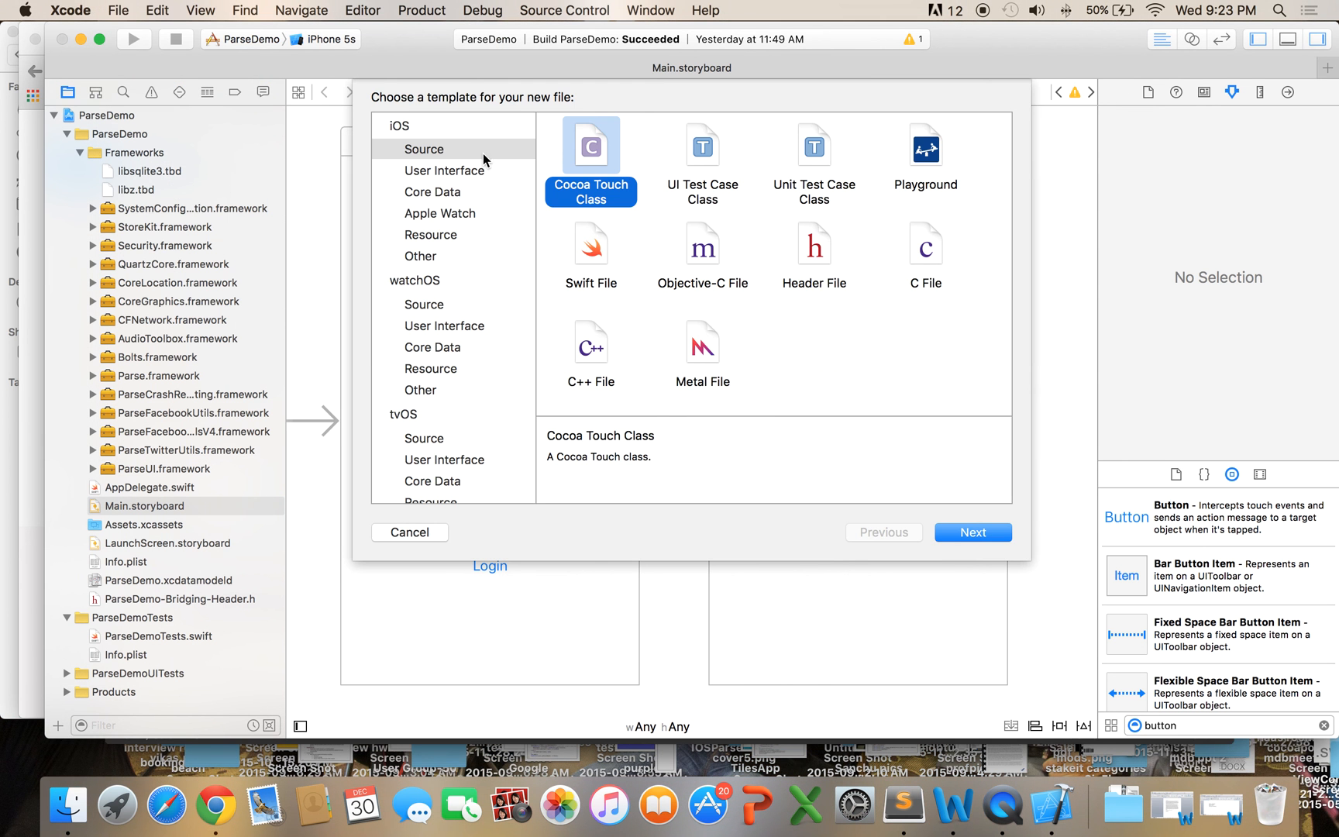
pyautogui.click(972, 532)
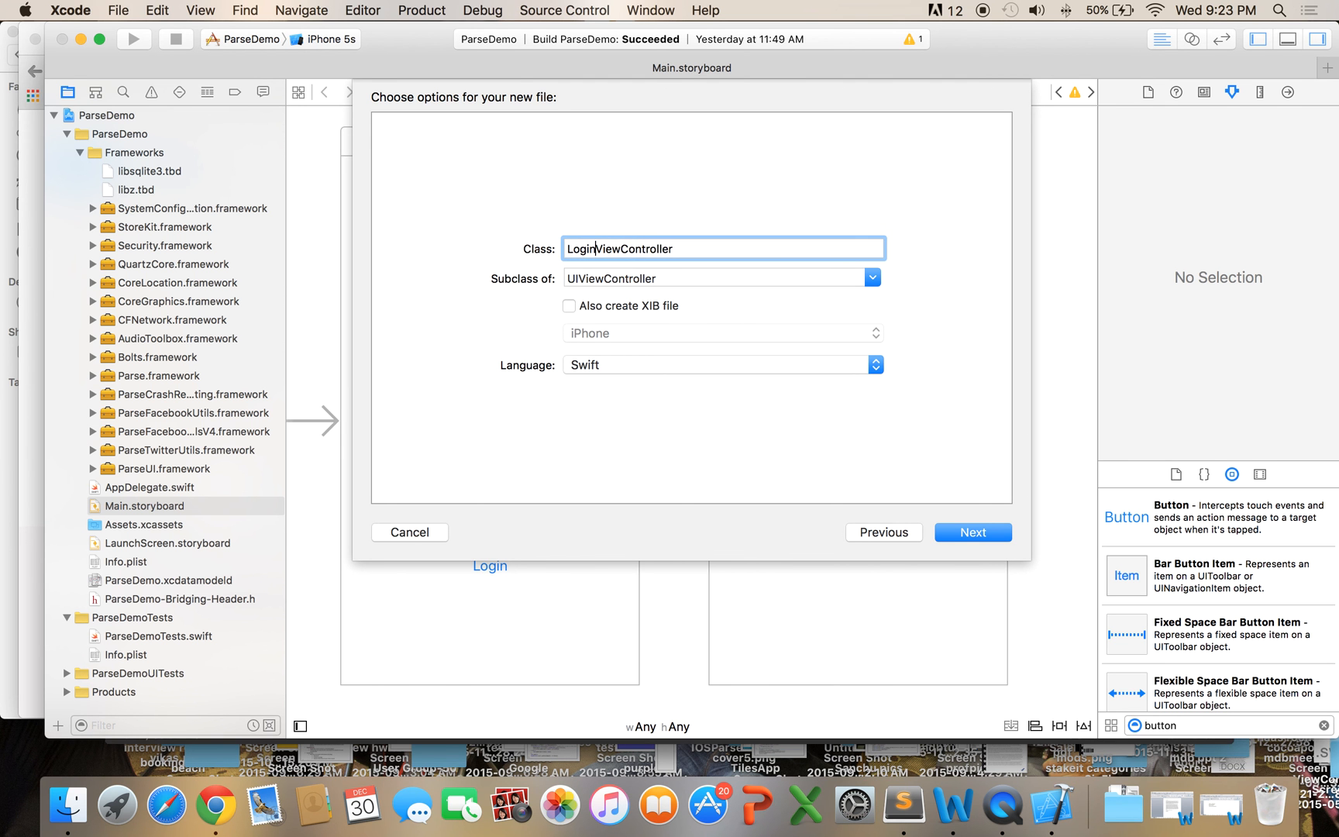
pyautogui.click(972, 532)
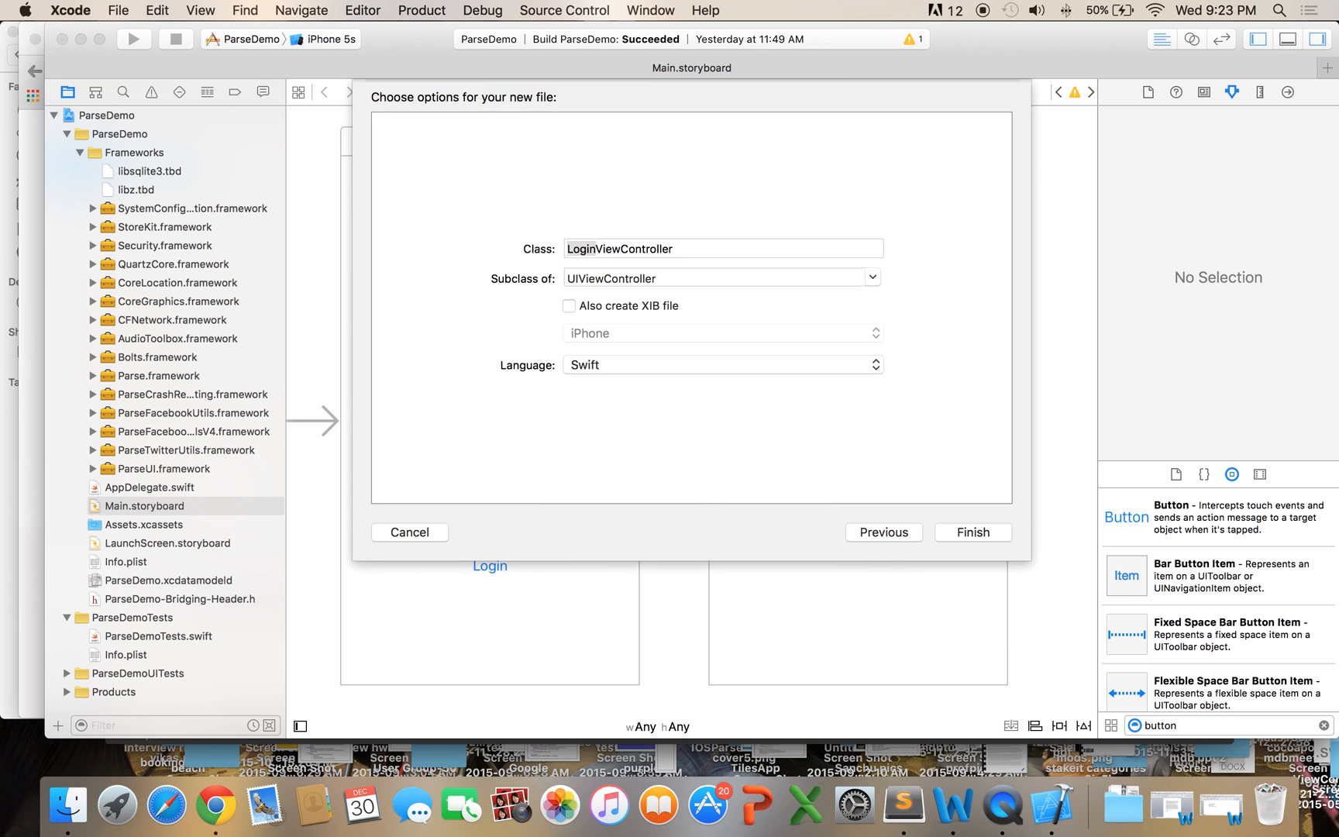
pyautogui.click(972, 532)
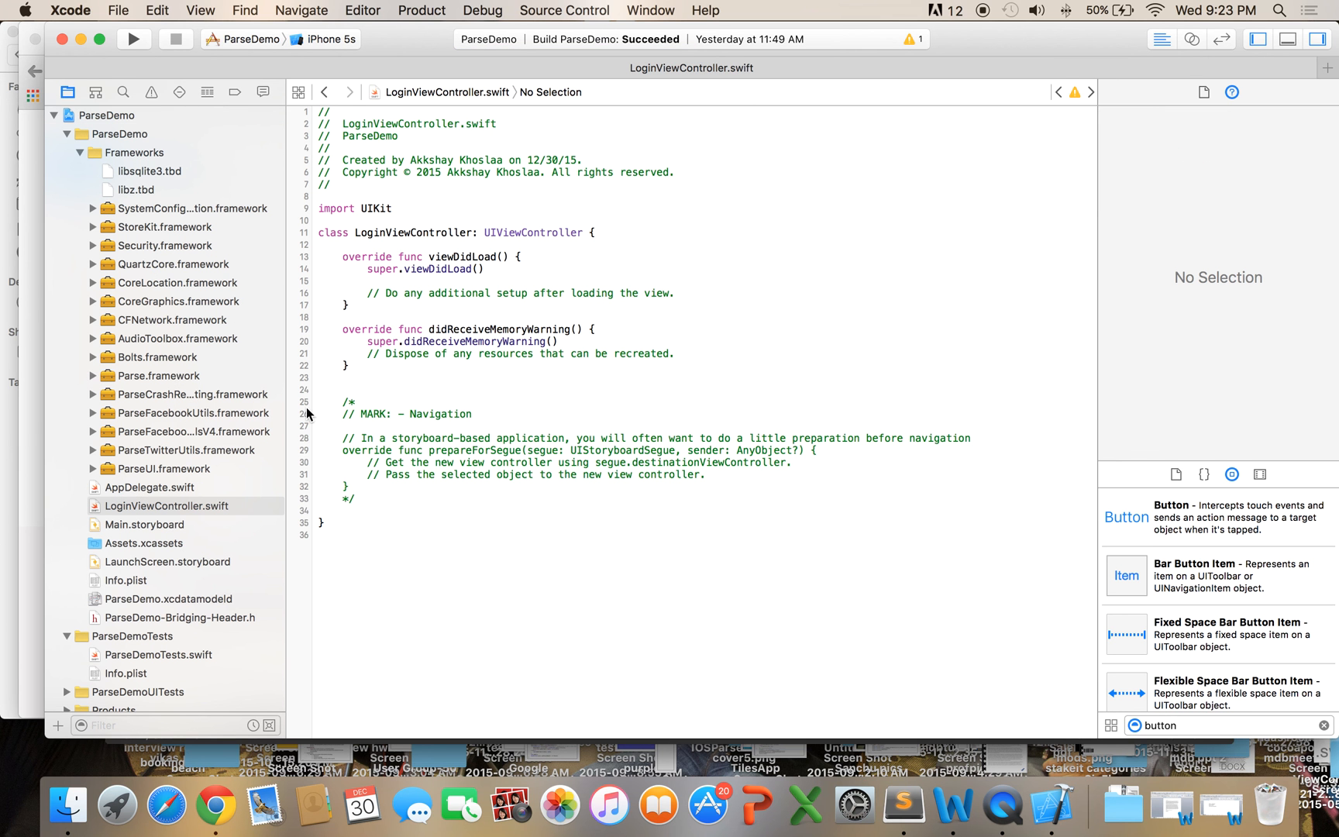
pyautogui.moveTo(170, 528)
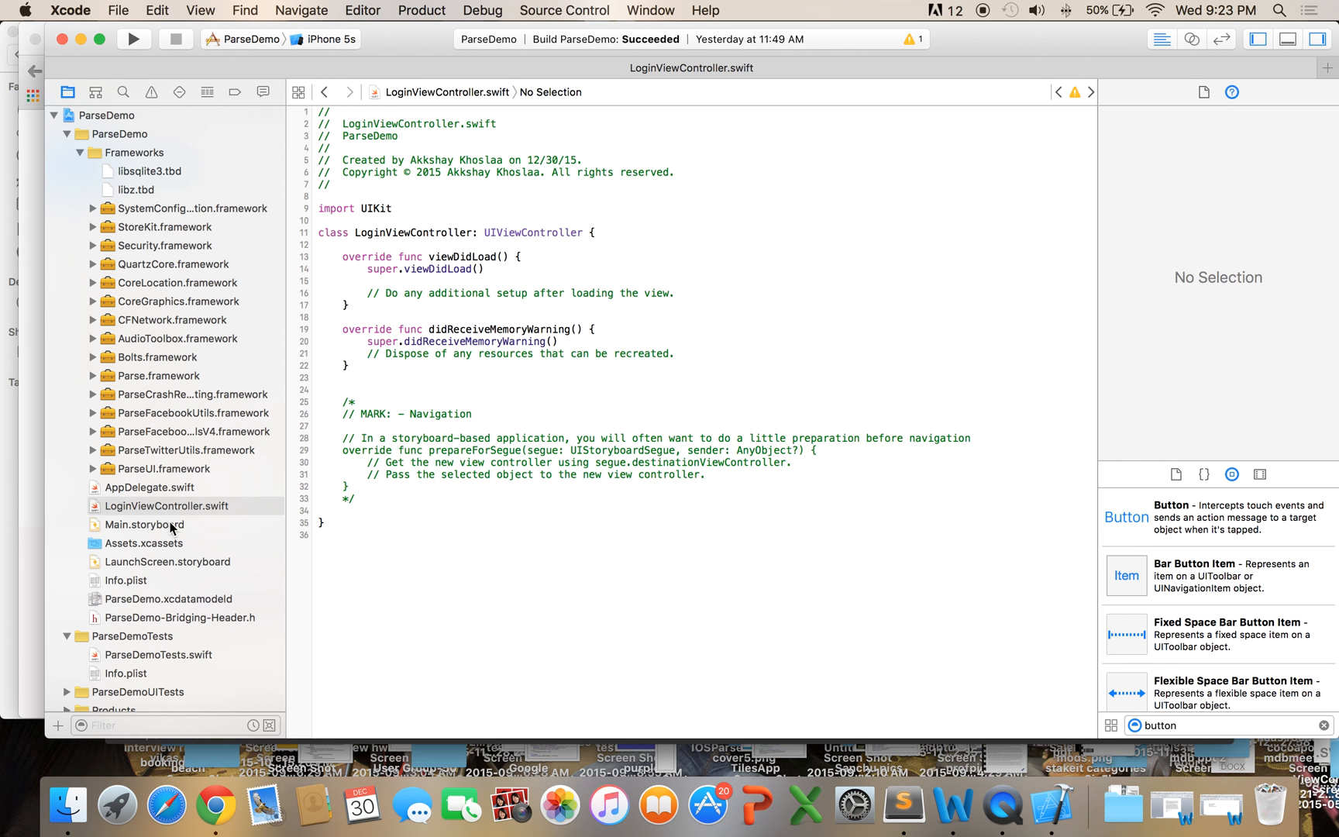
# Step: Assign the LoginViewController class to the login scene's view controller in Main.storyboard
pyautogui.click(146, 523)
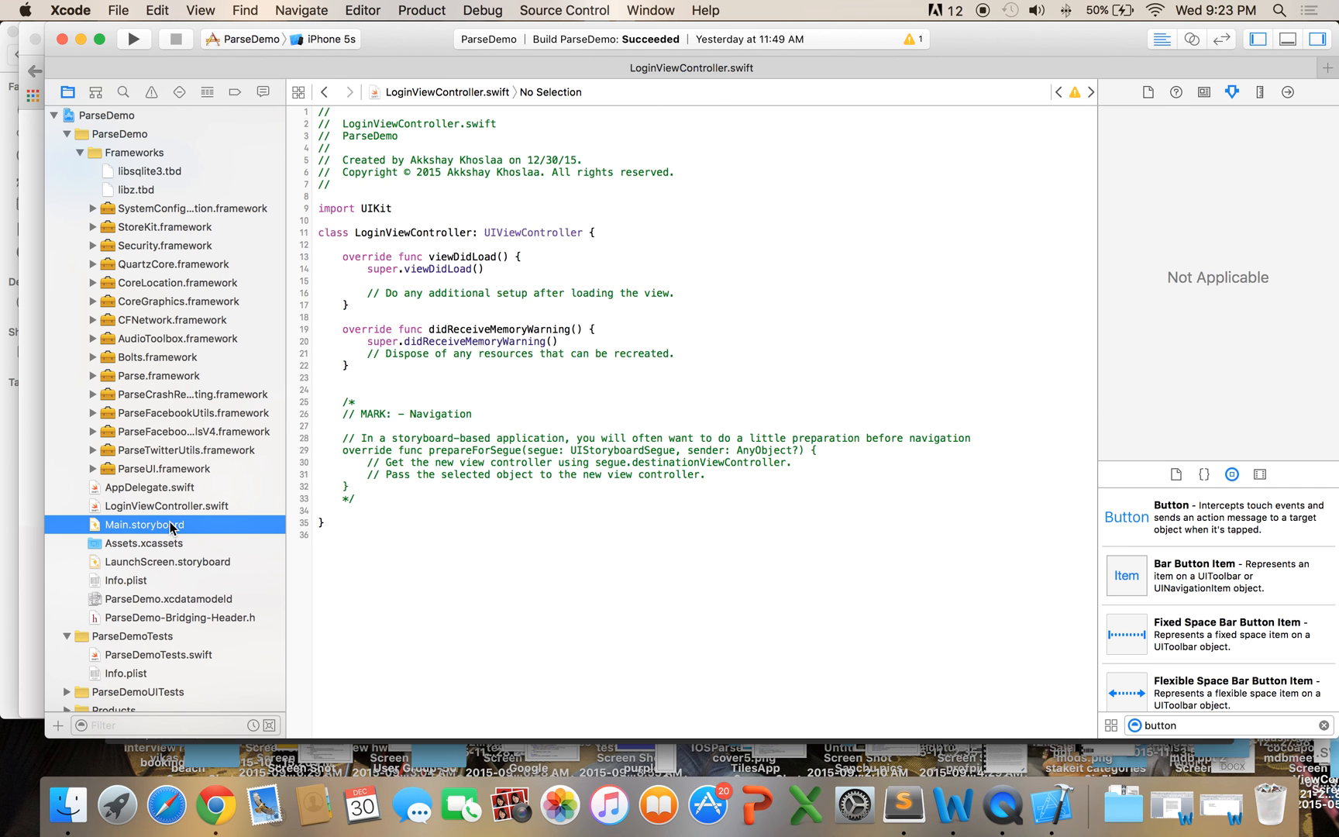
pyautogui.click(144, 523)
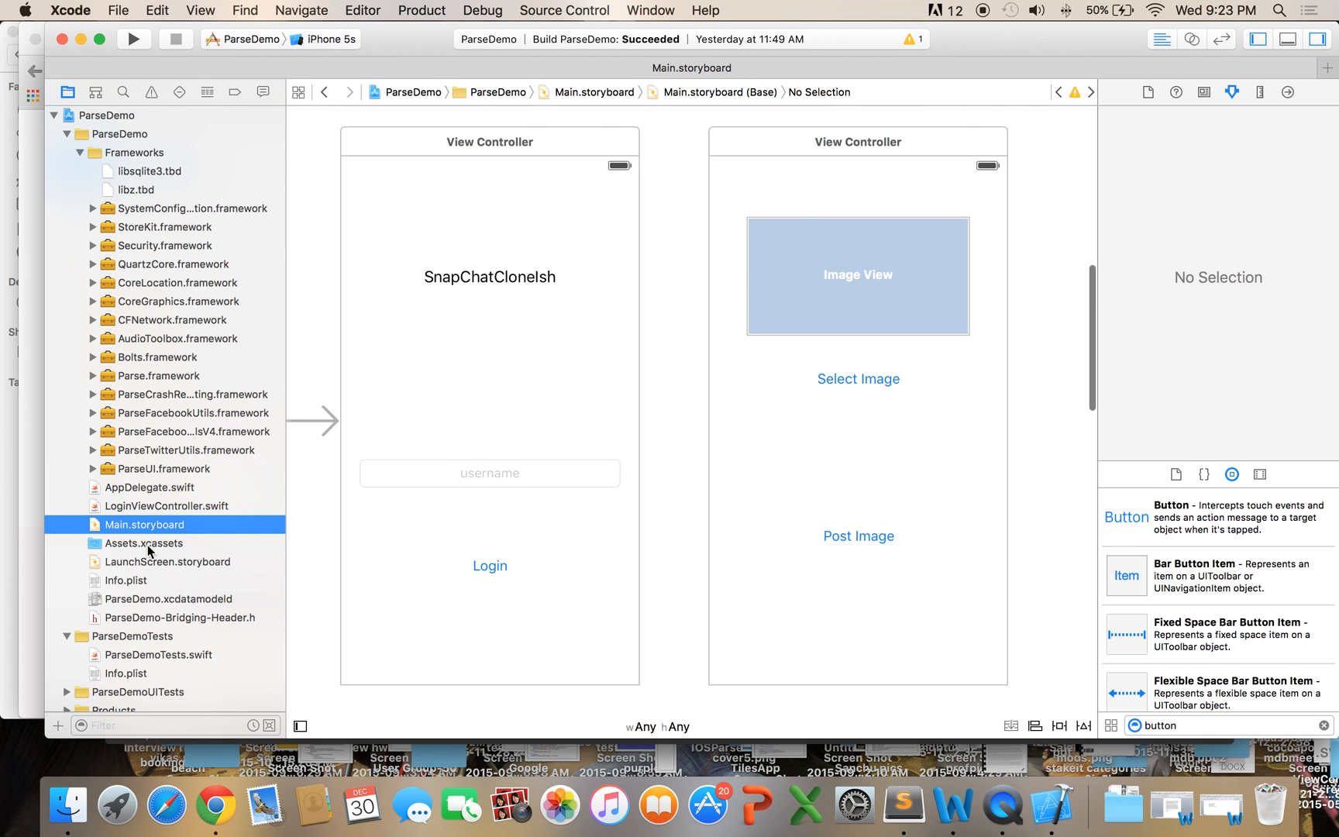
pyautogui.click(449, 153)
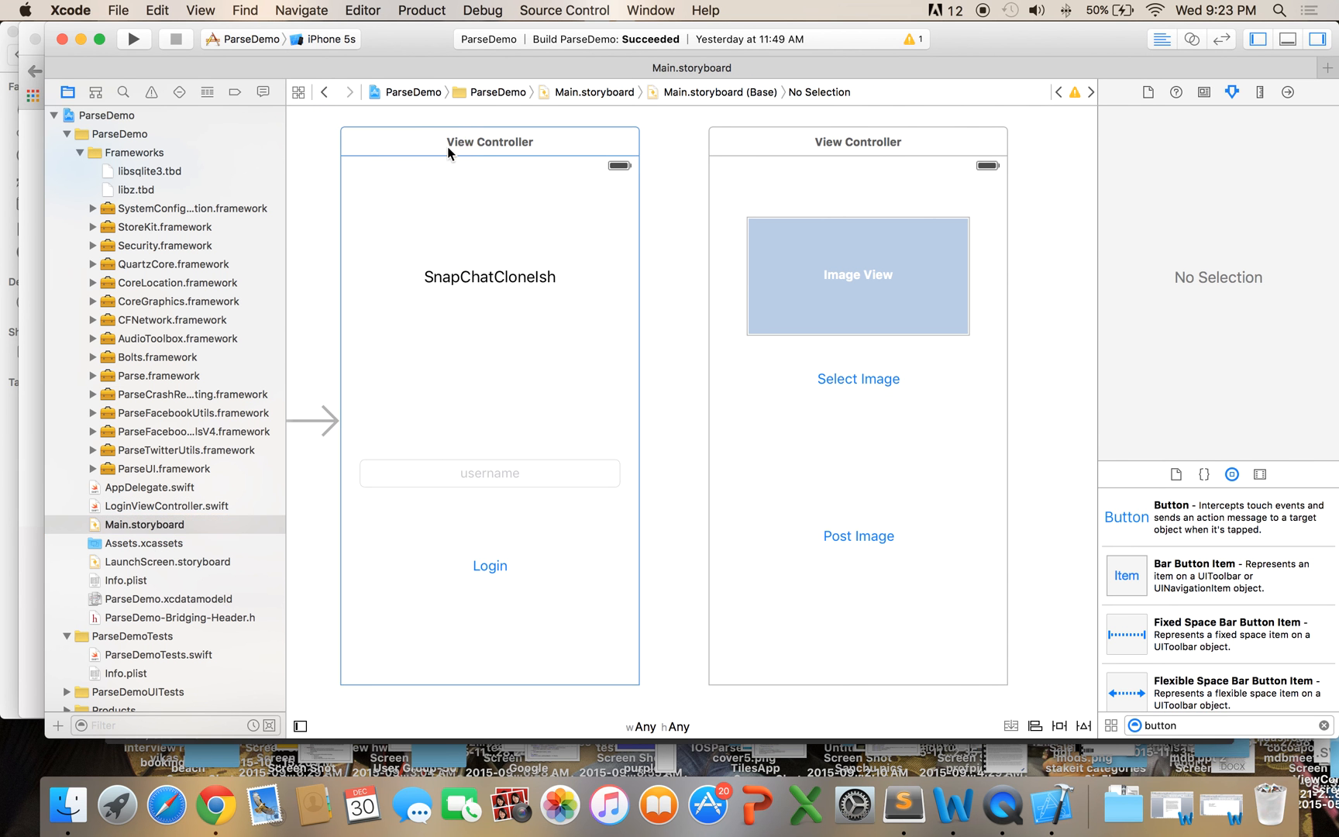
pyautogui.click(490, 141)
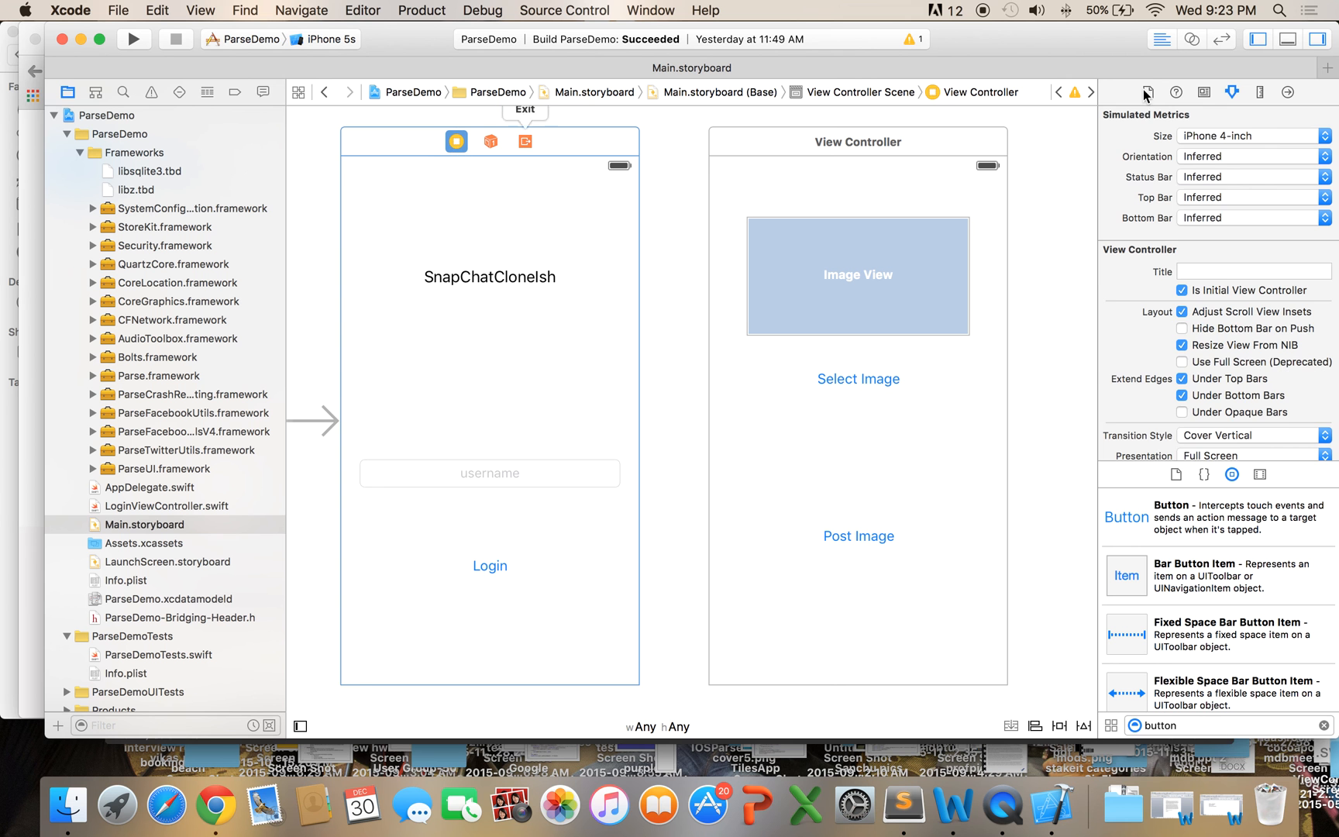
pyautogui.click(1204, 93)
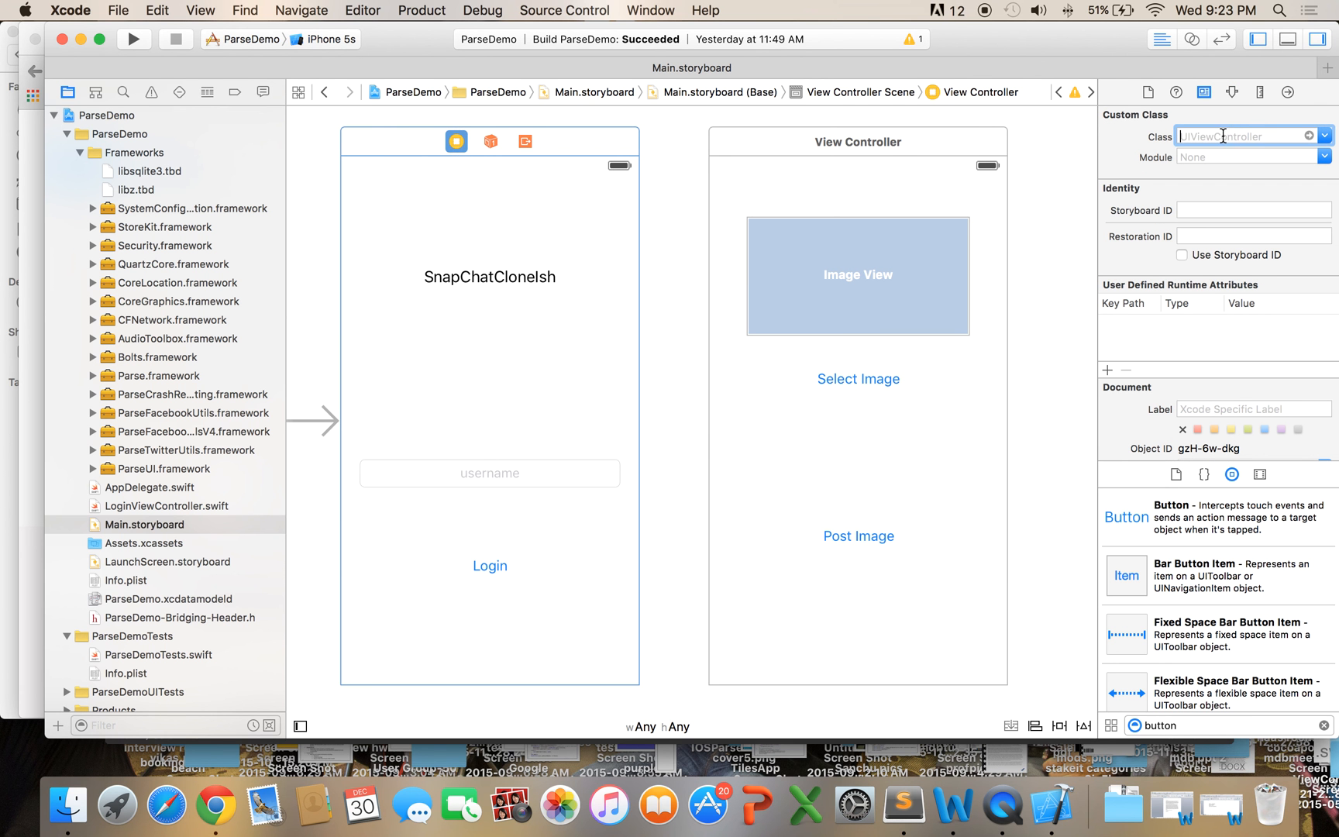
pyautogui.write('LoginViewController')
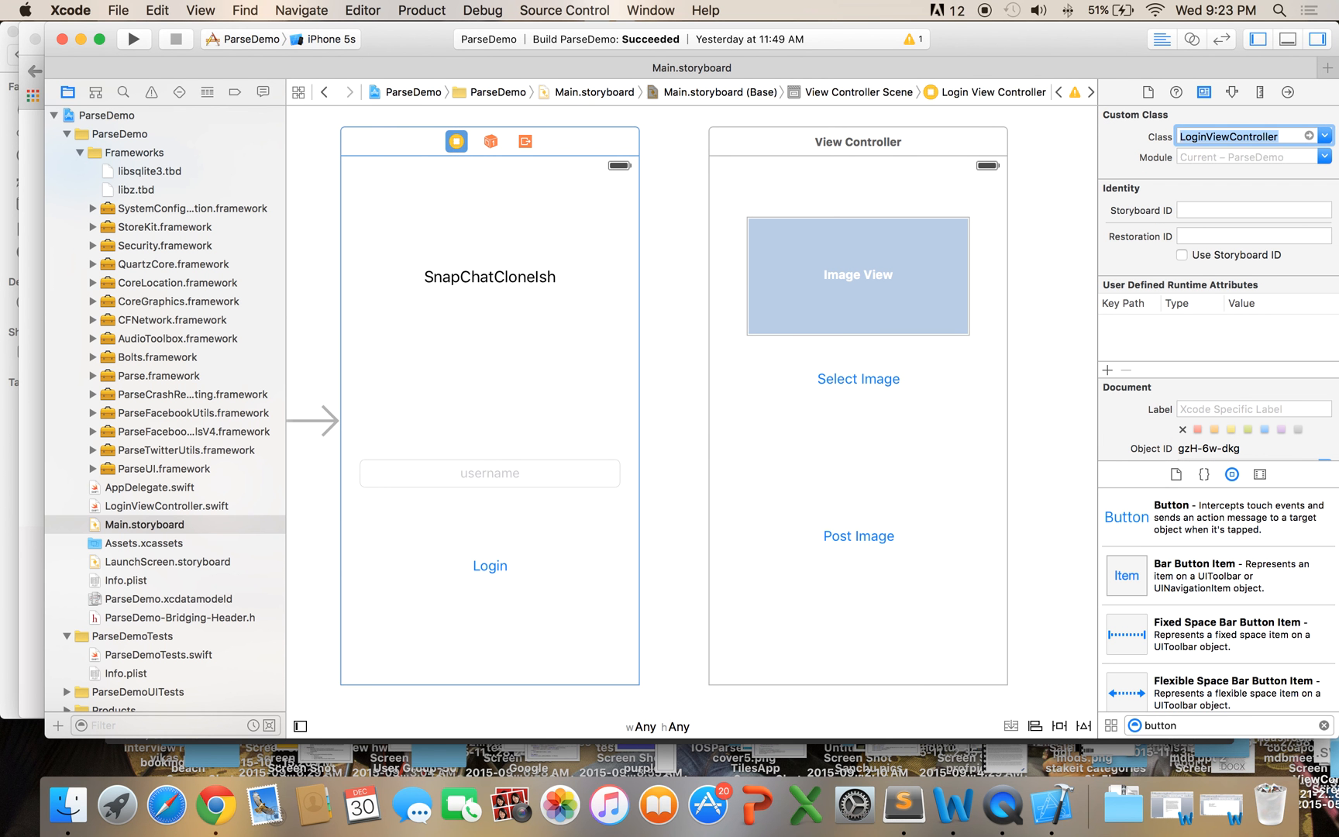
pyautogui.moveTo(547, 261)
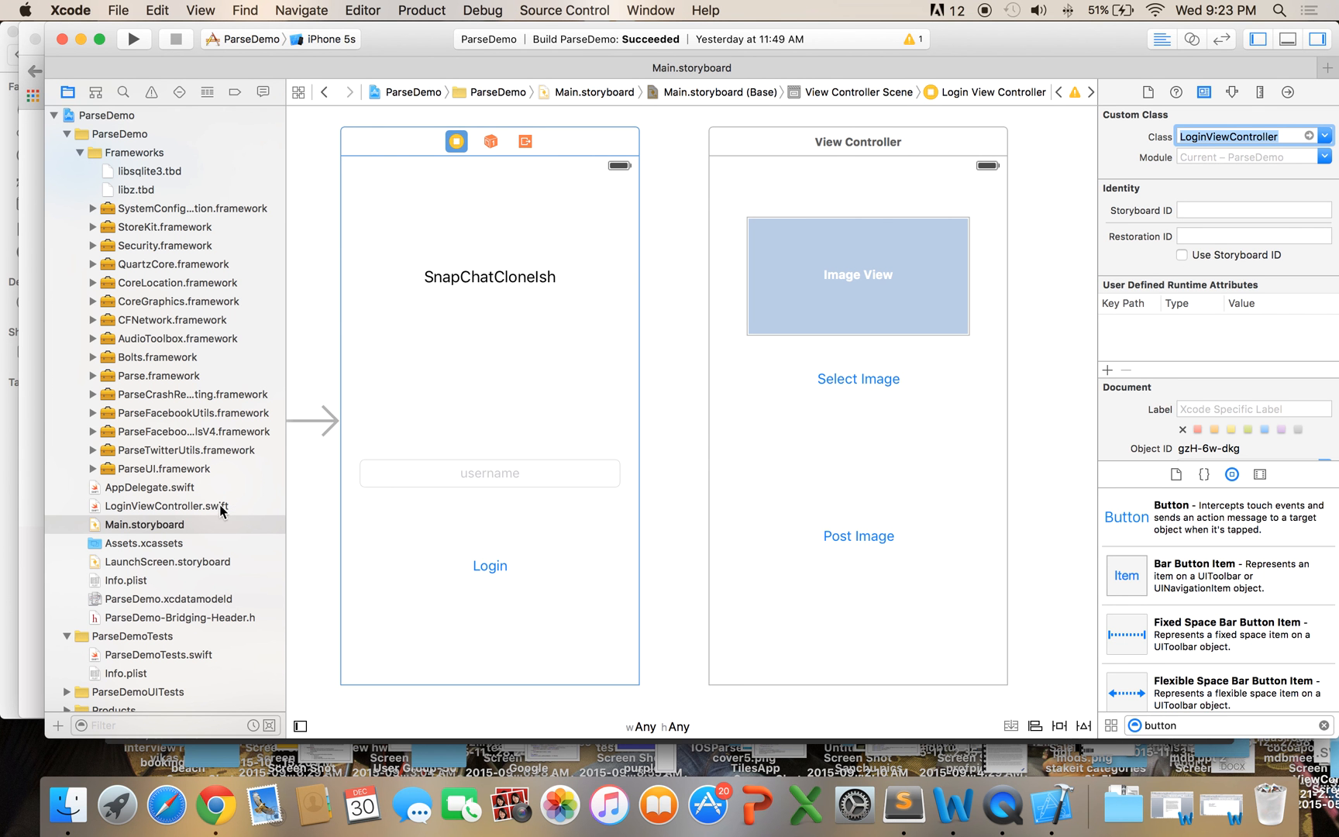
pyautogui.moveTo(840, 156)
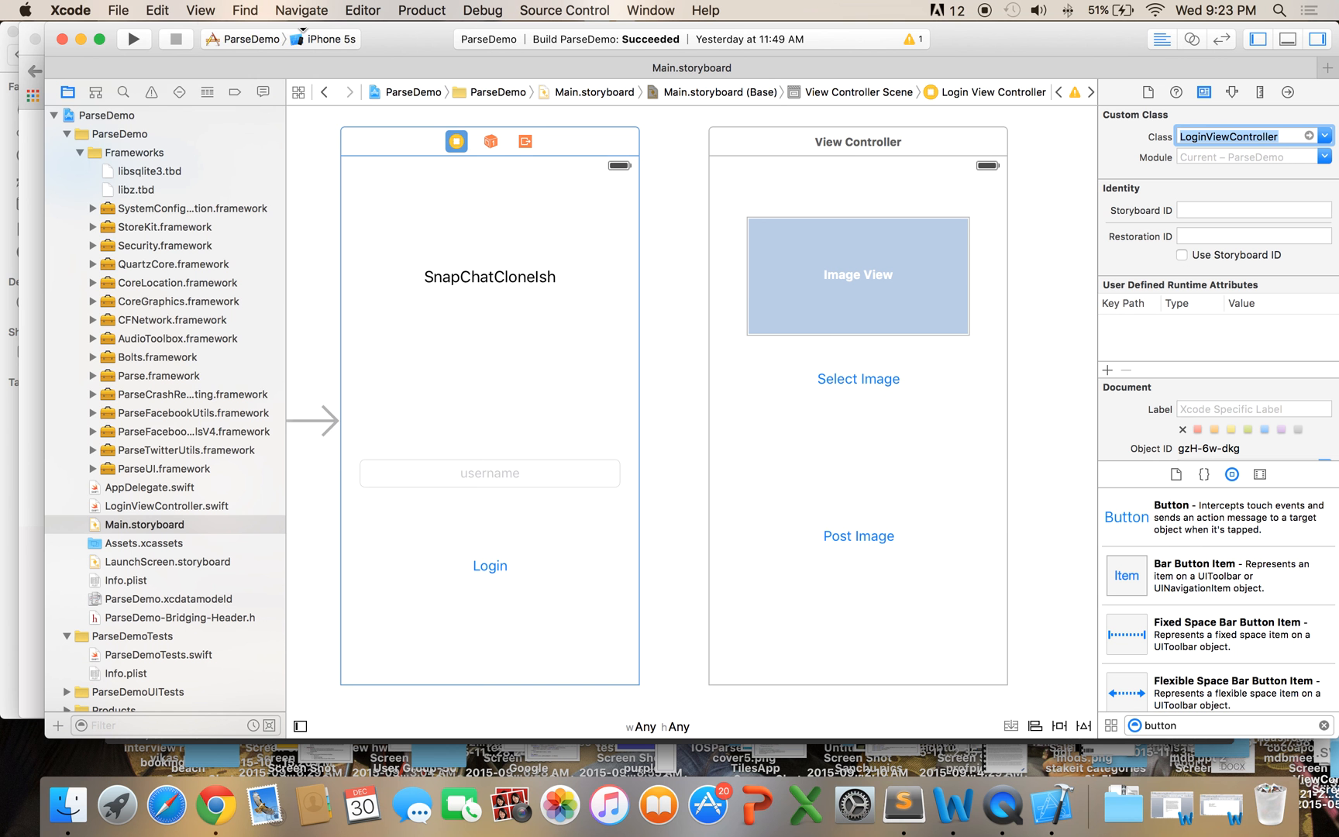
pyautogui.click(118, 9)
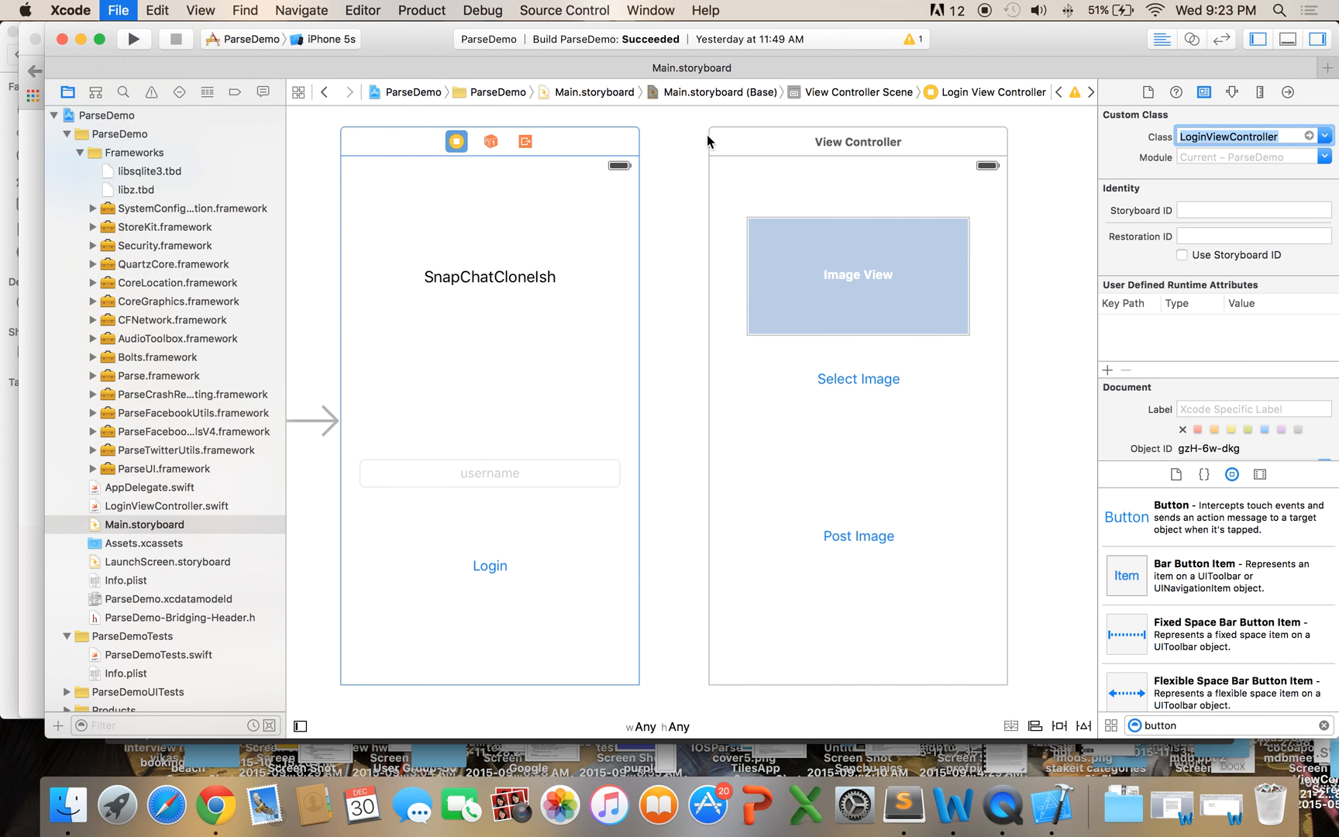
# Step: Create a Cocoa Touch class PostImageViewController subclassing UIViewController and view its template code
pyautogui.click(117, 9)
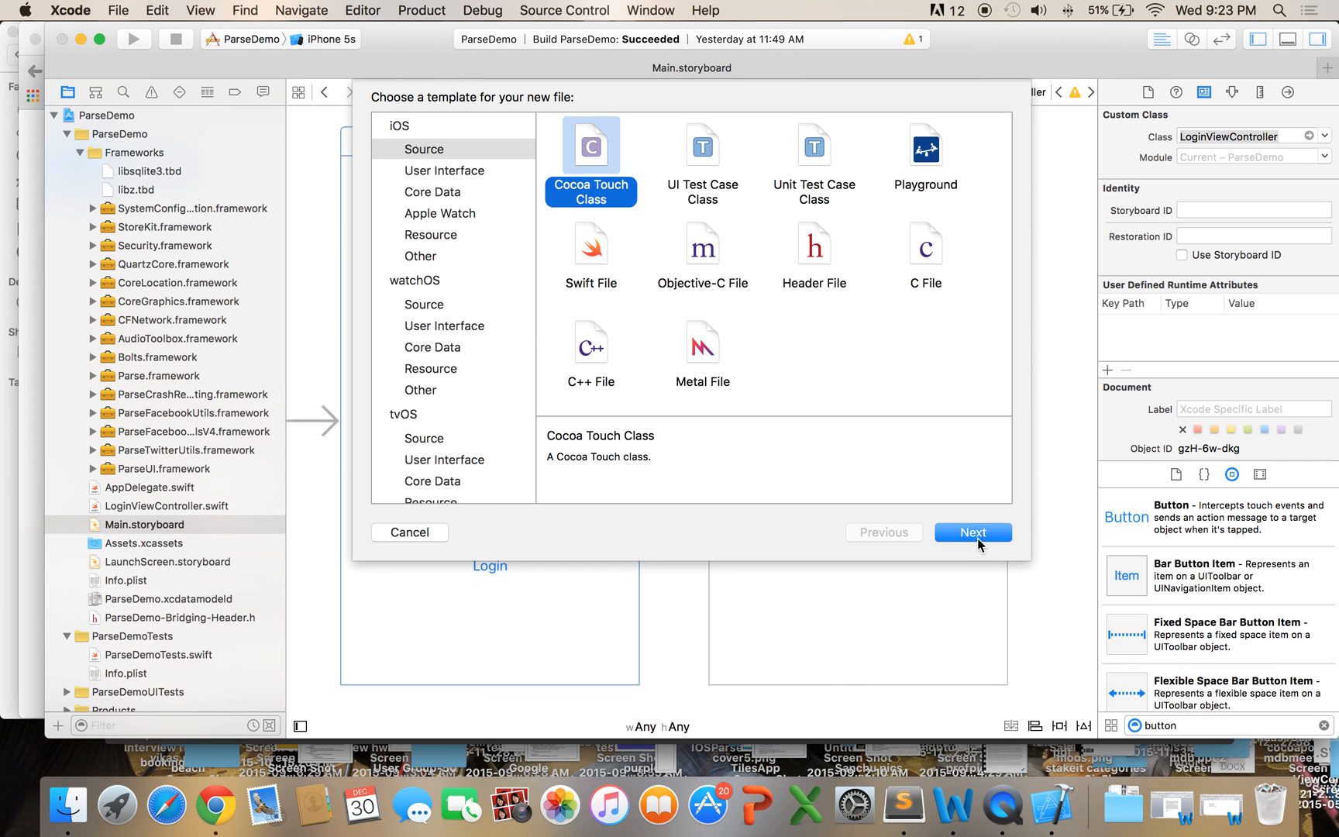
pyautogui.click(972, 532)
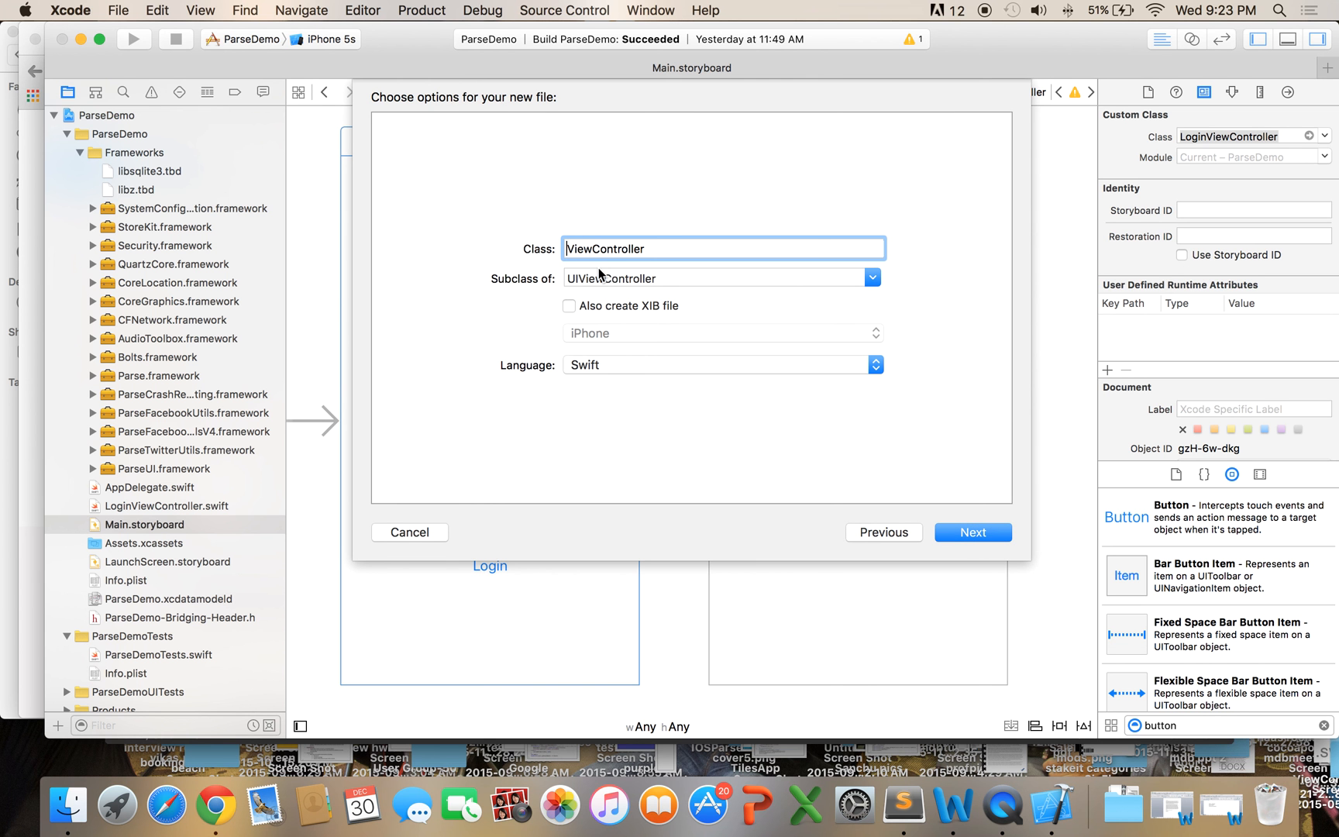
pyautogui.moveTo(632, 277)
pyautogui.write('PostImage')
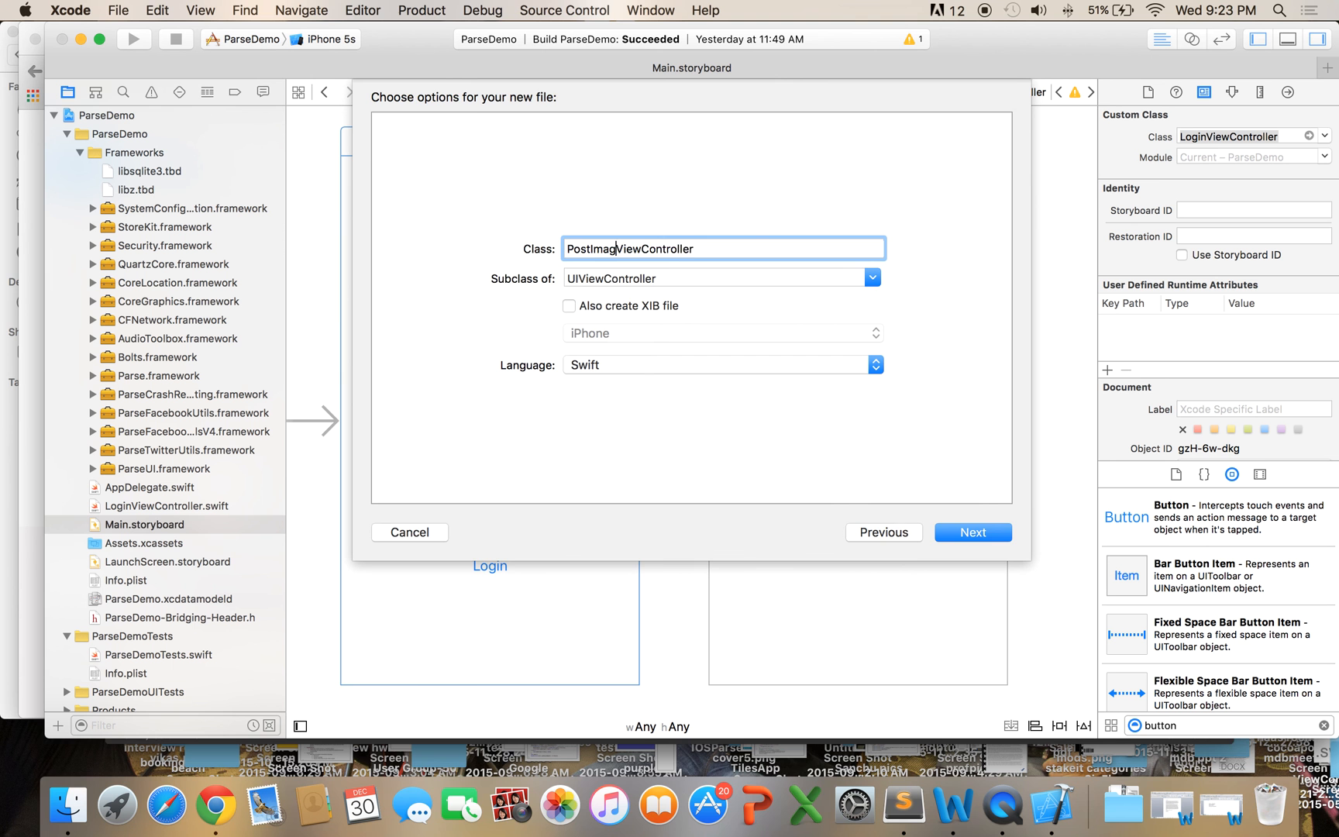
pyautogui.click(971, 532)
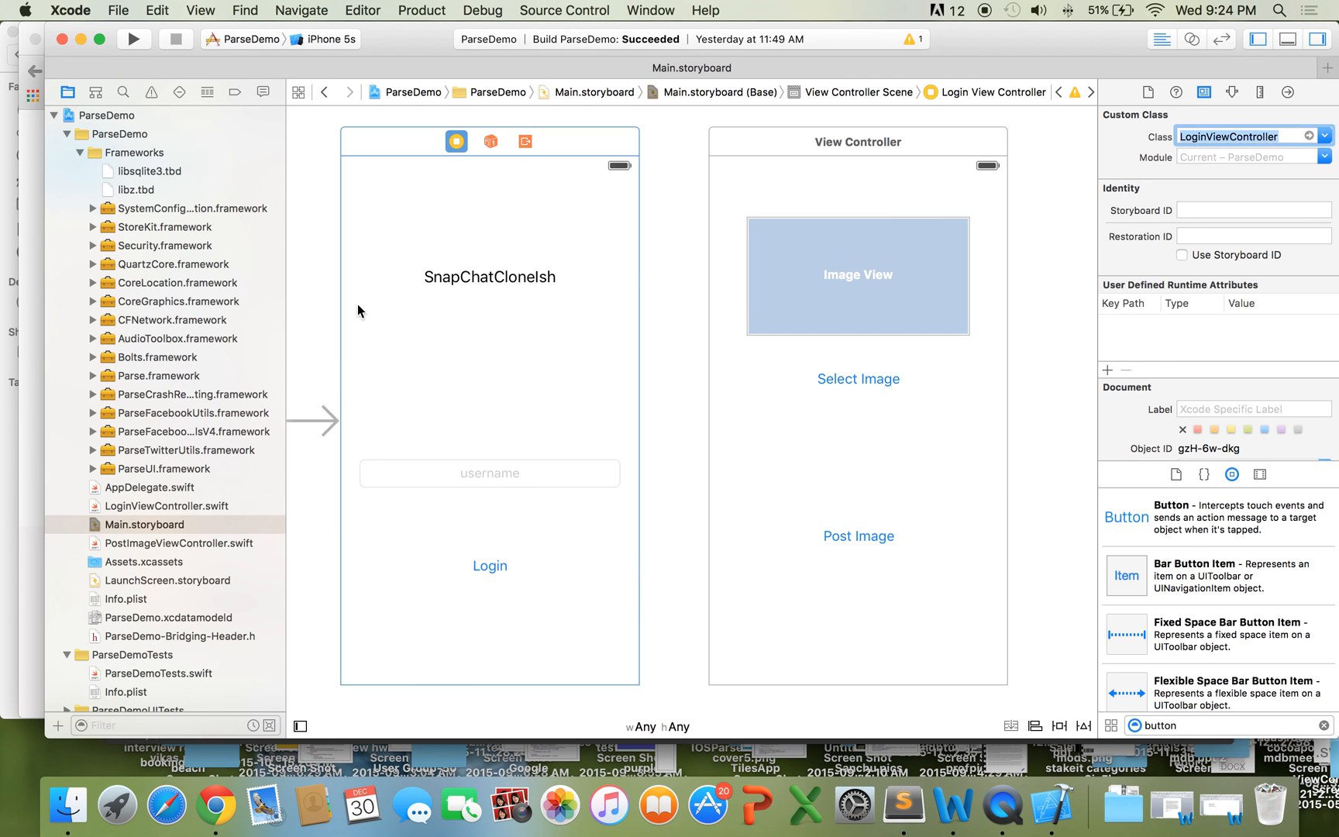
pyautogui.click(182, 543)
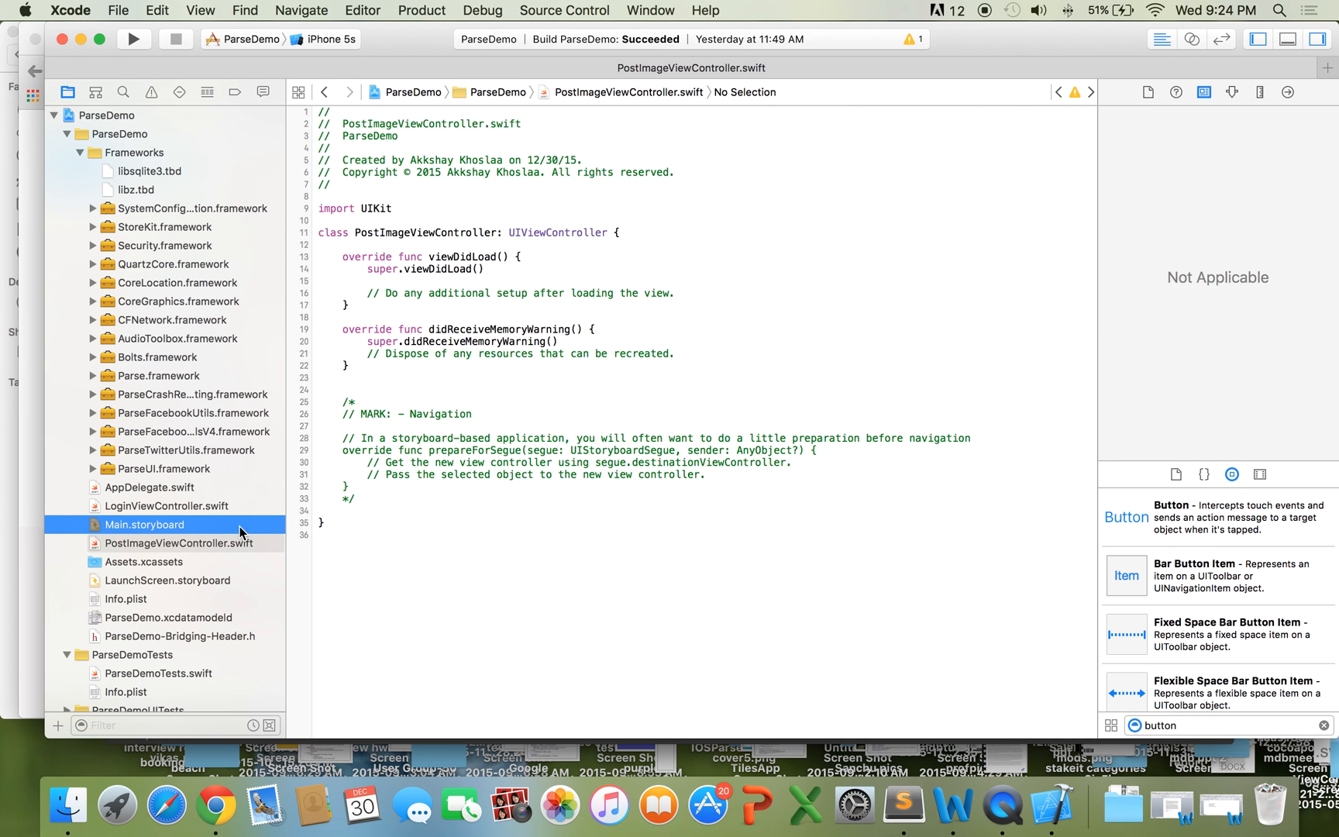
# Step: Assign PostImageViewController as the class of the storyboard's image-posting screen
pyautogui.click(144, 524)
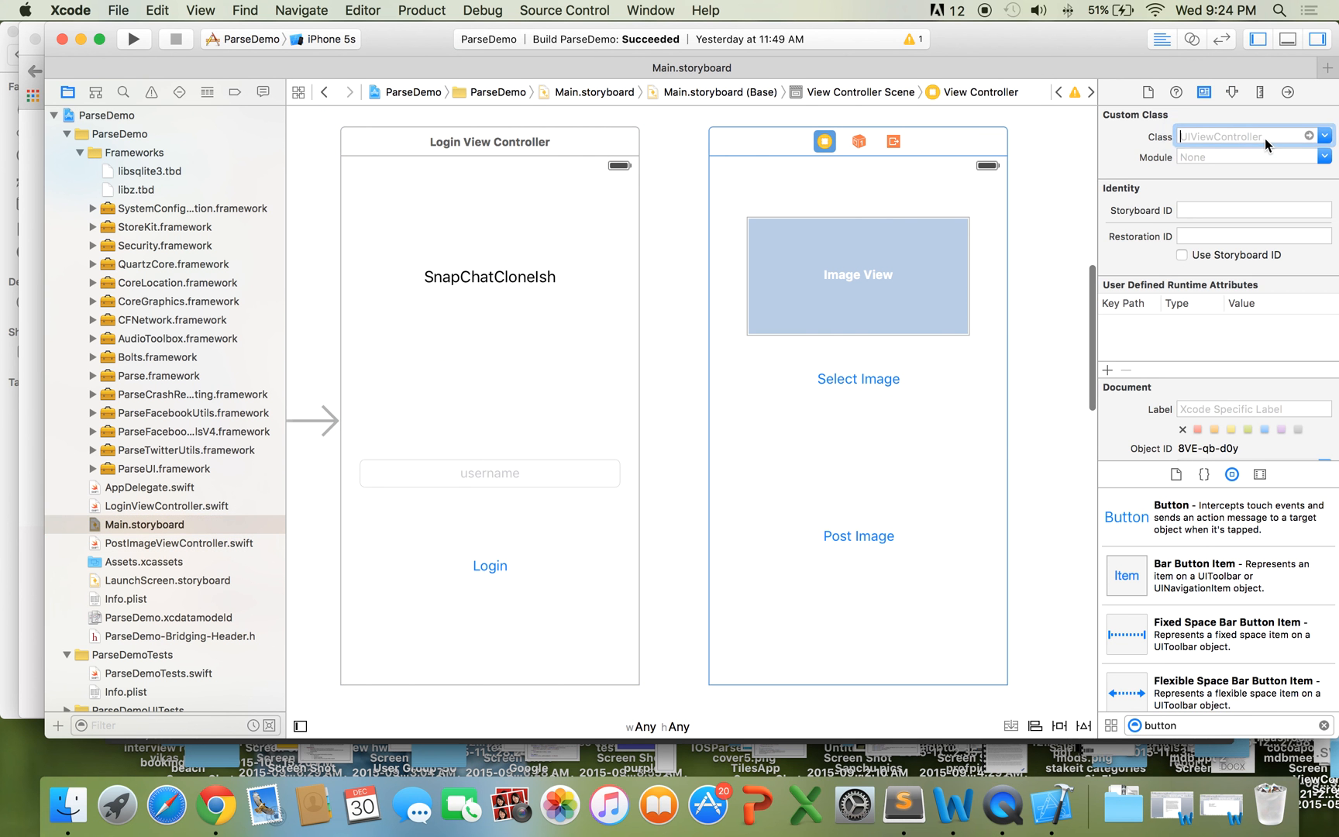
pyautogui.write('PostImageViewController')
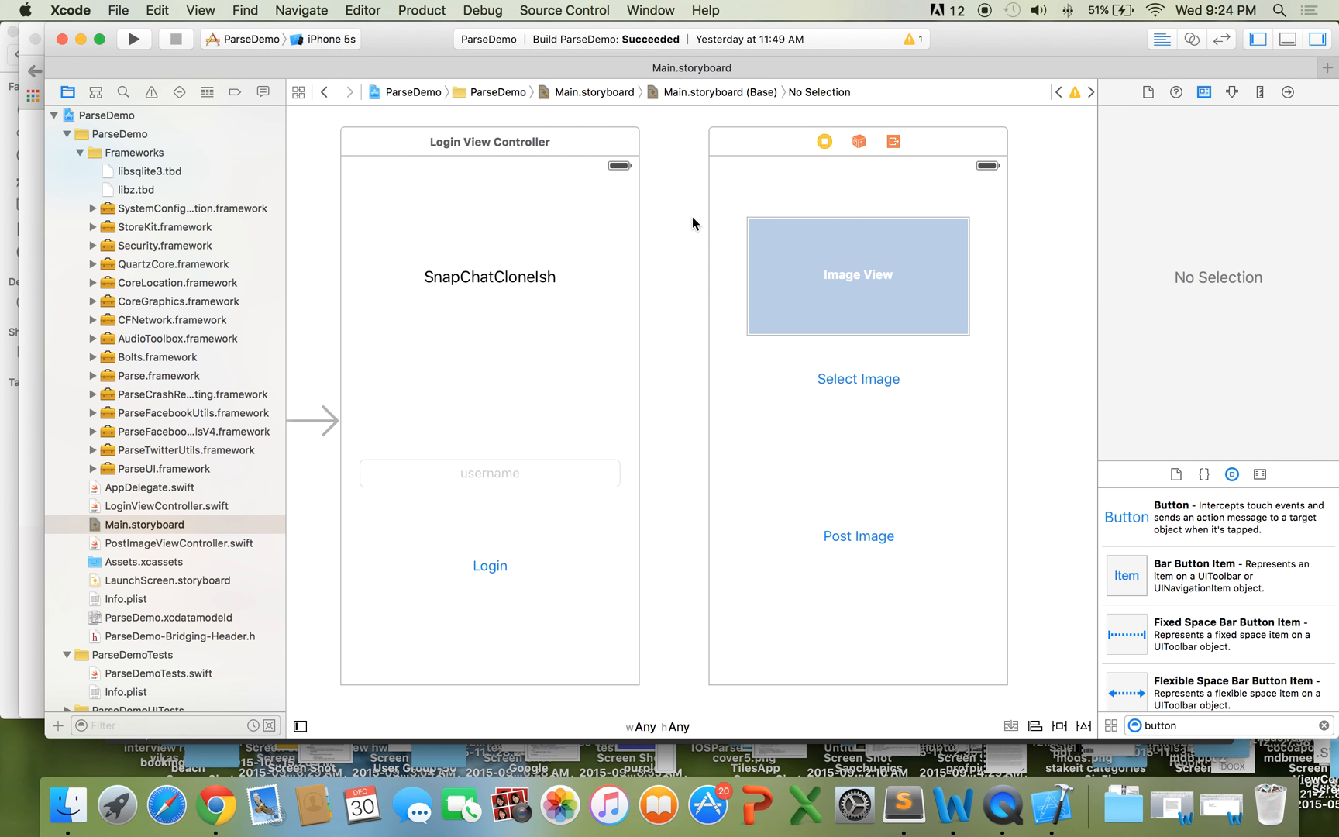
pyautogui.moveTo(715, 208)
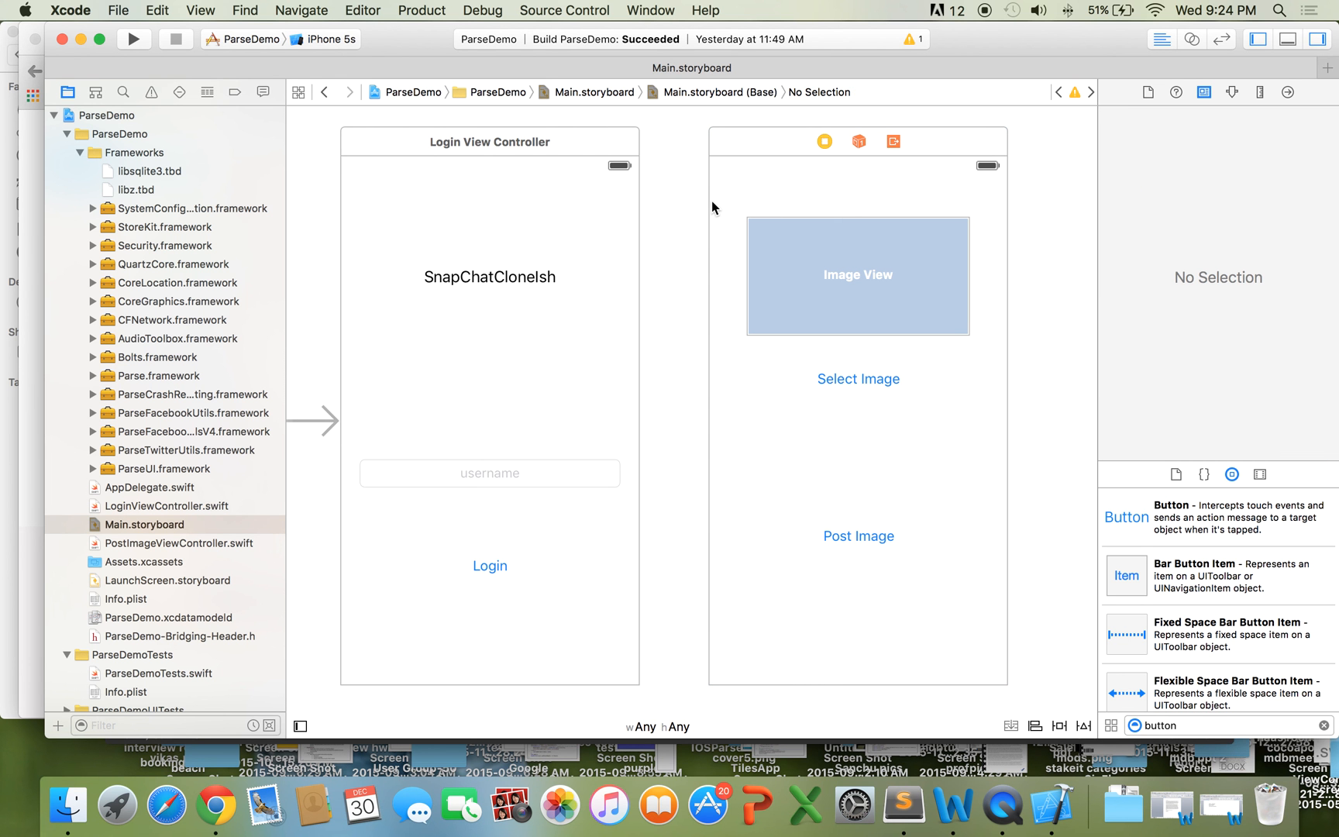
pyautogui.moveTo(718, 203)
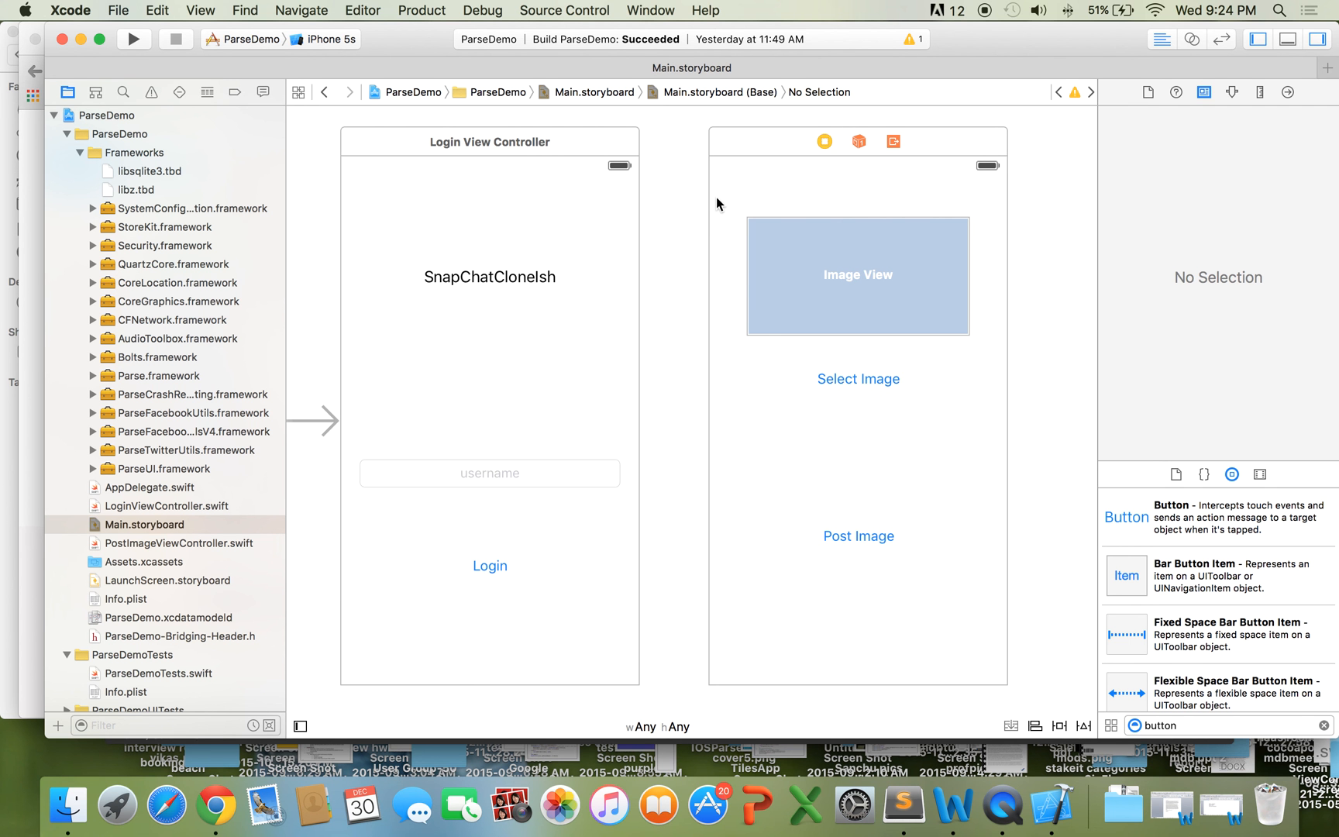
pyautogui.moveTo(699, 206)
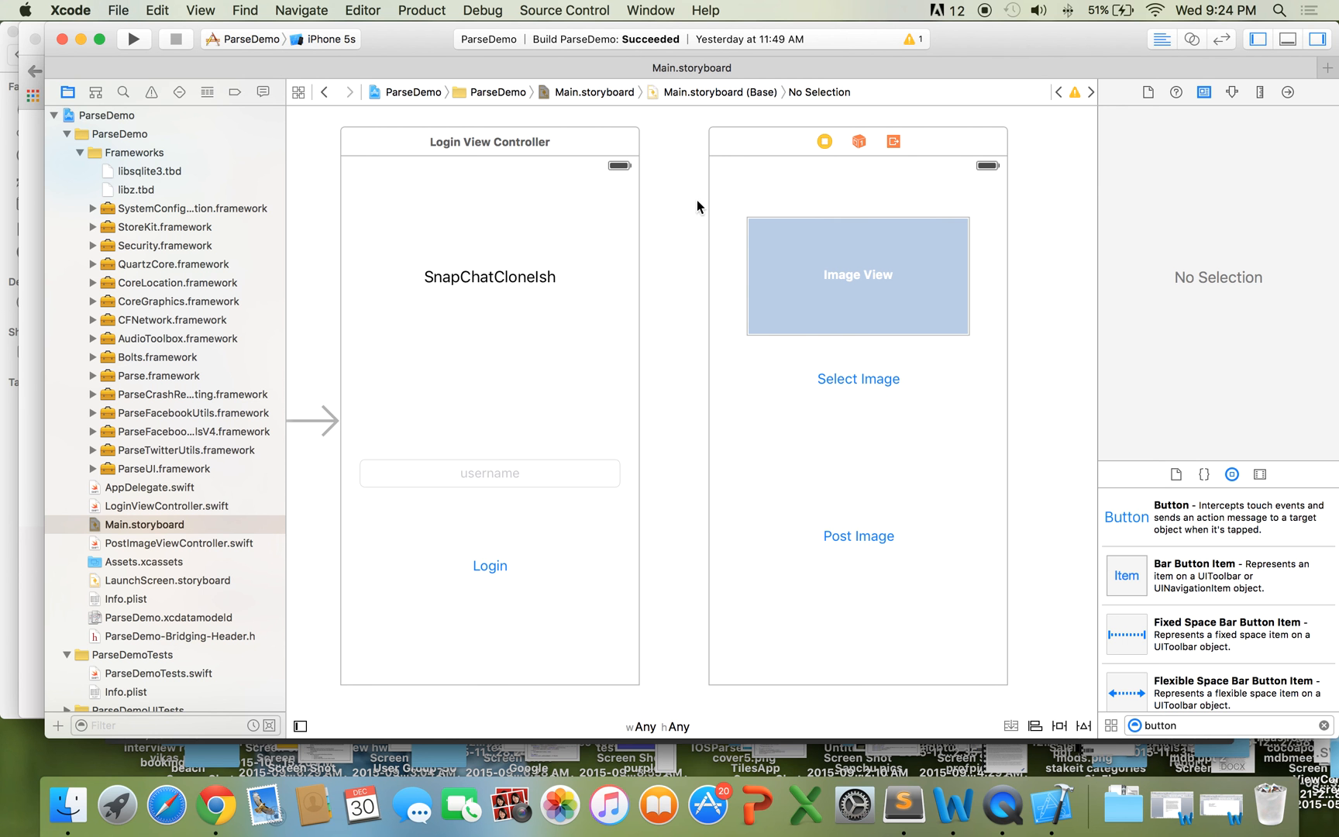
pyautogui.moveTo(217, 806)
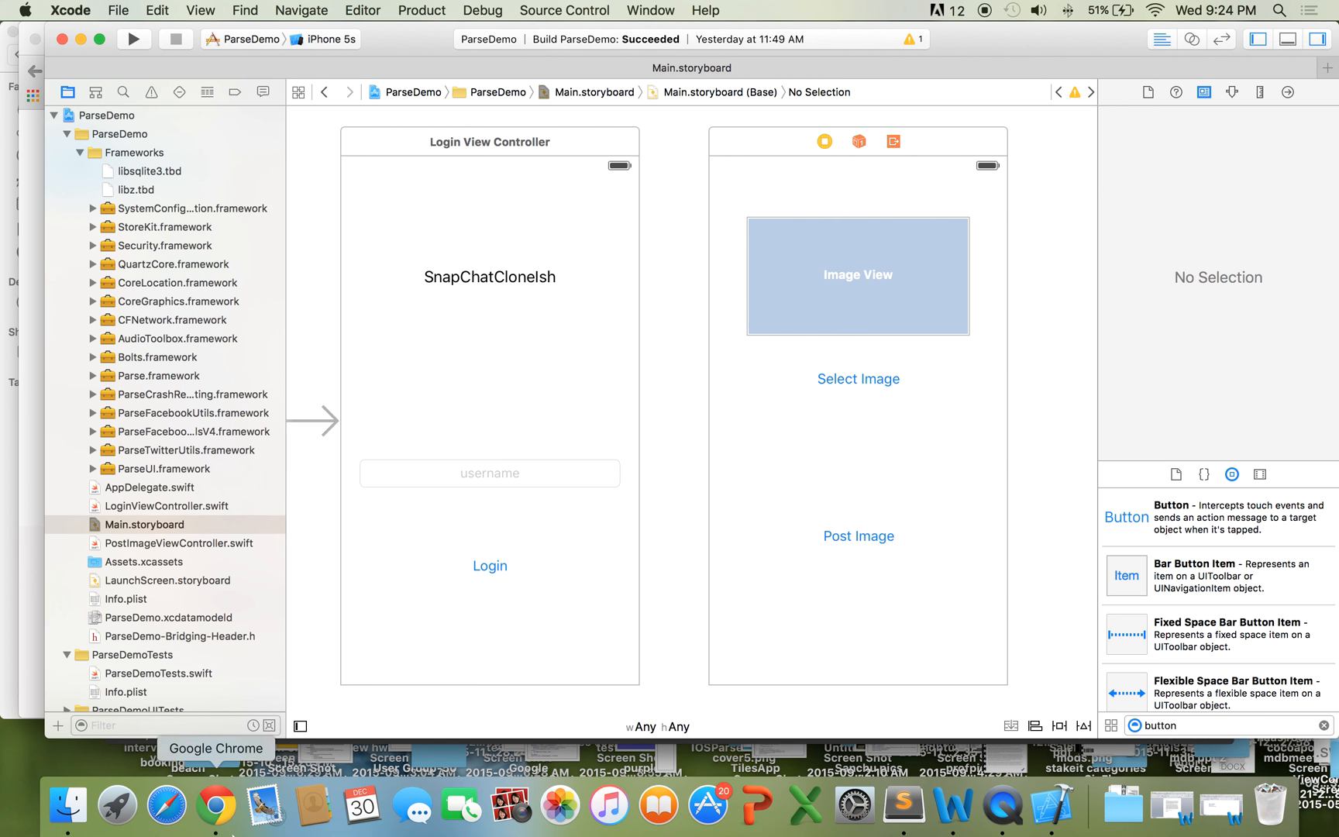
# Step: Create a new Parse app named SnapChatCloneIsh from the apps dashboard in the browser
pyautogui.click(215, 804)
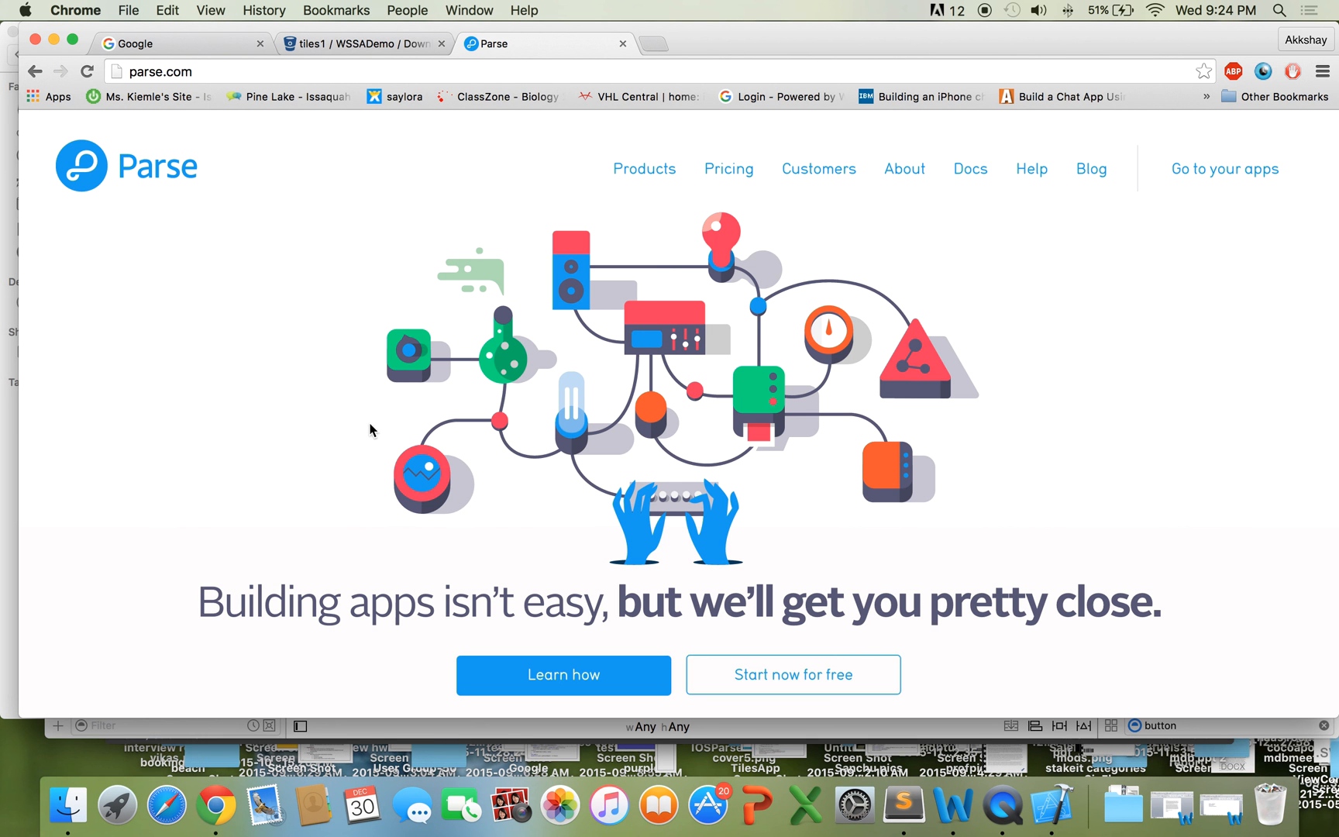
pyautogui.moveTo(926, 300)
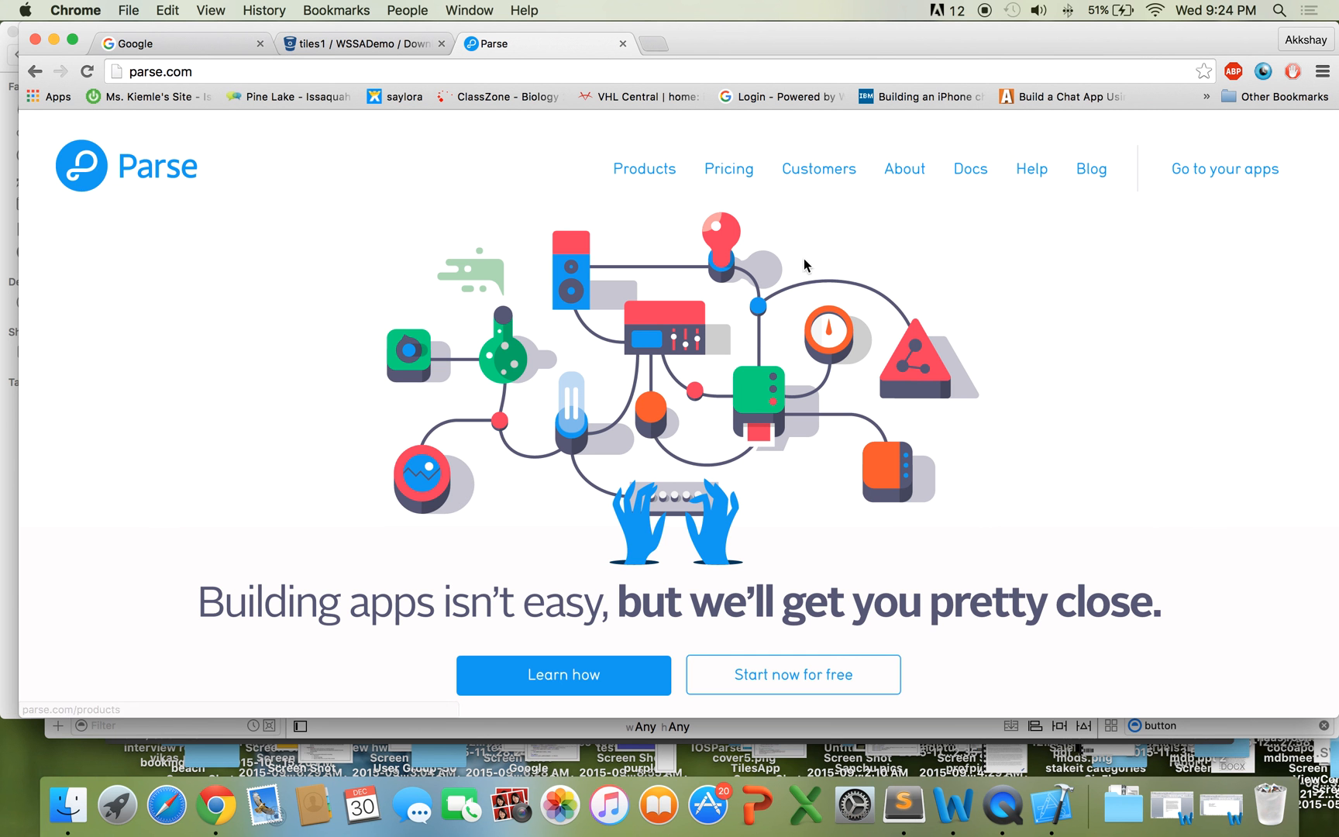
pyautogui.moveTo(1224, 169)
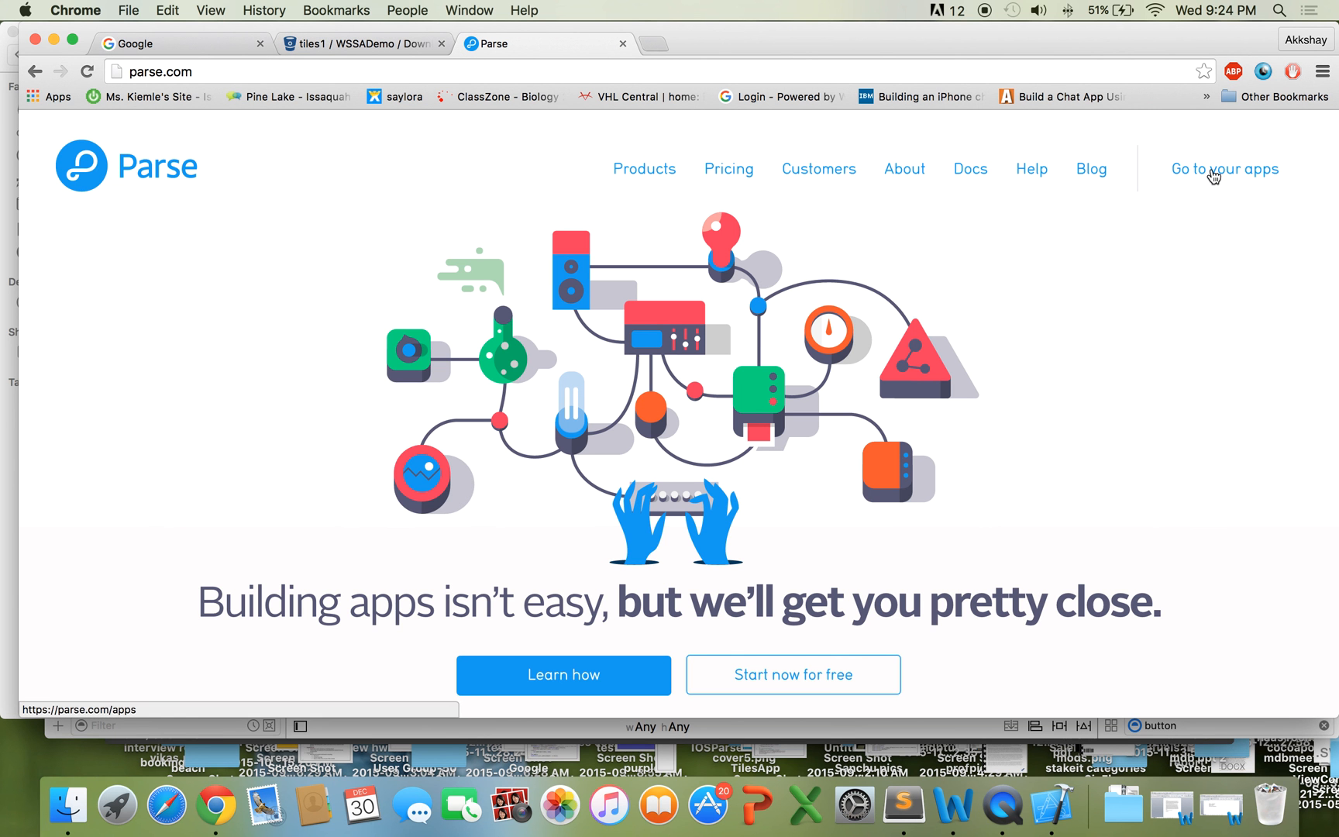
pyautogui.click(1225, 169)
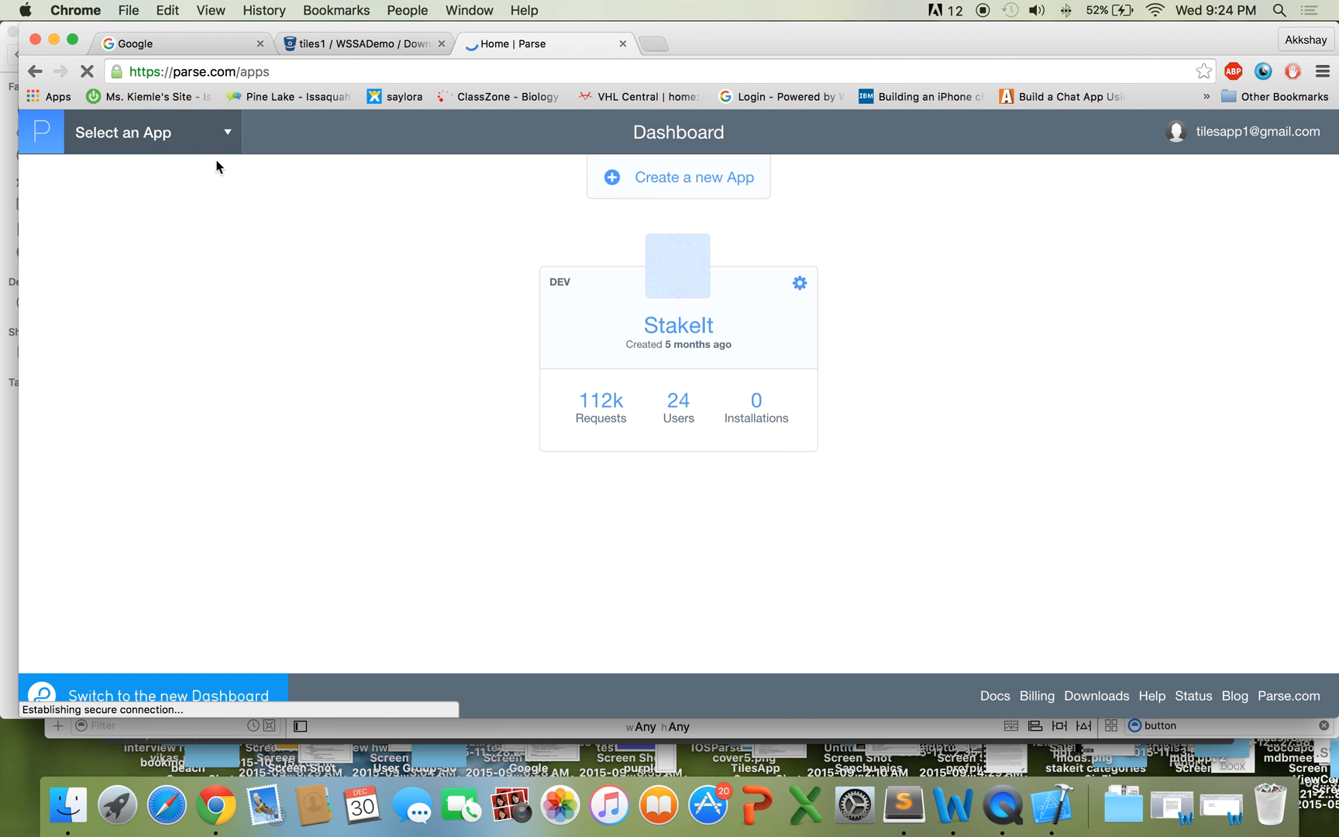
pyautogui.click(152, 132)
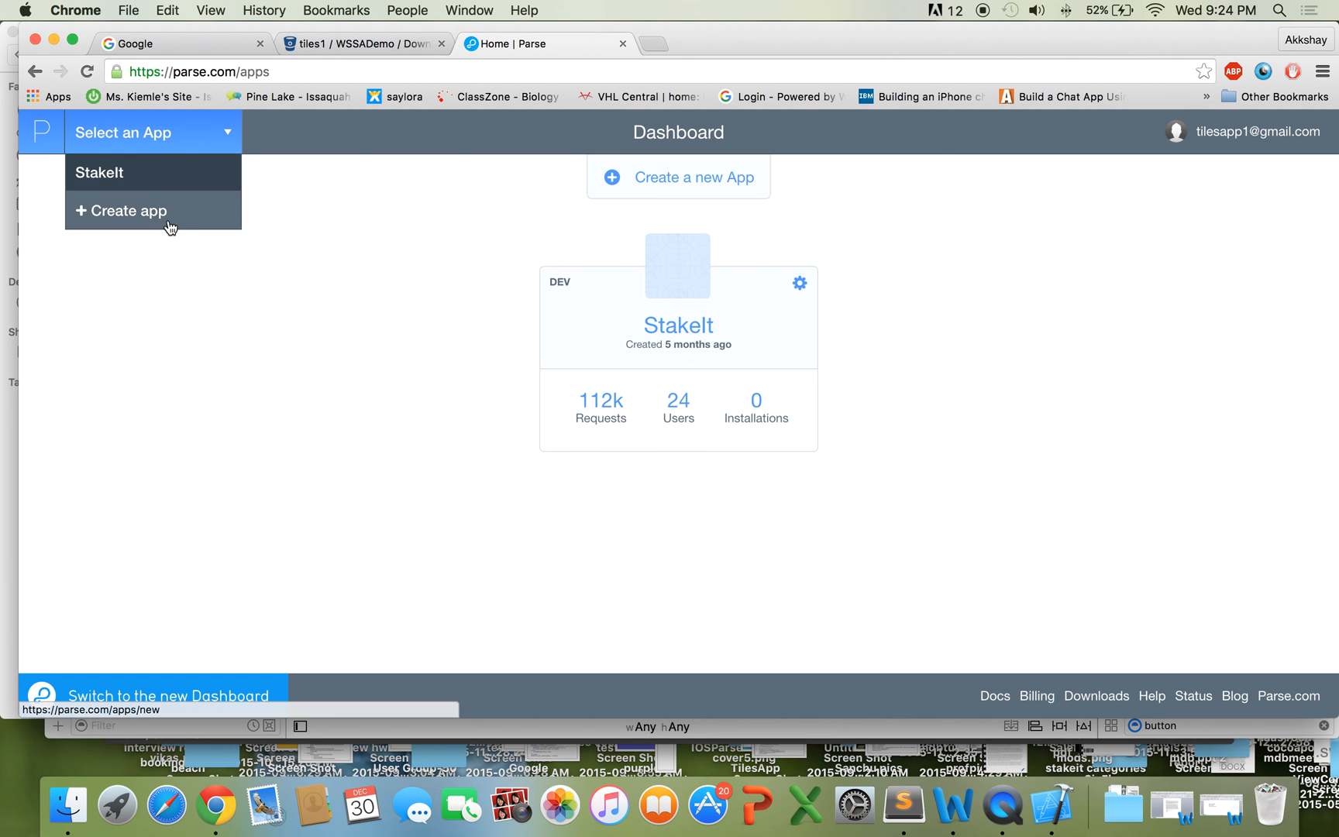
pyautogui.click(128, 211)
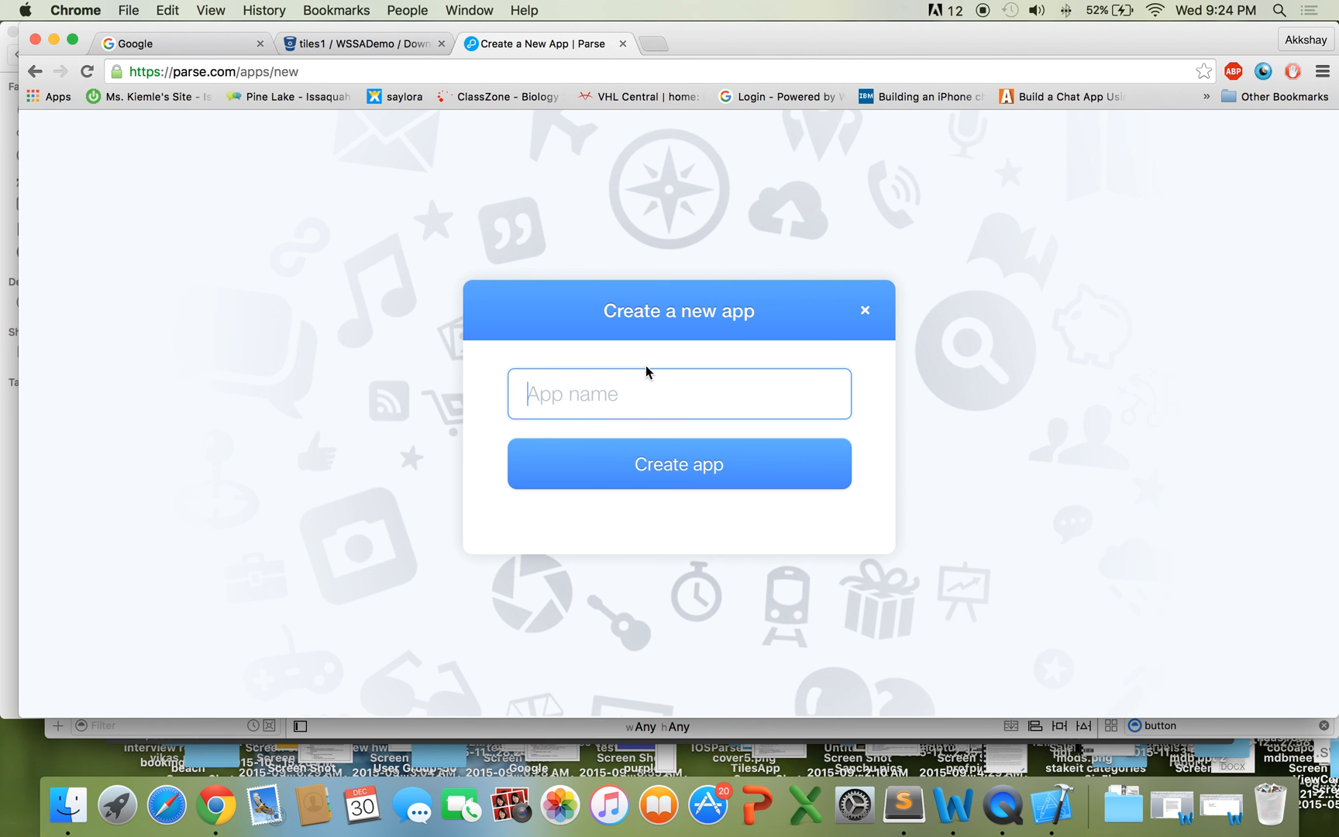
pyautogui.write('SnapChatCloneIsh')
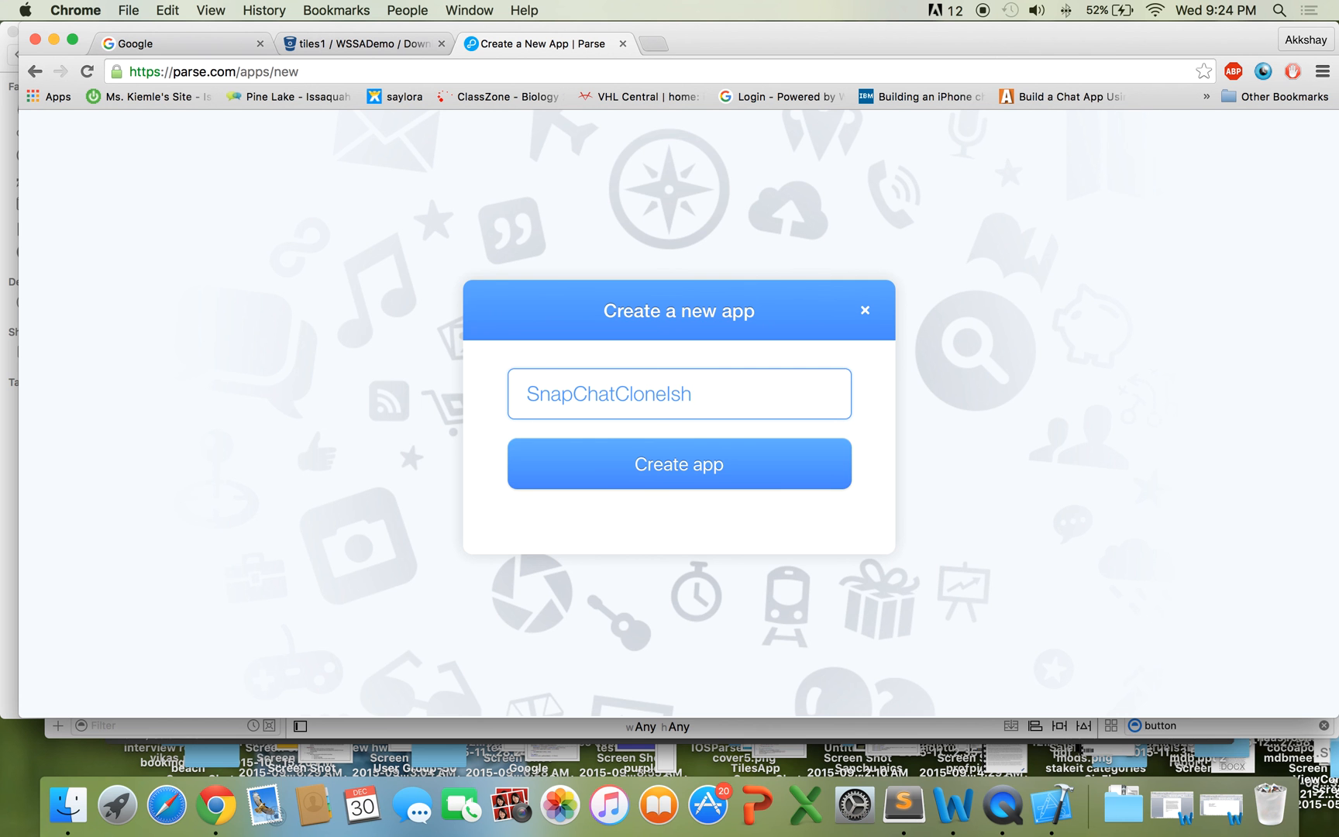
pyautogui.click(679, 463)
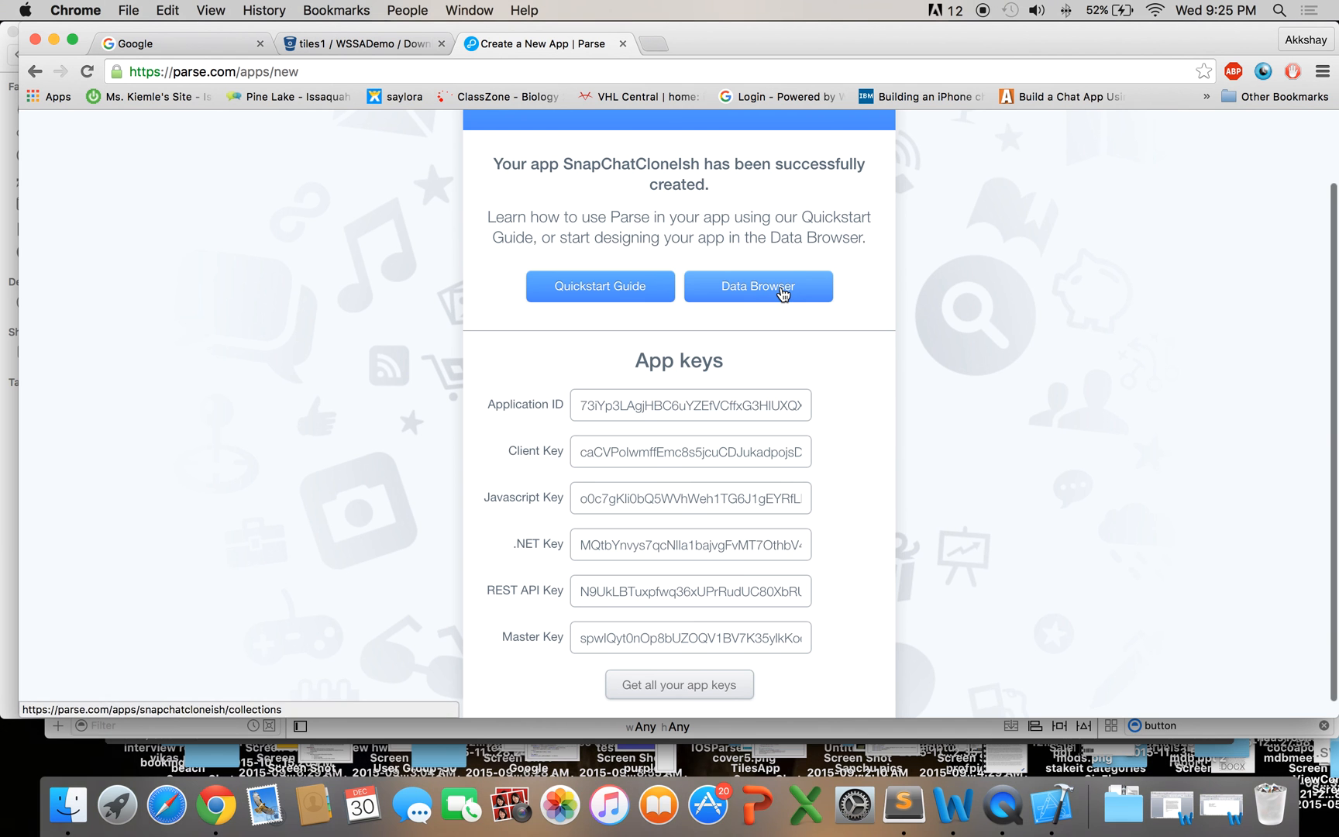
# Step: Add the built-in User class in the SnapChatCloneIsh data browser
pyautogui.click(756, 287)
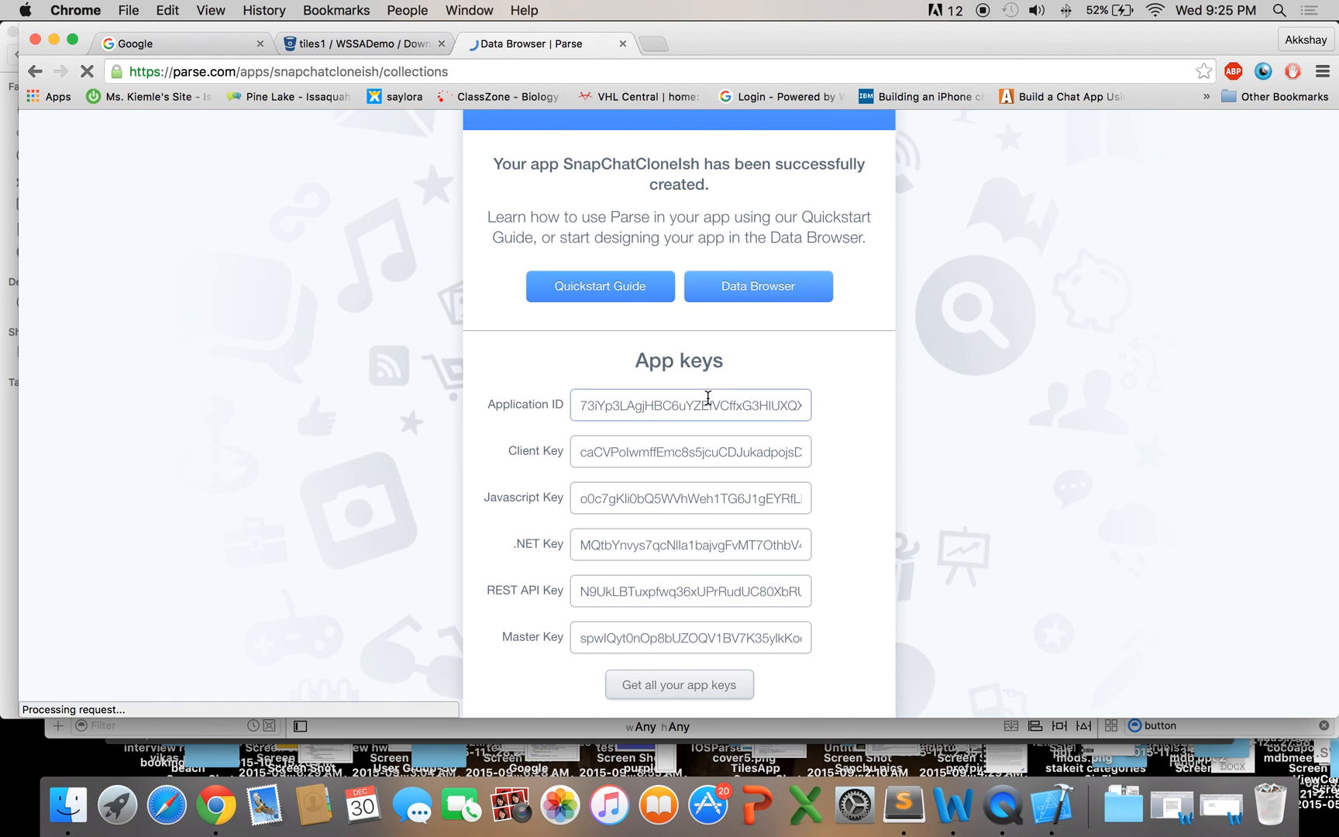
pyautogui.click(756, 287)
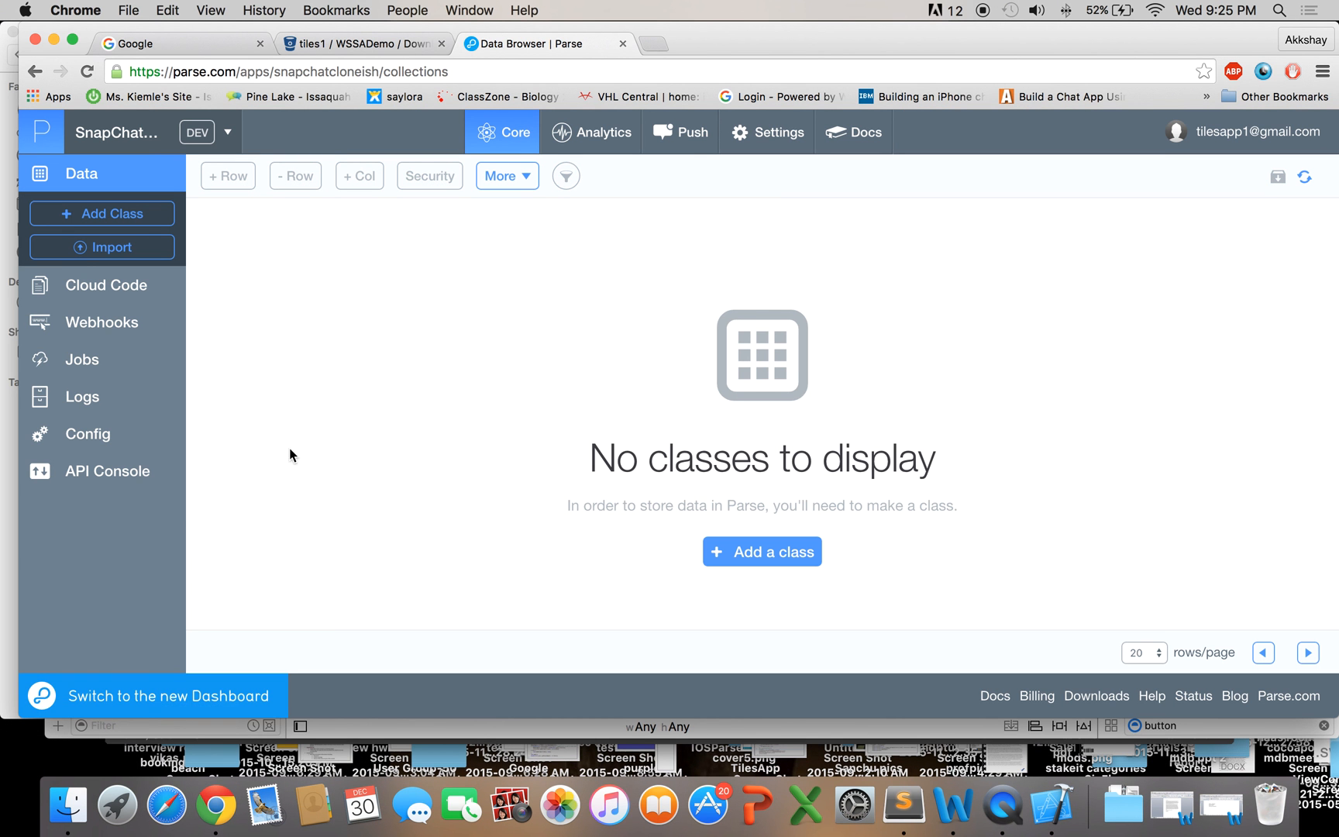
pyautogui.moveTo(431, 429)
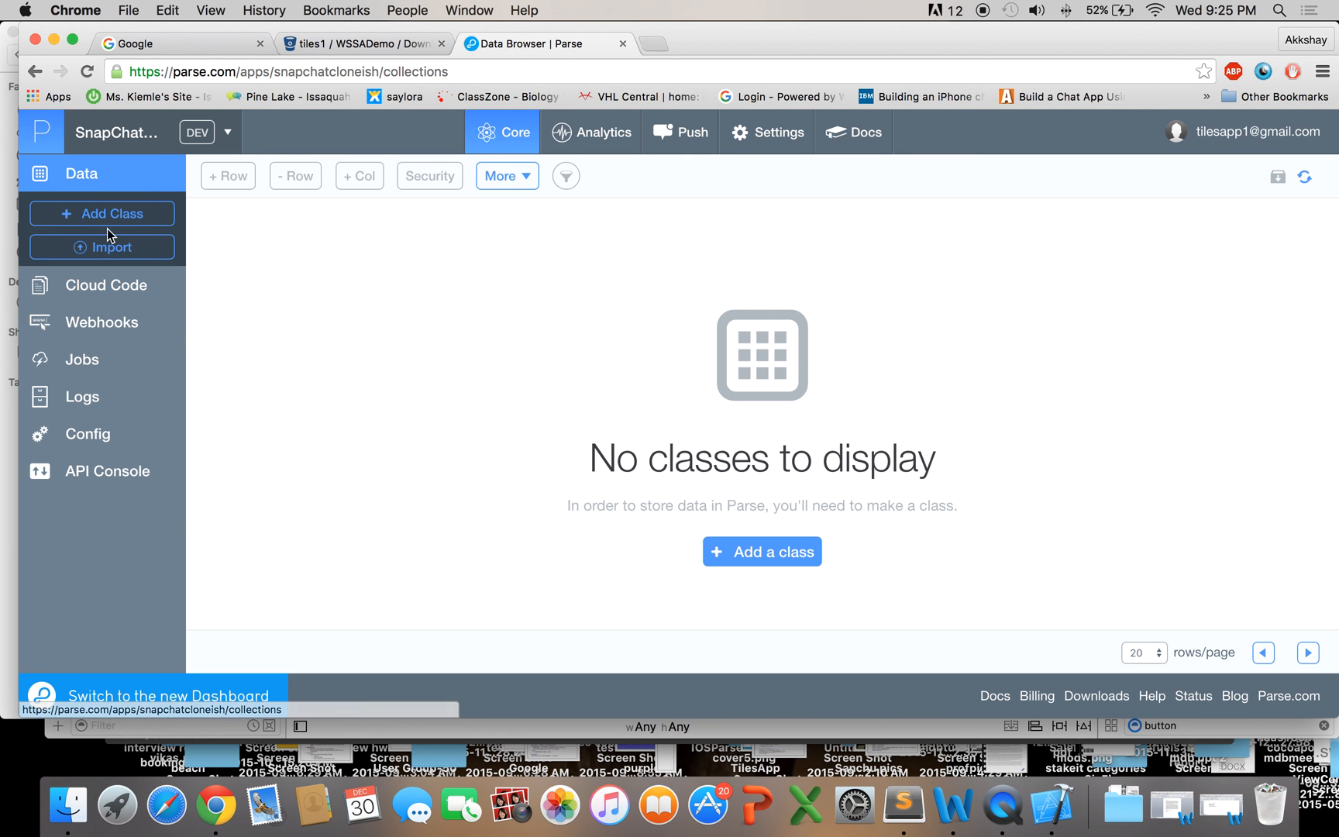
pyautogui.moveTo(243, 189)
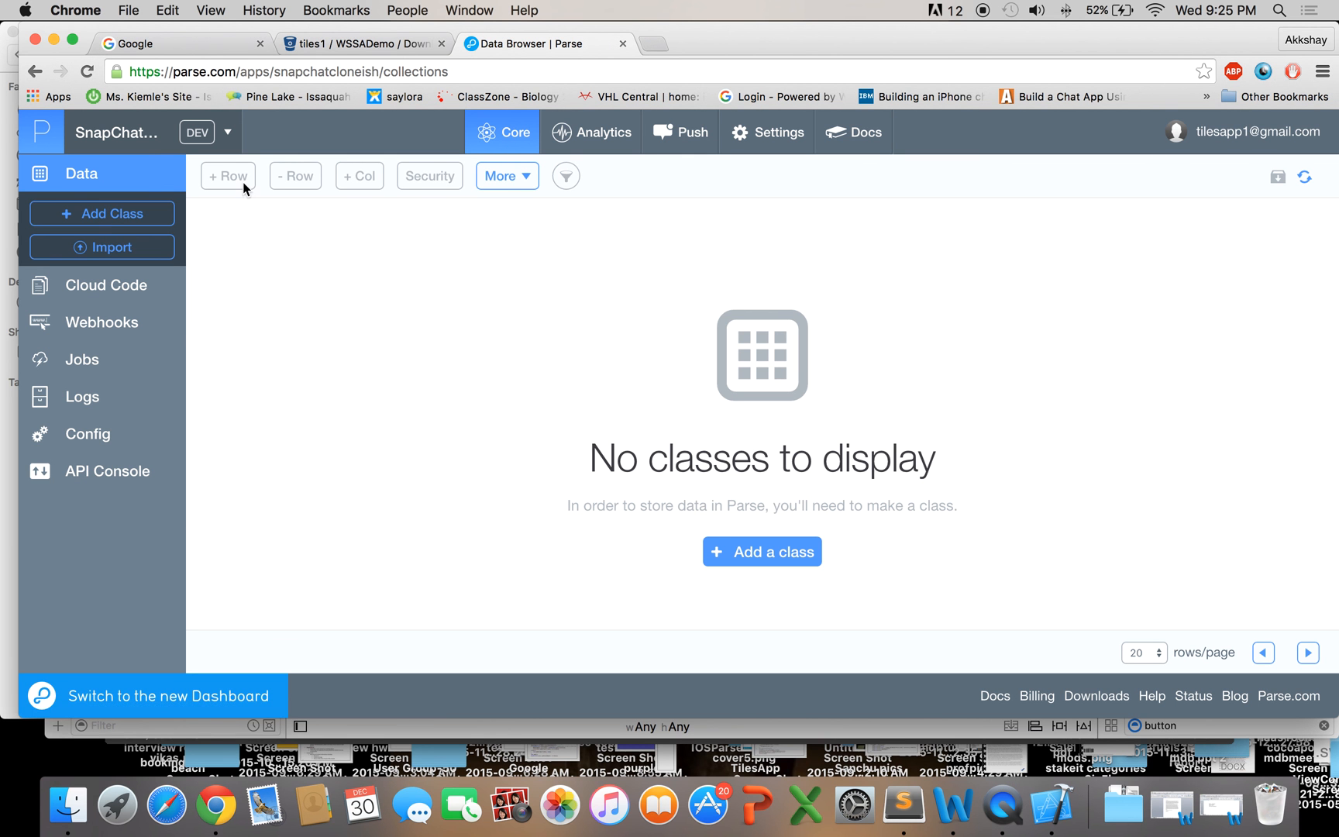
pyautogui.click(102, 213)
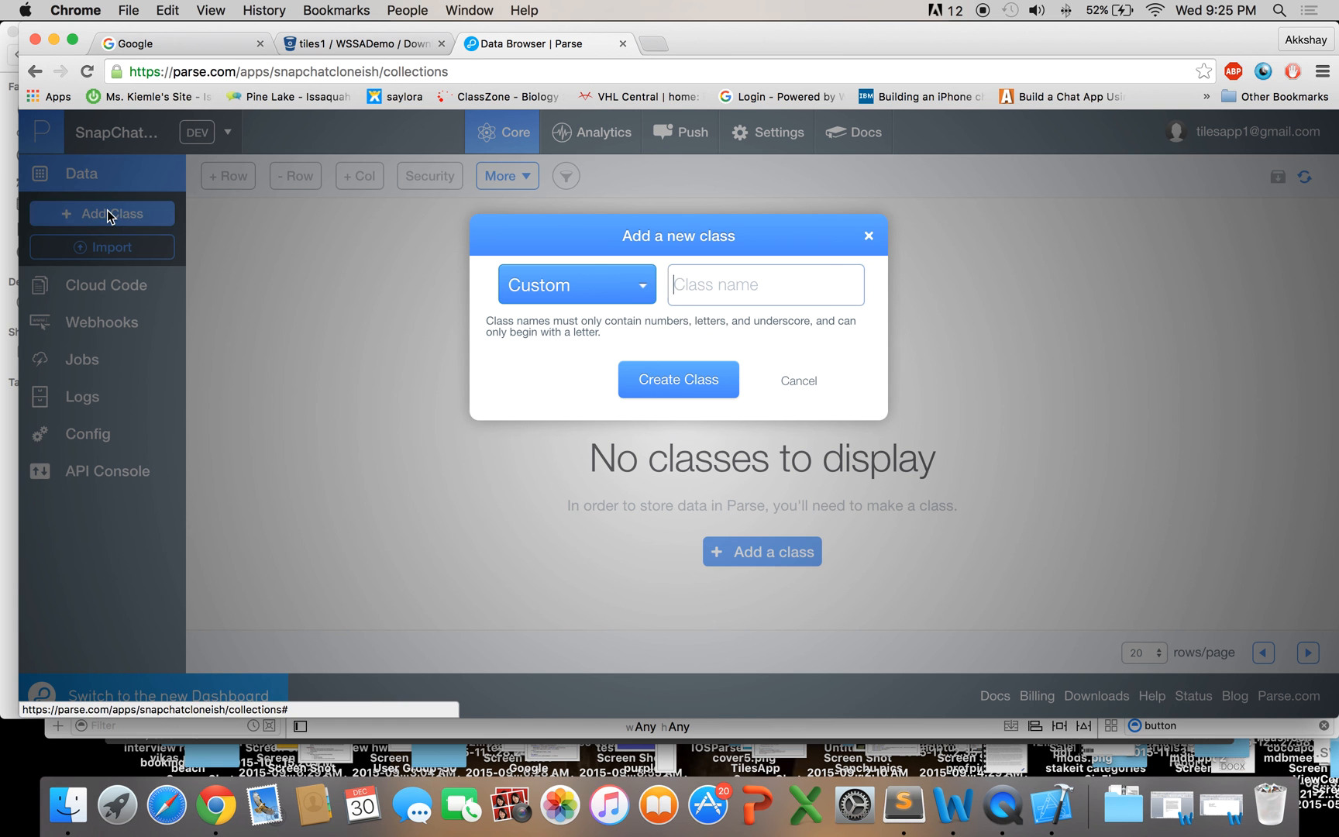
pyautogui.click(764, 284)
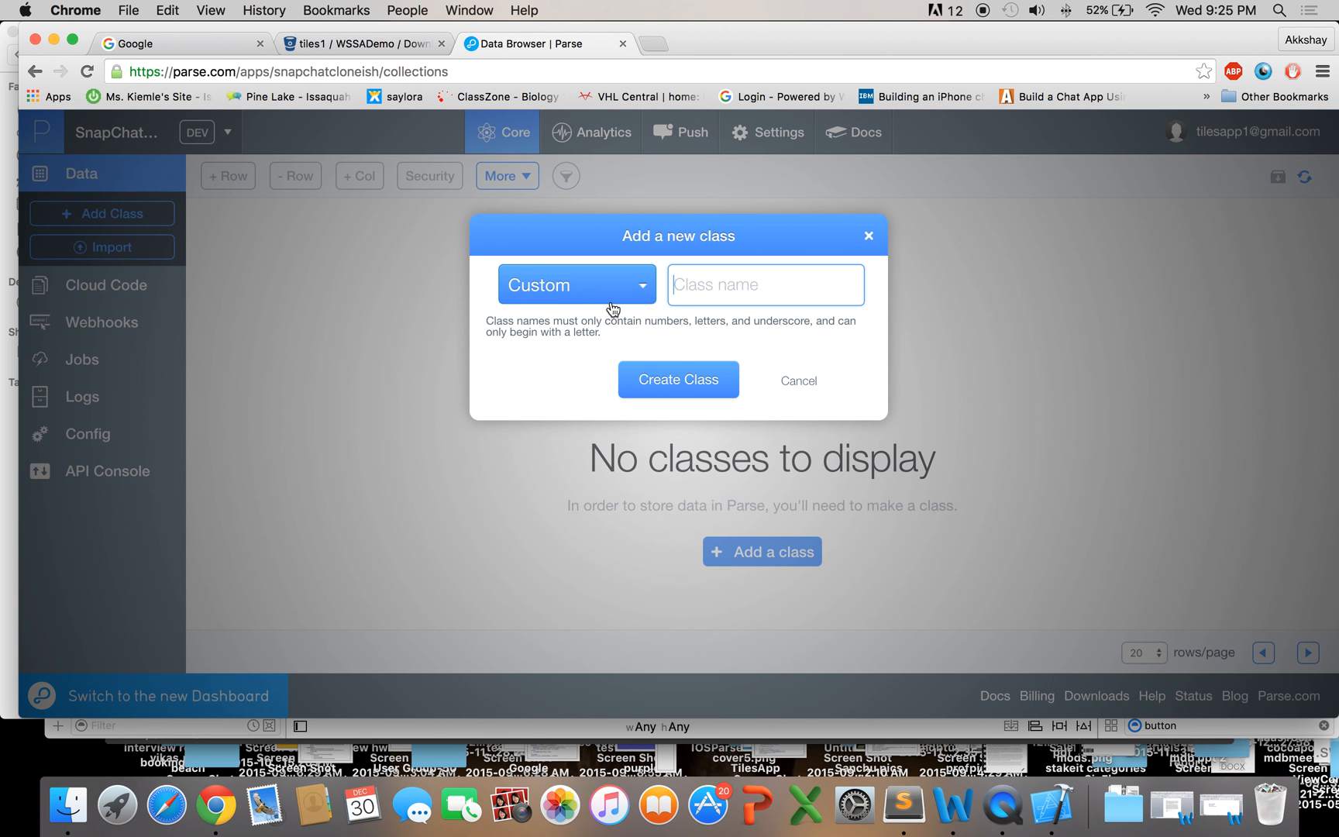
pyautogui.click(573, 283)
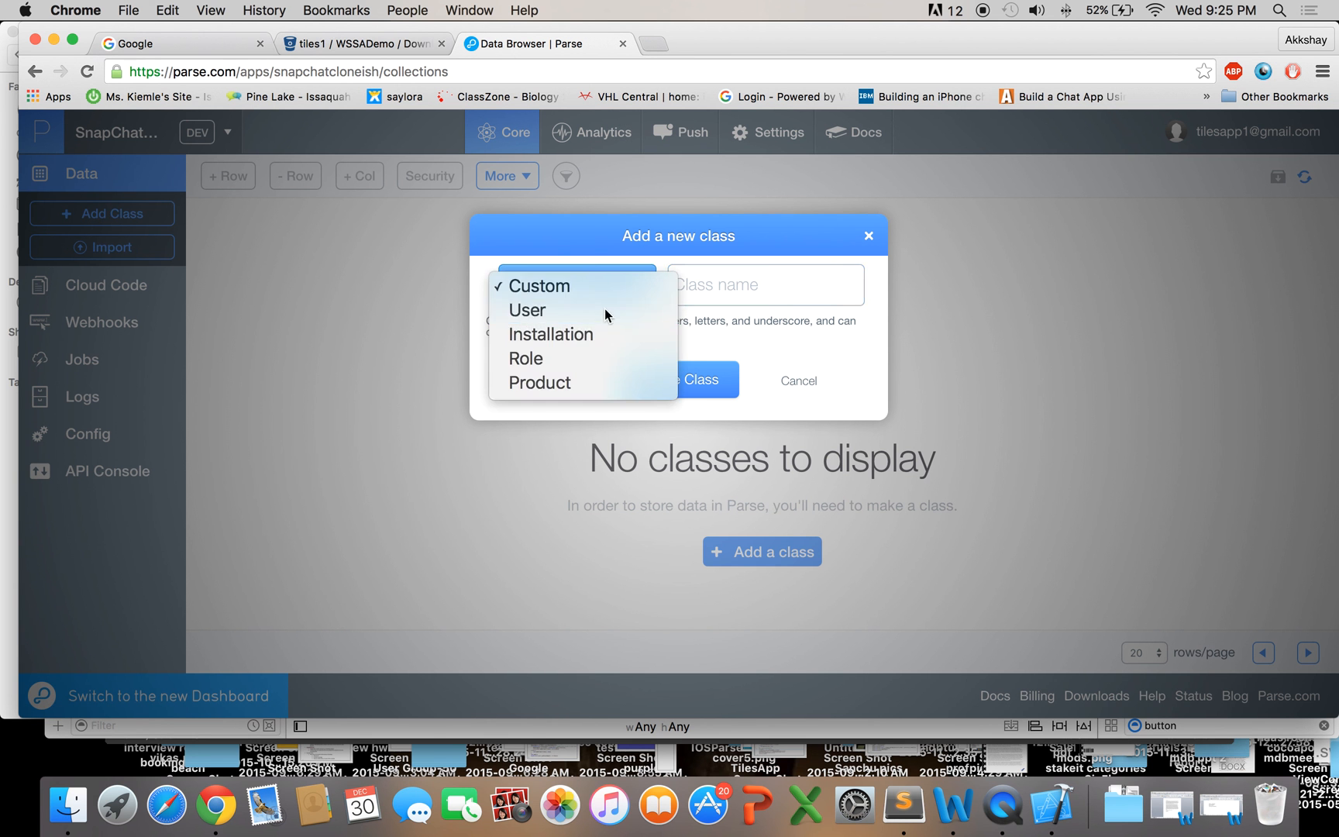
pyautogui.click(526, 310)
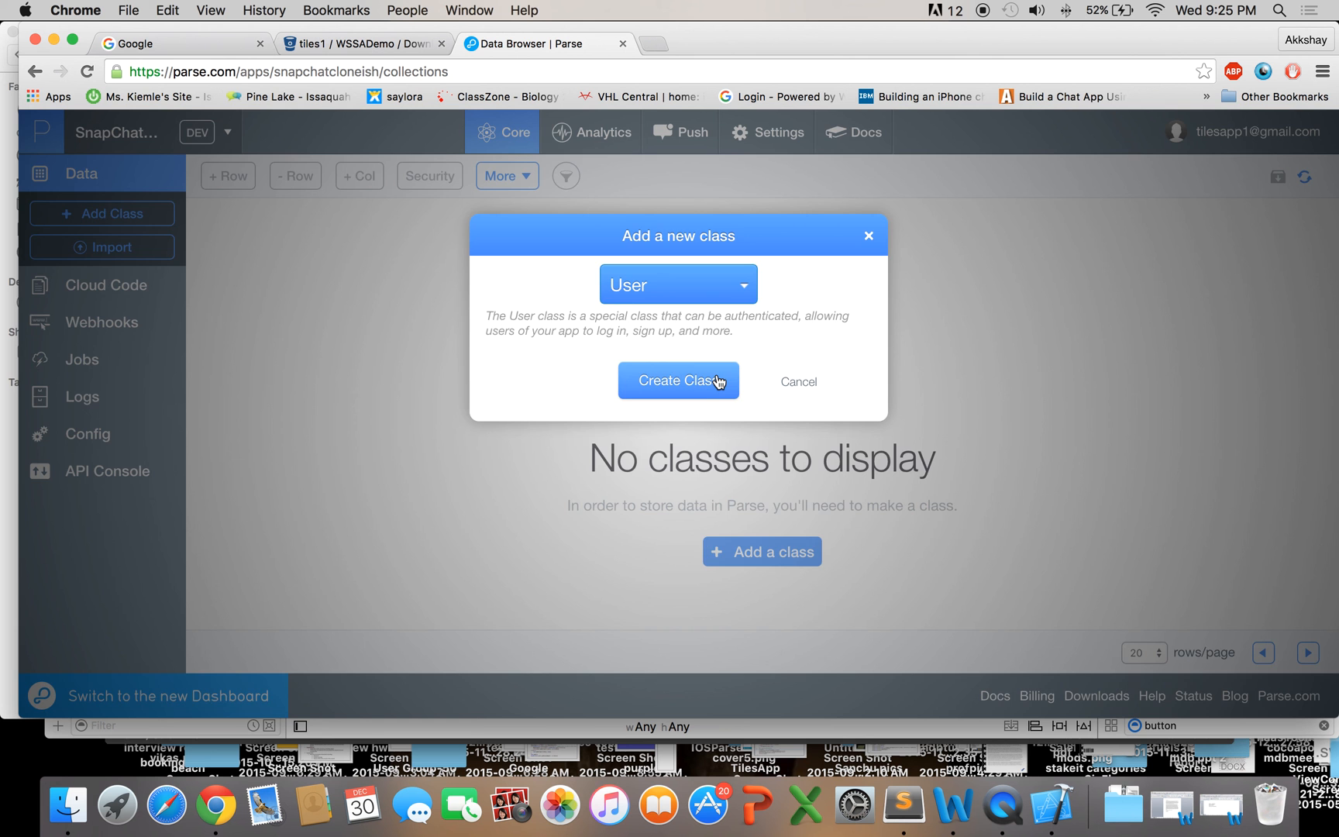
pyautogui.click(677, 379)
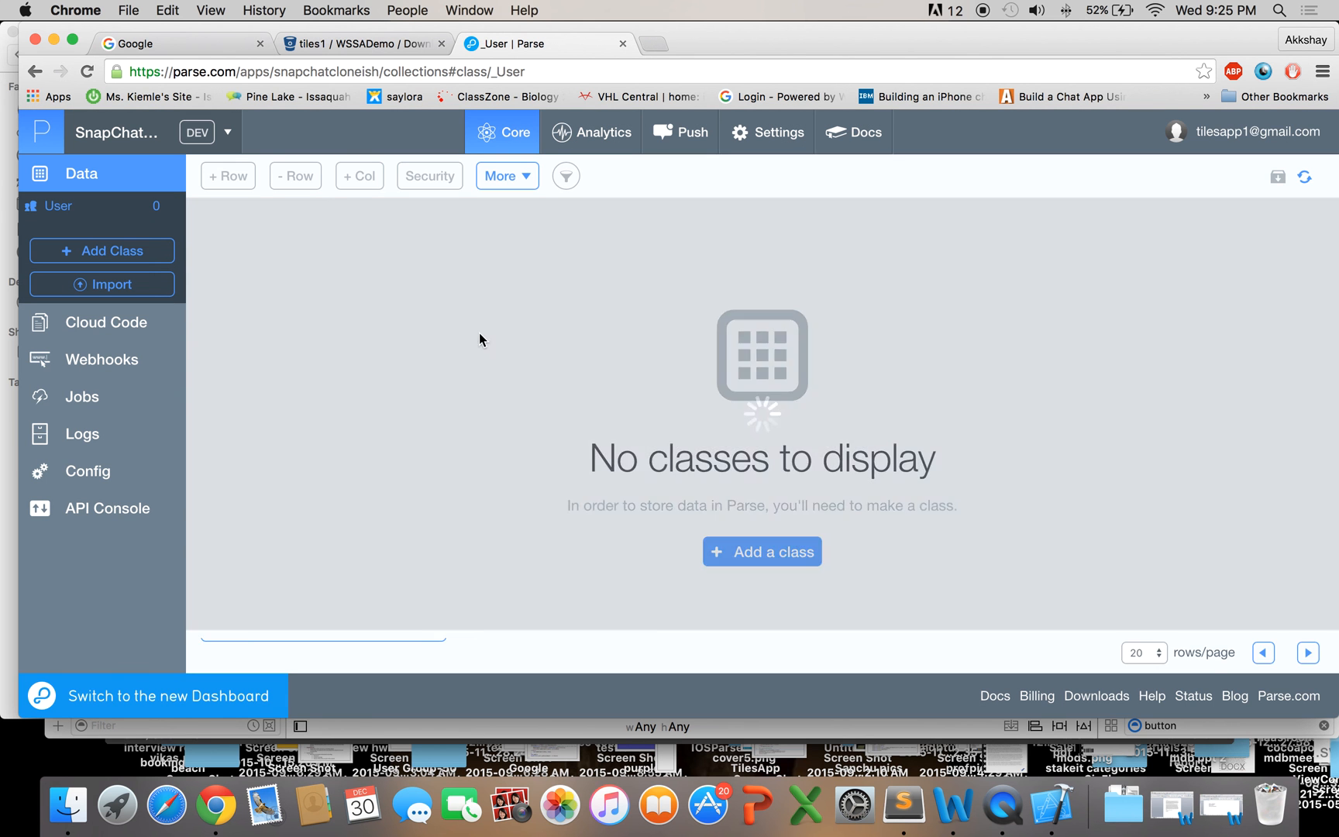
pyautogui.click(761, 550)
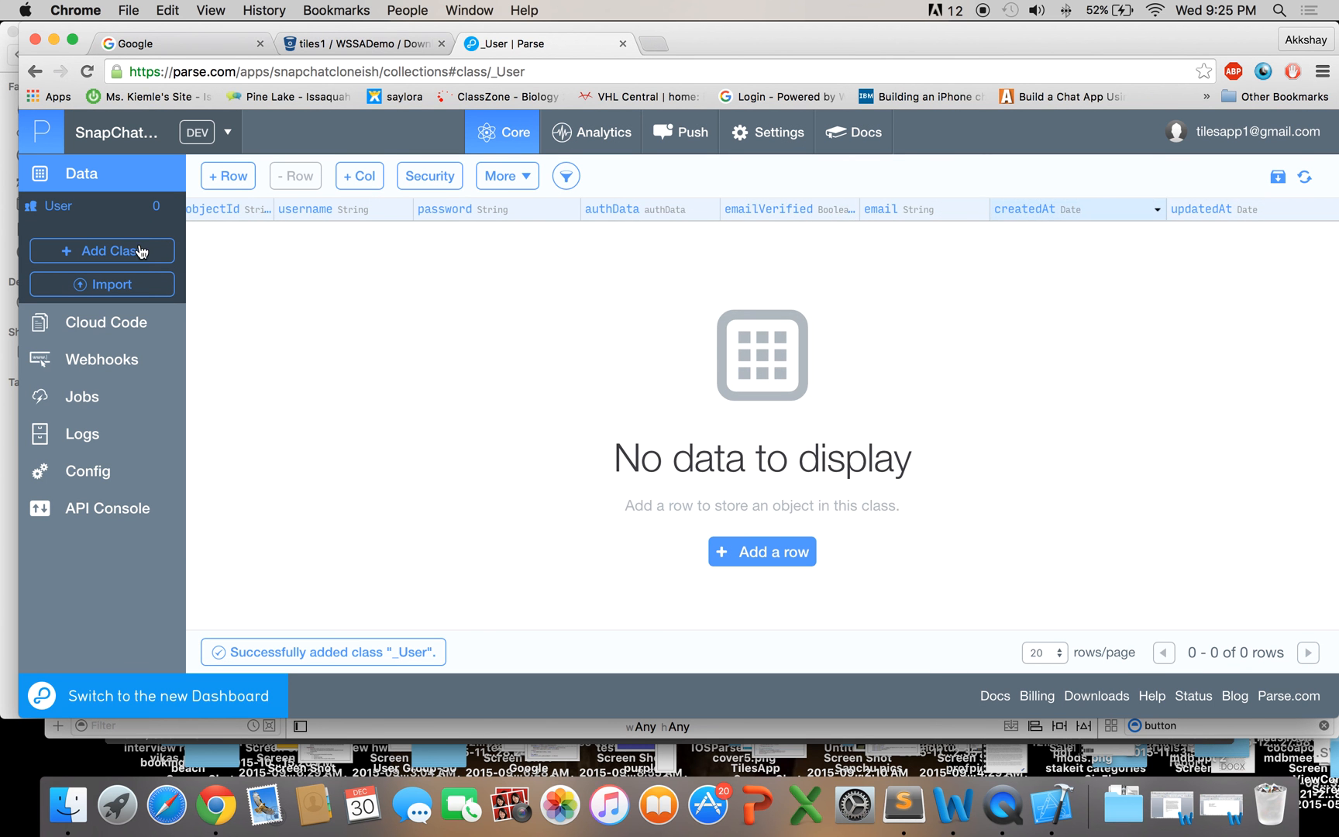
# Step: Add a custom class named Images alongside User
pyautogui.click(102, 249)
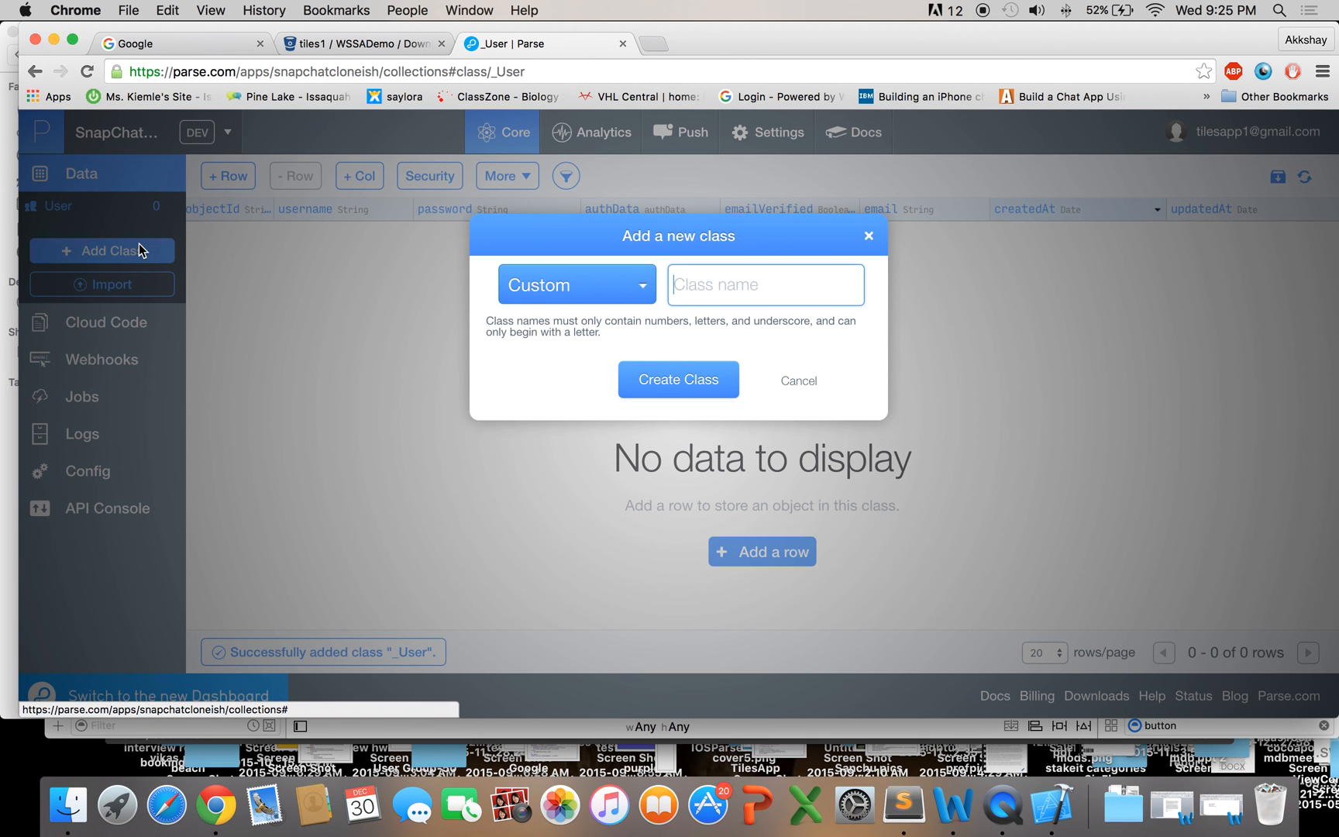
pyautogui.click(575, 283)
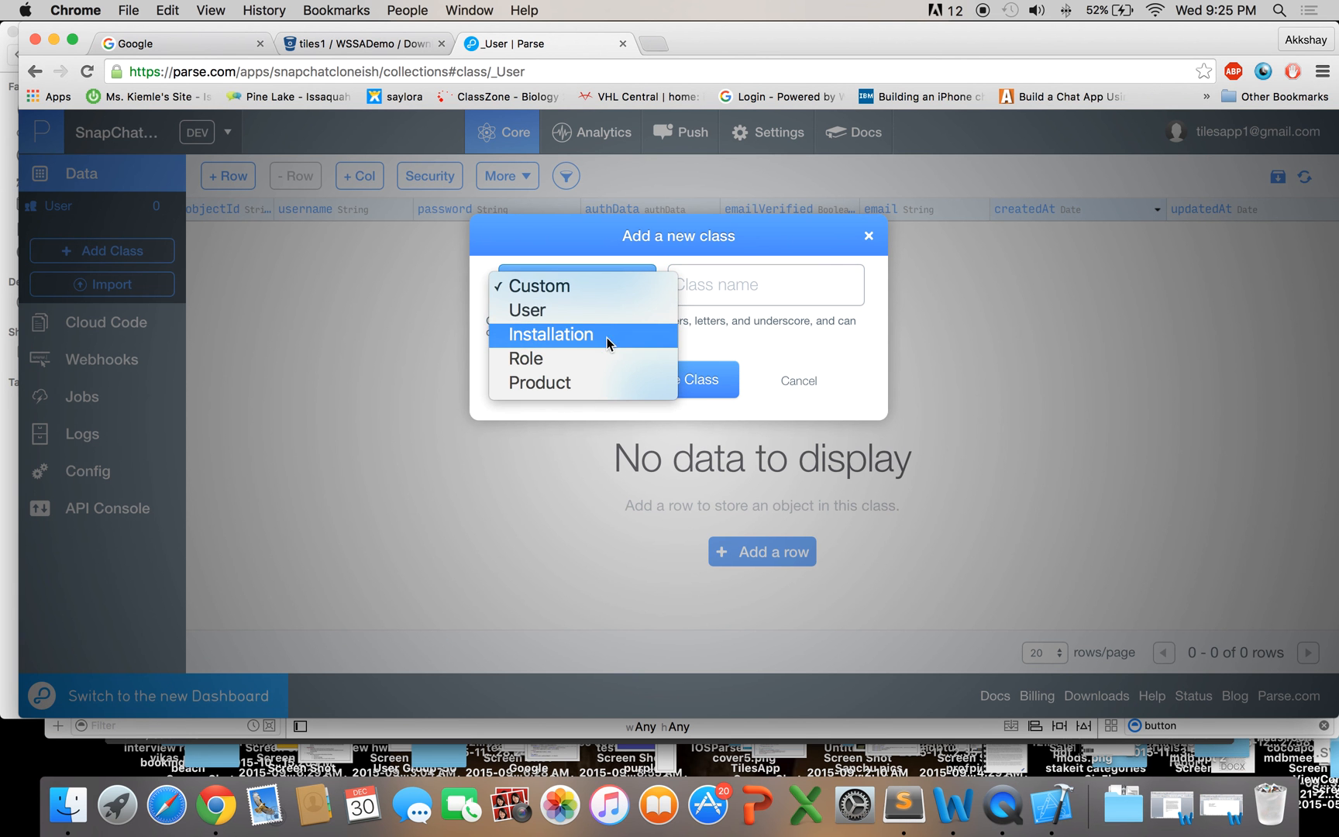
pyautogui.click(540, 286)
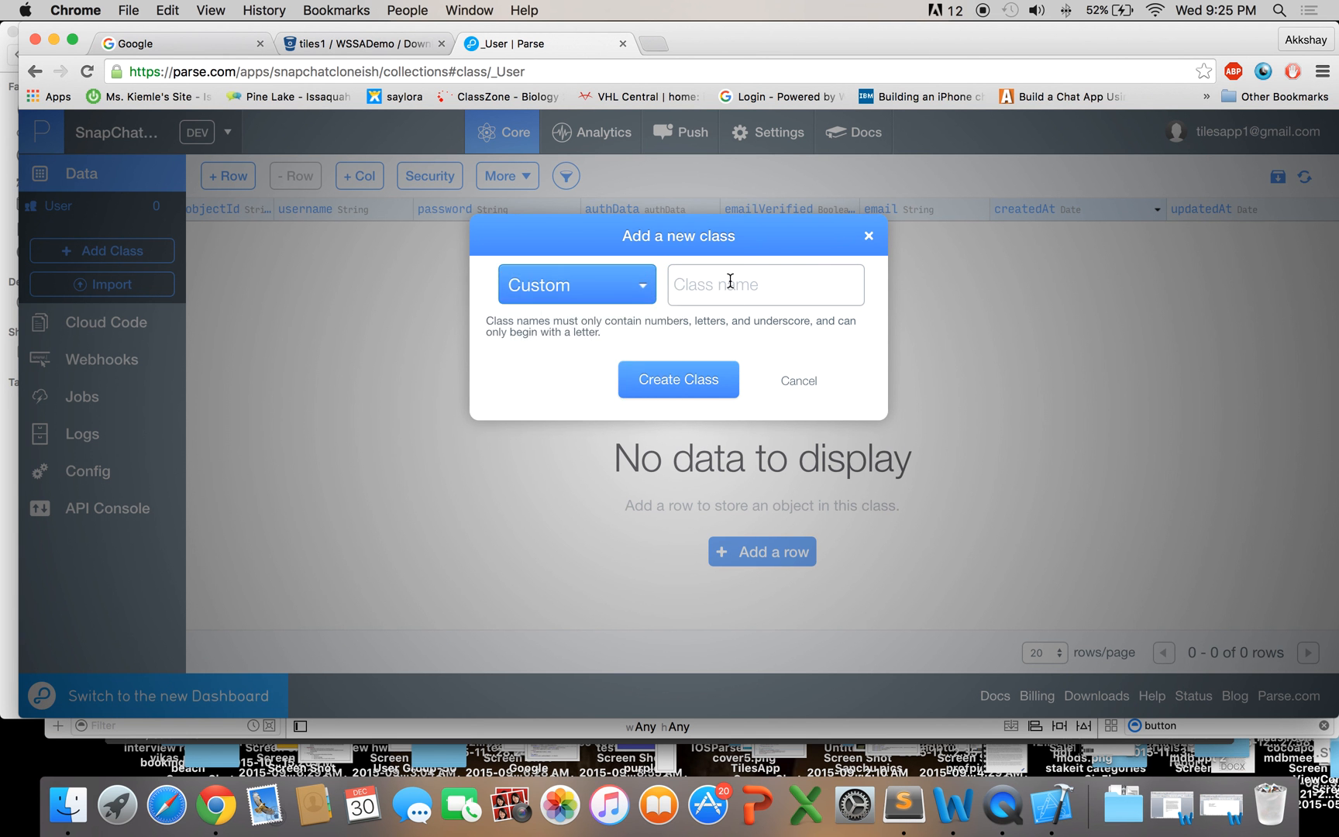
pyautogui.write('Images')
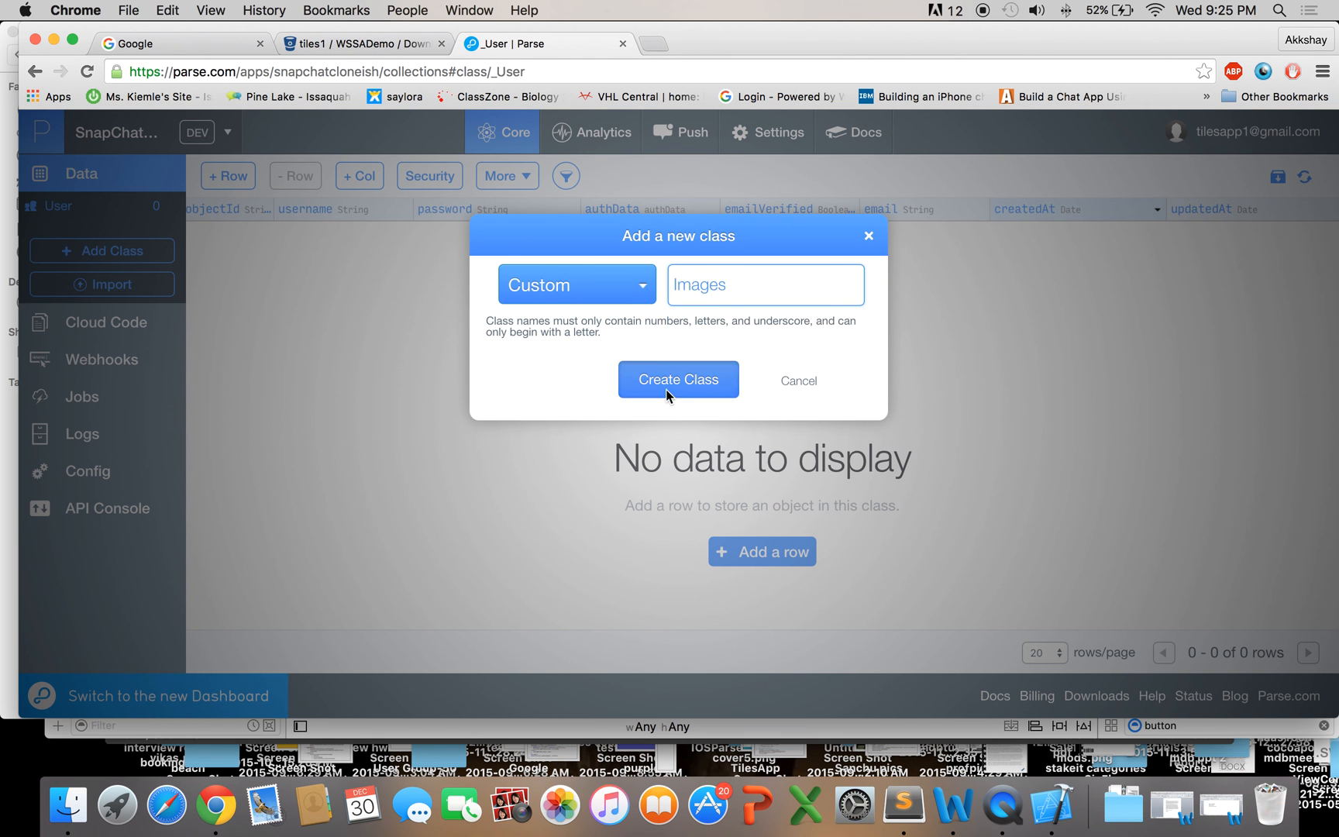
pyautogui.click(677, 380)
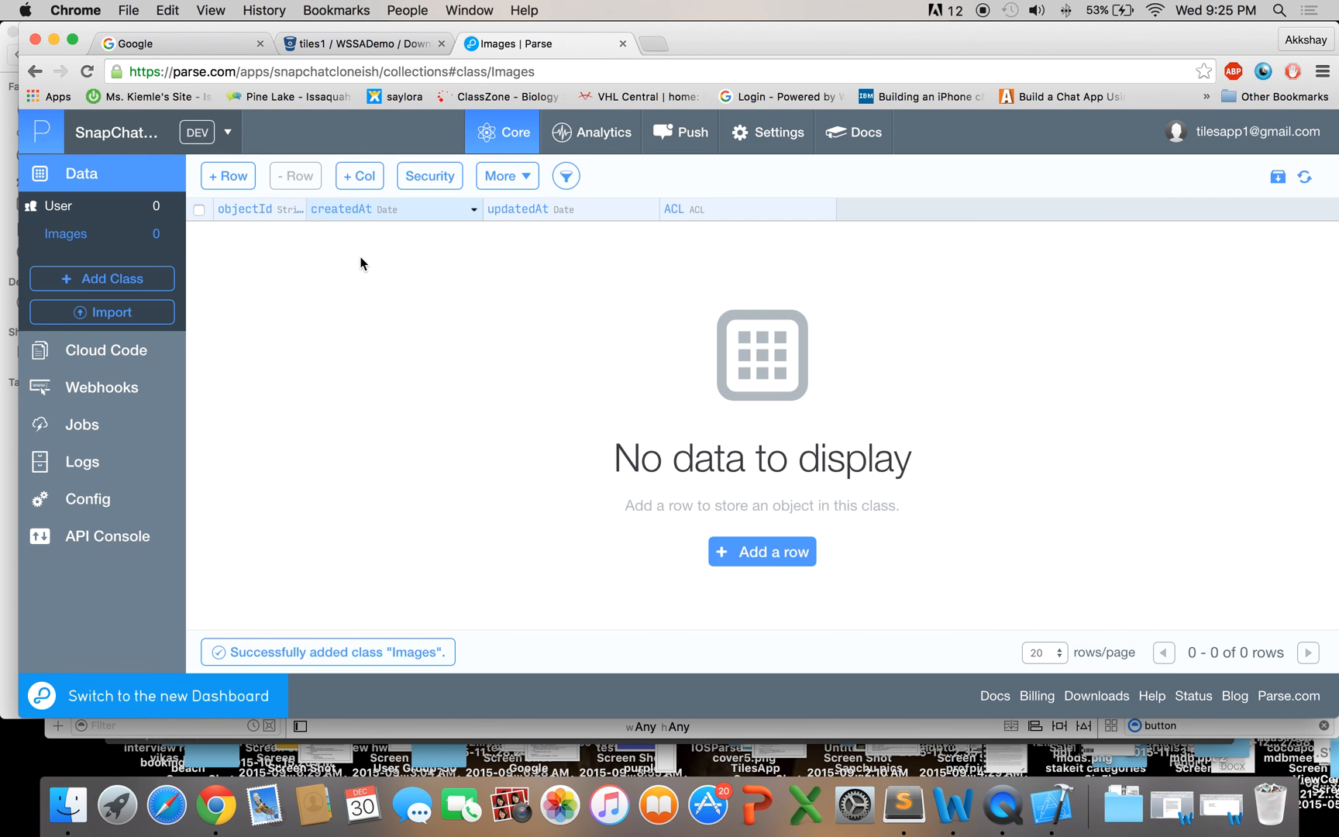
pyautogui.moveTo(282, 262)
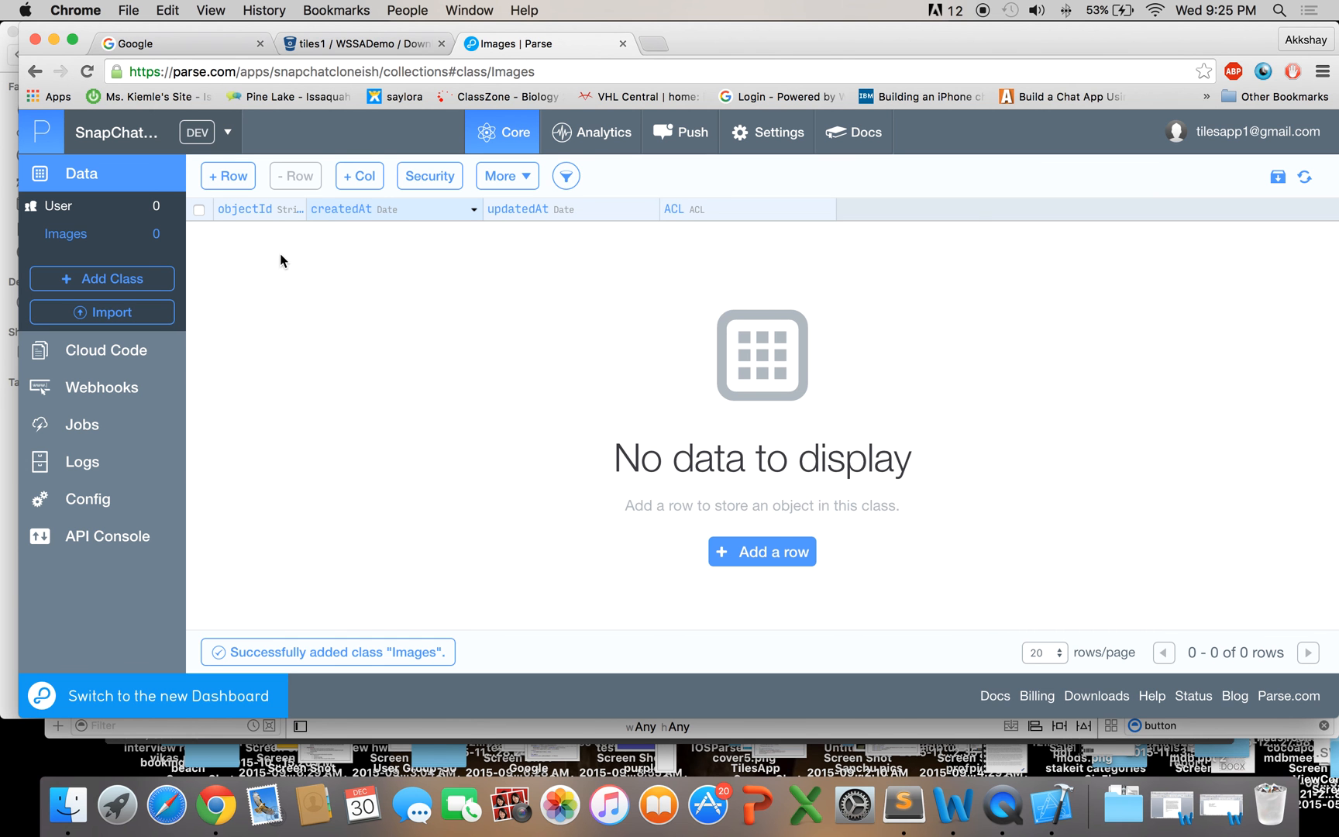
pyautogui.moveTo(358, 176)
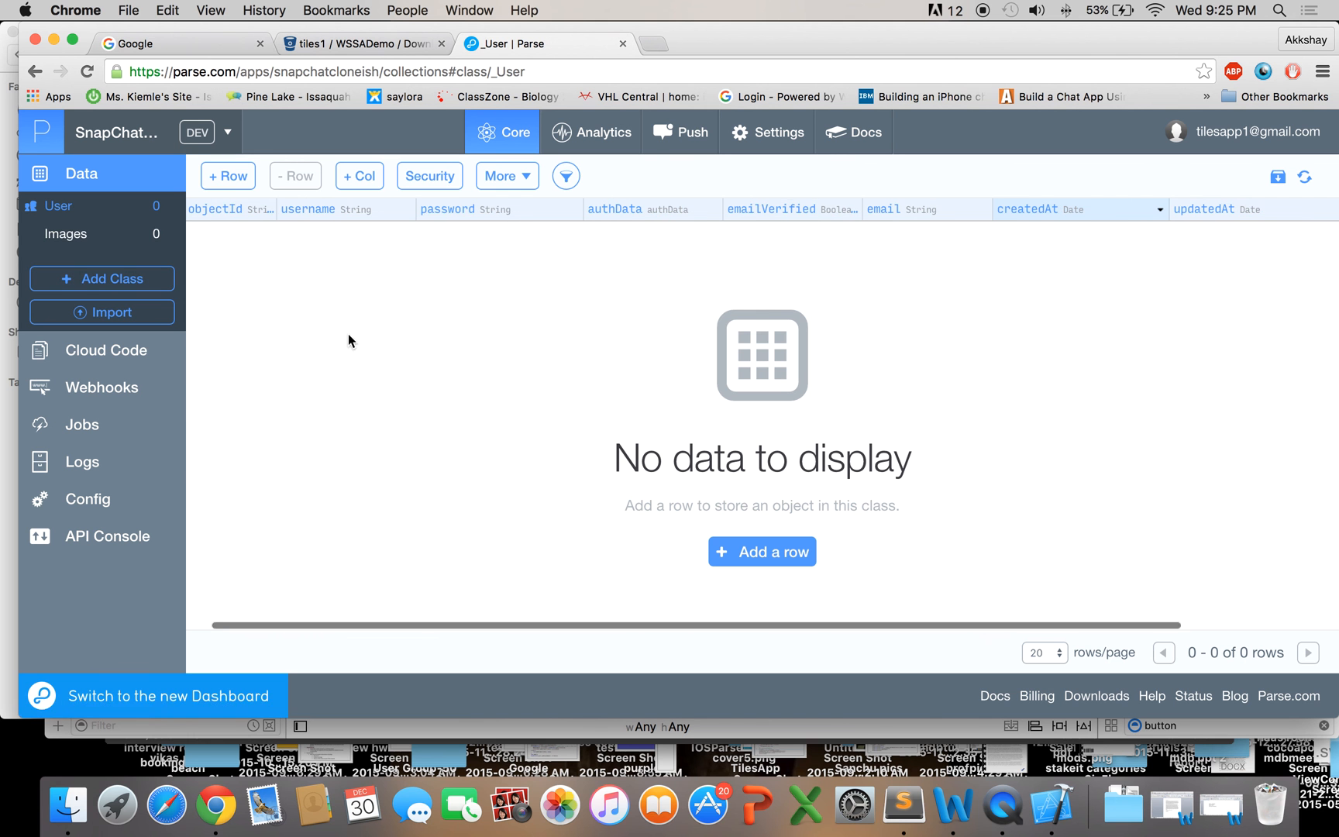
pyautogui.click(65, 233)
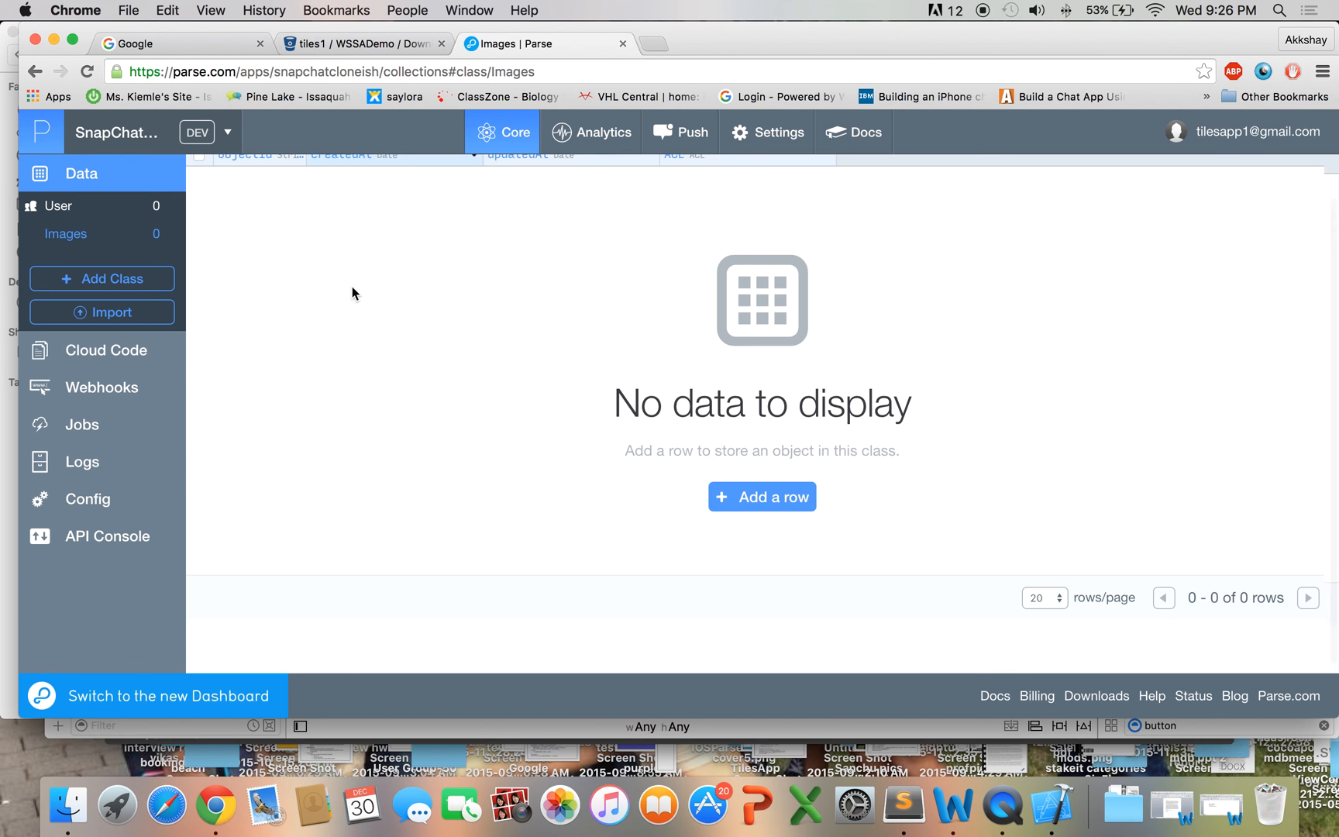
# Step: Add a File column named image to the Images class
pyautogui.click(358, 177)
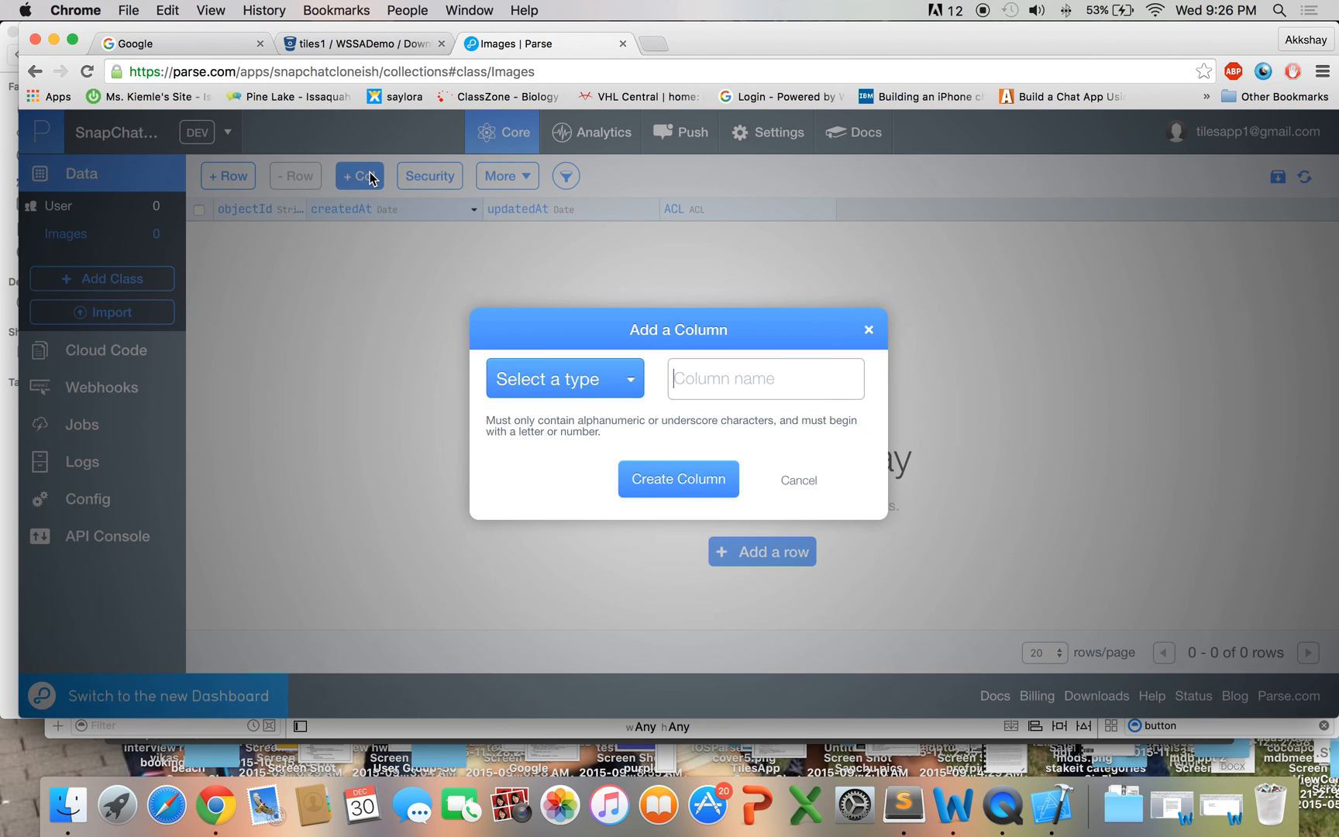
pyautogui.click(564, 378)
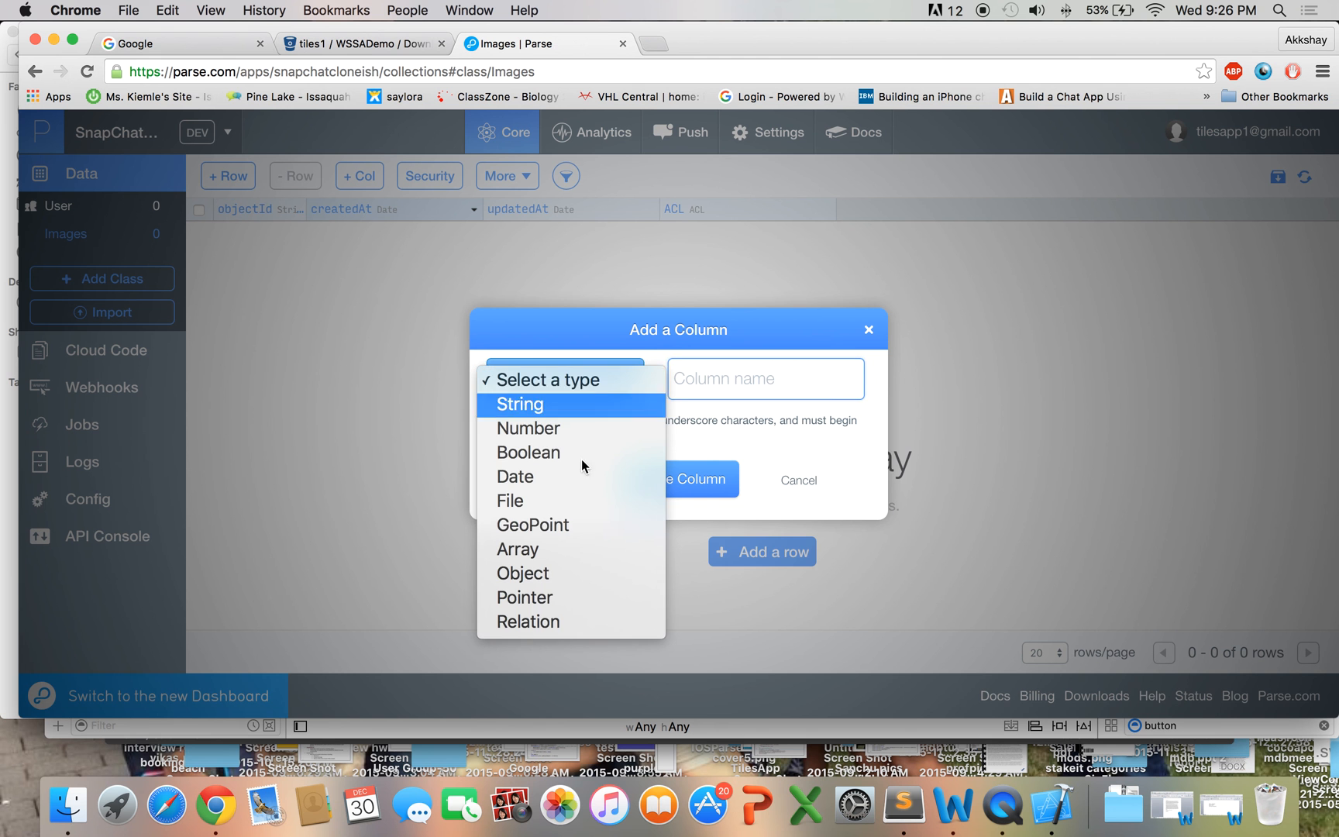
pyautogui.click(508, 501)
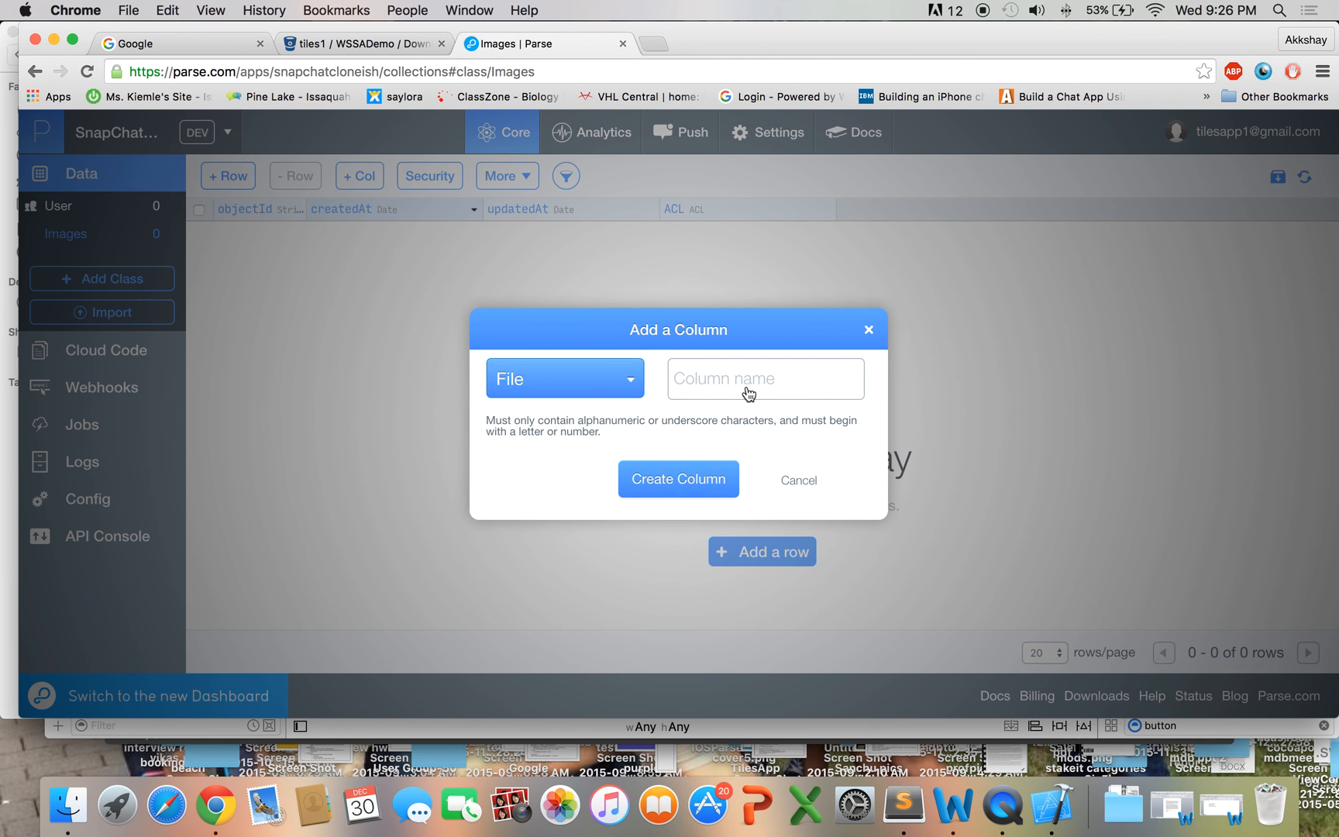
pyautogui.click(764, 378)
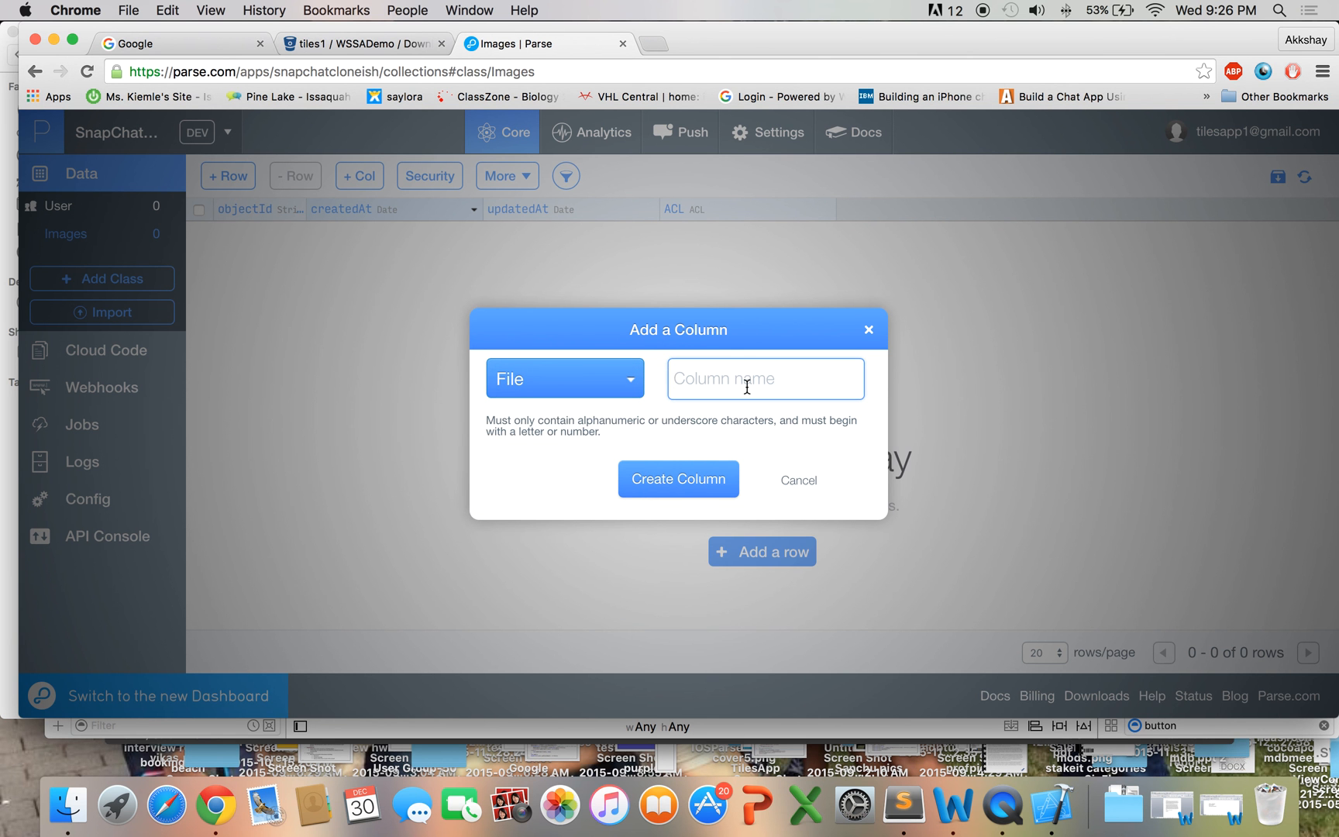
pyautogui.write('image')
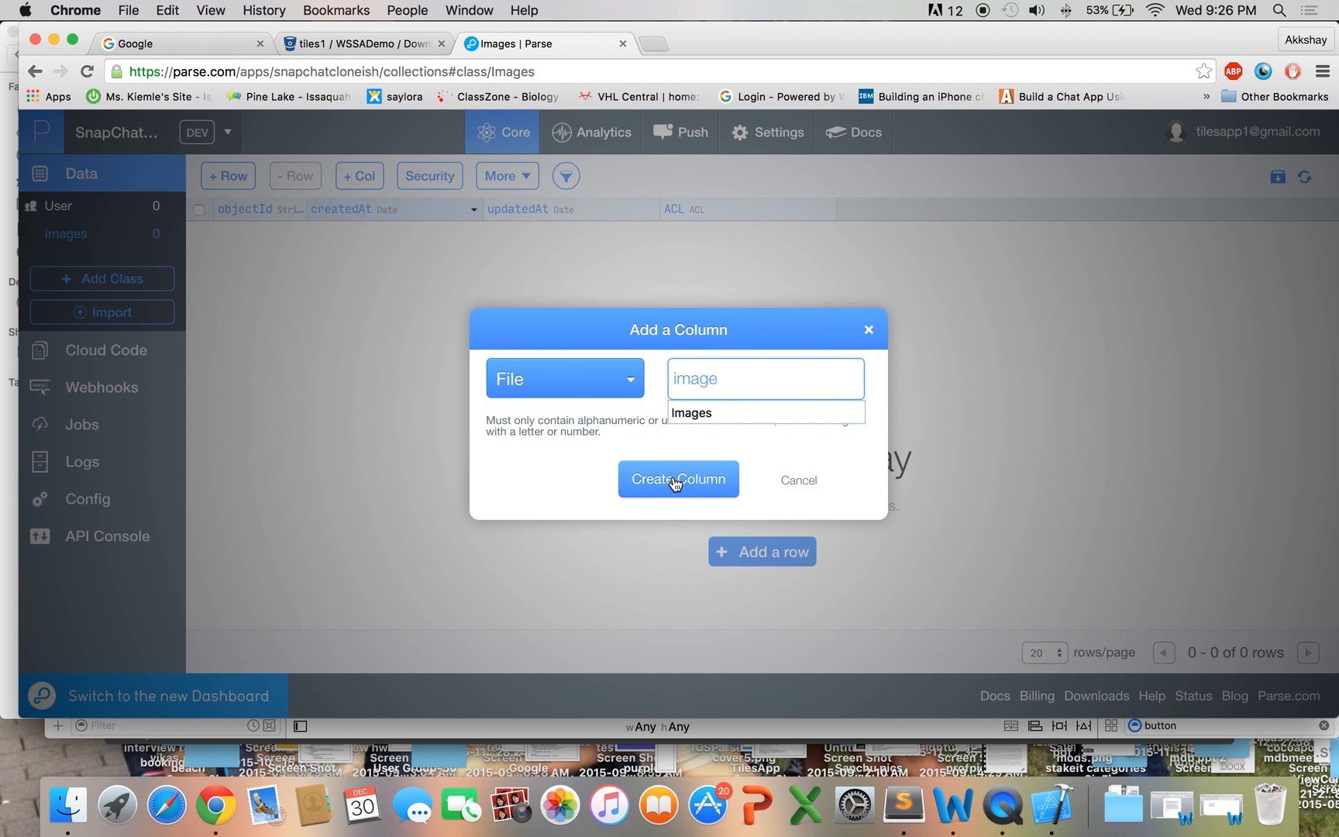
pyautogui.click(678, 479)
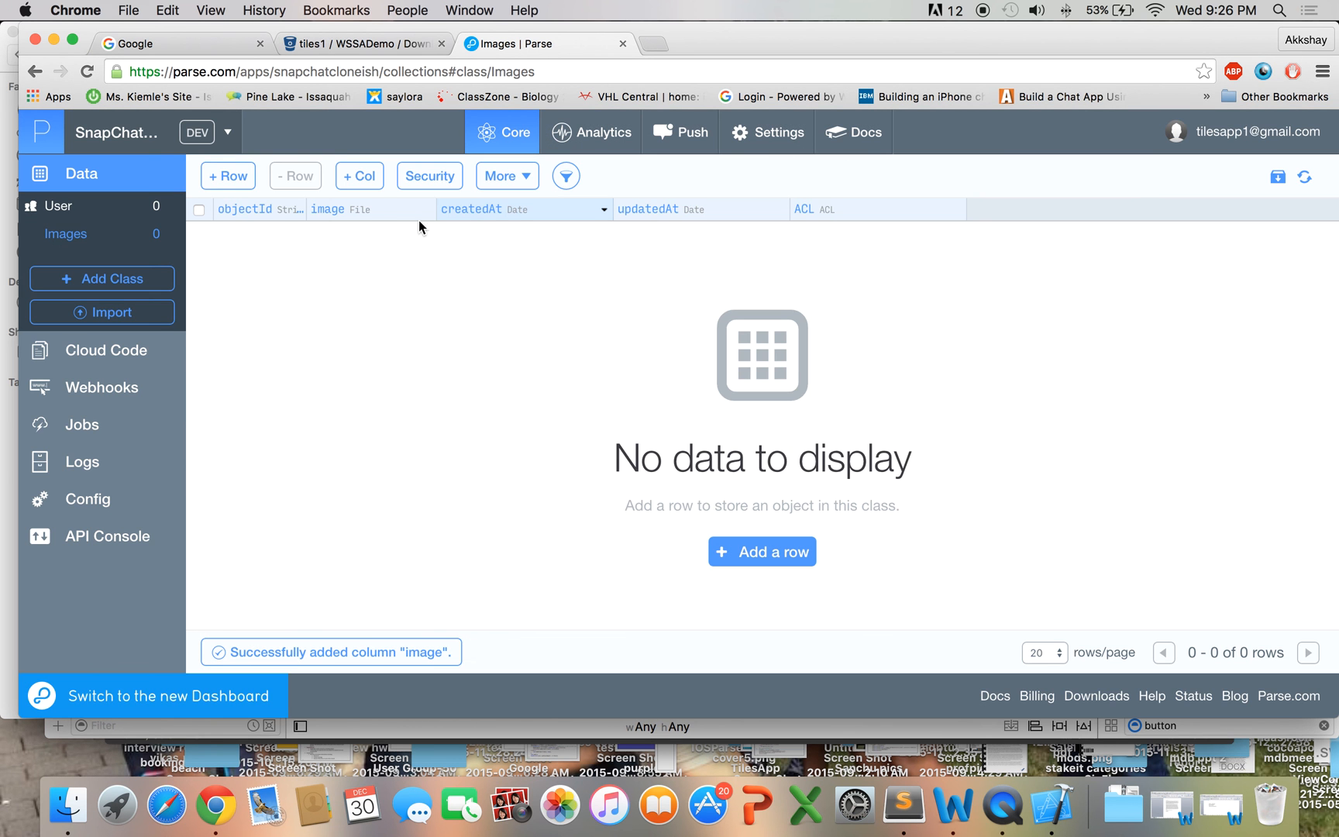
pyautogui.moveTo(405, 370)
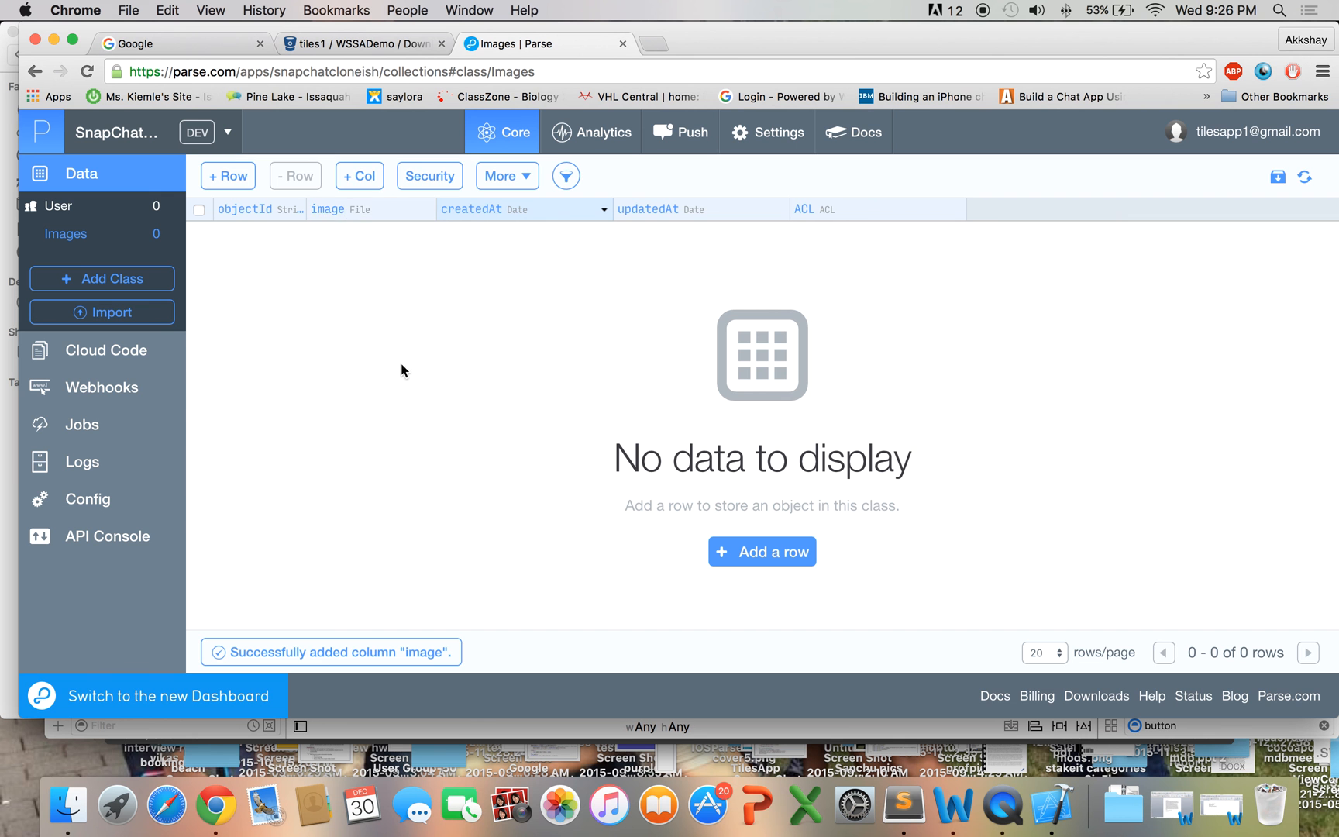
pyautogui.moveTo(358, 177)
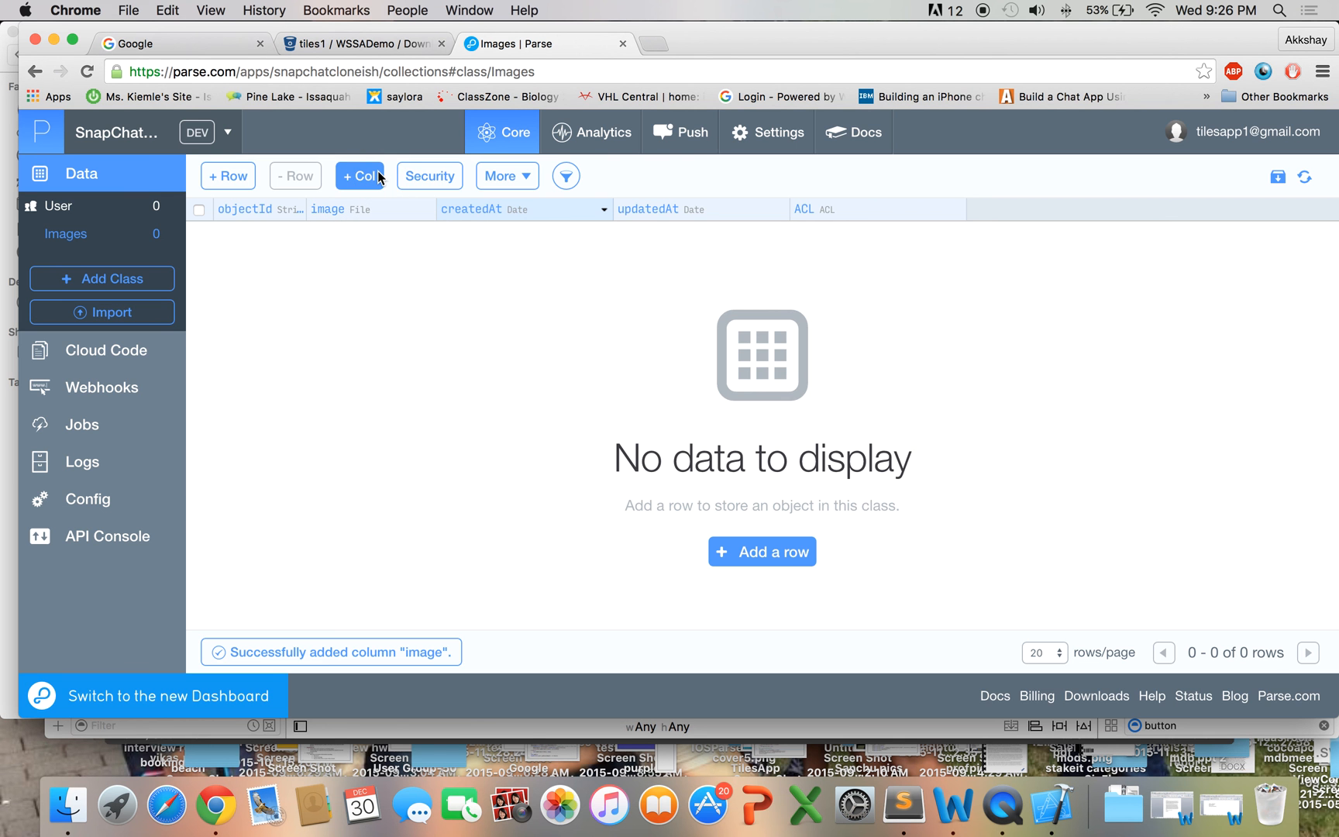
# Step: Add a String column named createdBy to the Images class
pyautogui.click(358, 175)
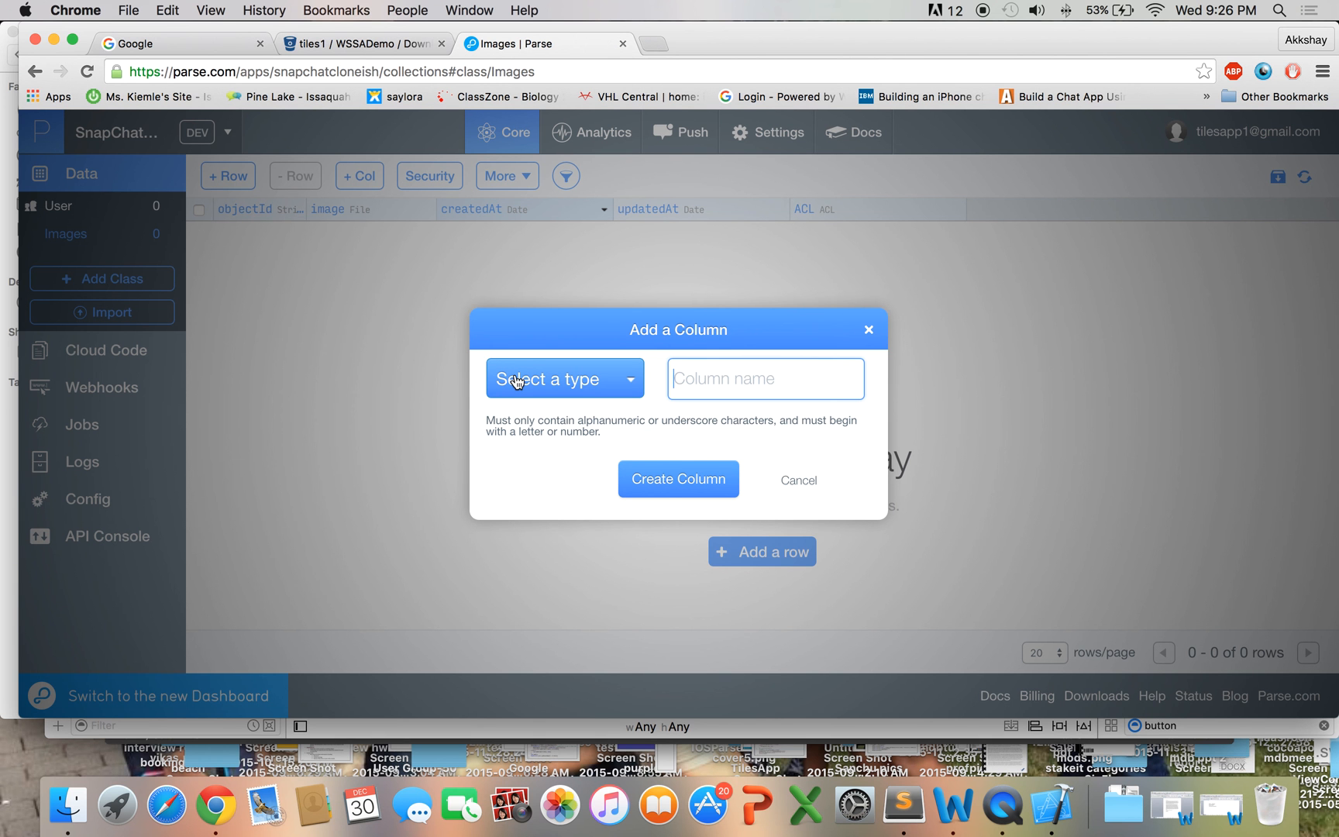
pyautogui.click(562, 378)
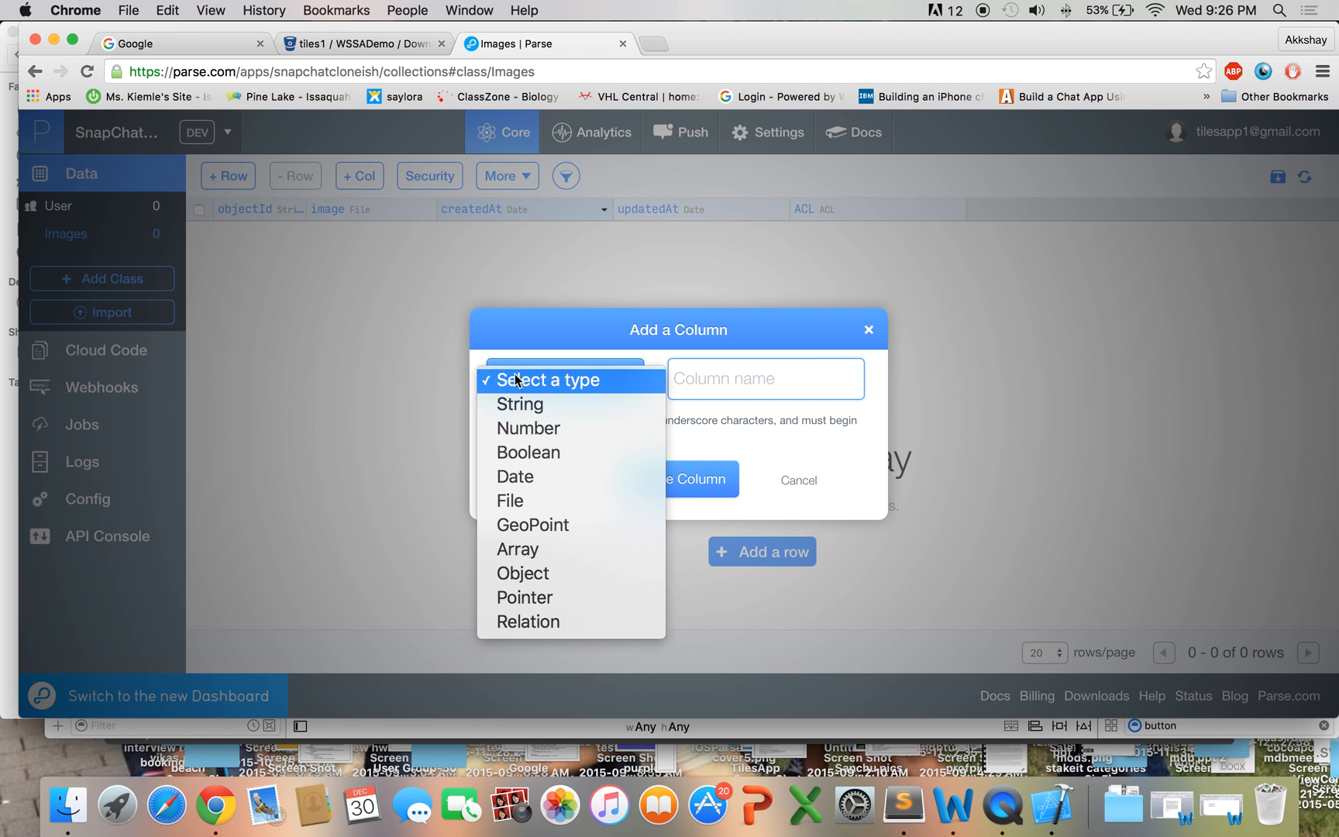
pyautogui.click(518, 405)
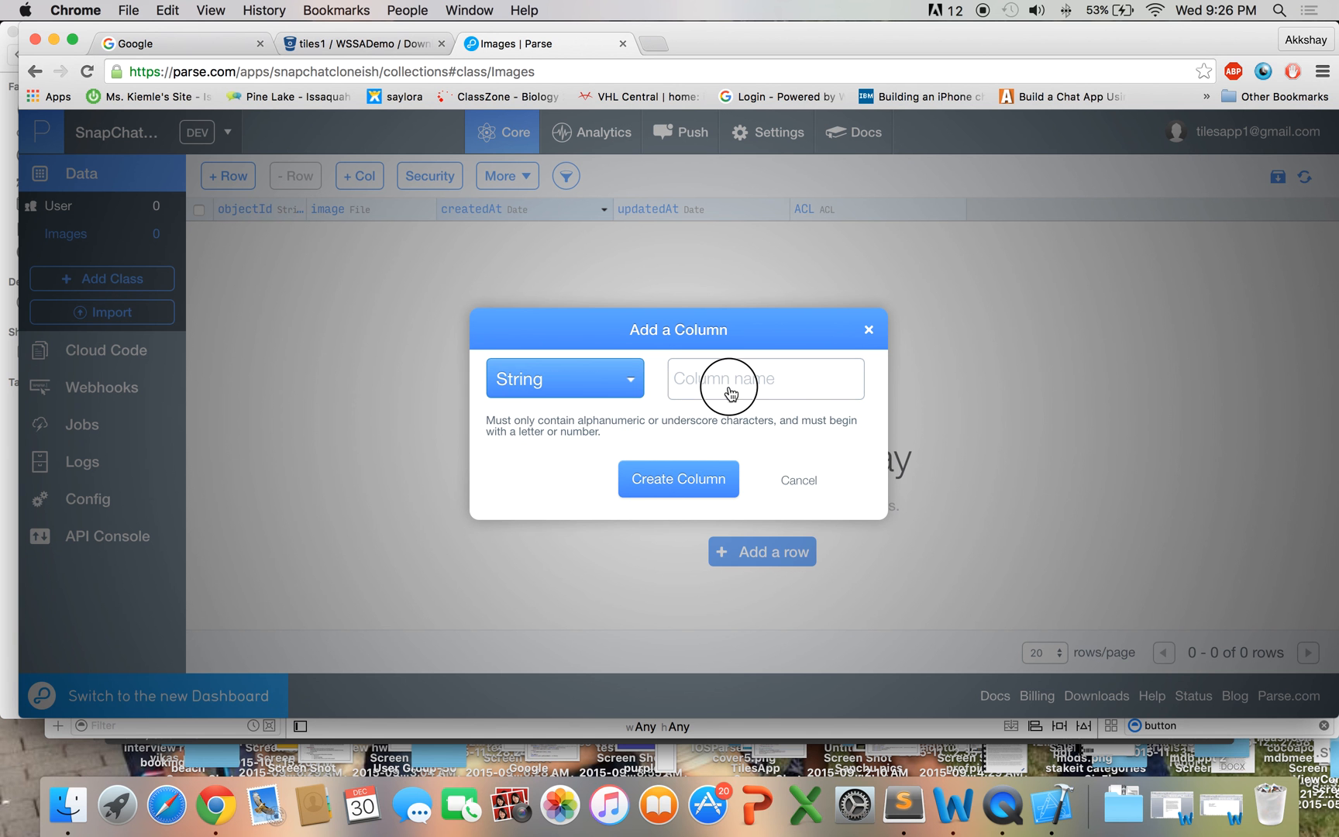
pyautogui.write('createdBy')
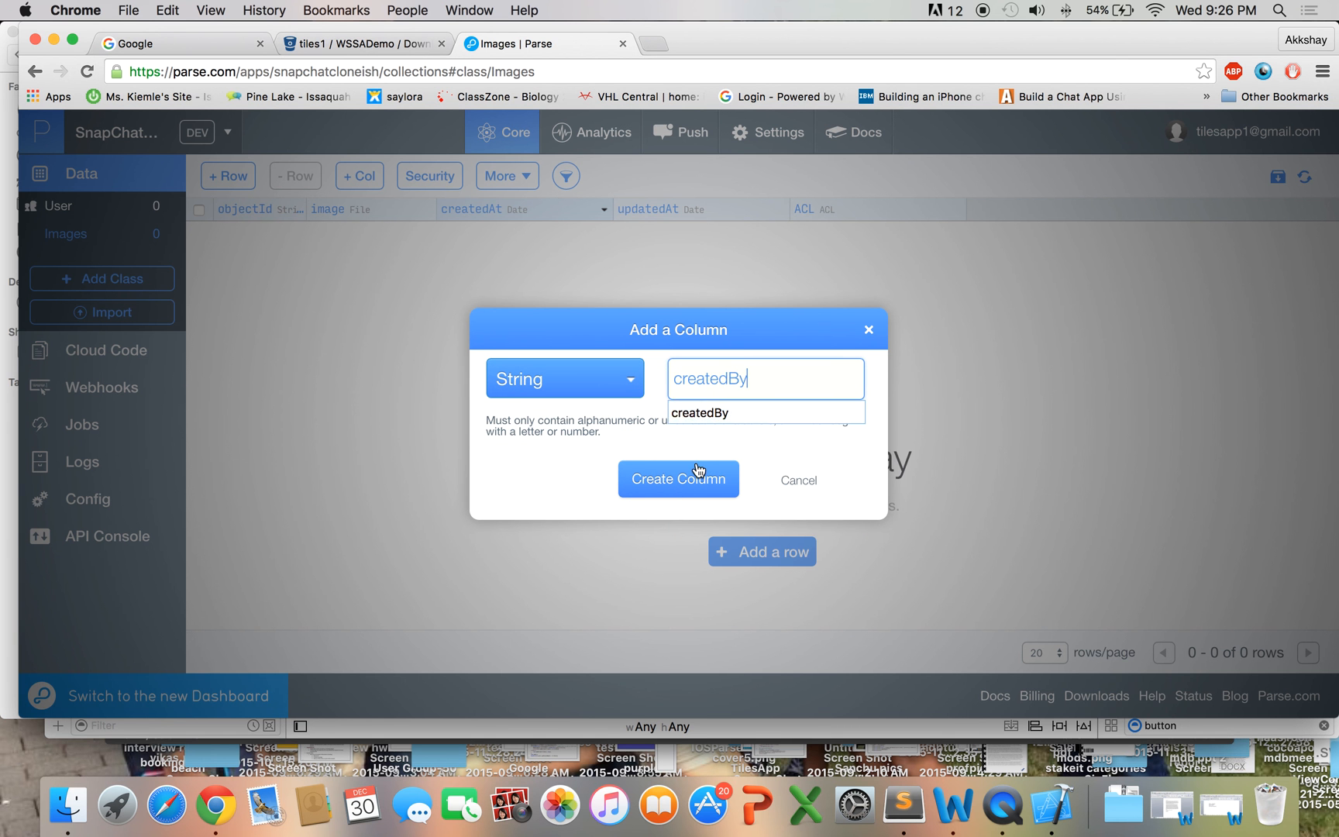
pyautogui.click(679, 479)
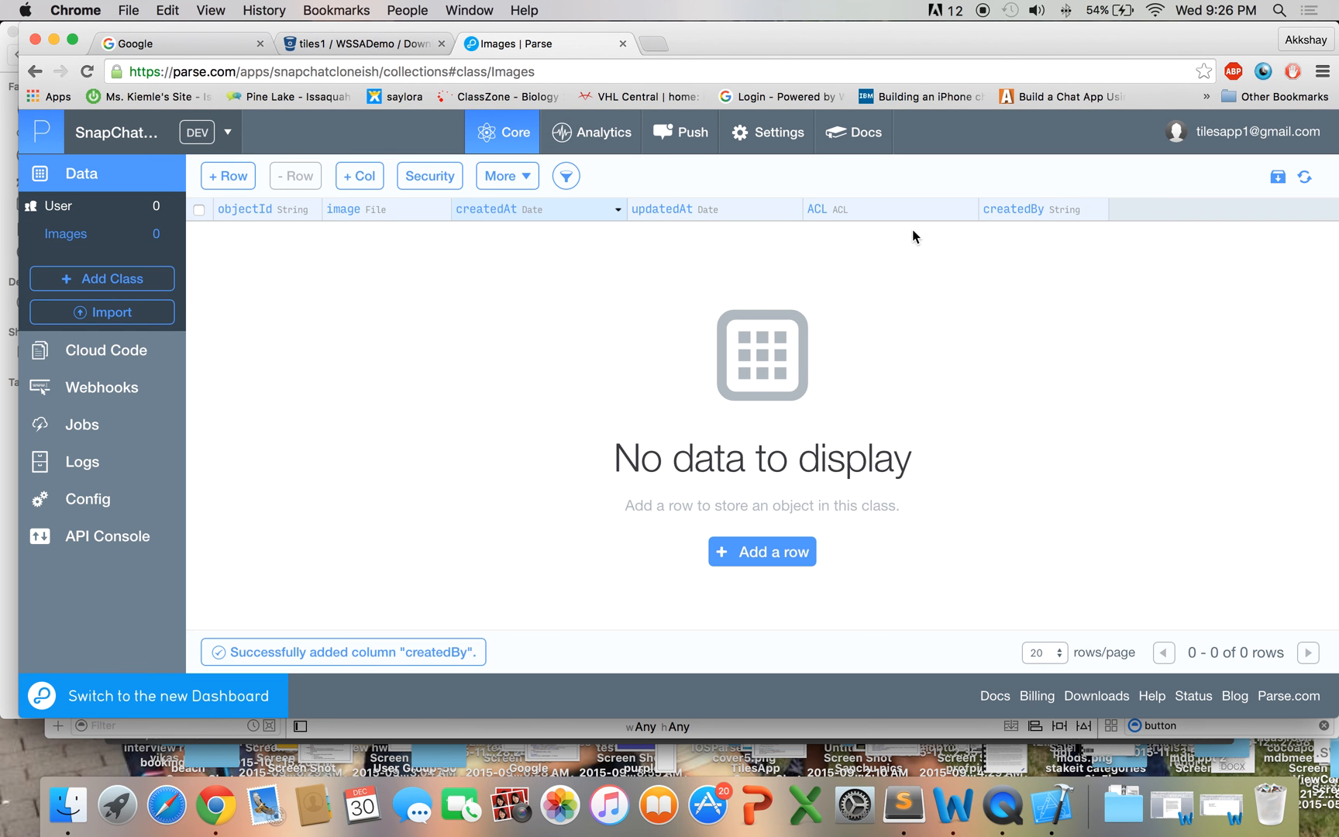
pyautogui.moveTo(1052, 189)
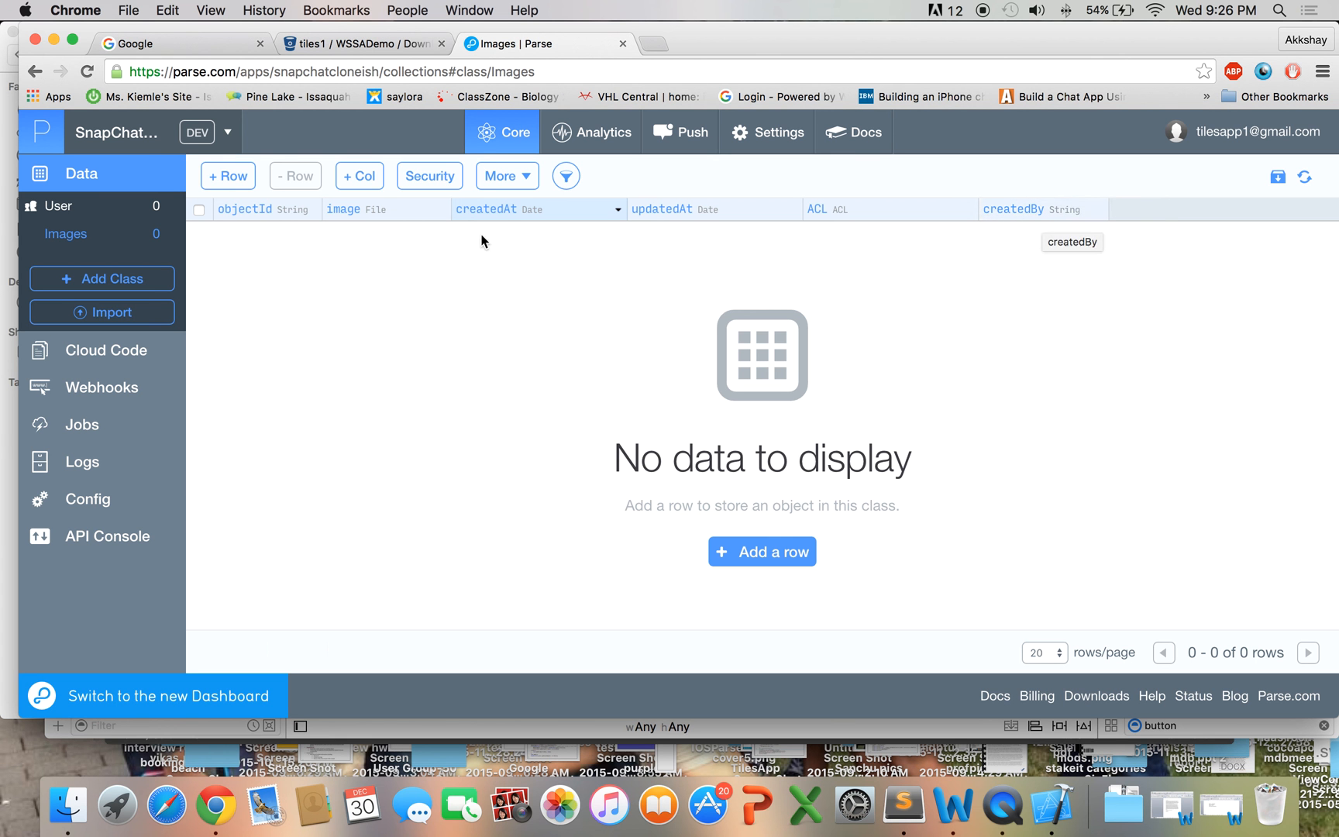
pyautogui.moveTo(418, 246)
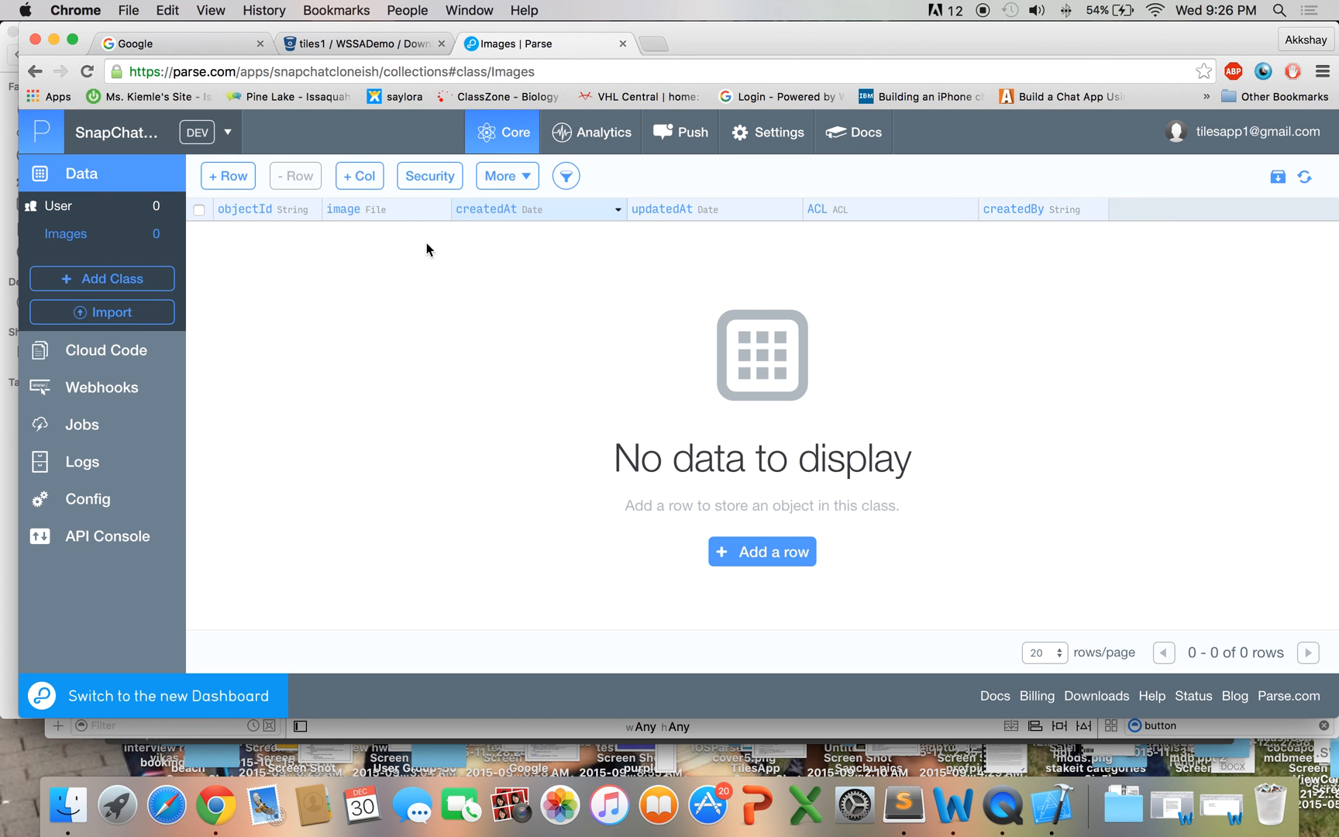
pyautogui.moveTo(1016, 538)
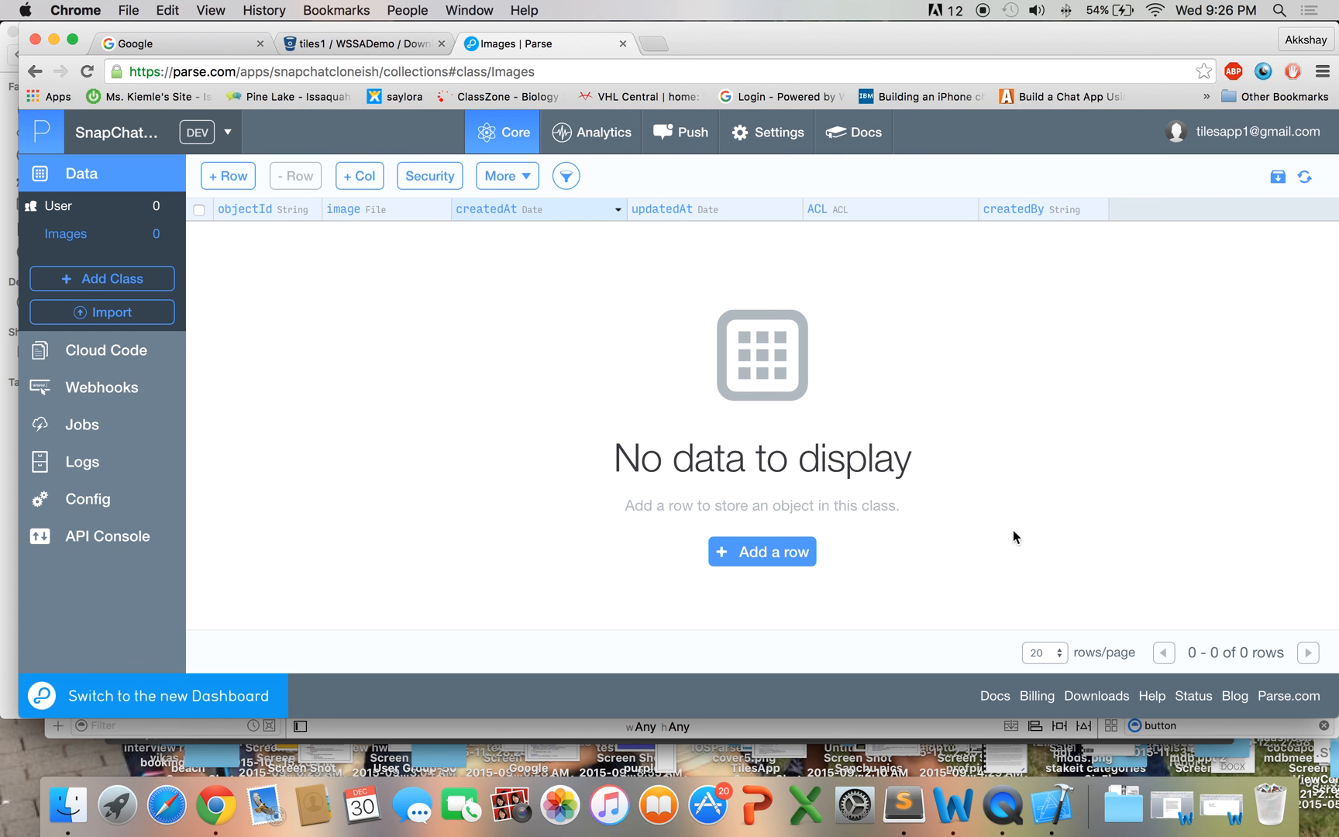
pyautogui.moveTo(1059, 806)
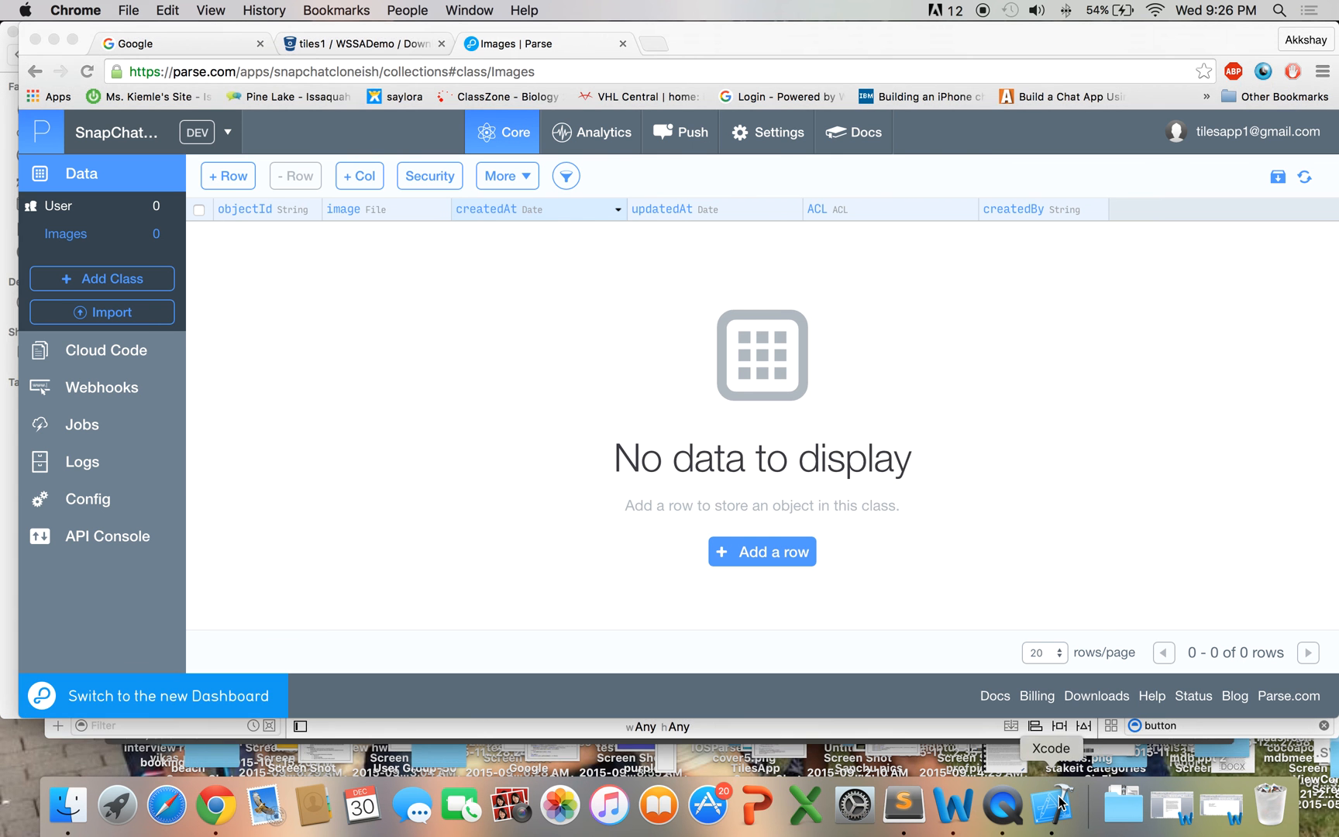
pyautogui.click(1034, 801)
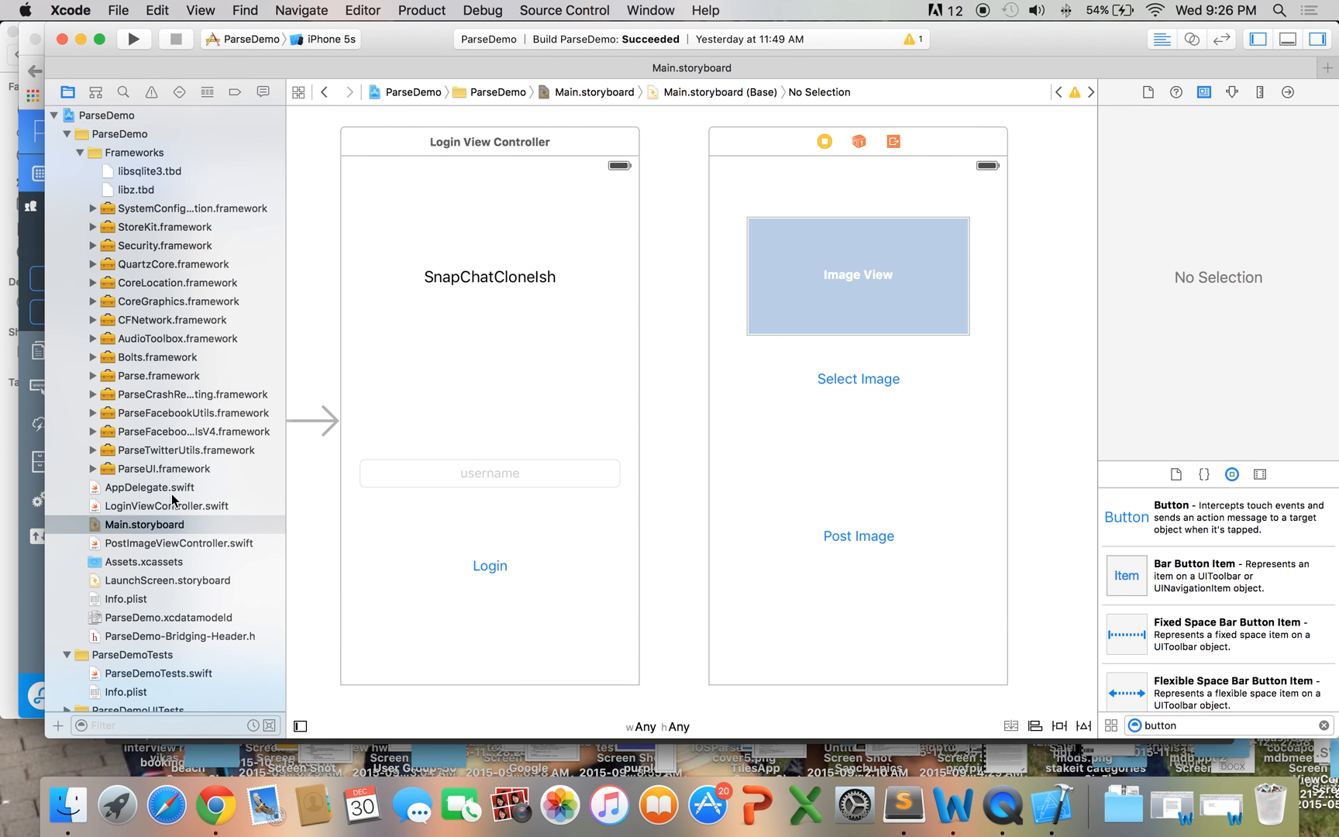
pyautogui.click(147, 486)
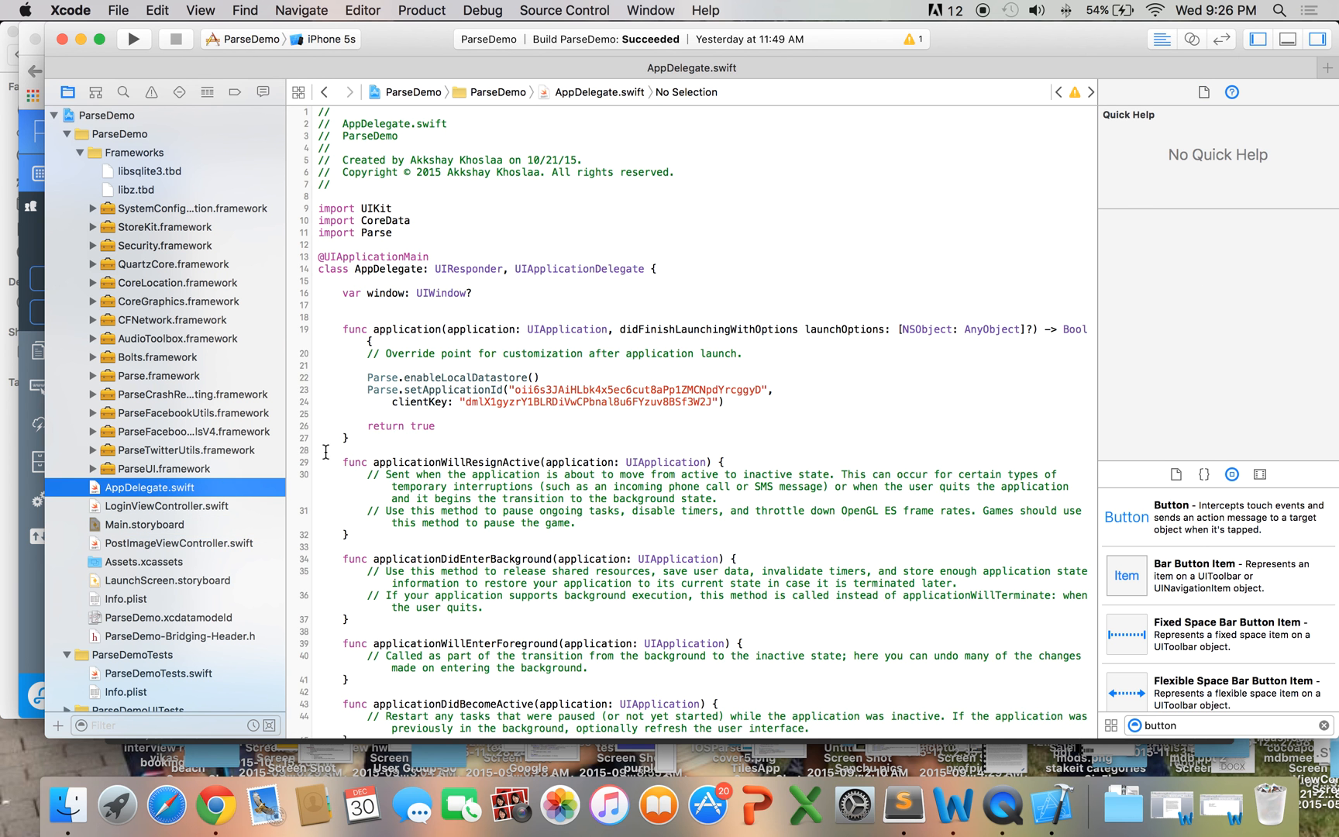
pyautogui.scroll(-3)
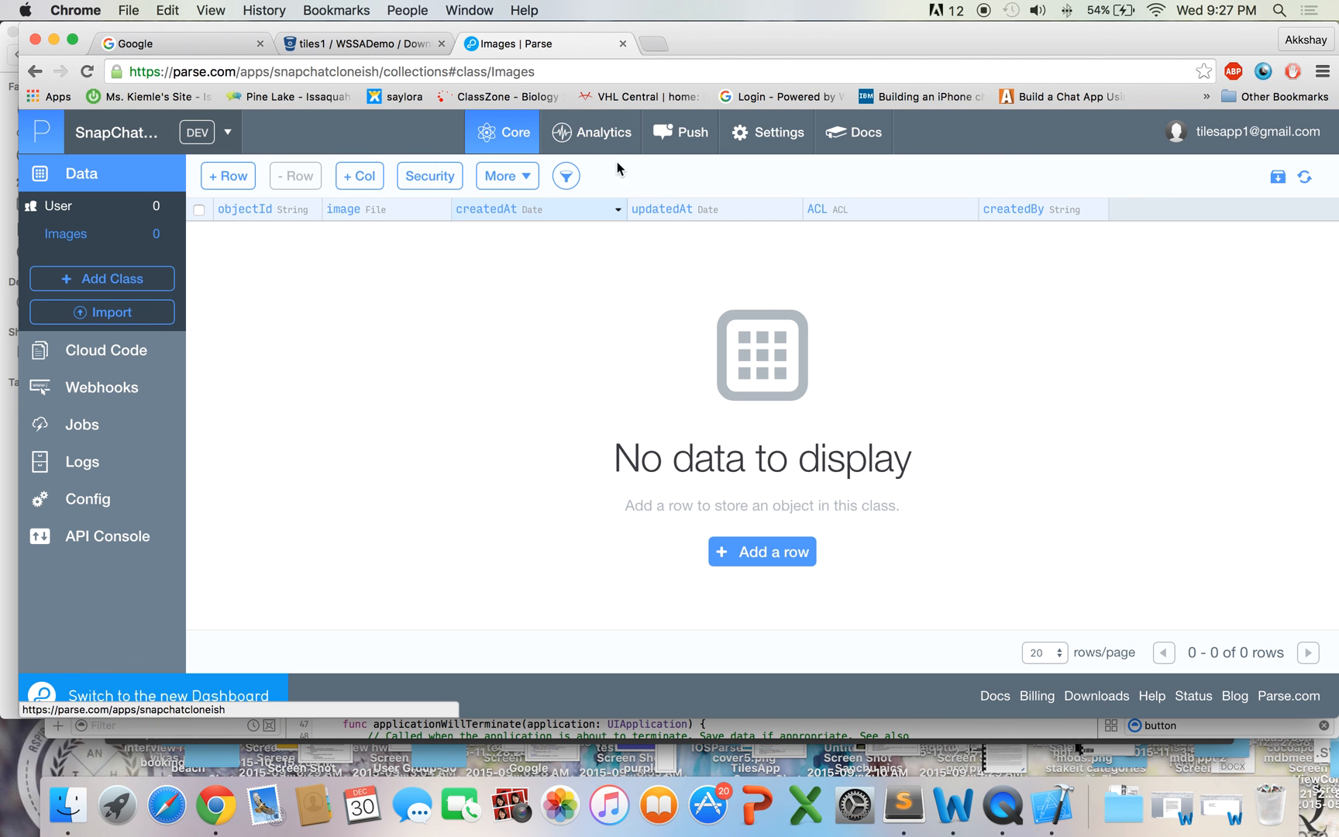
pyautogui.moveTo(649, 200)
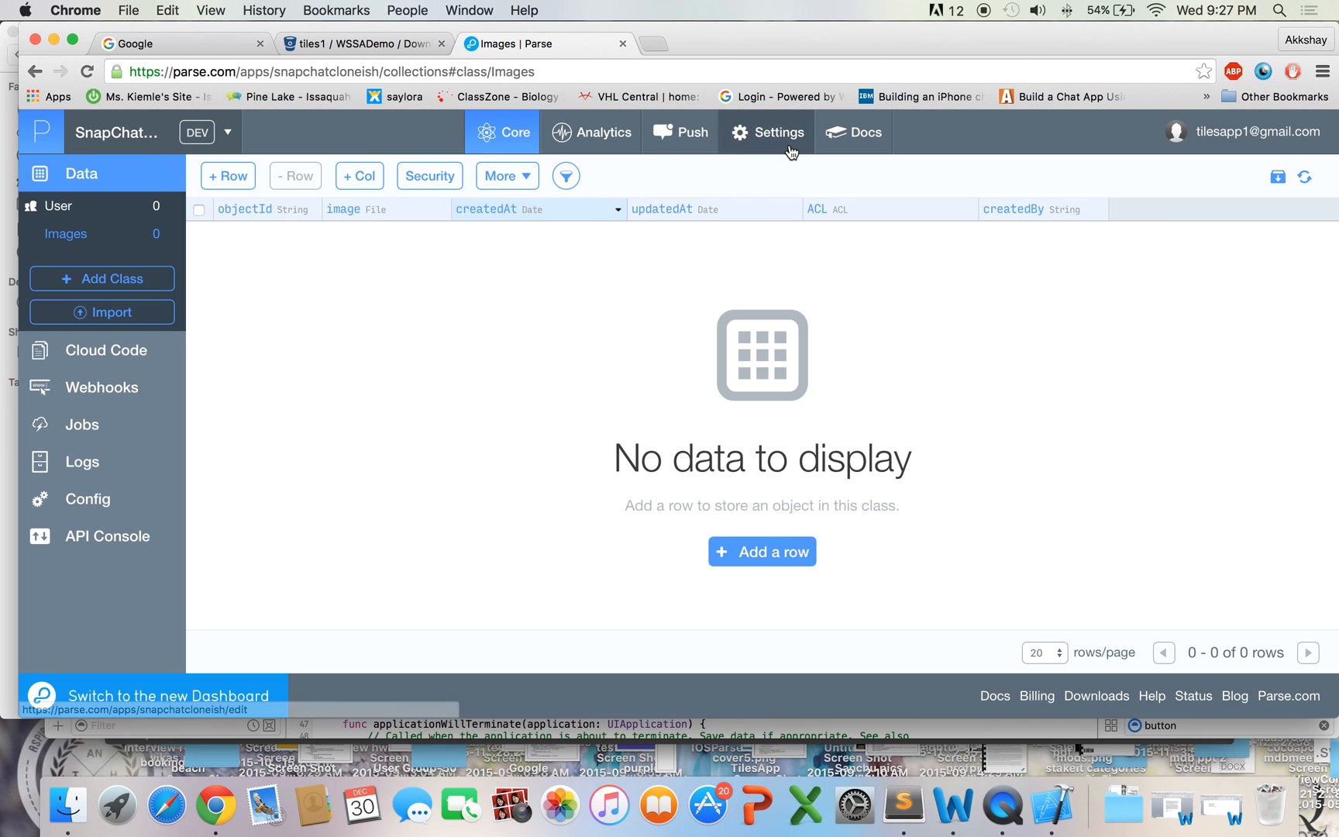
pyautogui.moveTo(691, 132)
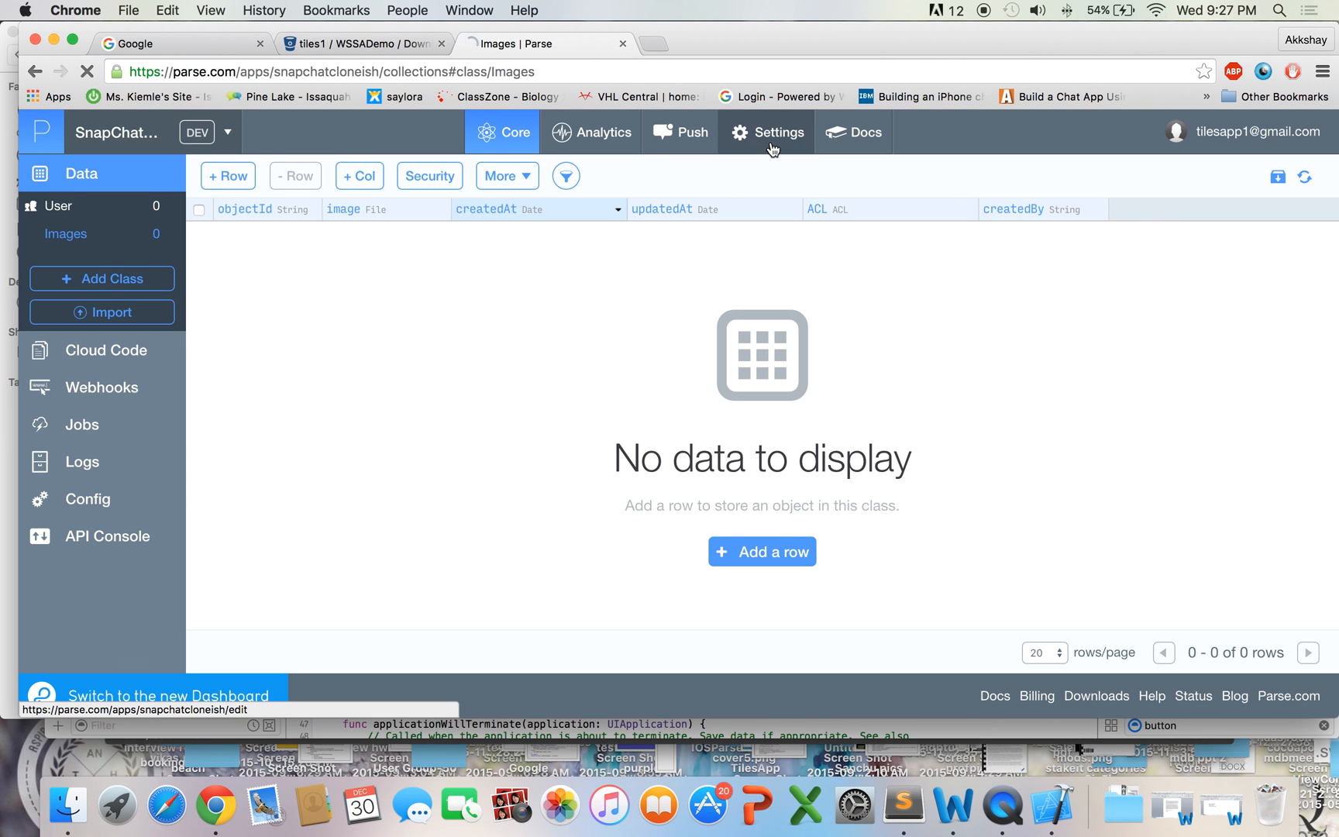
# Step: Show the SnapChatCloneIsh app's general settings page
pyautogui.click(765, 131)
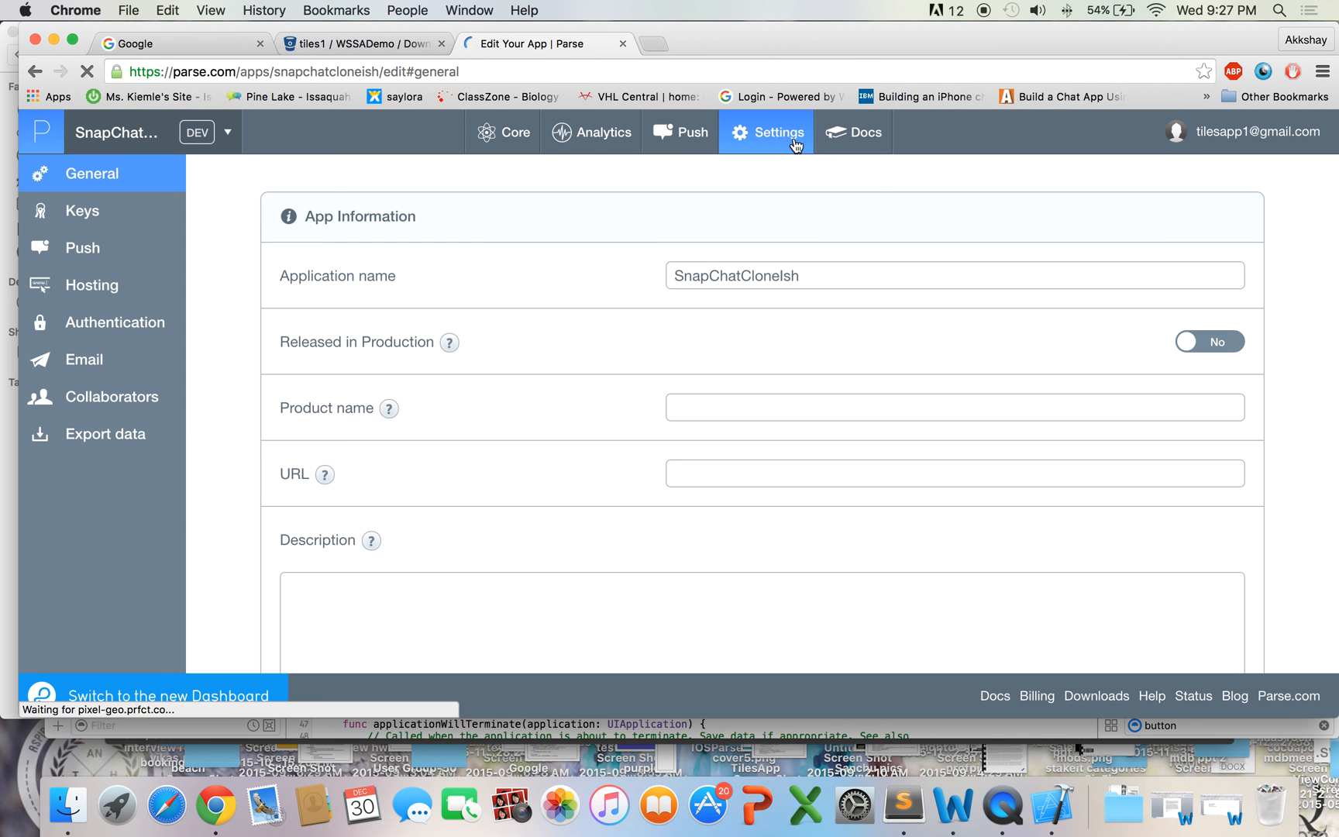